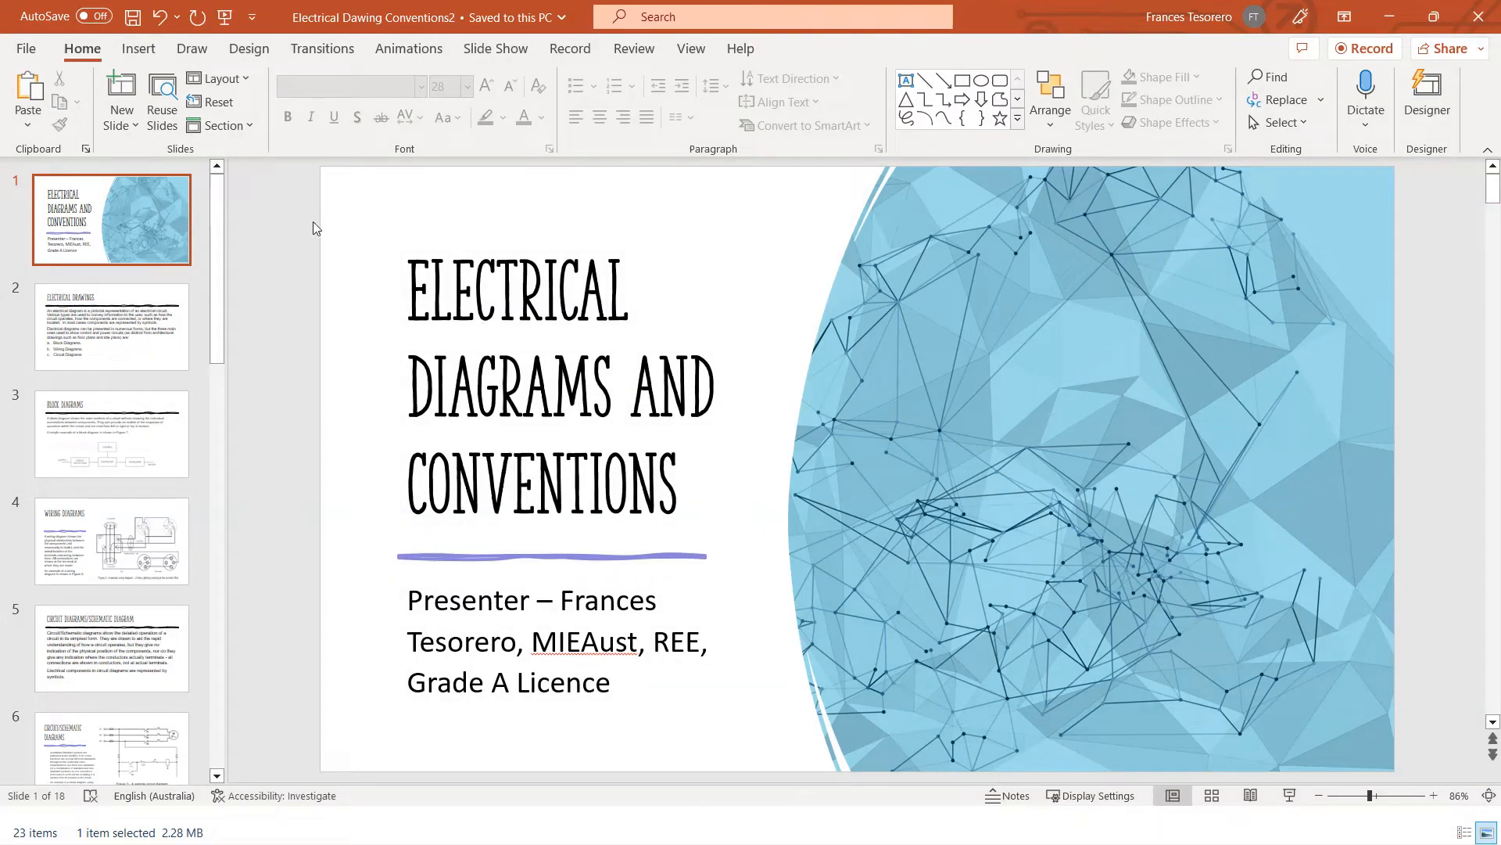
{"action": "mouse_move", "coordinate": [158, 250]}
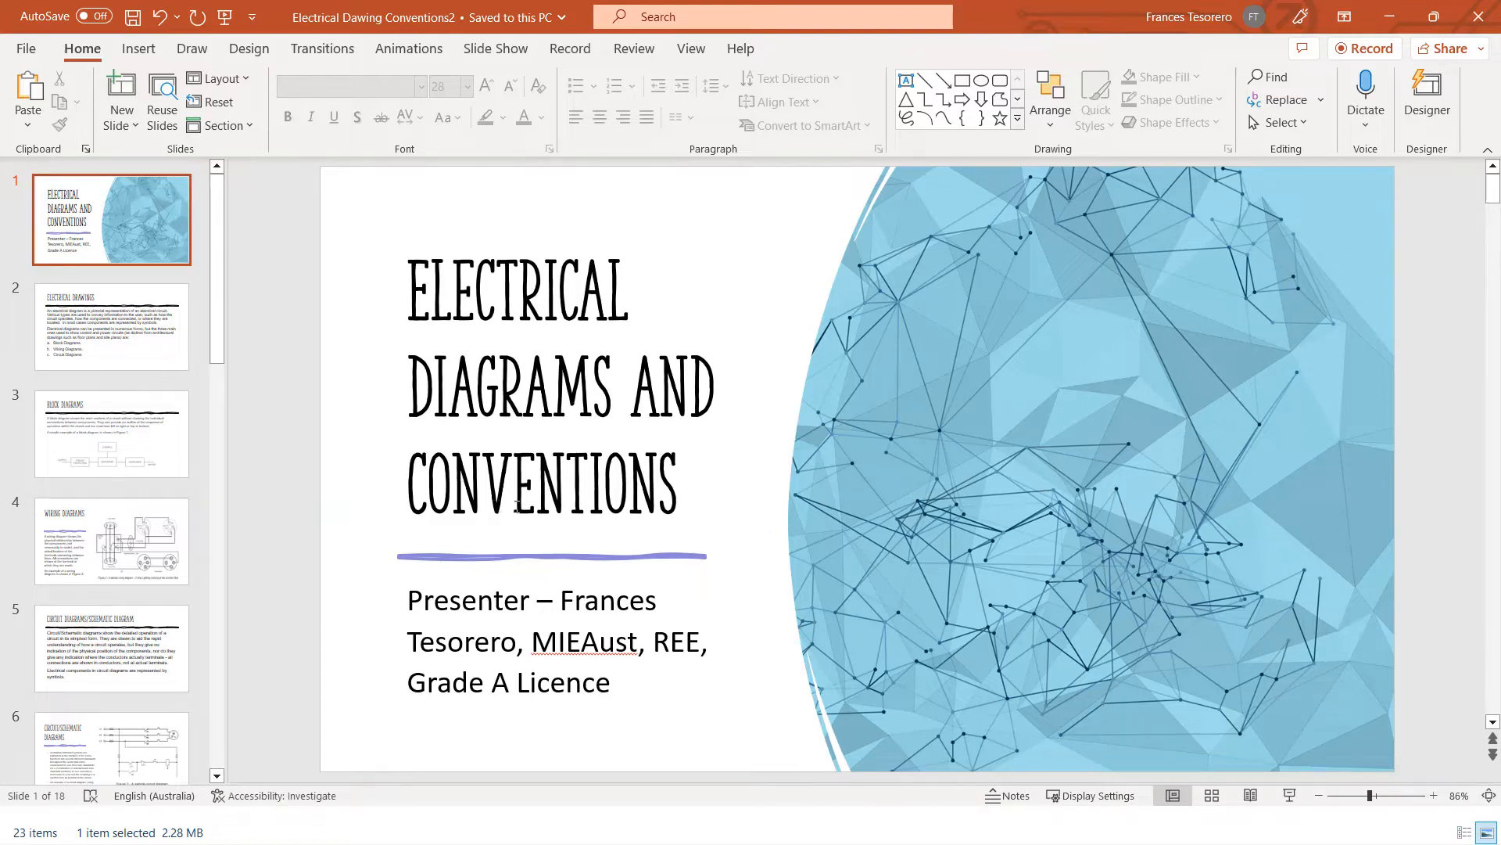
Show slide 2, Electrical Drawings, listing block, wiring and circuit diagram types
{"action": "left_click", "coordinate": [111, 327]}
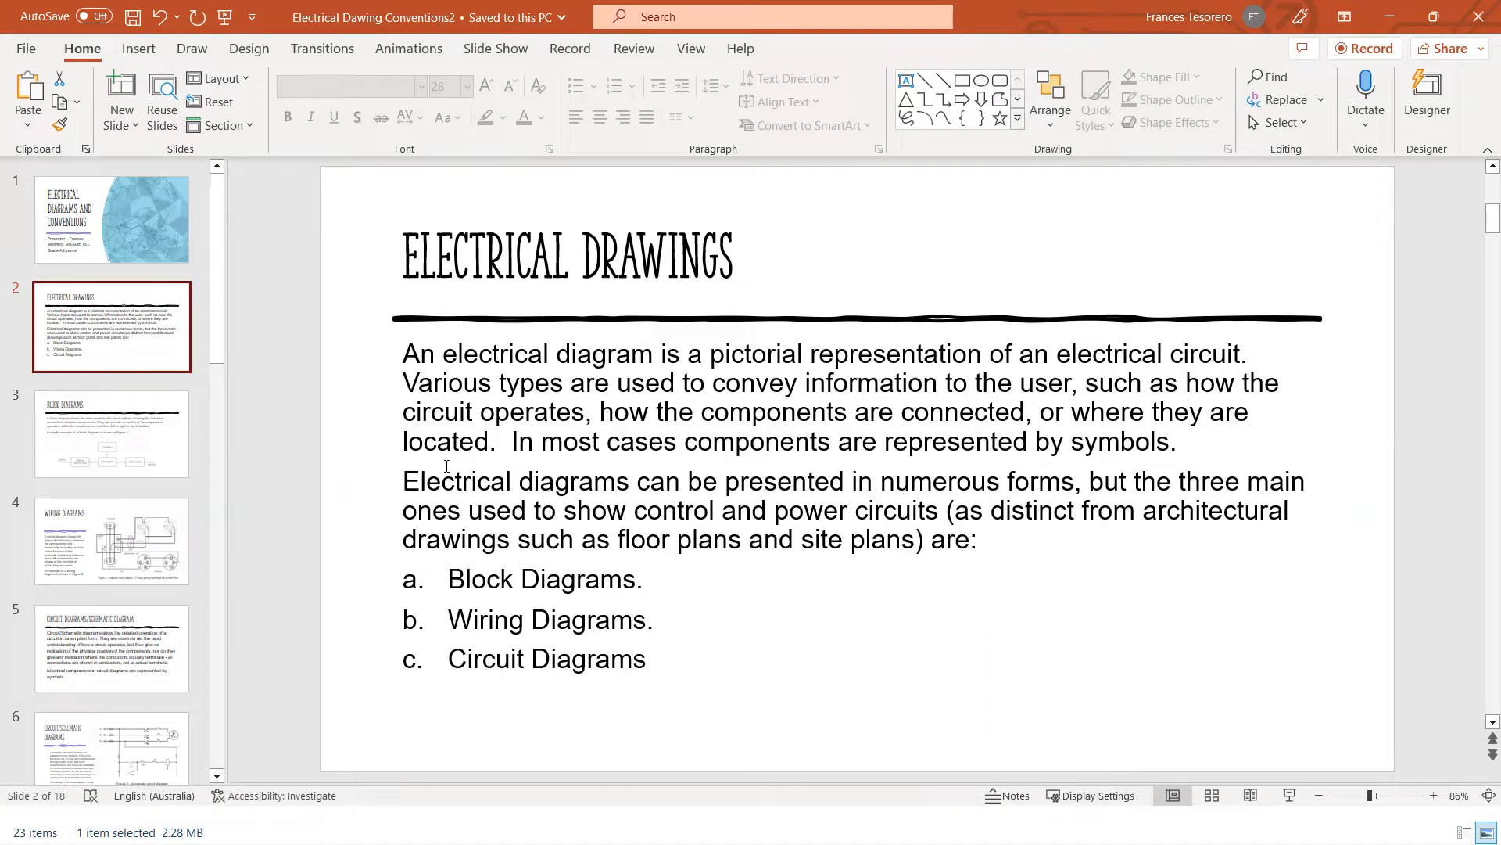
{"action": "mouse_move", "coordinate": [452, 535]}
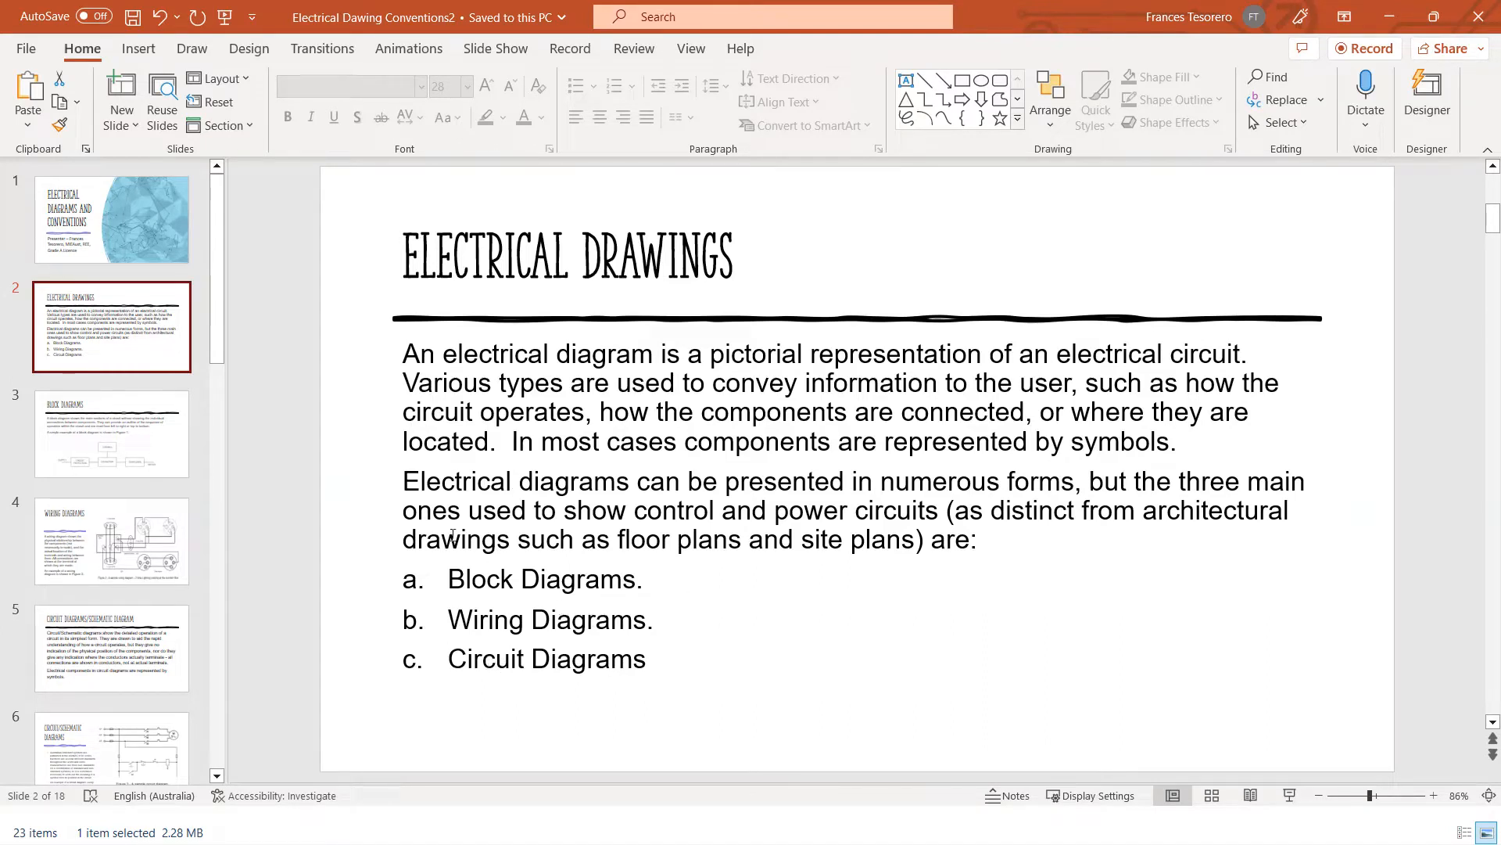
{"action": "mouse_move", "coordinate": [105, 352]}
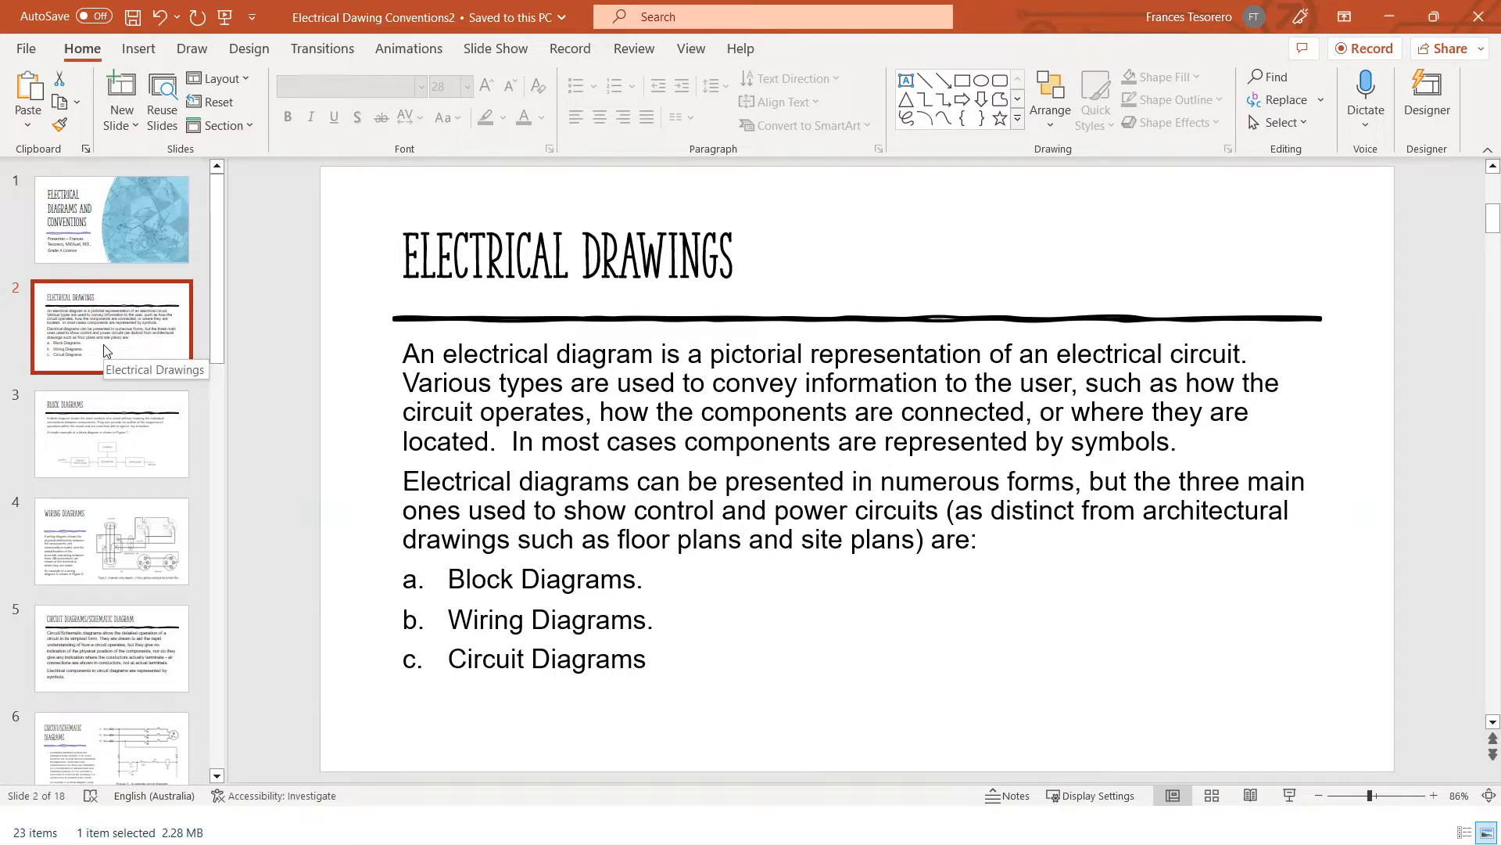
Advance through the Block Diagrams slide to the Wiring Diagrams slide with Figure 2
{"action": "left_click", "coordinate": [109, 433]}
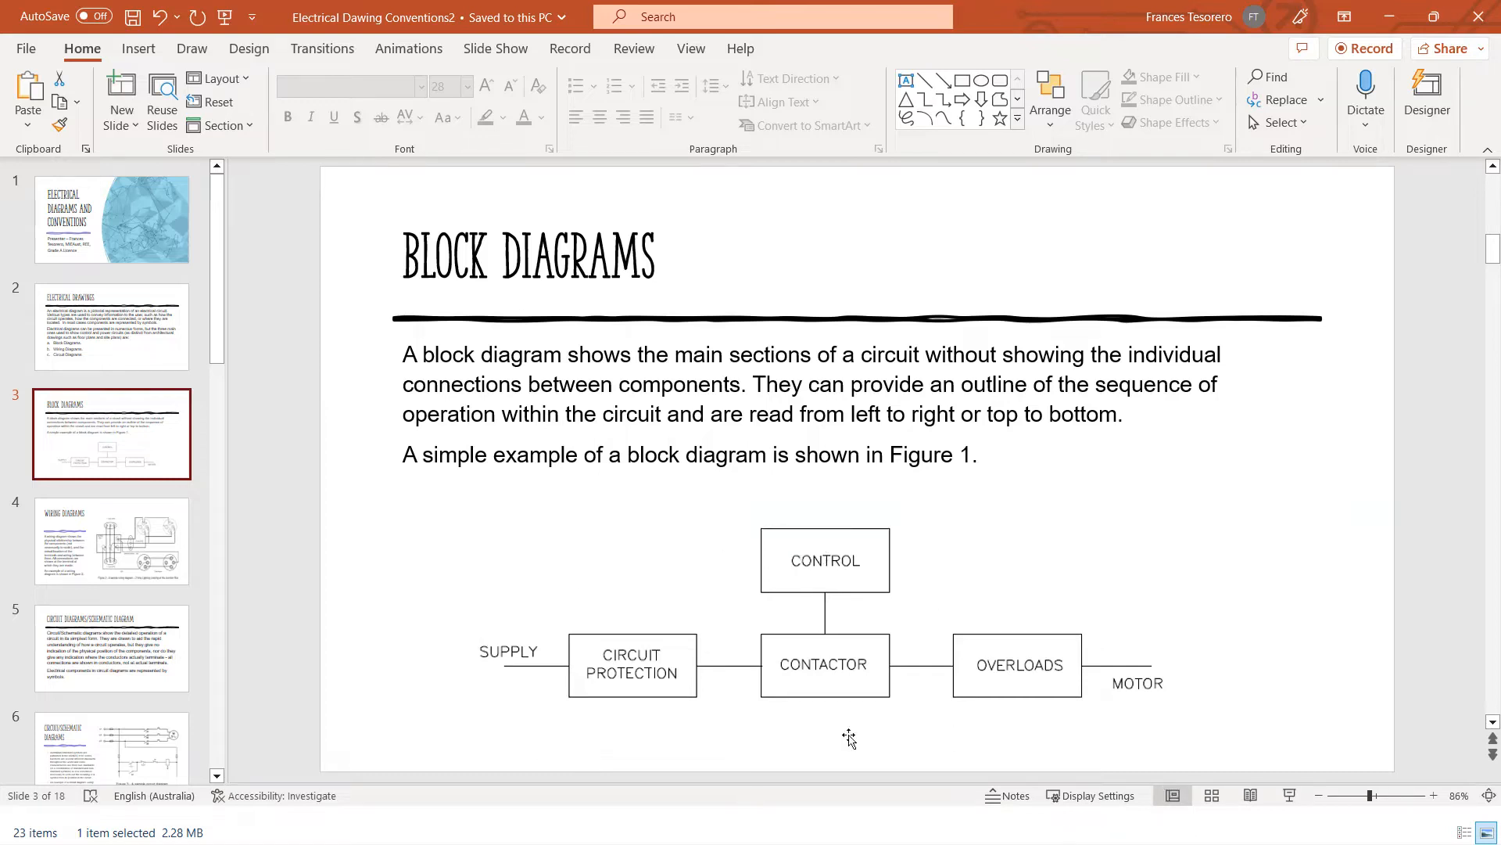
{"action": "mouse_move", "coordinate": [734, 705]}
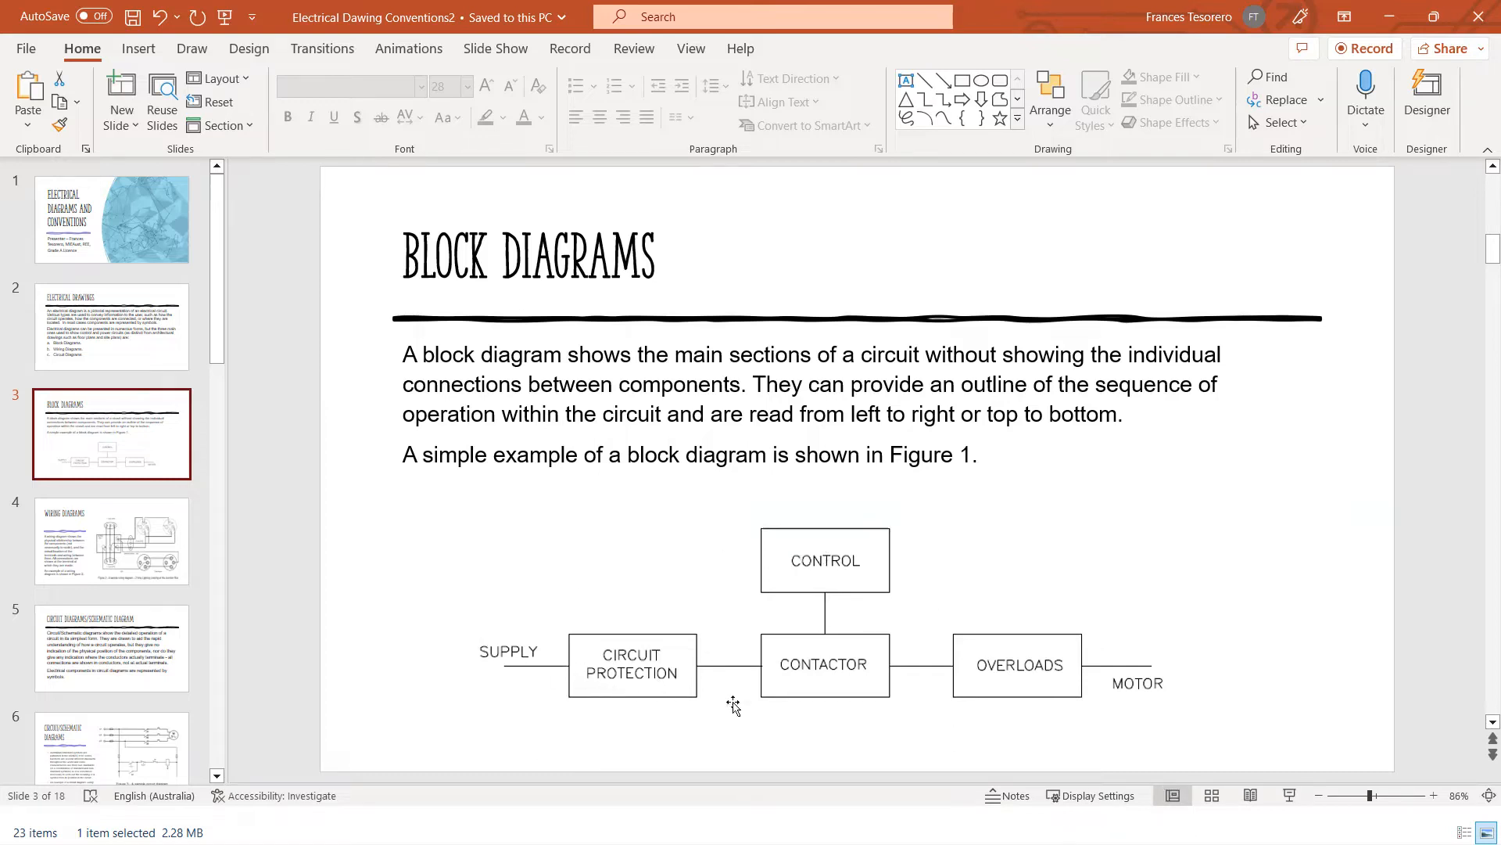
{"action": "mouse_move", "coordinate": [860, 690]}
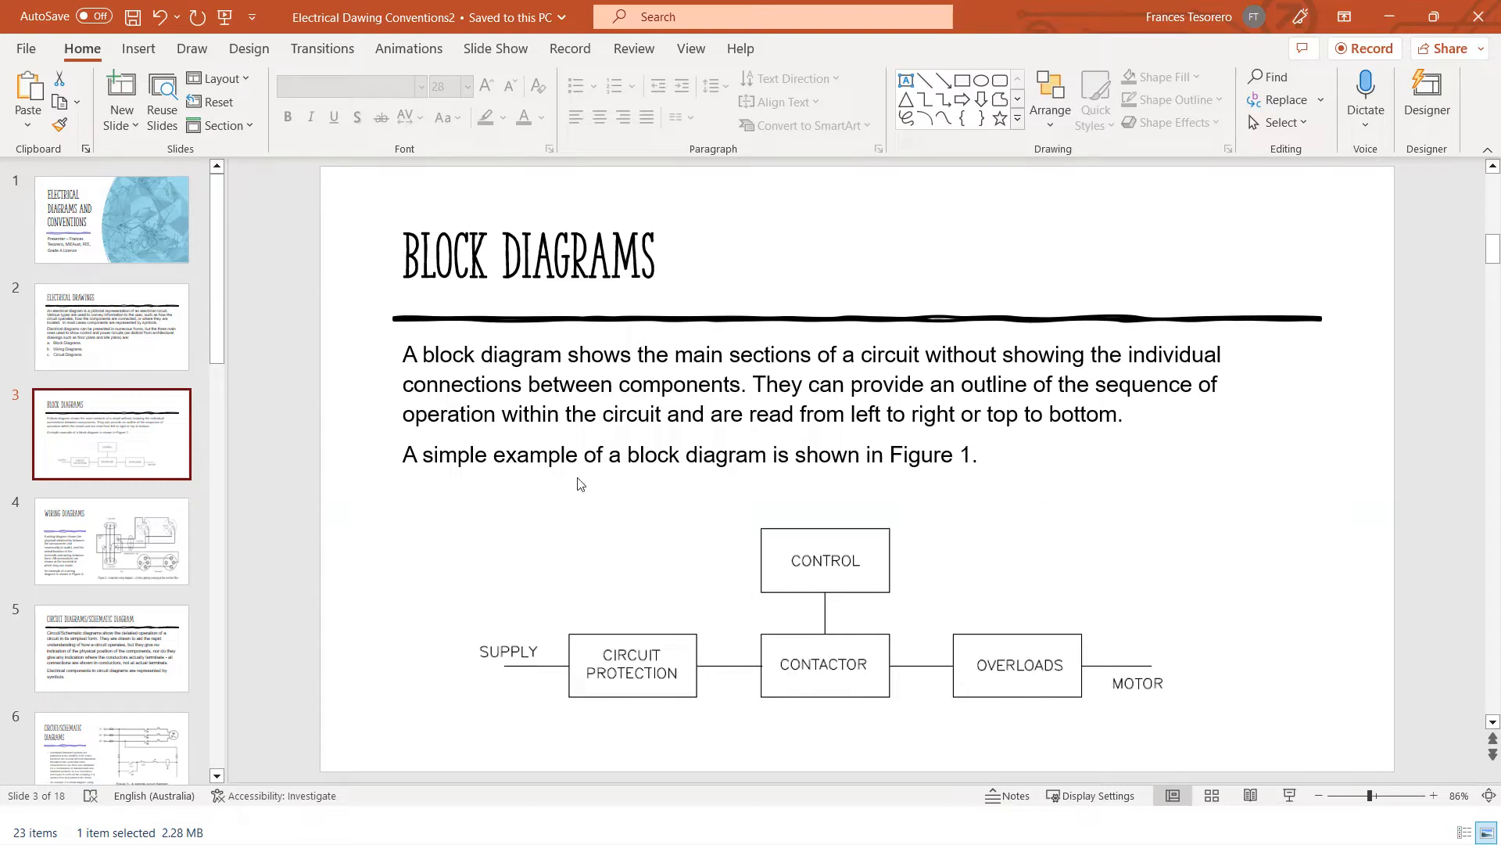
{"action": "mouse_move", "coordinate": [302, 501]}
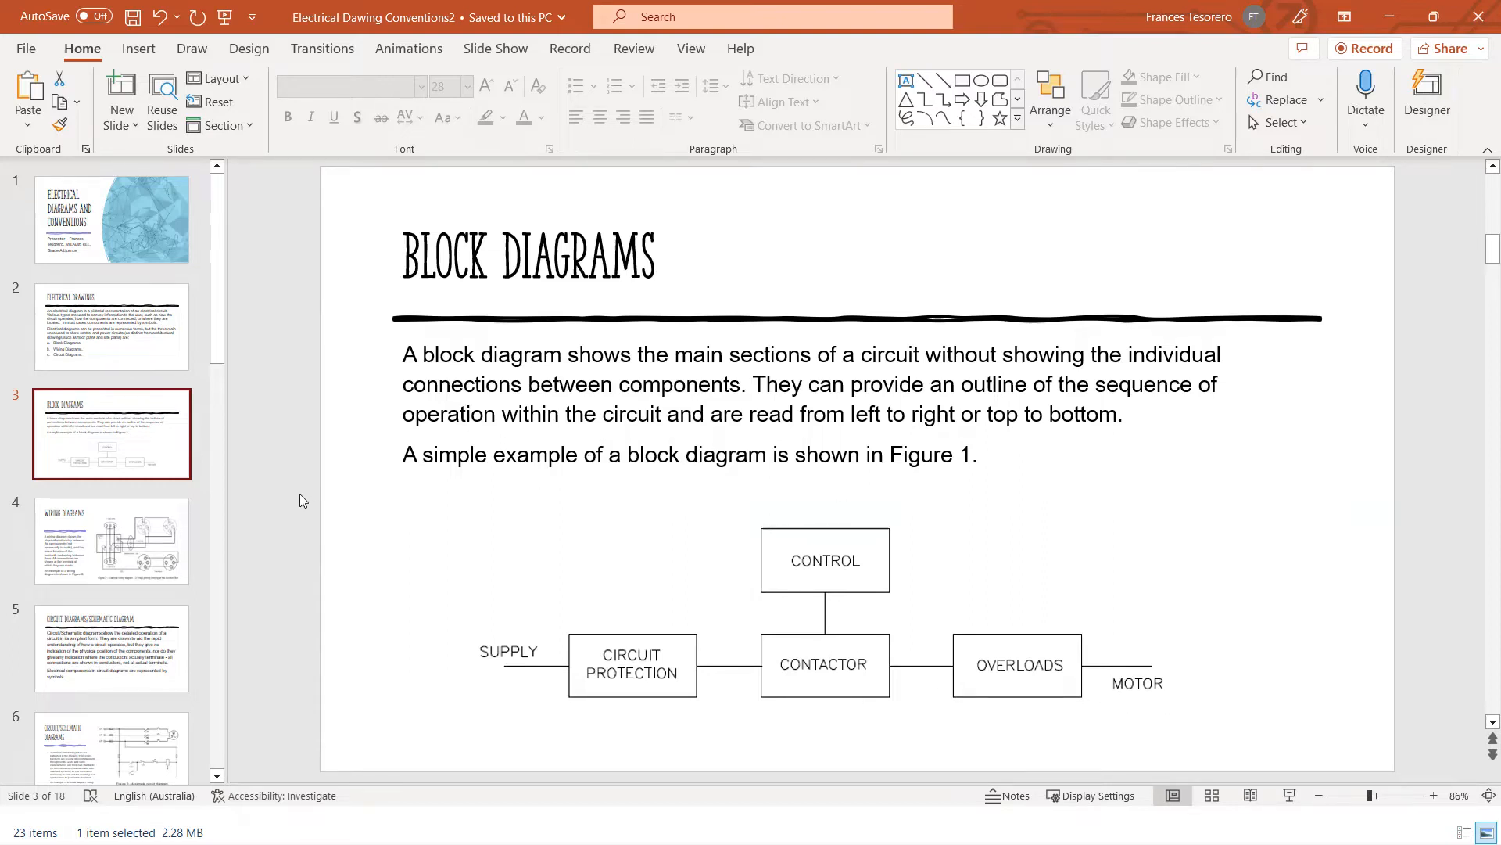
{"action": "mouse_move", "coordinate": [280, 584]}
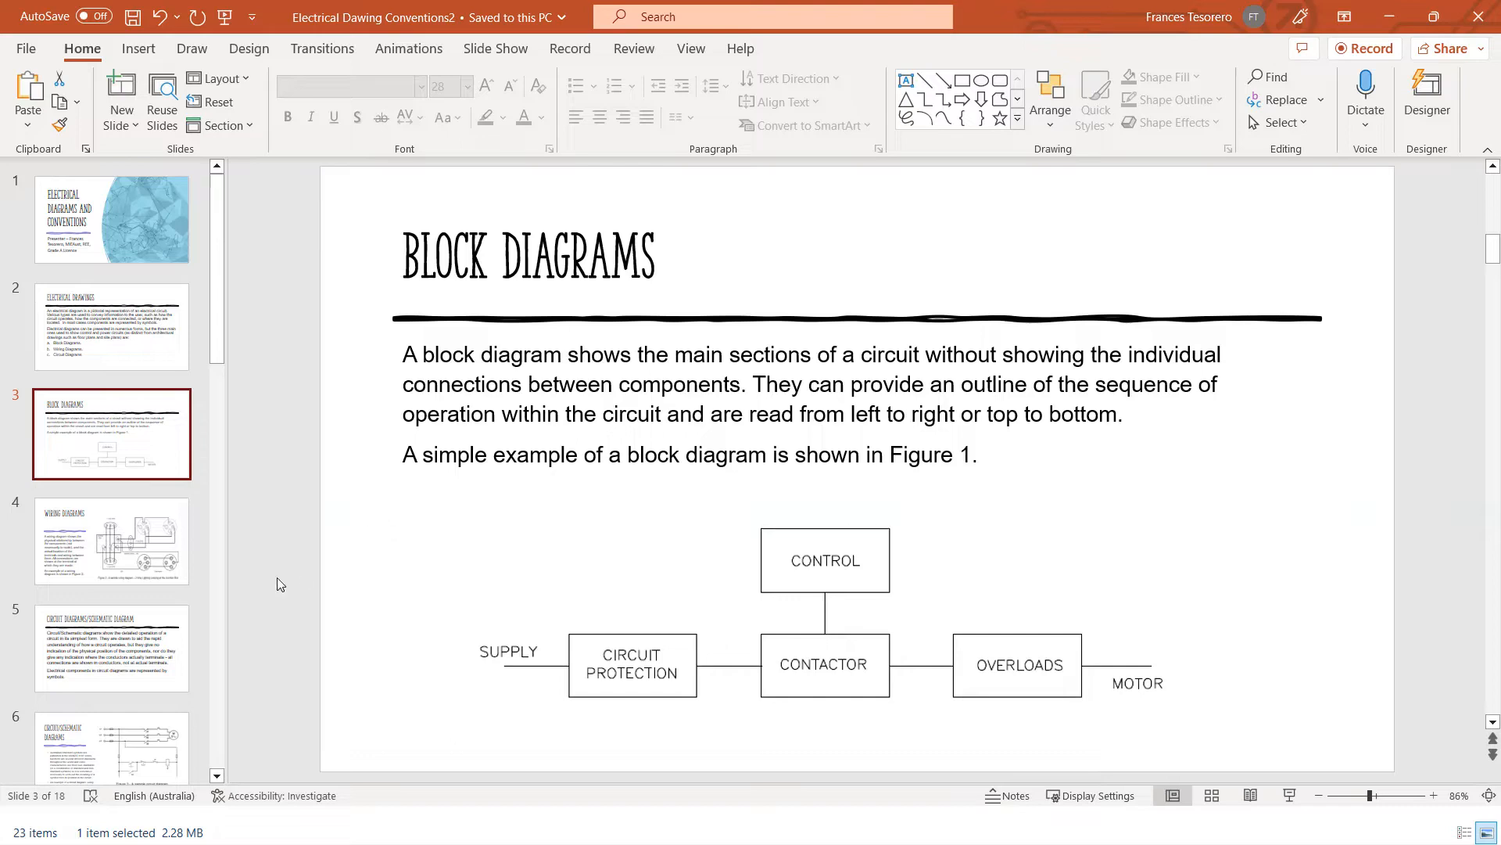
{"action": "left_click", "coordinate": [111, 539]}
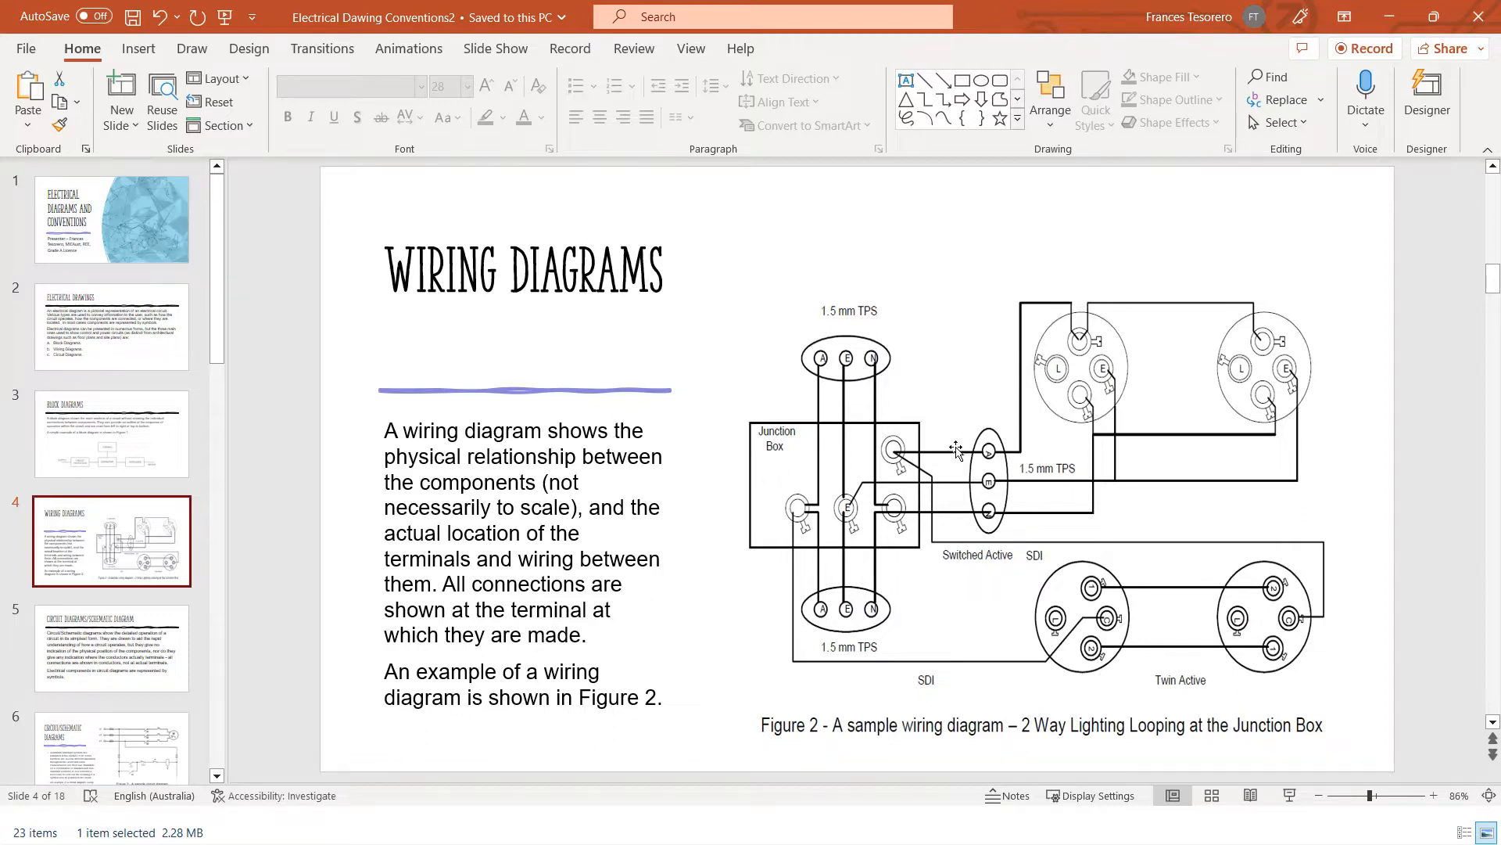
{"action": "mouse_move", "coordinate": [1123, 386]}
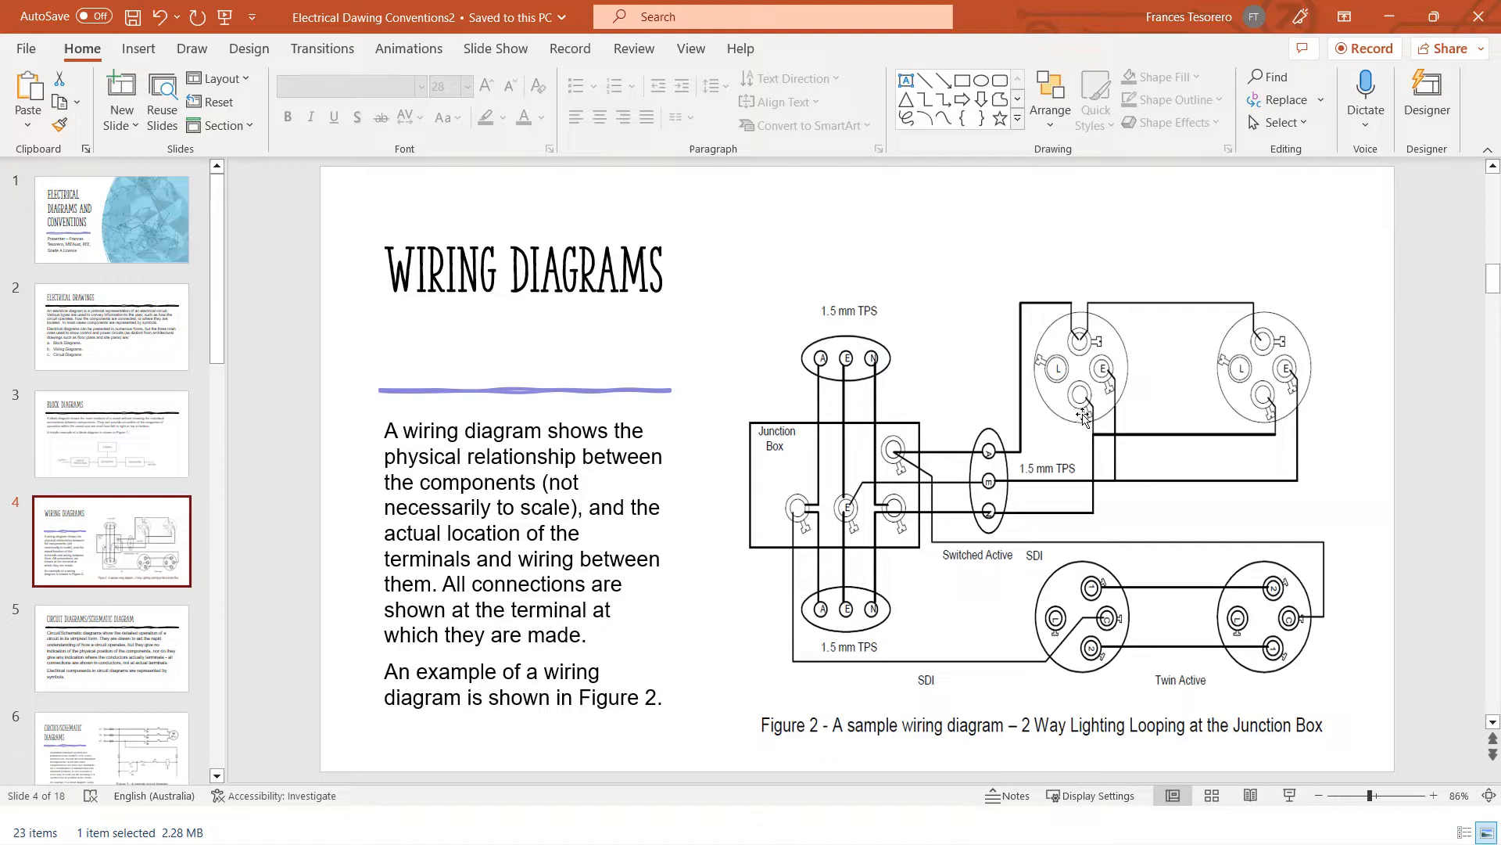
{"action": "mouse_move", "coordinate": [1092, 438]}
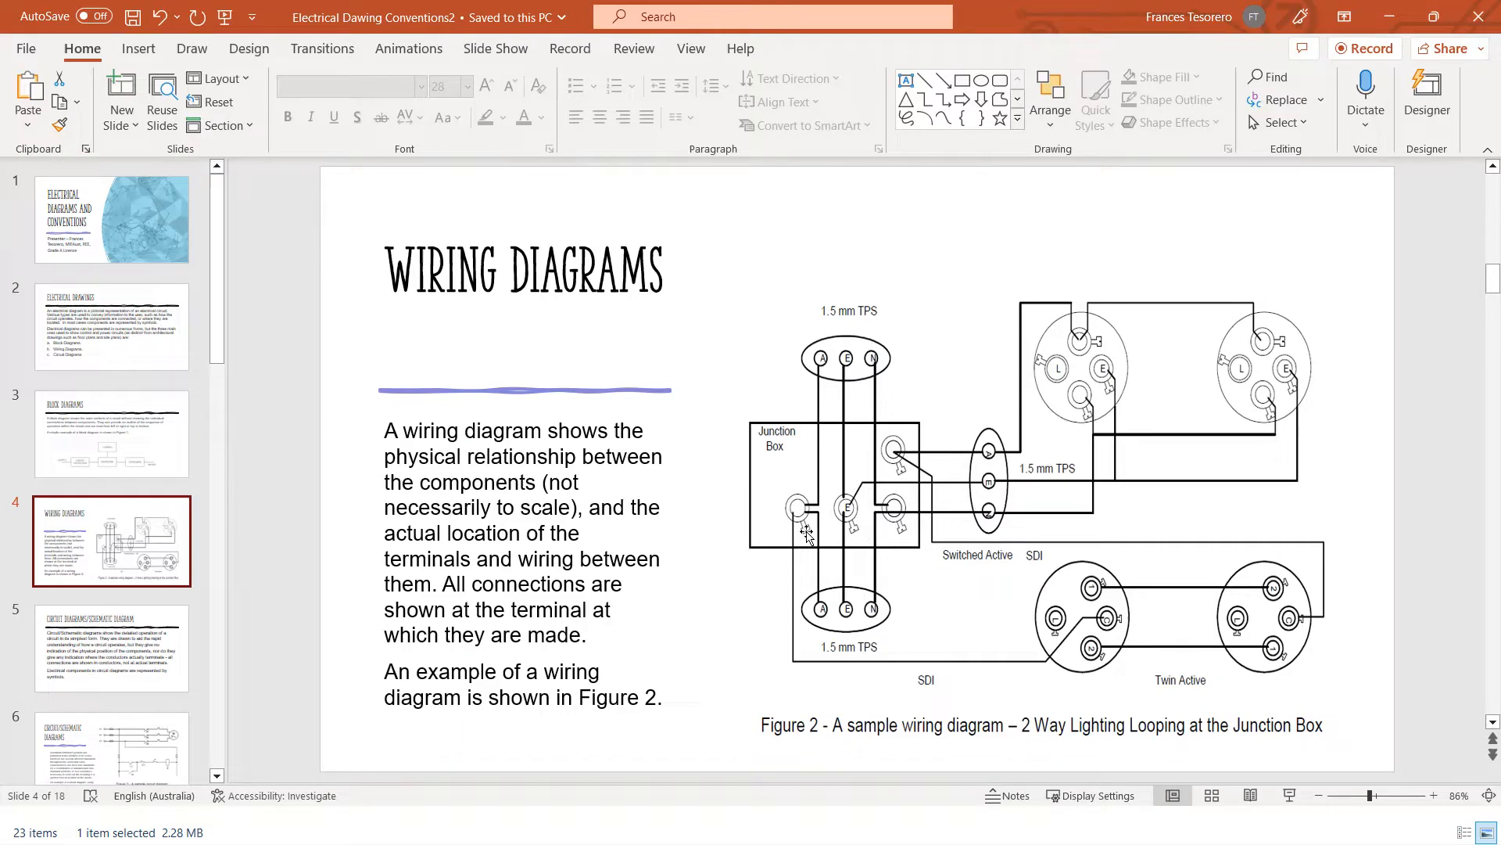
{"action": "mouse_move", "coordinate": [860, 538]}
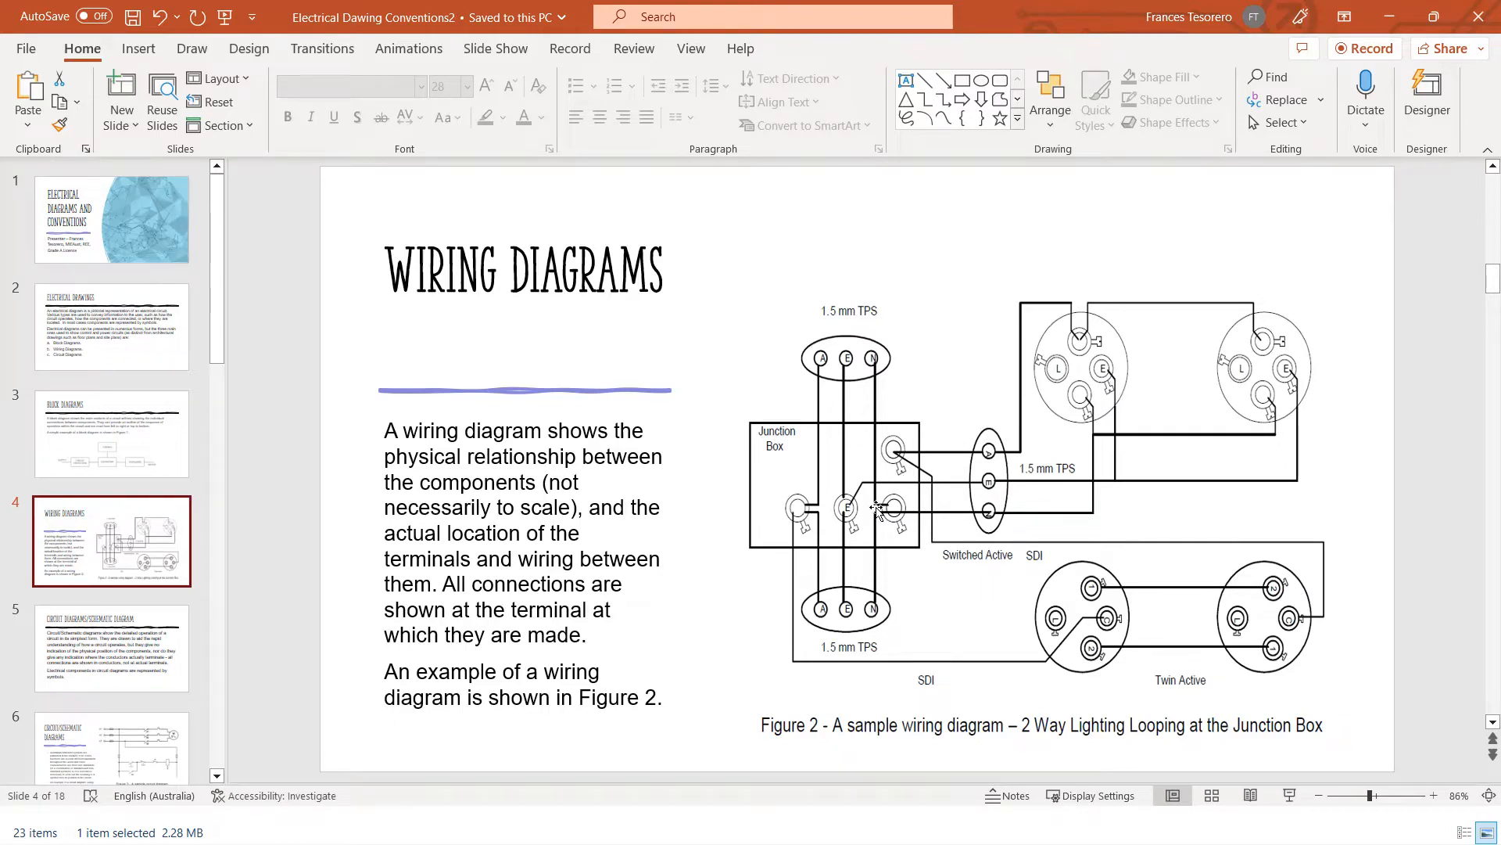
{"action": "mouse_move", "coordinate": [671, 356]}
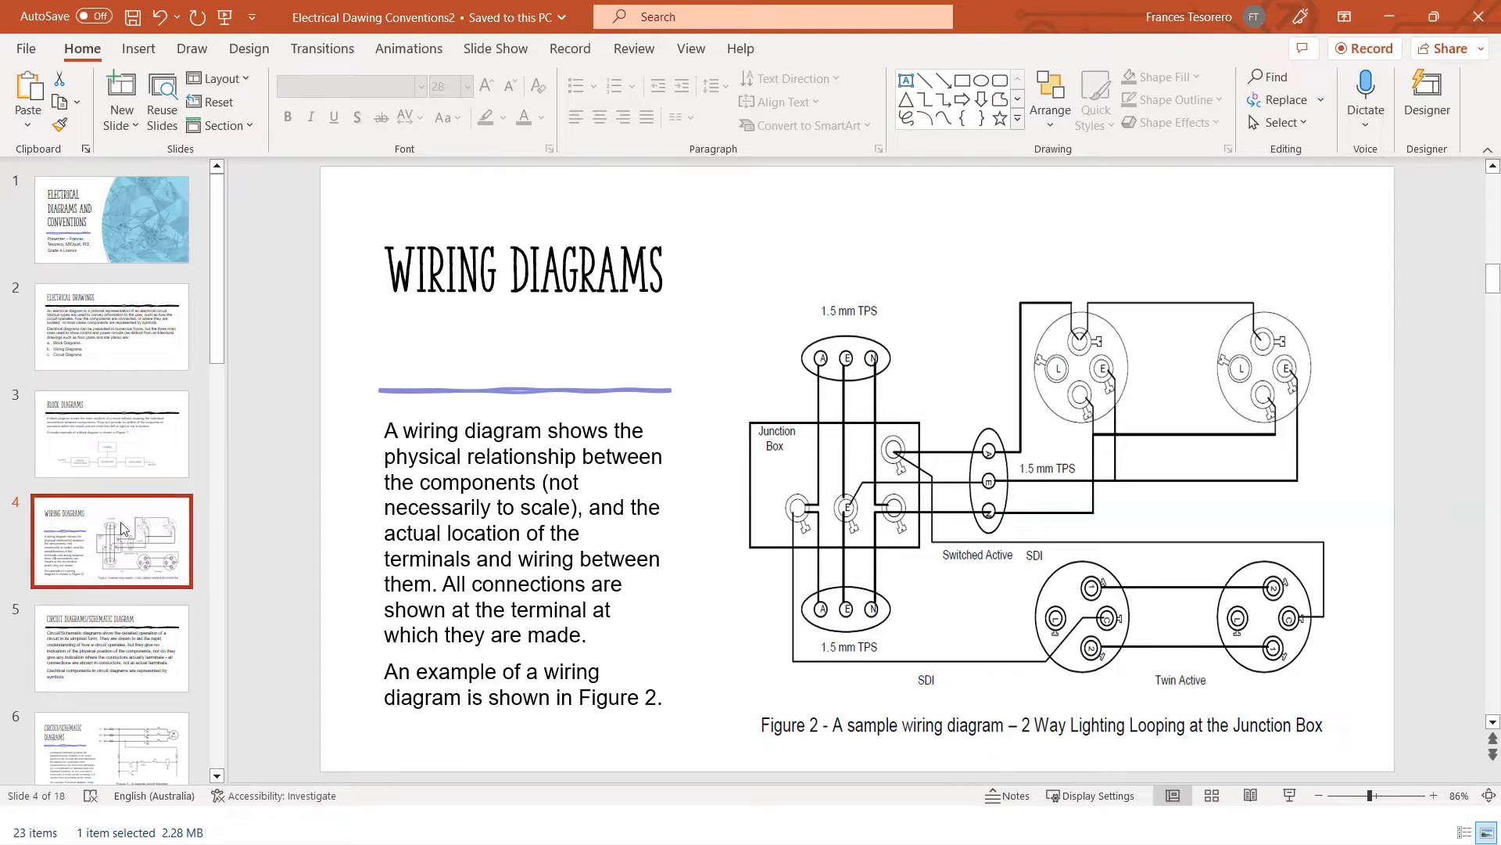
Show slide 5, Circuit Diagrams/Schematic Diagram, on components represented by symbols
{"action": "left_click", "coordinate": [113, 649]}
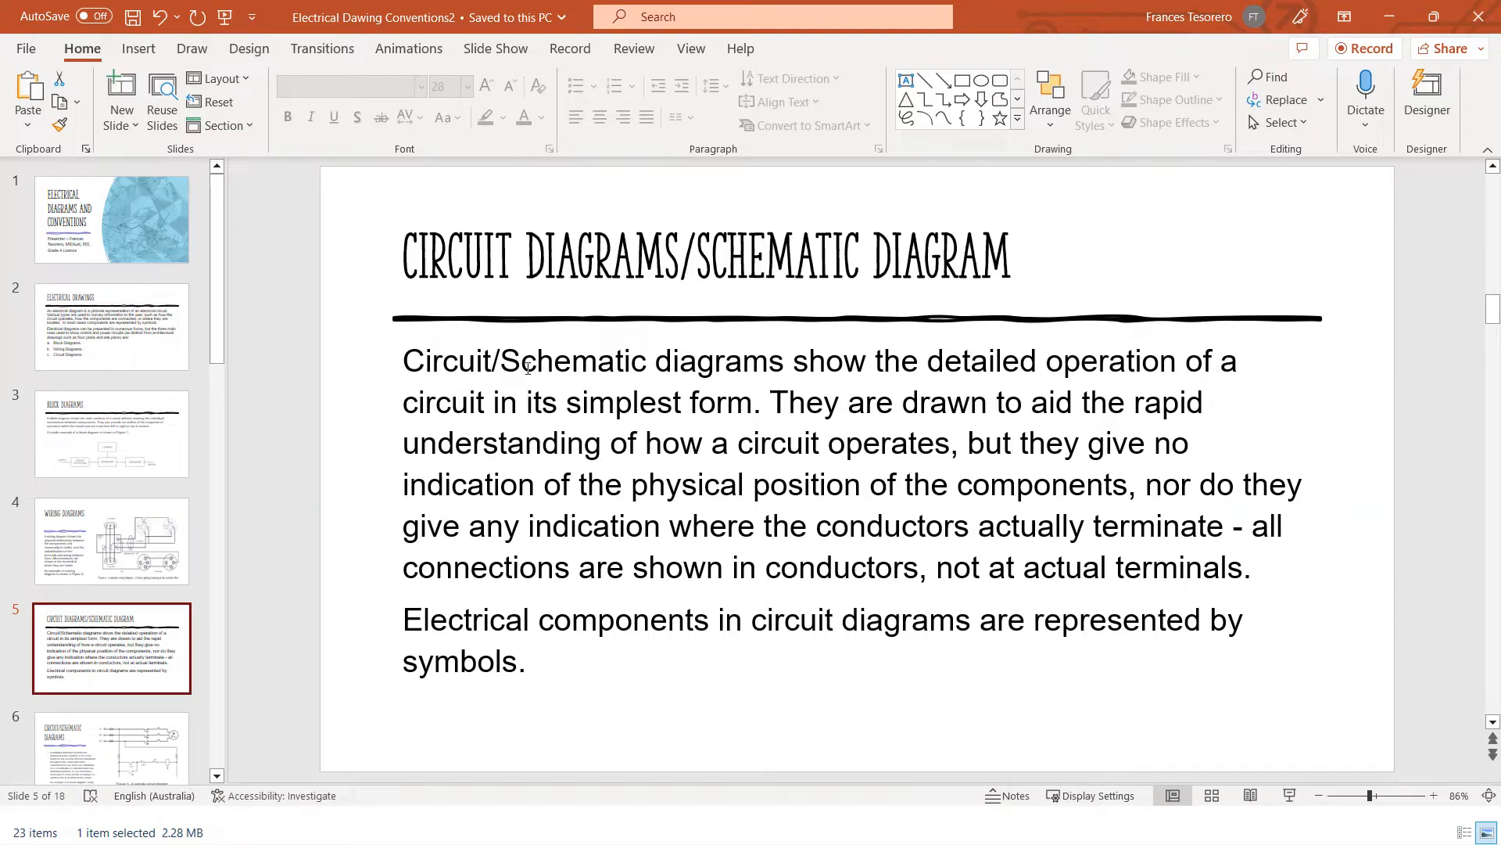
{"action": "mouse_move", "coordinate": [802, 369]}
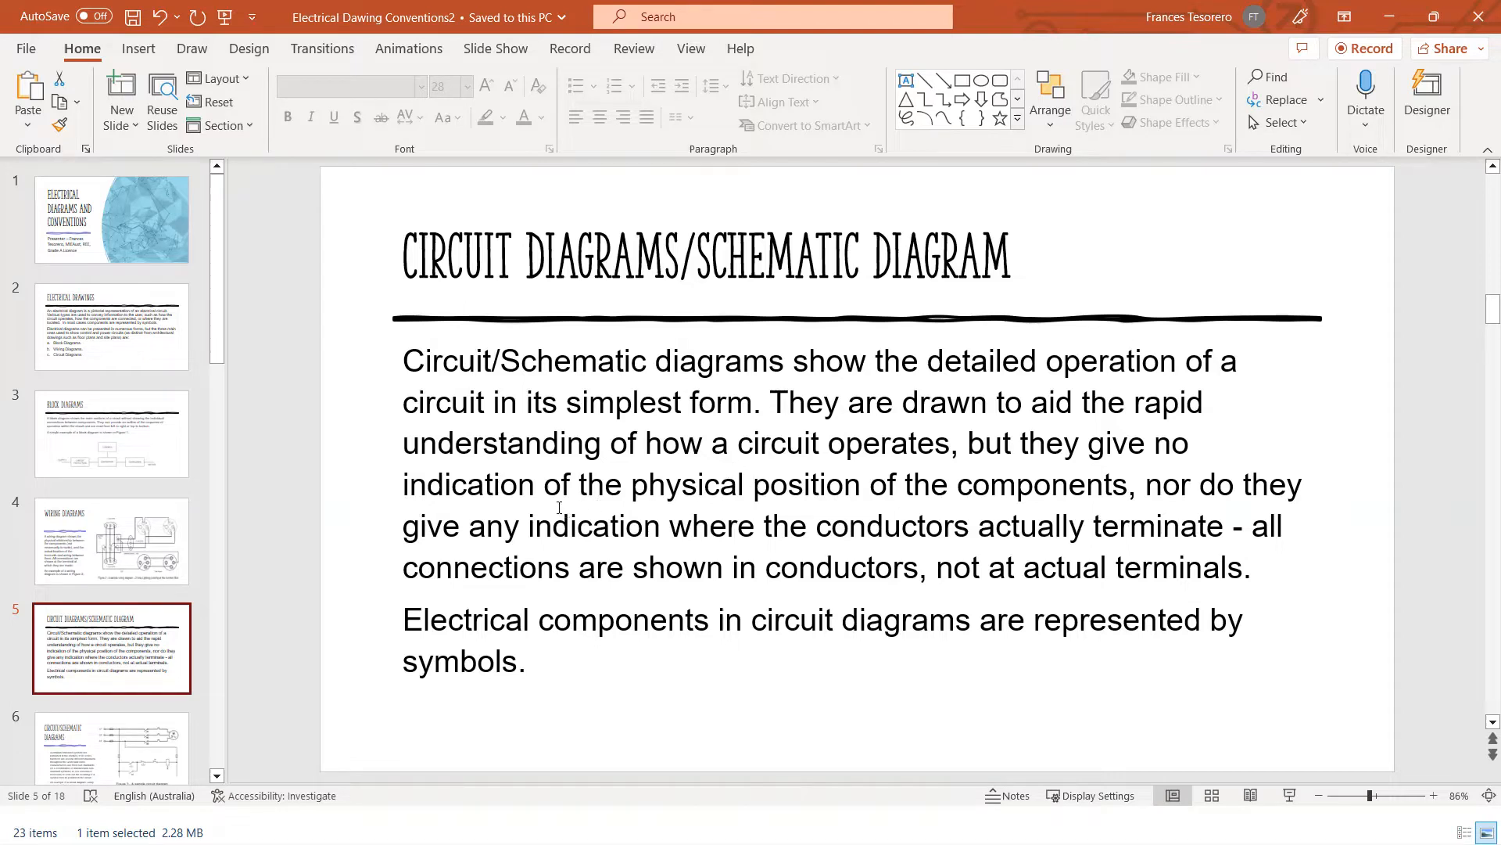
{"action": "mouse_move", "coordinate": [982, 505]}
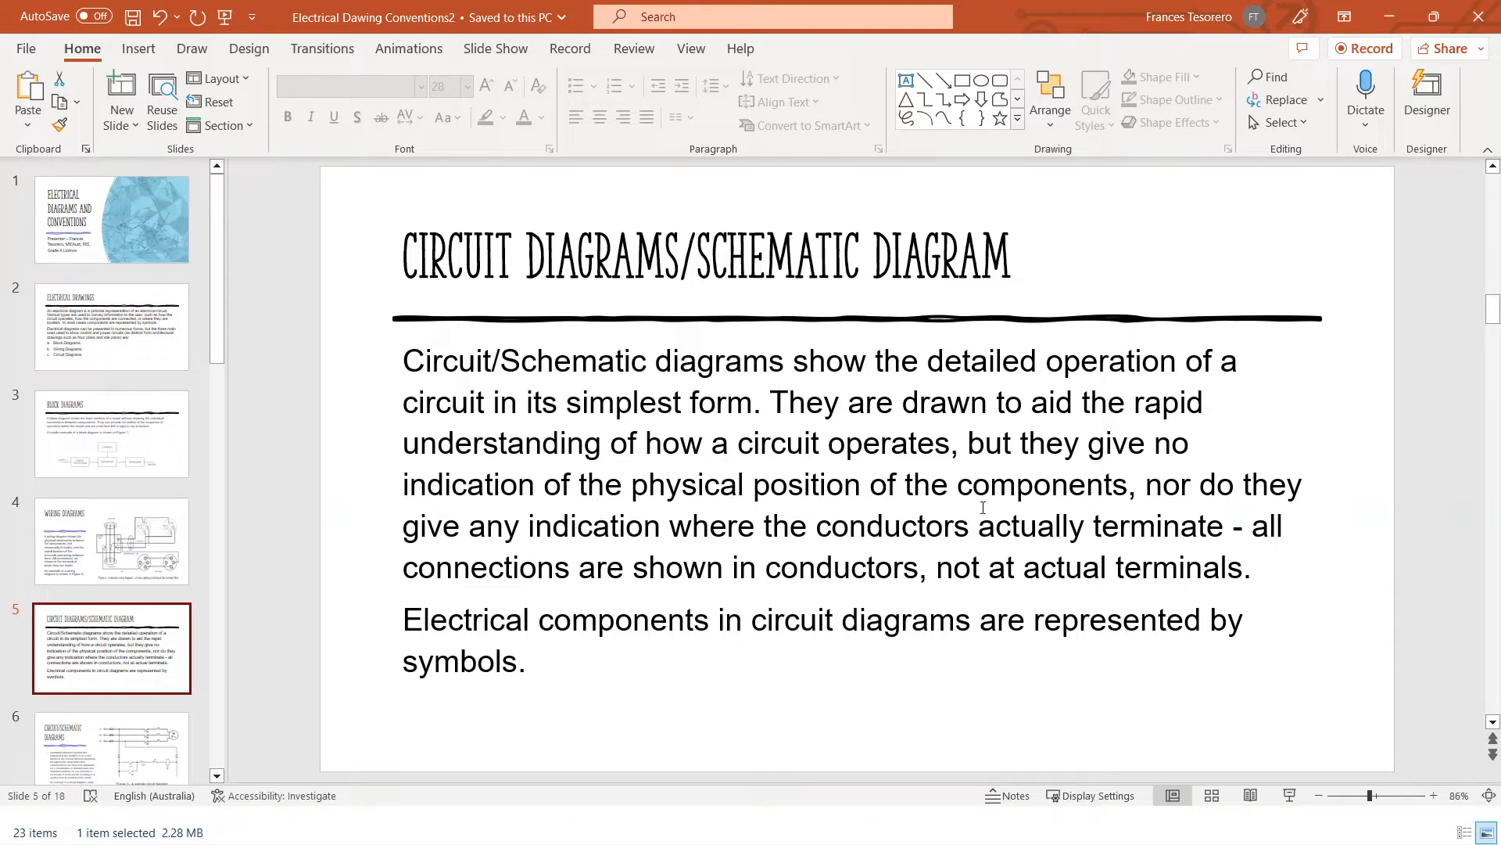
{"action": "mouse_move", "coordinate": [1004, 507]}
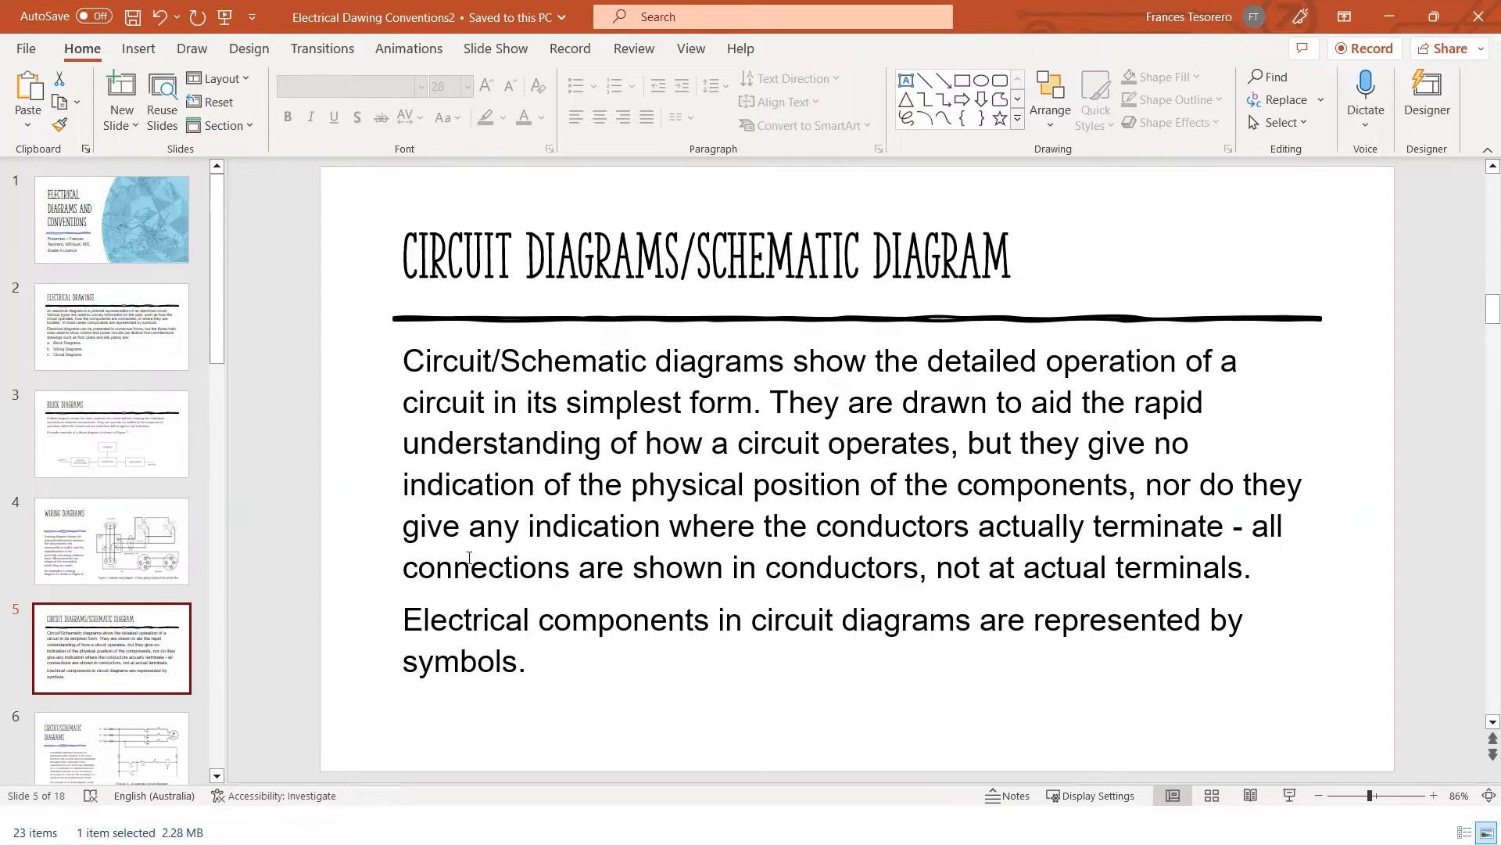
Advance to slide 6 with the Figure 3 sample circuit diagram and Australian Standard symbols
{"action": "scroll", "scroll_direction": "down", "scroll_amount": 3}
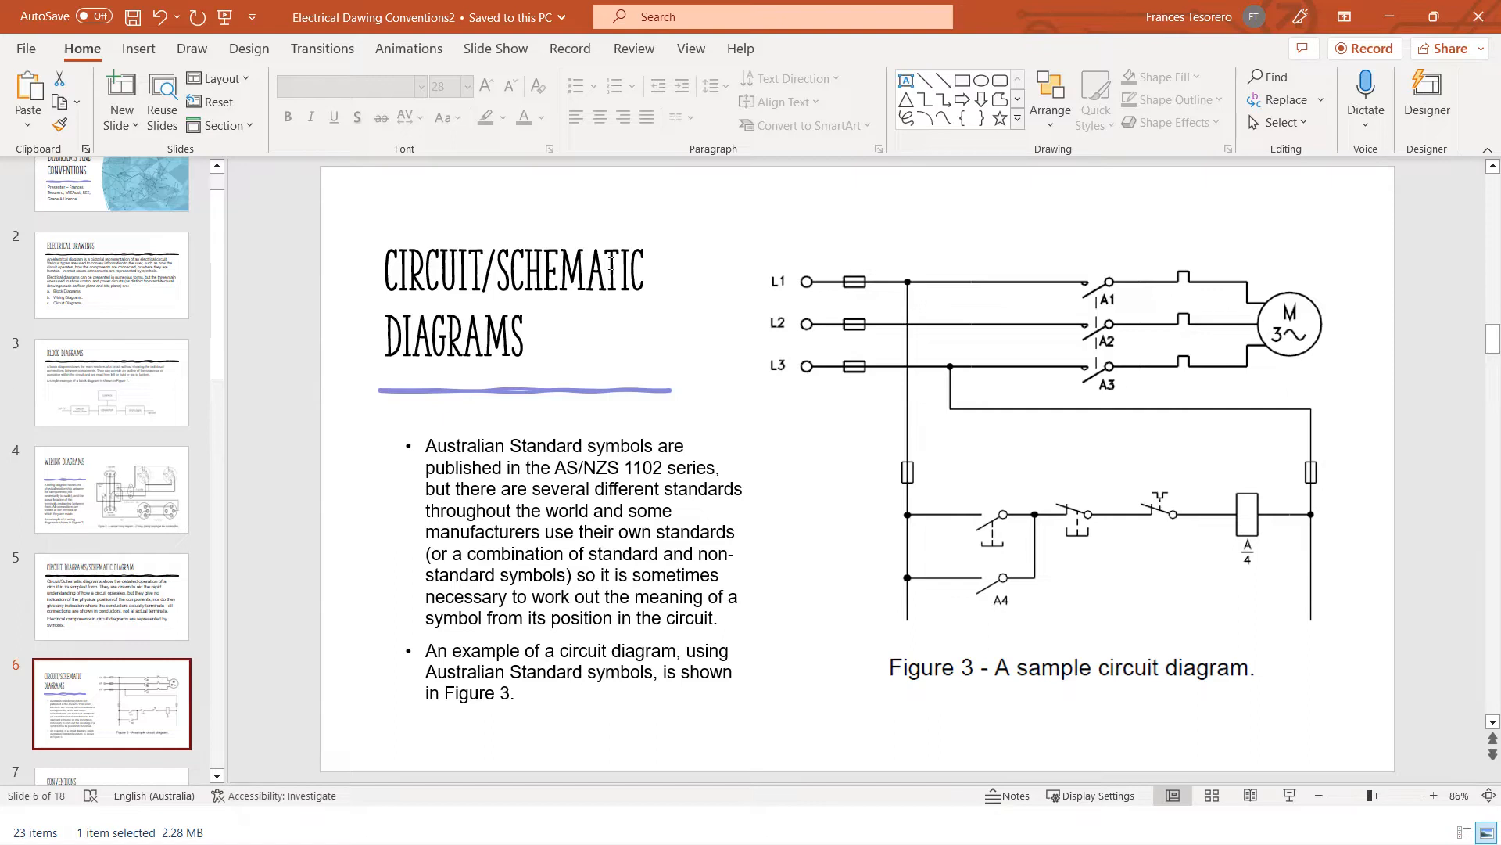
{"action": "mouse_move", "coordinate": [430, 393]}
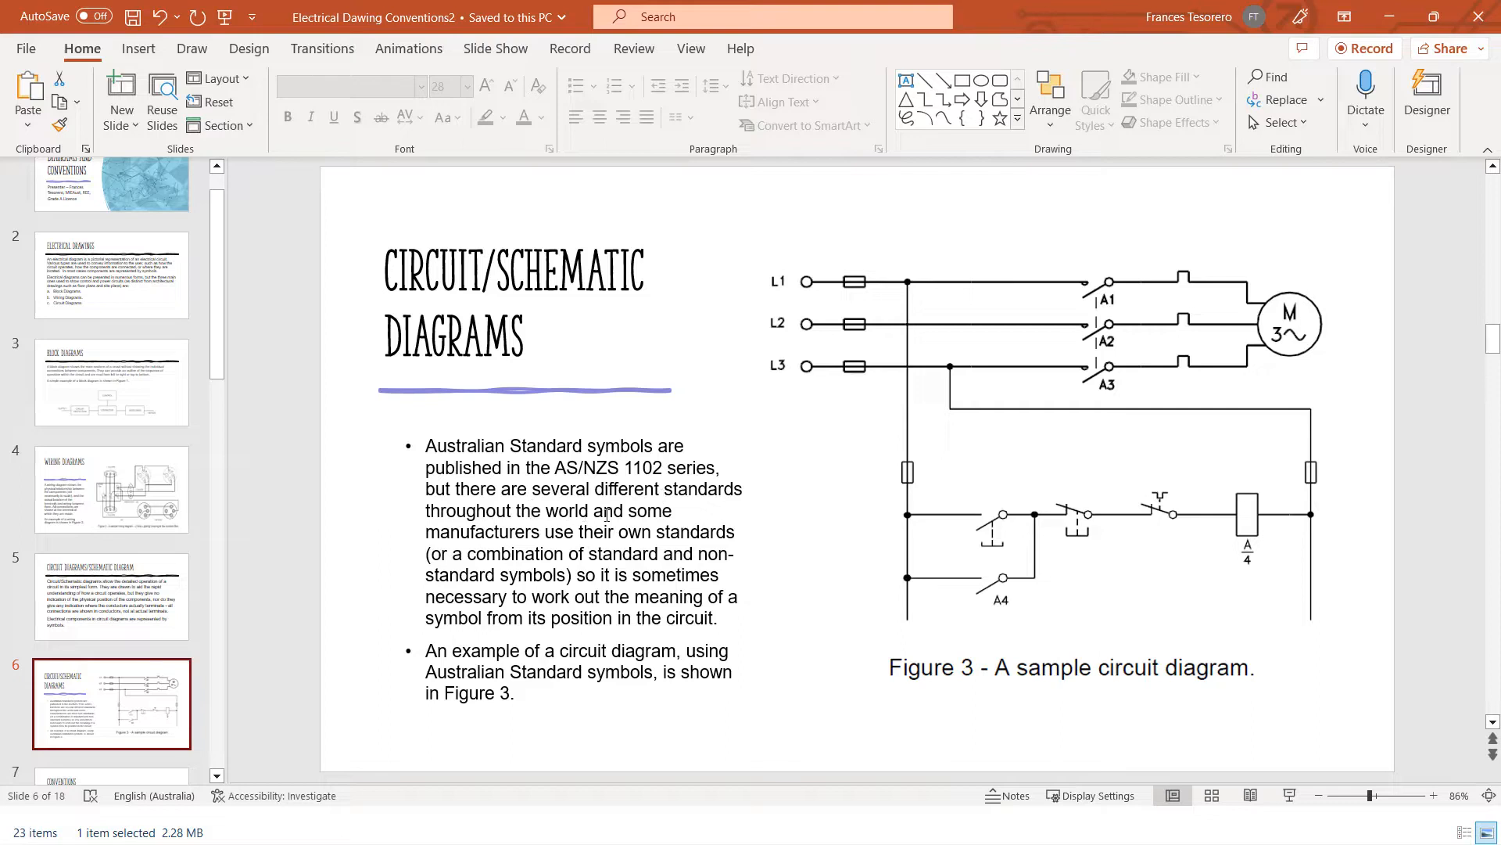
{"action": "mouse_move", "coordinate": [512, 534]}
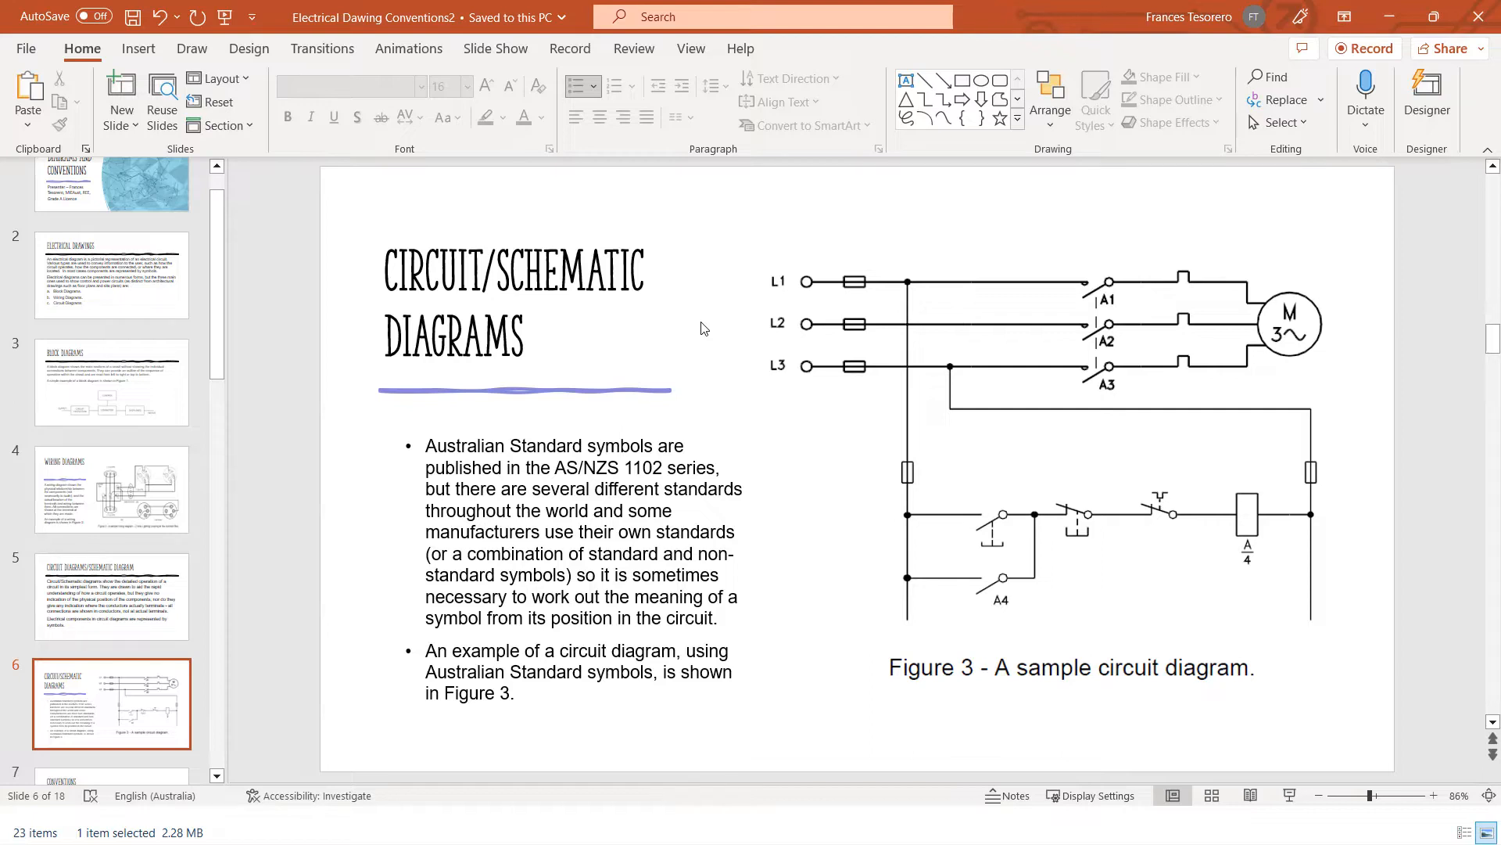
{"action": "mouse_move", "coordinate": [967, 457]}
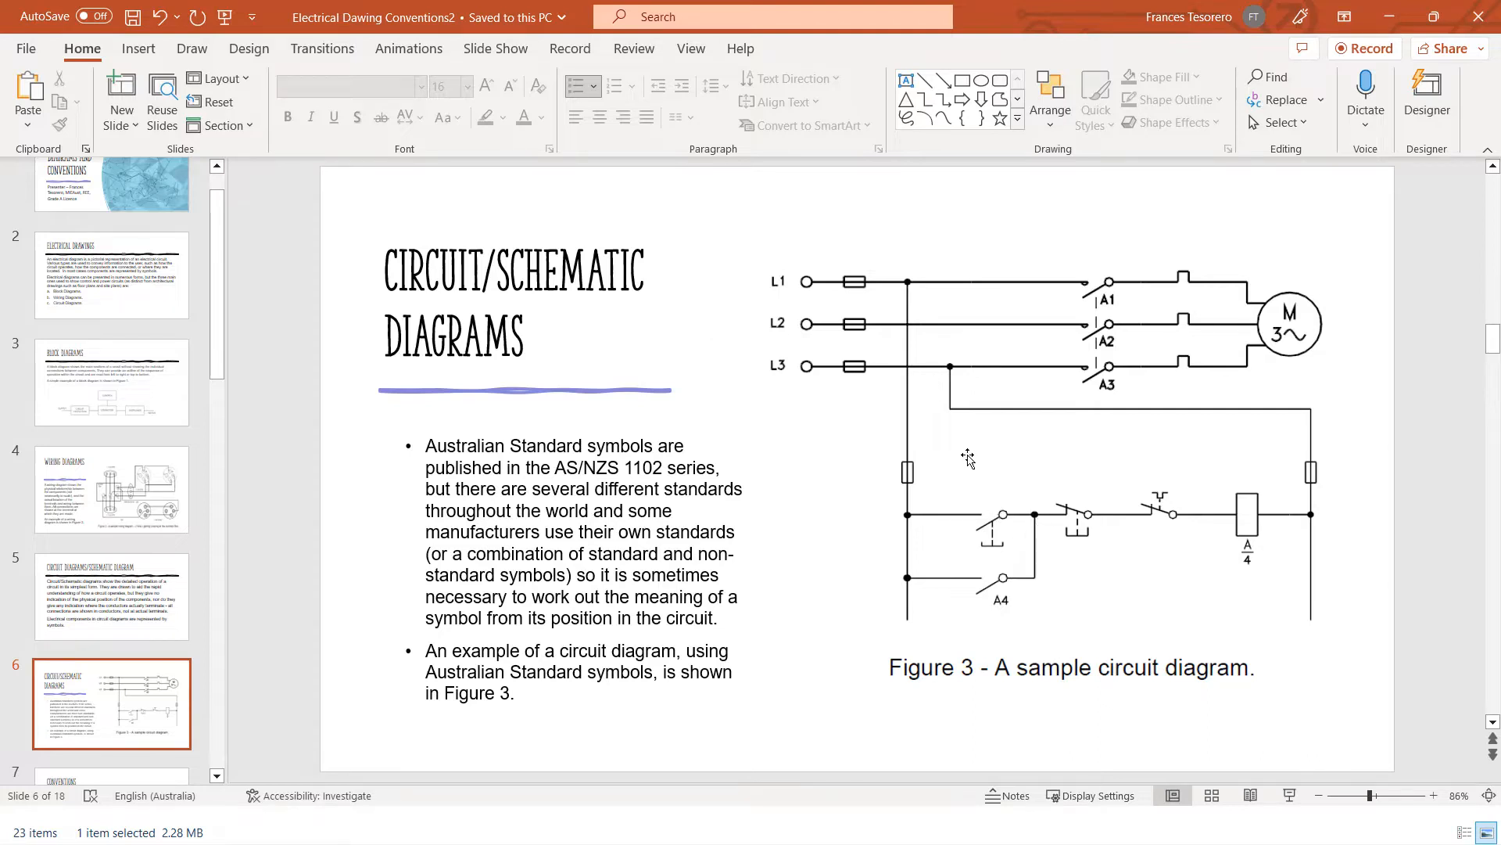
{"action": "mouse_move", "coordinate": [846, 560]}
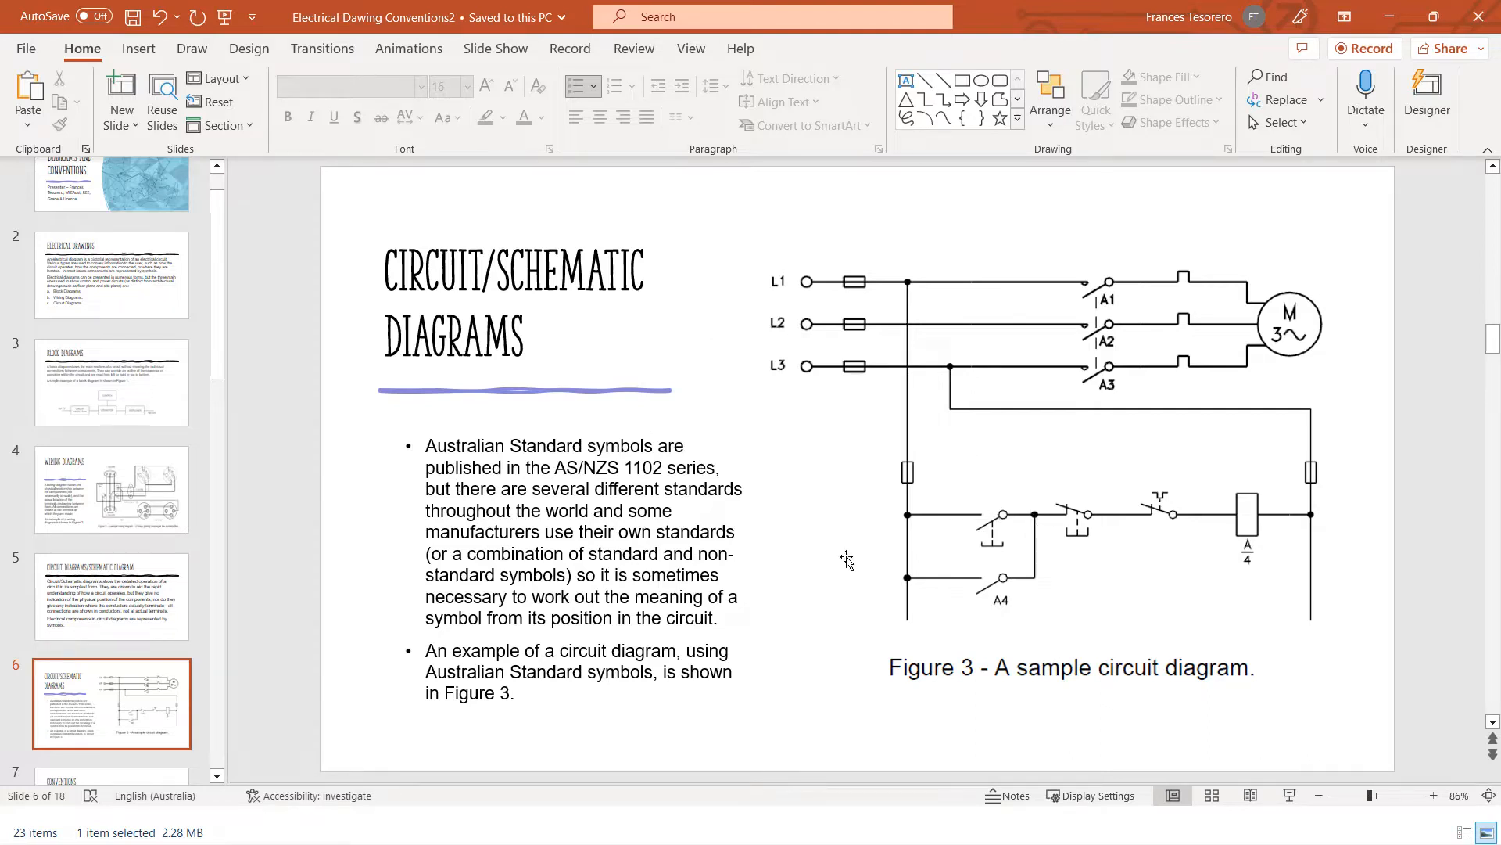
{"action": "mouse_move", "coordinate": [948, 401]}
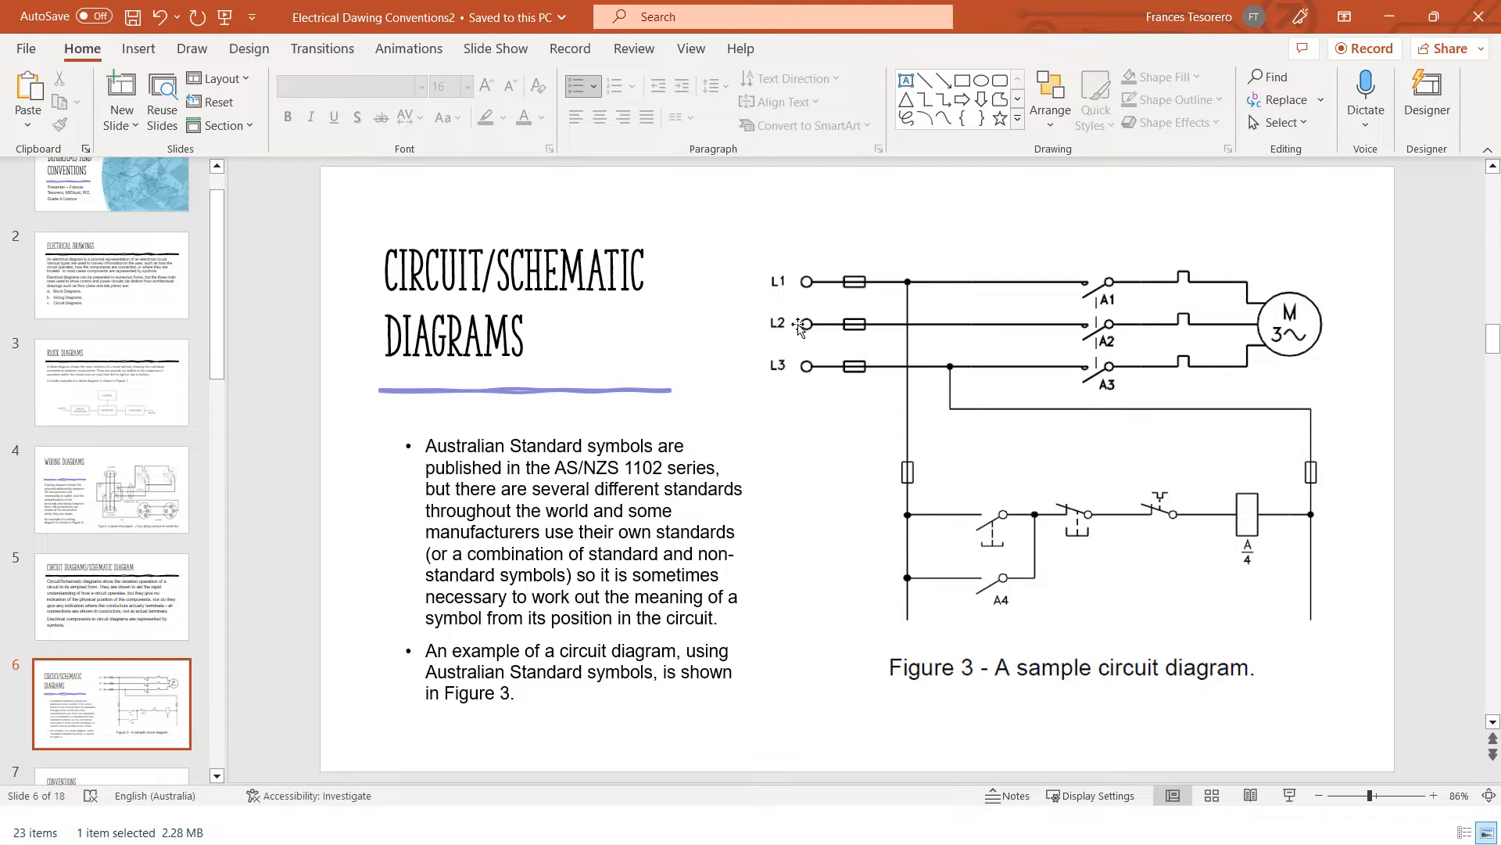
{"action": "mouse_move", "coordinate": [1059, 322]}
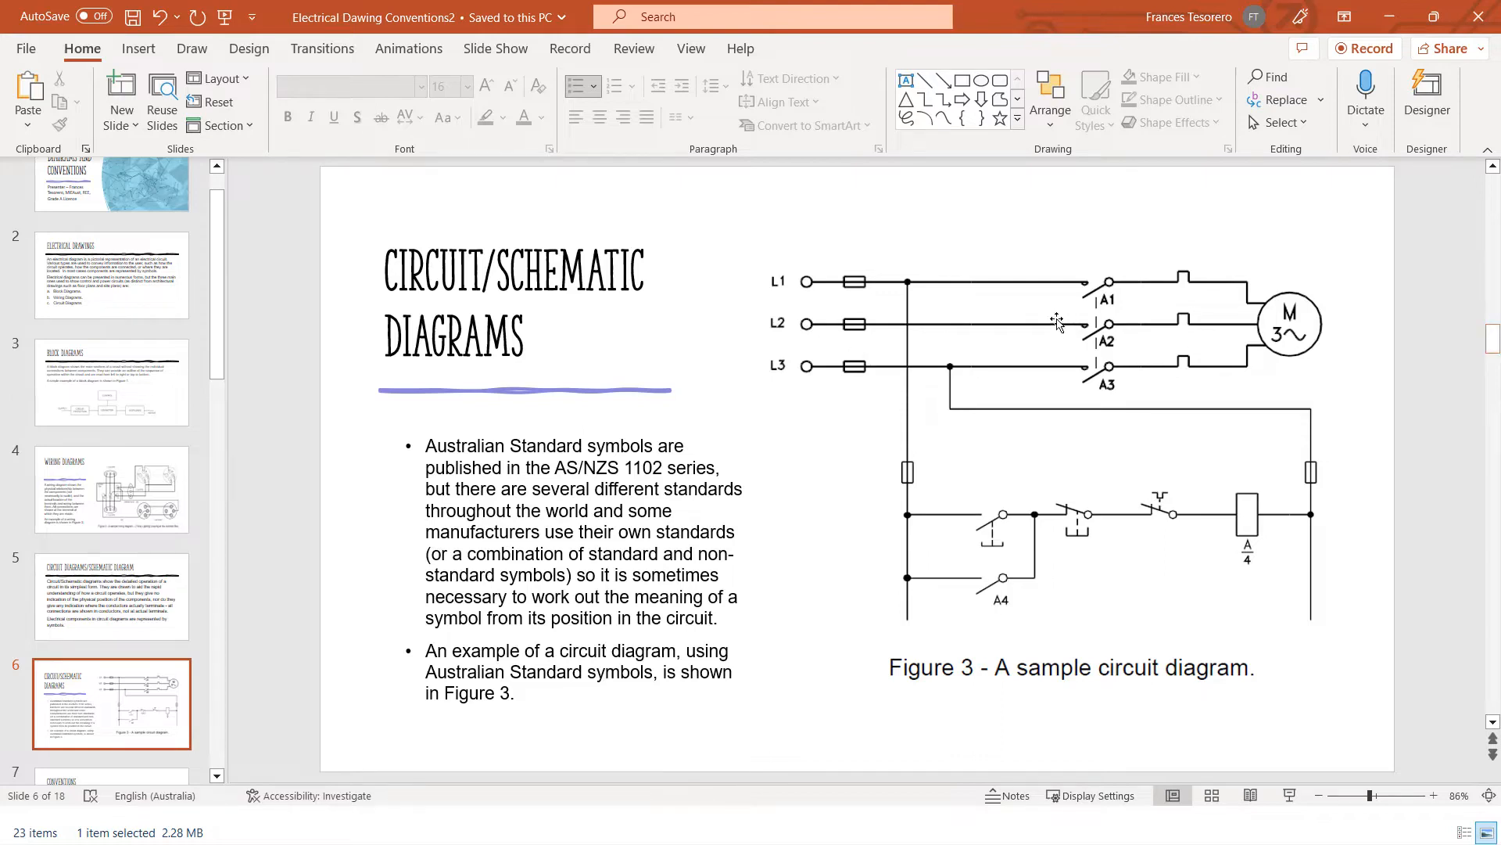
{"action": "mouse_move", "coordinate": [1190, 659]}
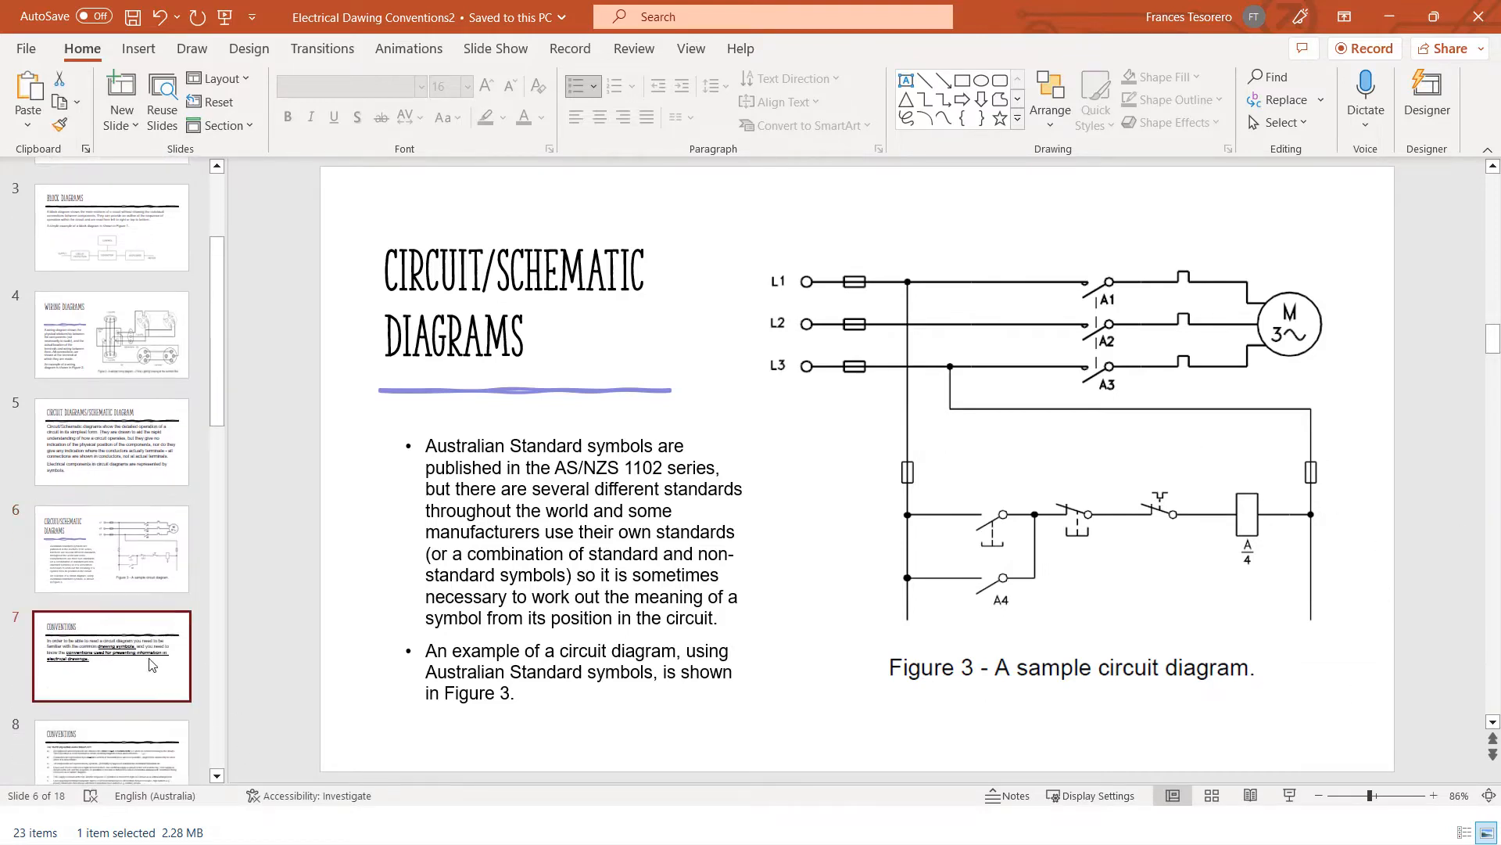
Move through the first Conventions slide to the most important conventions list with item a) highlighted
{"action": "left_click", "coordinate": [111, 655]}
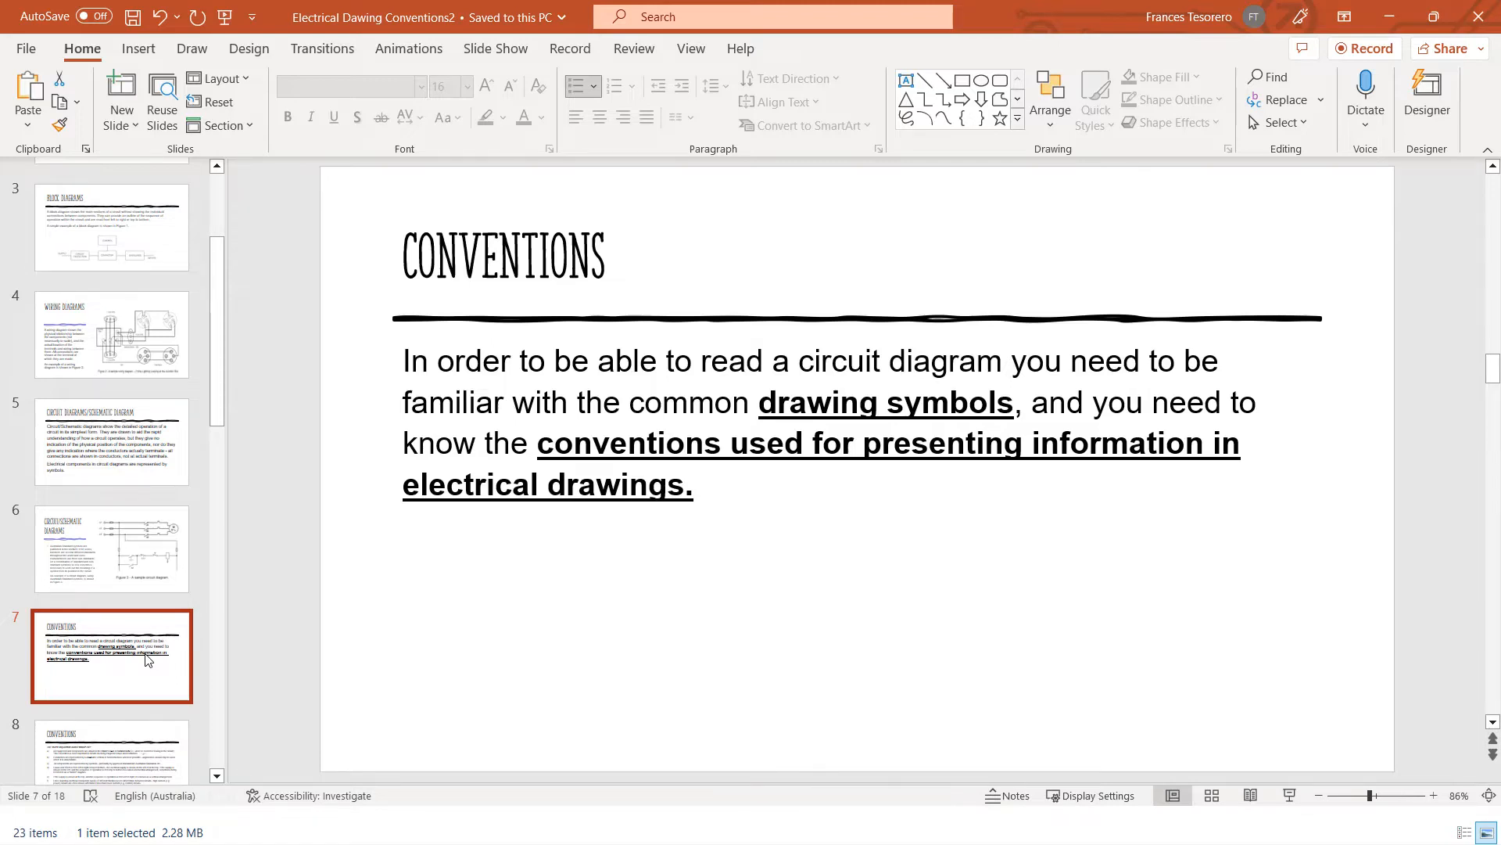
{"action": "scroll", "scroll_direction": "down", "scroll_amount": 3}
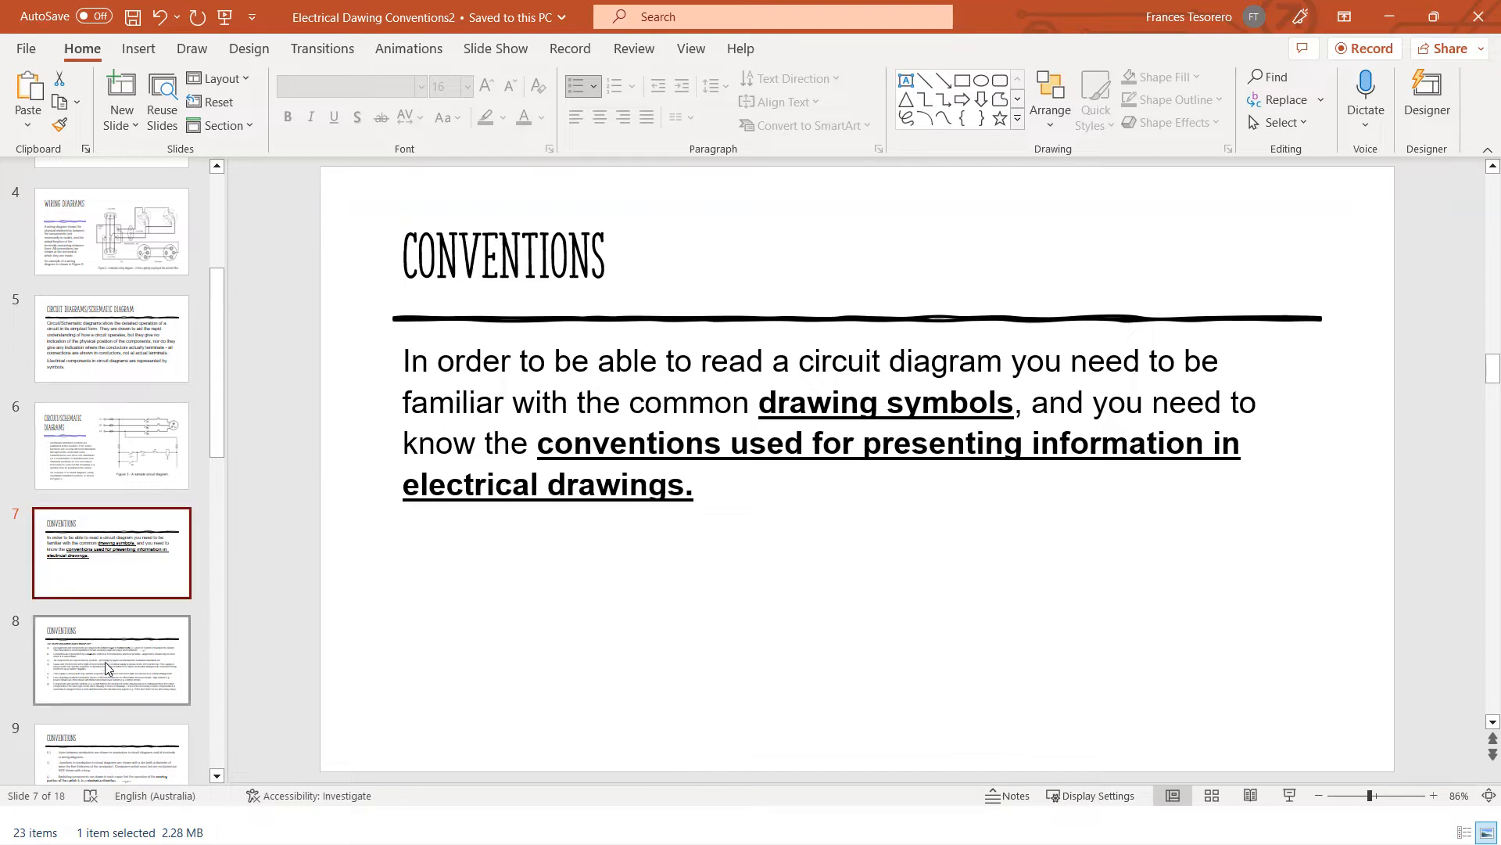
{"action": "left_click", "coordinate": [111, 659]}
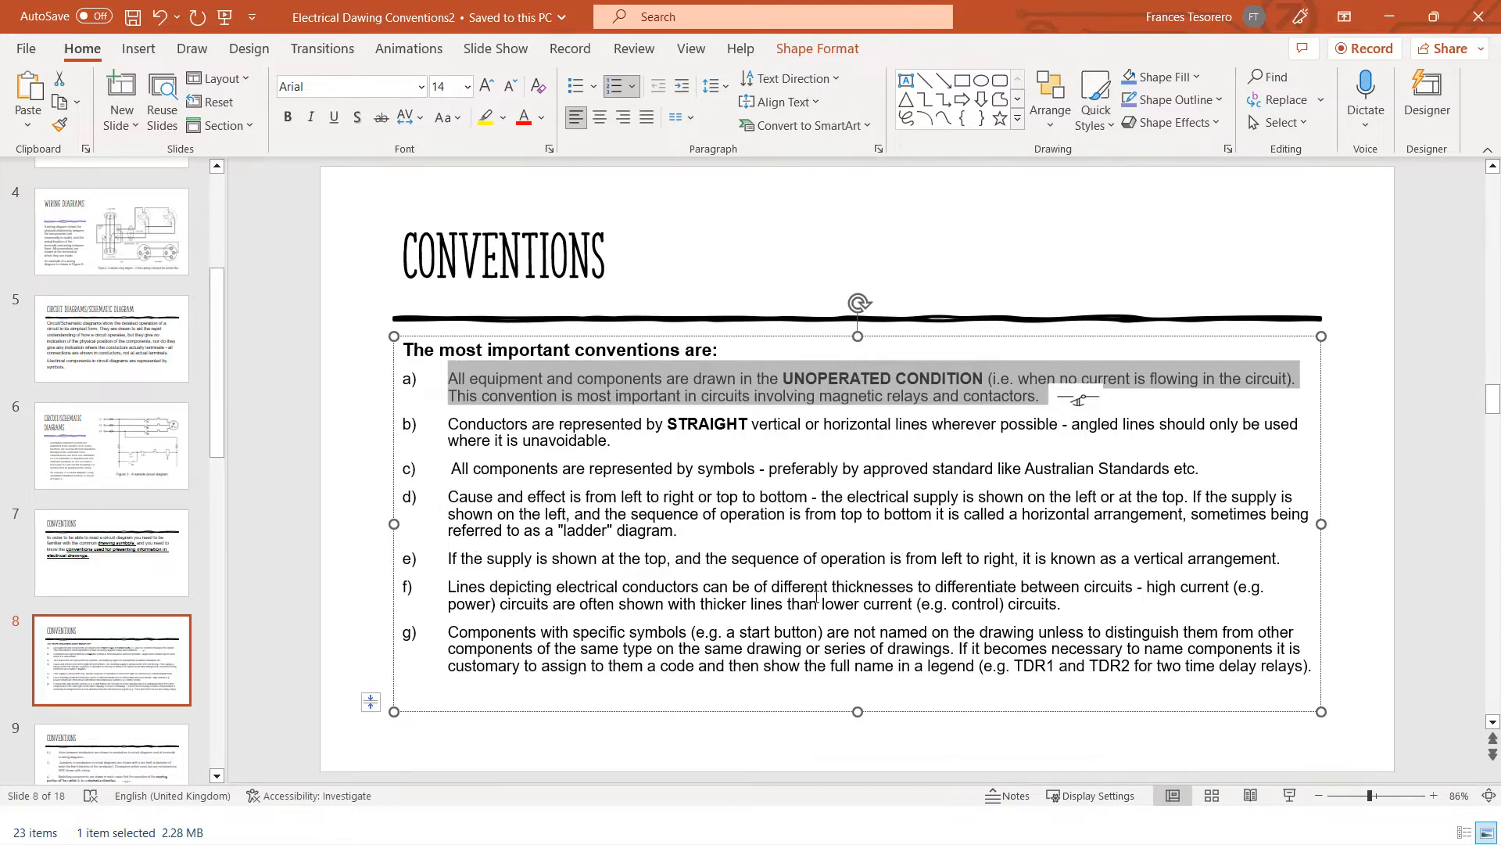
{"action": "mouse_move", "coordinate": [1082, 411]}
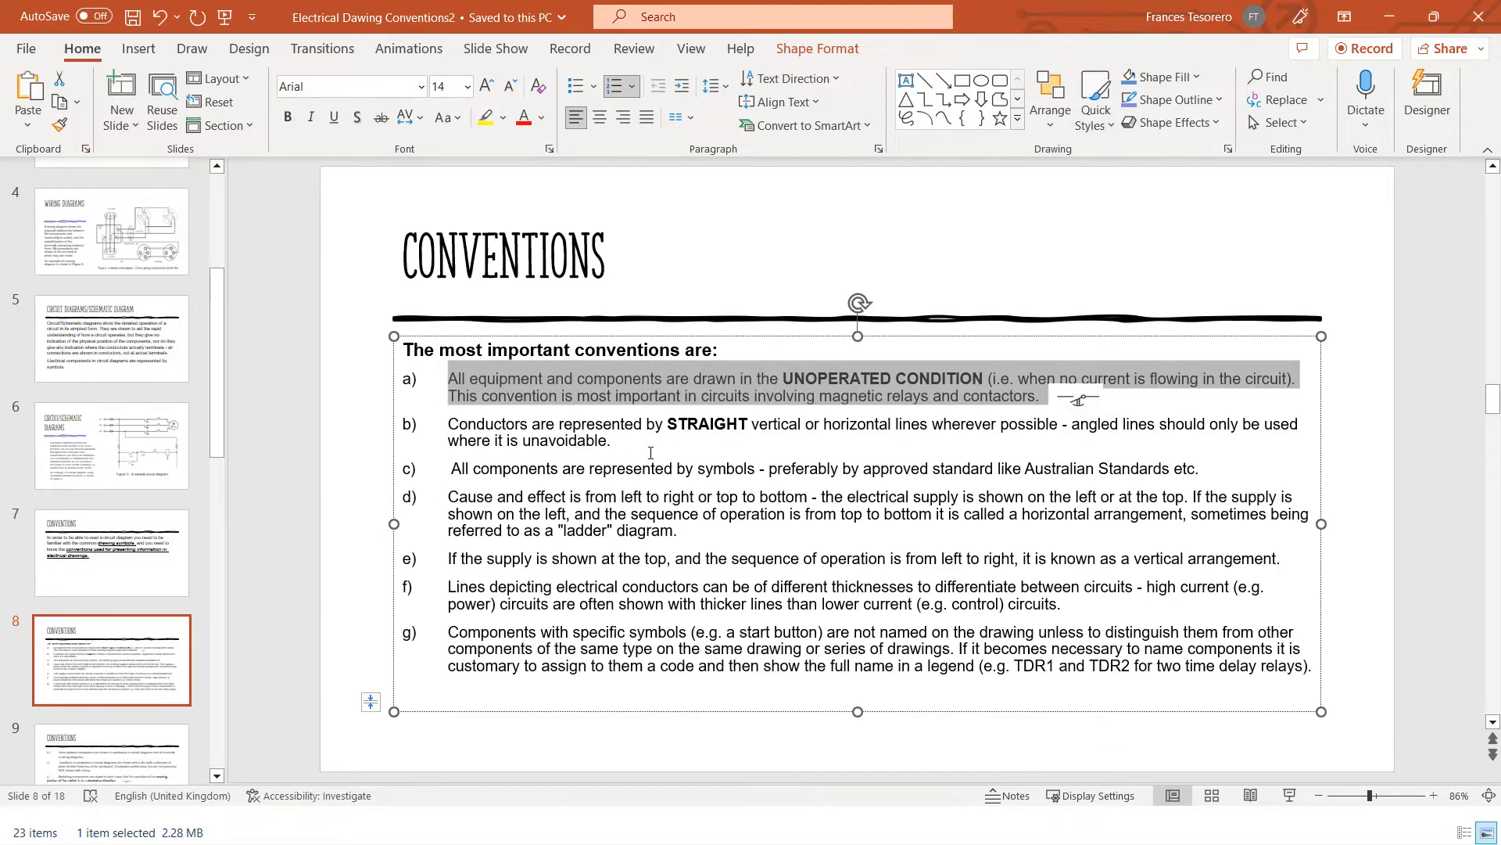
Clear item a)'s highlight and emphasise item d)'s phrase 'the electrical supply is shown on the left or at the top.'
{"action": "left_click", "coordinate": [676, 468]}
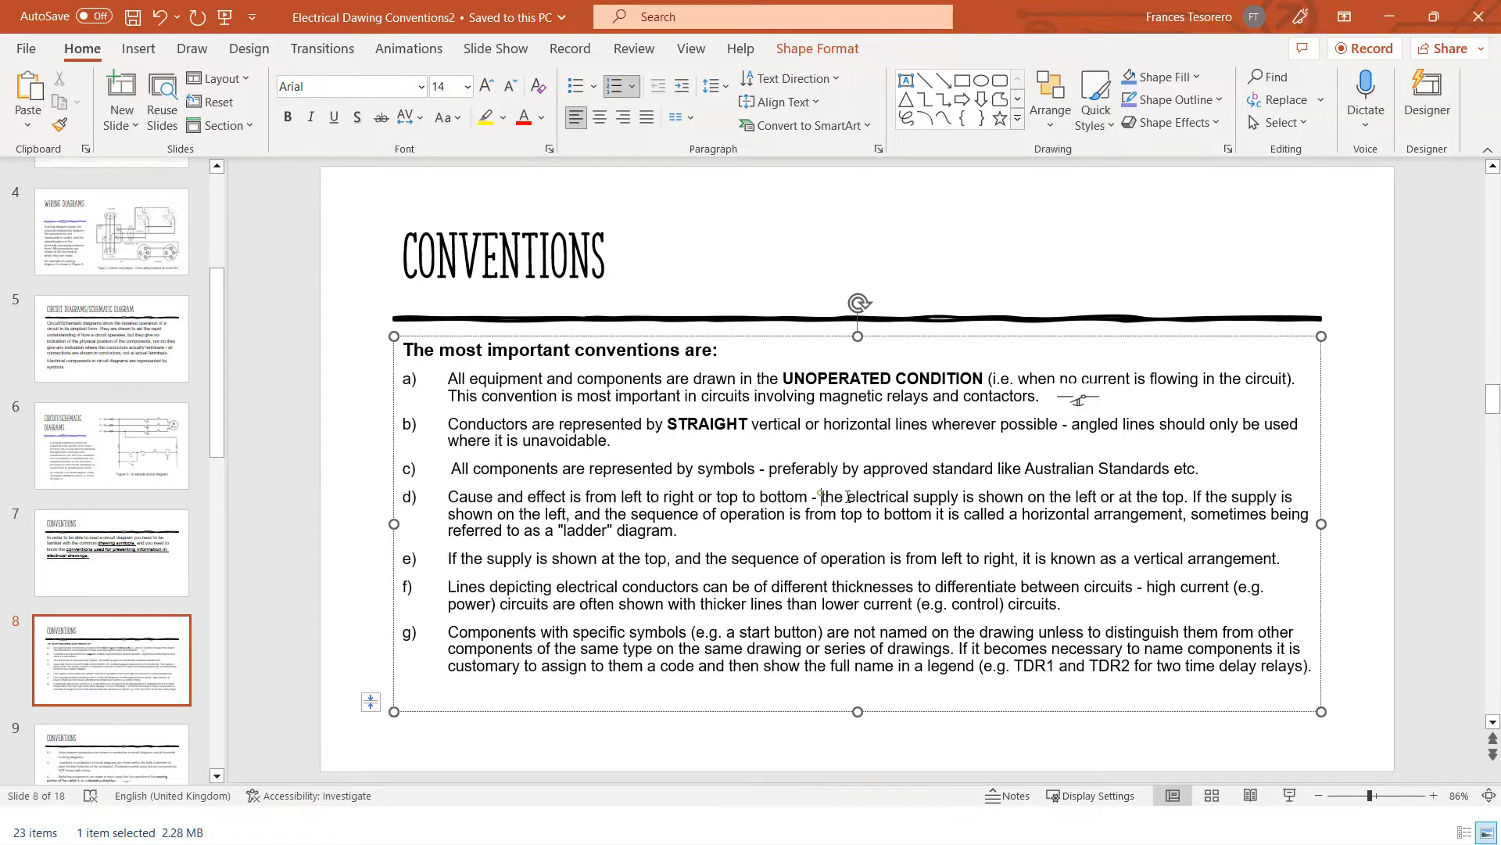
{"action": "left_click_drag", "start_coordinate": [821, 496], "coordinate": [1102, 496]}
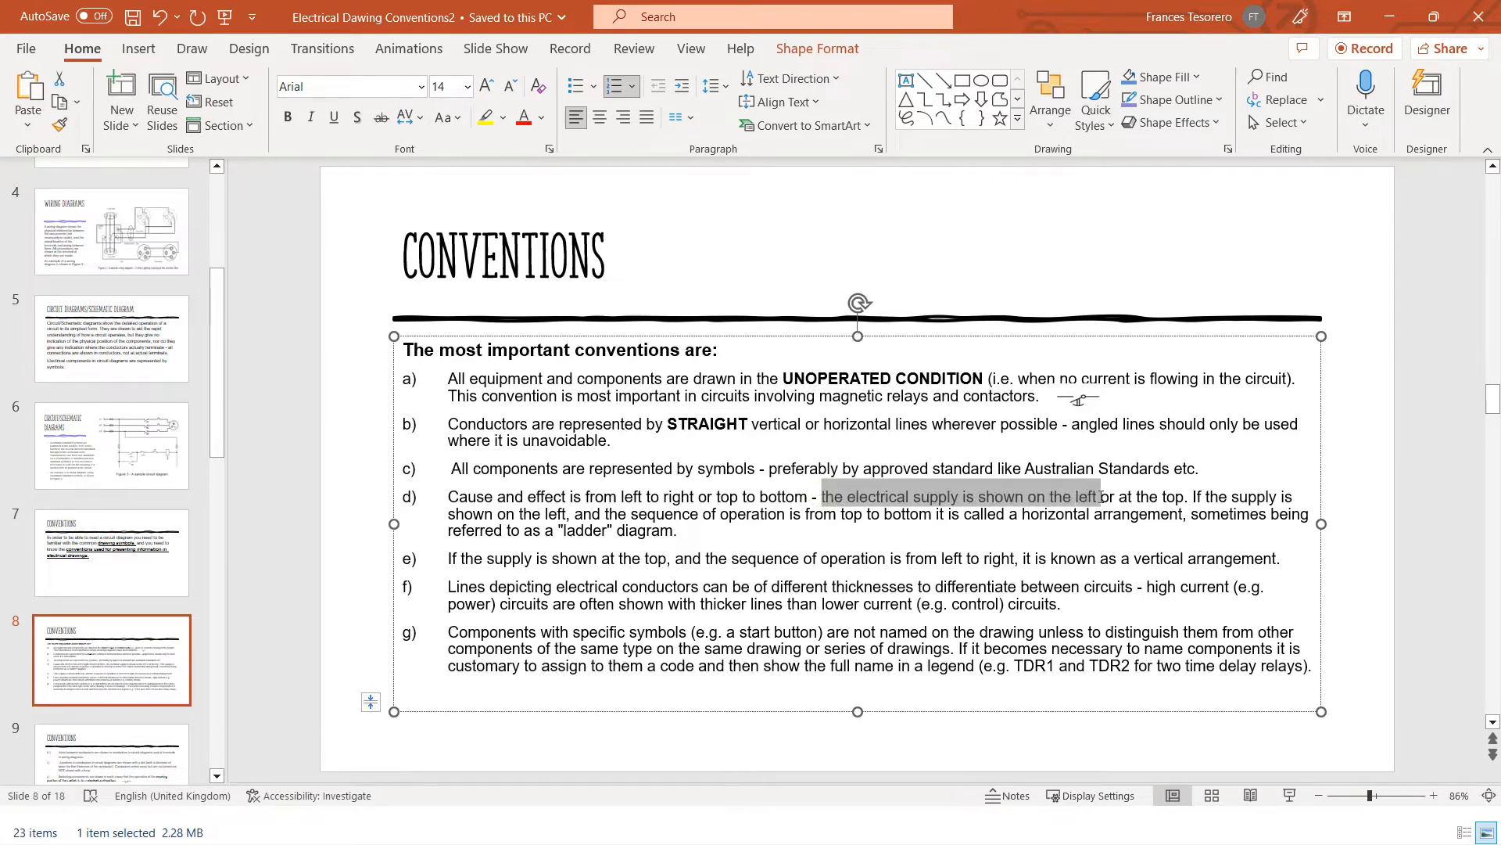
{"action": "left_click_drag", "start_coordinate": [1099, 495], "coordinate": [1236, 495]}
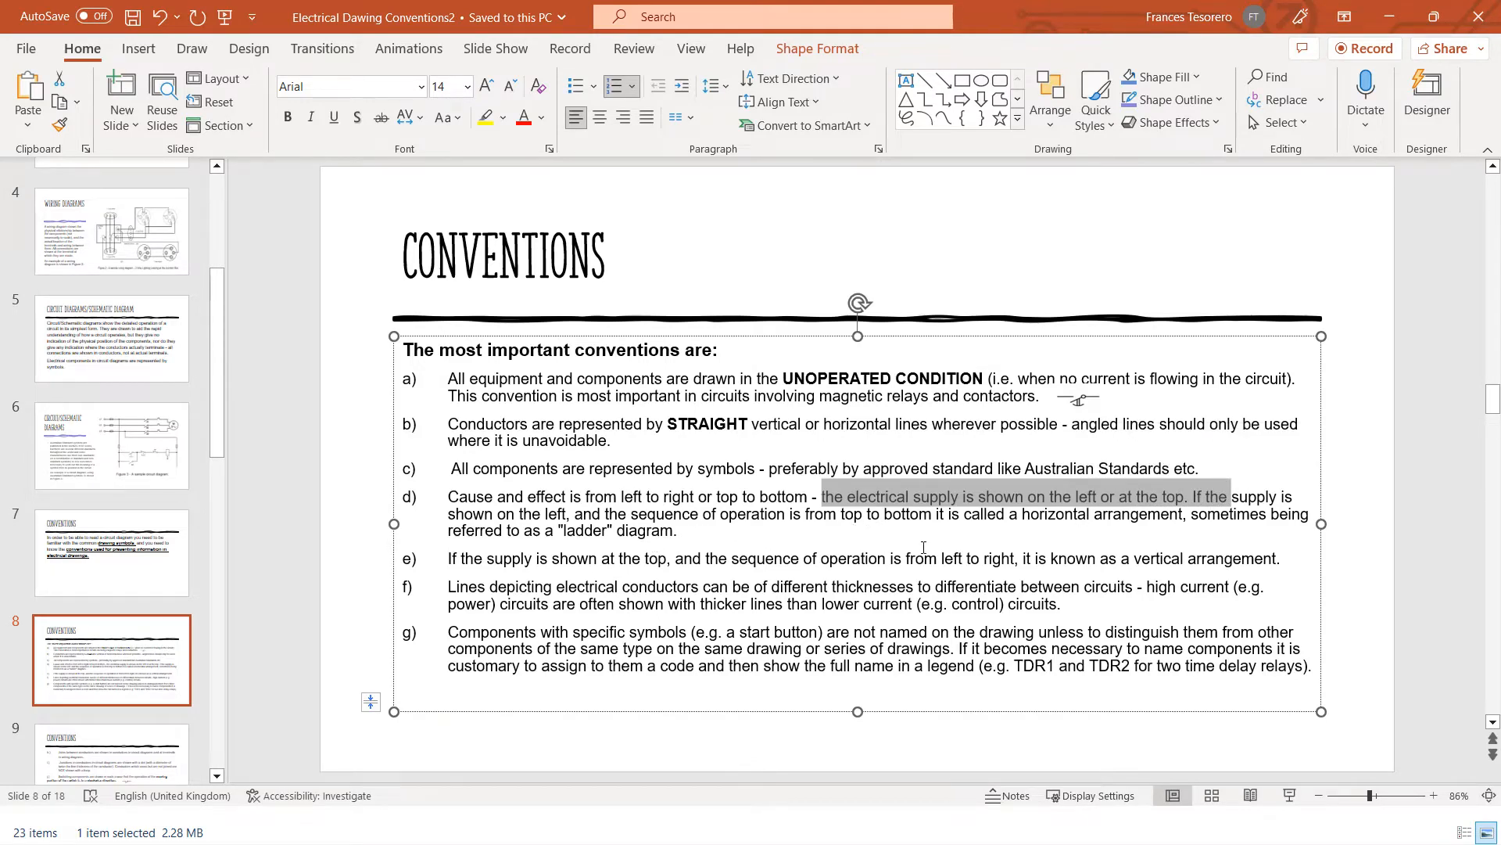
{"action": "mouse_move", "coordinate": [1066, 541]}
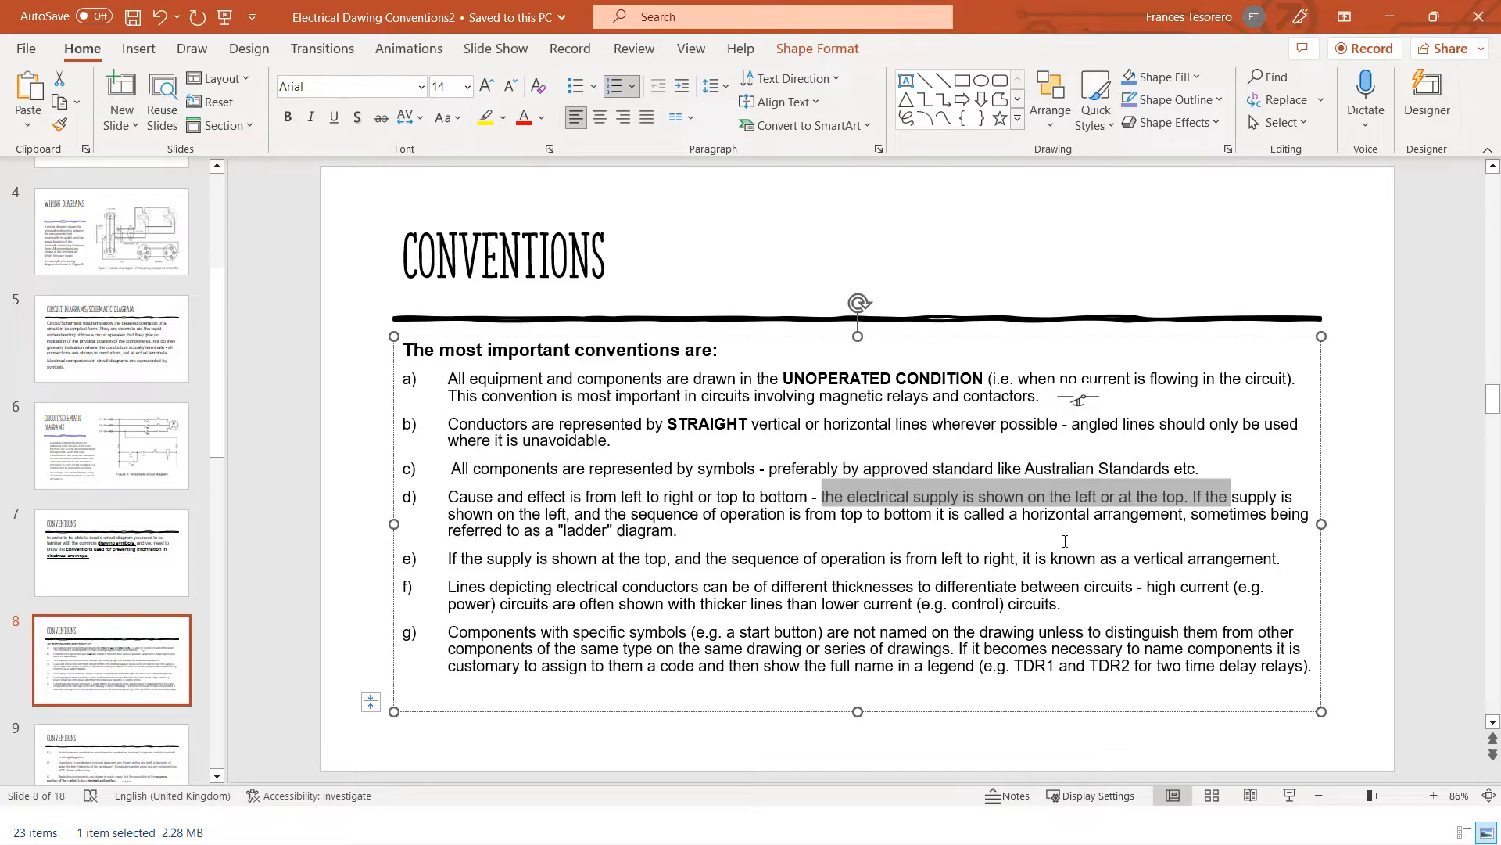
{"action": "mouse_move", "coordinate": [529, 573]}
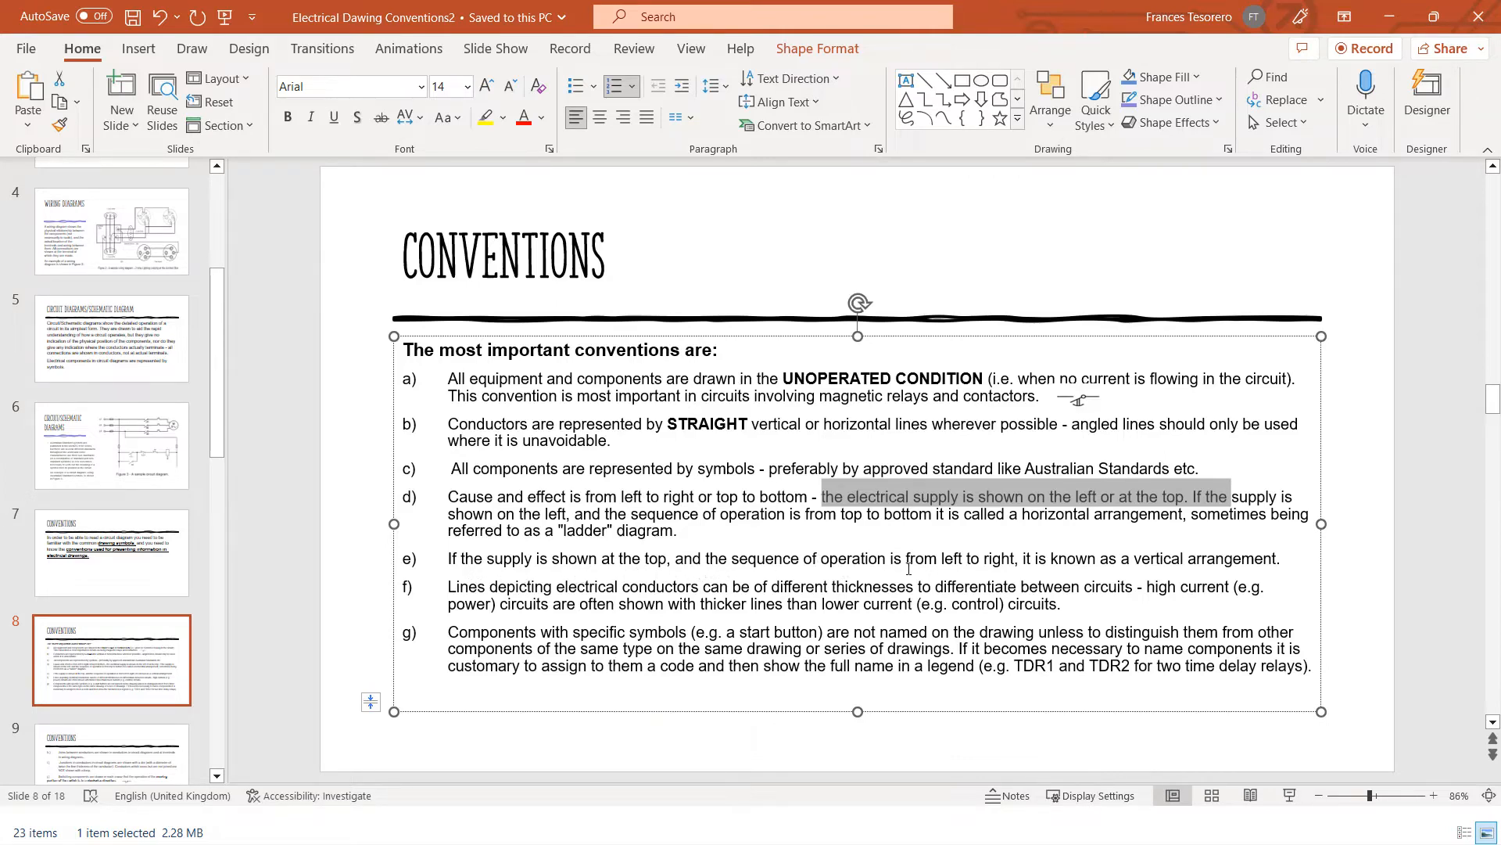
{"action": "mouse_move", "coordinate": [894, 556]}
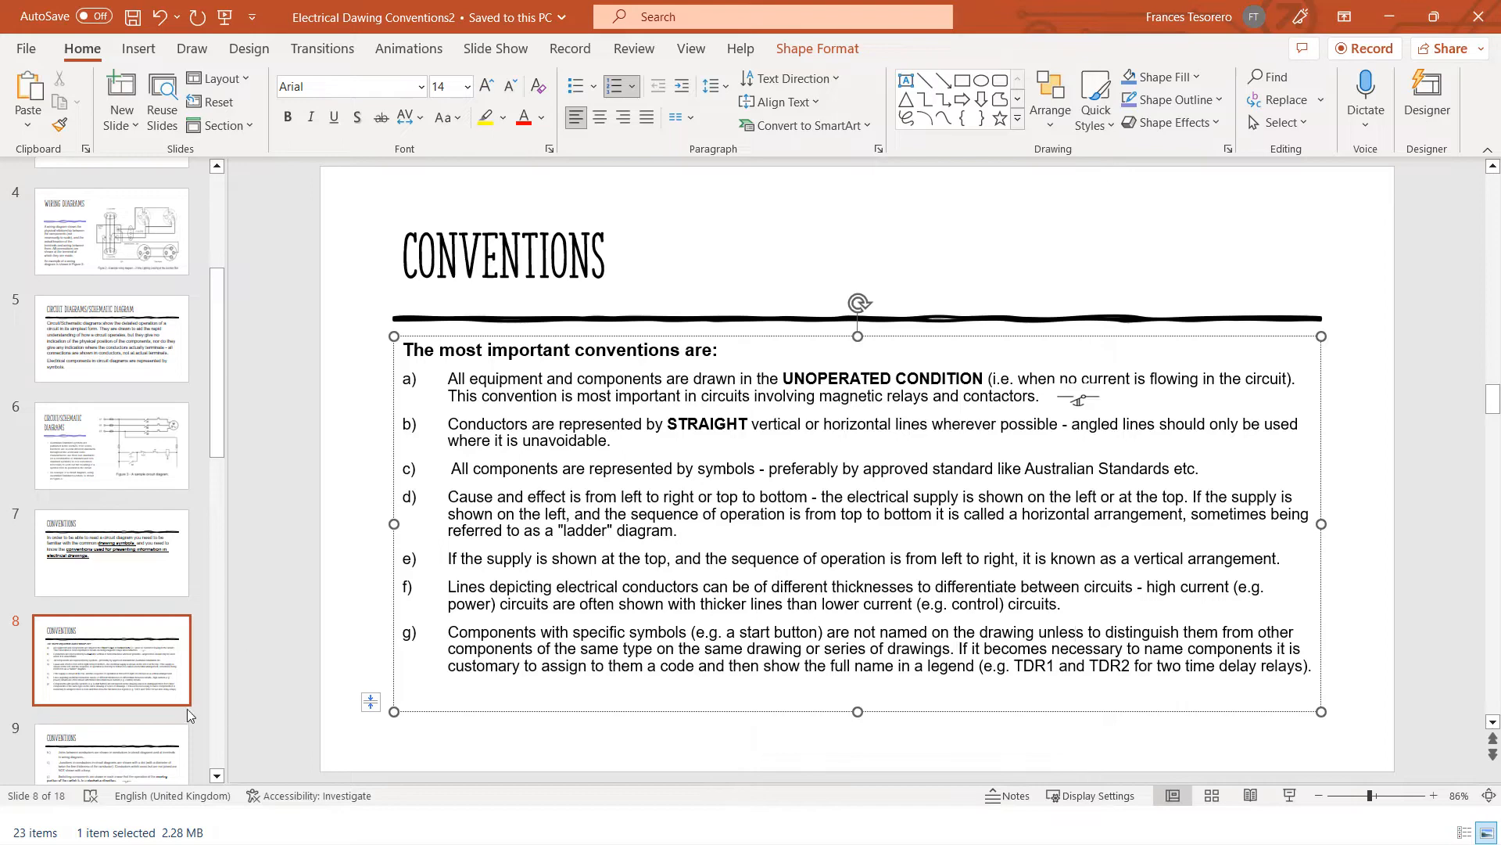
{"action": "mouse_move", "coordinate": [975, 399]}
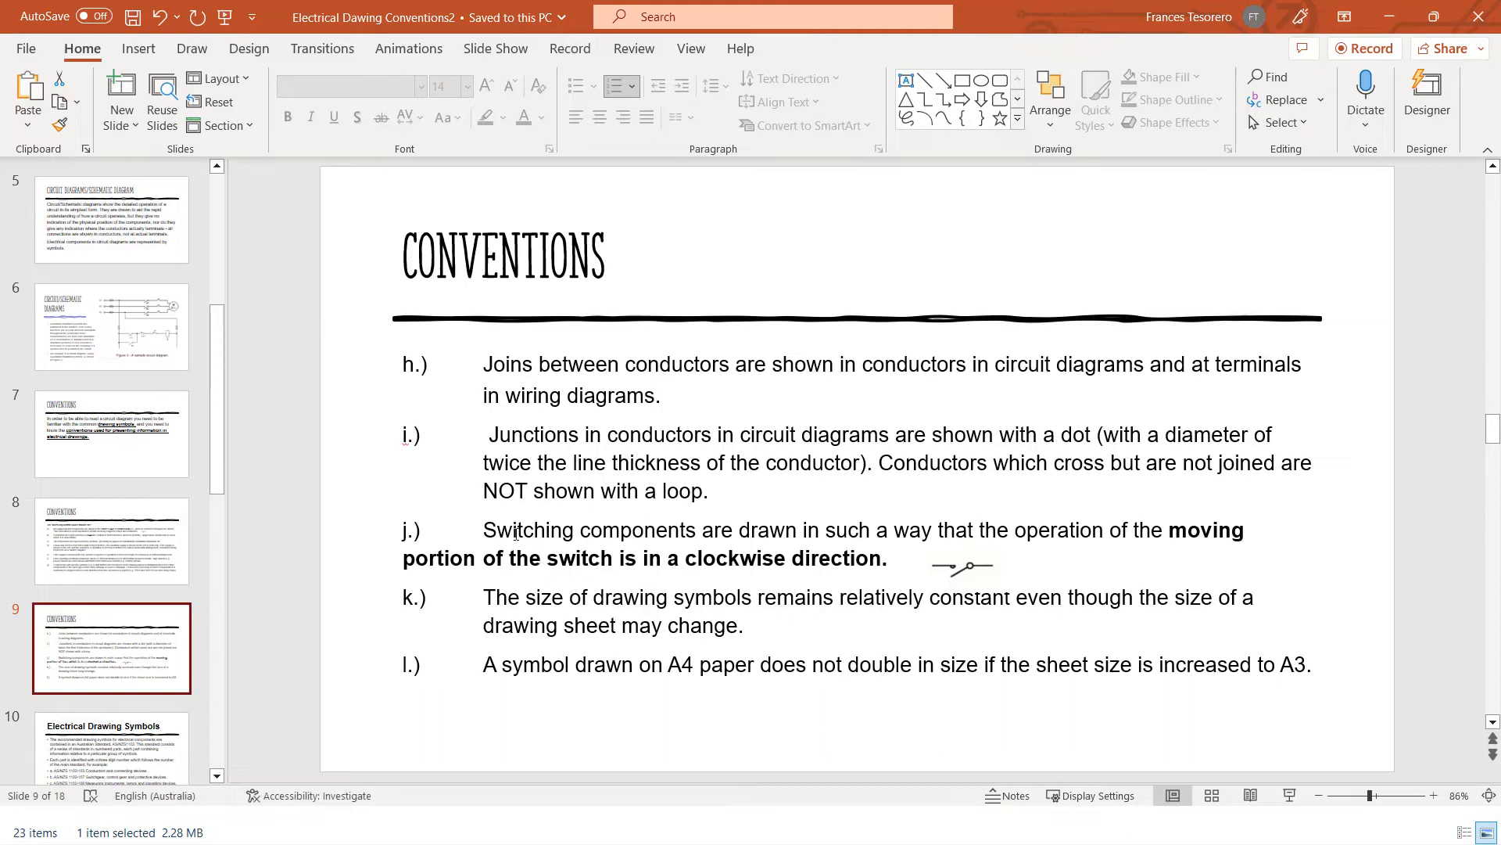
{"action": "mouse_move", "coordinate": [534, 579]}
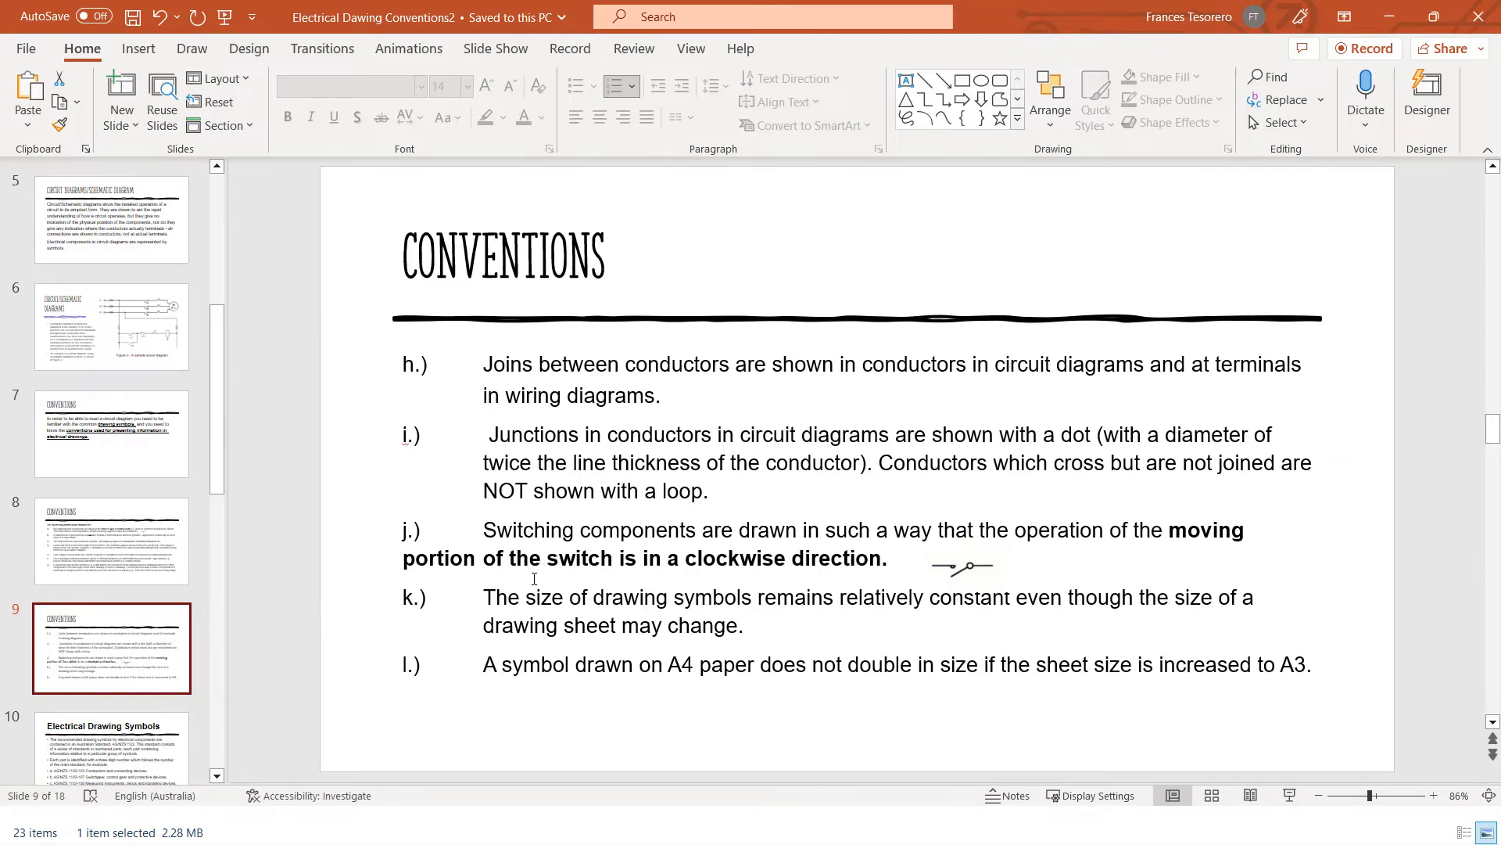
Emphasise the whole of convention j) about switching components operating clockwise
{"action": "double_click", "coordinate": [507, 530]}
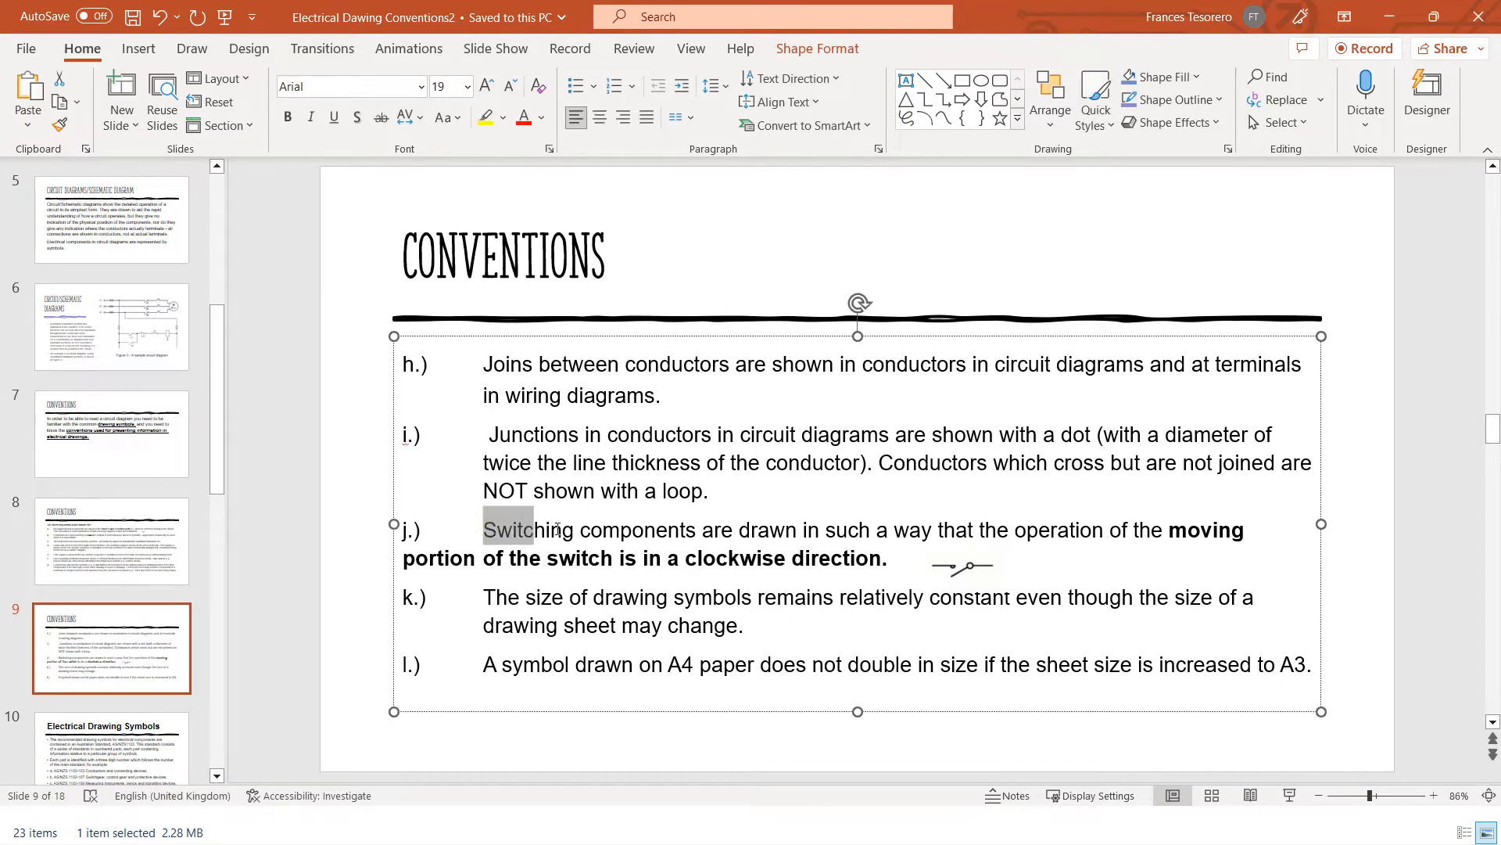
{"action": "left_click_drag", "start_coordinate": [483, 530], "coordinate": [886, 559]}
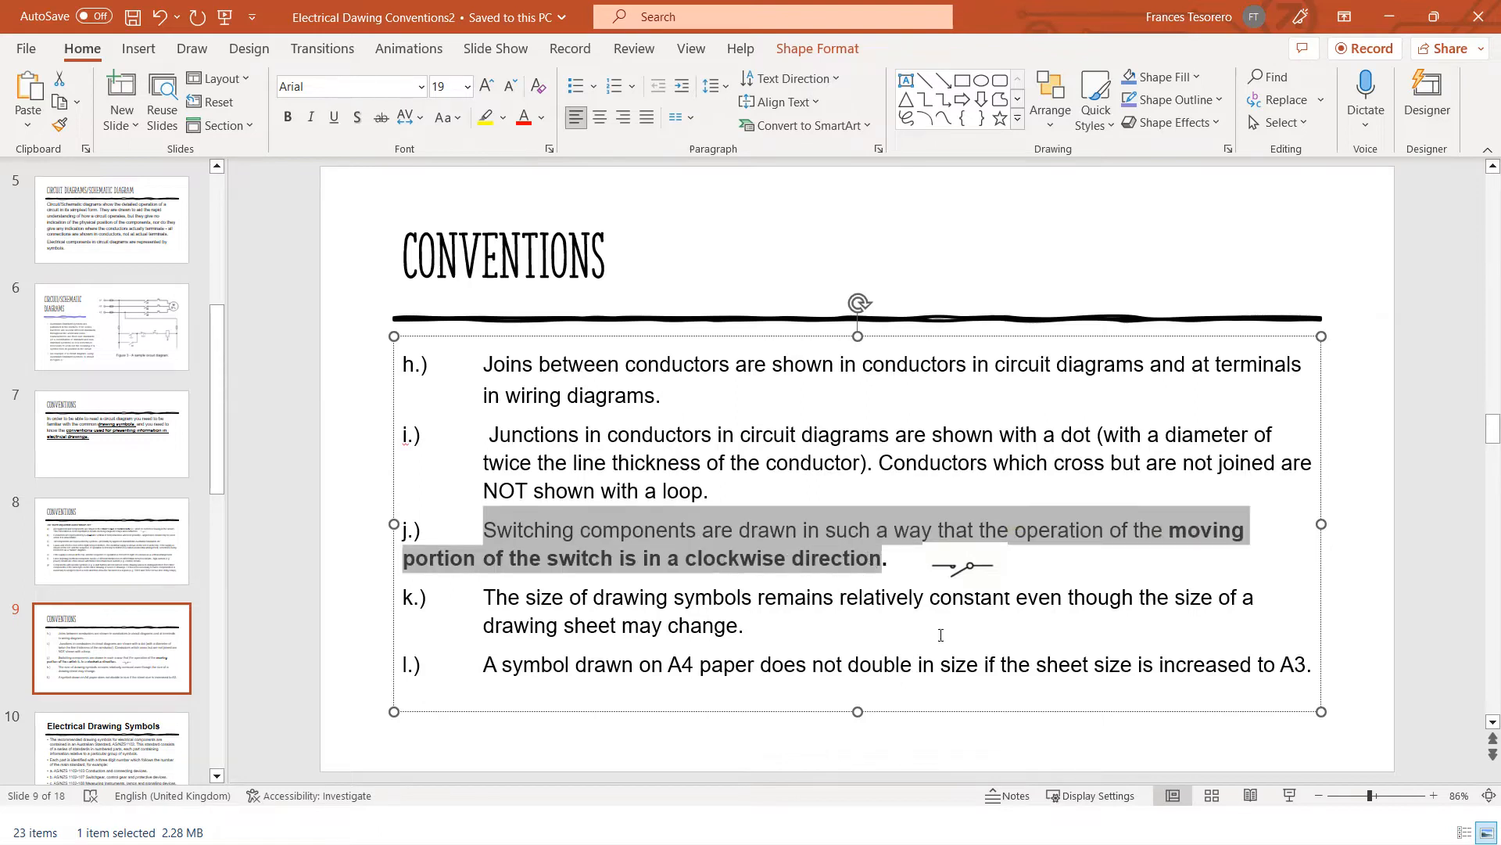
{"action": "mouse_move", "coordinate": [974, 590]}
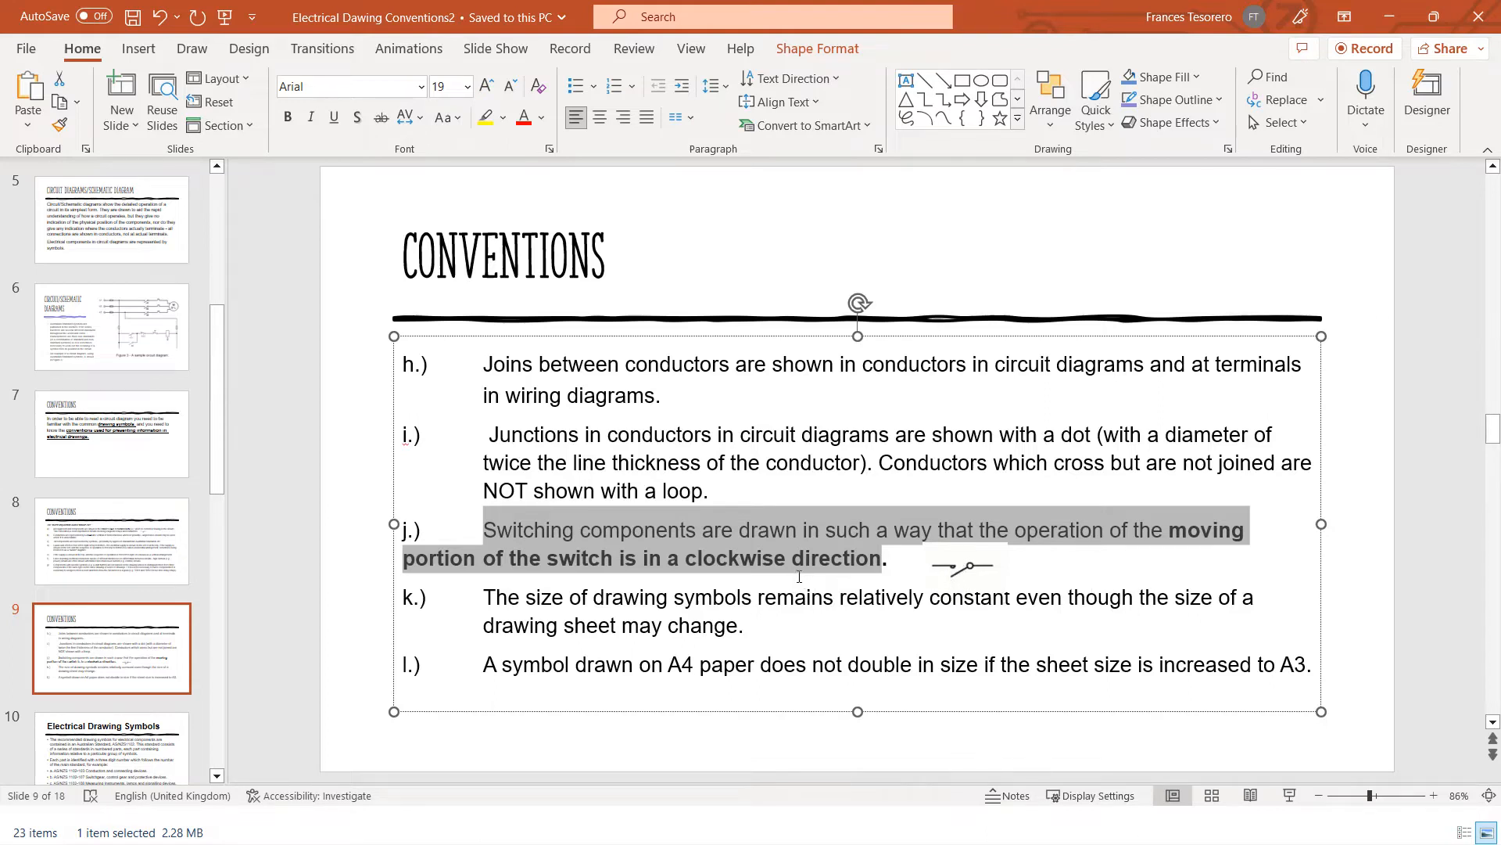
{"action": "mouse_move", "coordinate": [803, 578]}
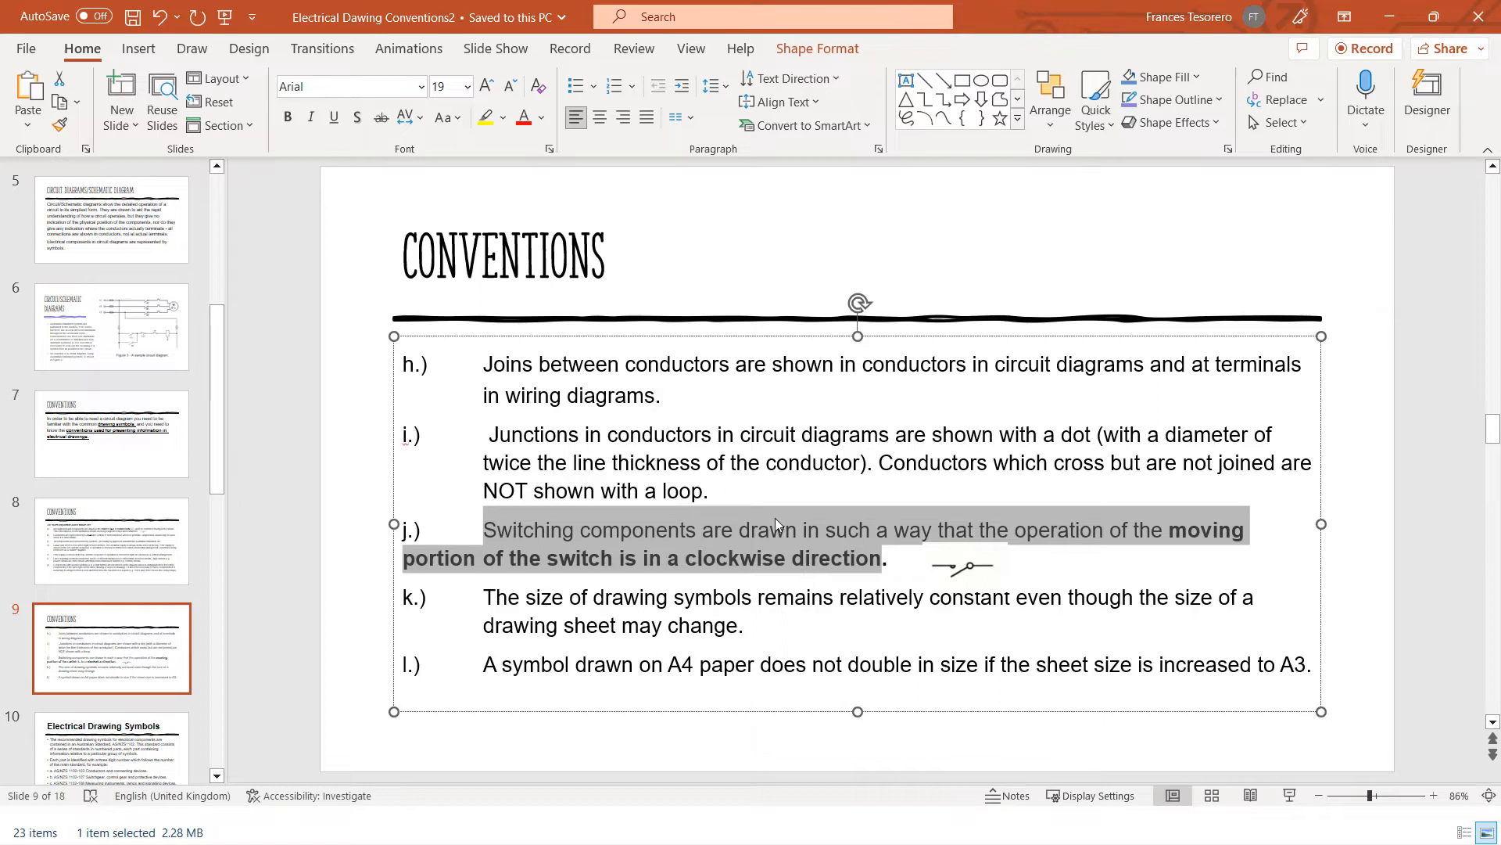
{"action": "mouse_move", "coordinate": [950, 450]}
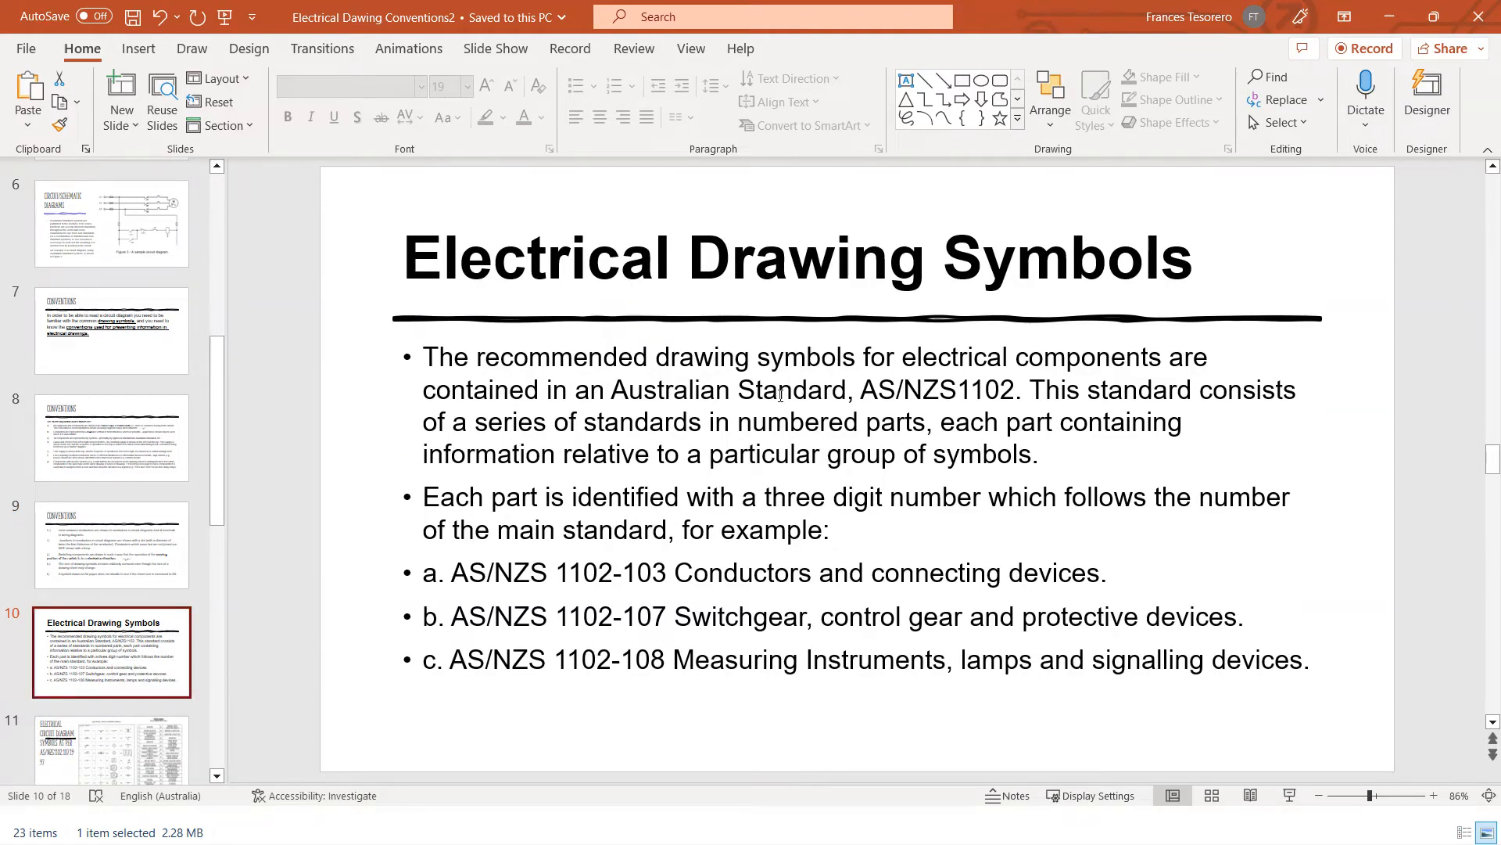
{"action": "mouse_move", "coordinate": [793, 672]}
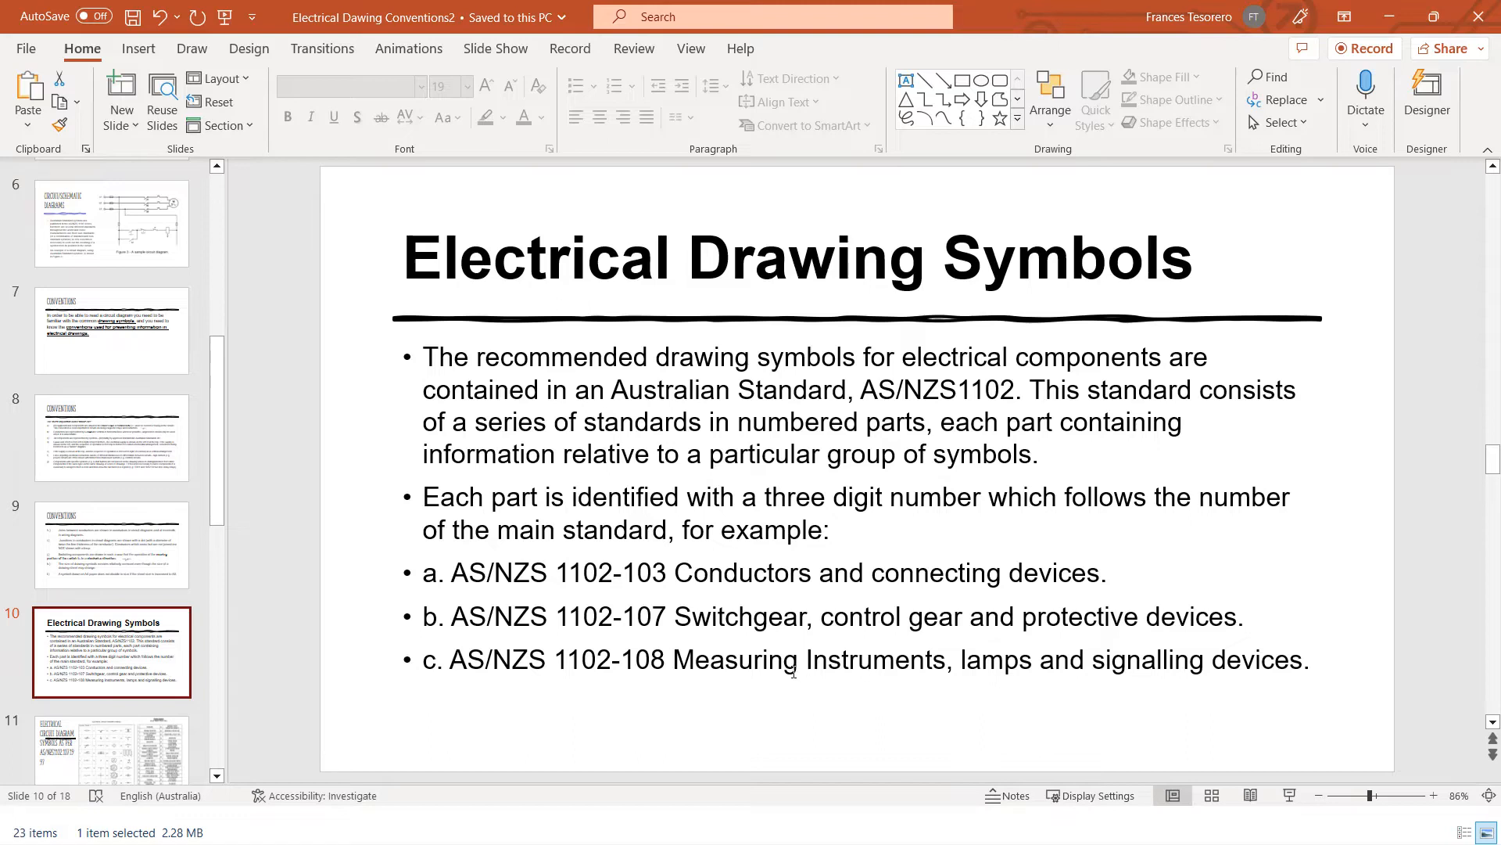
{"action": "mouse_move", "coordinate": [680, 433]}
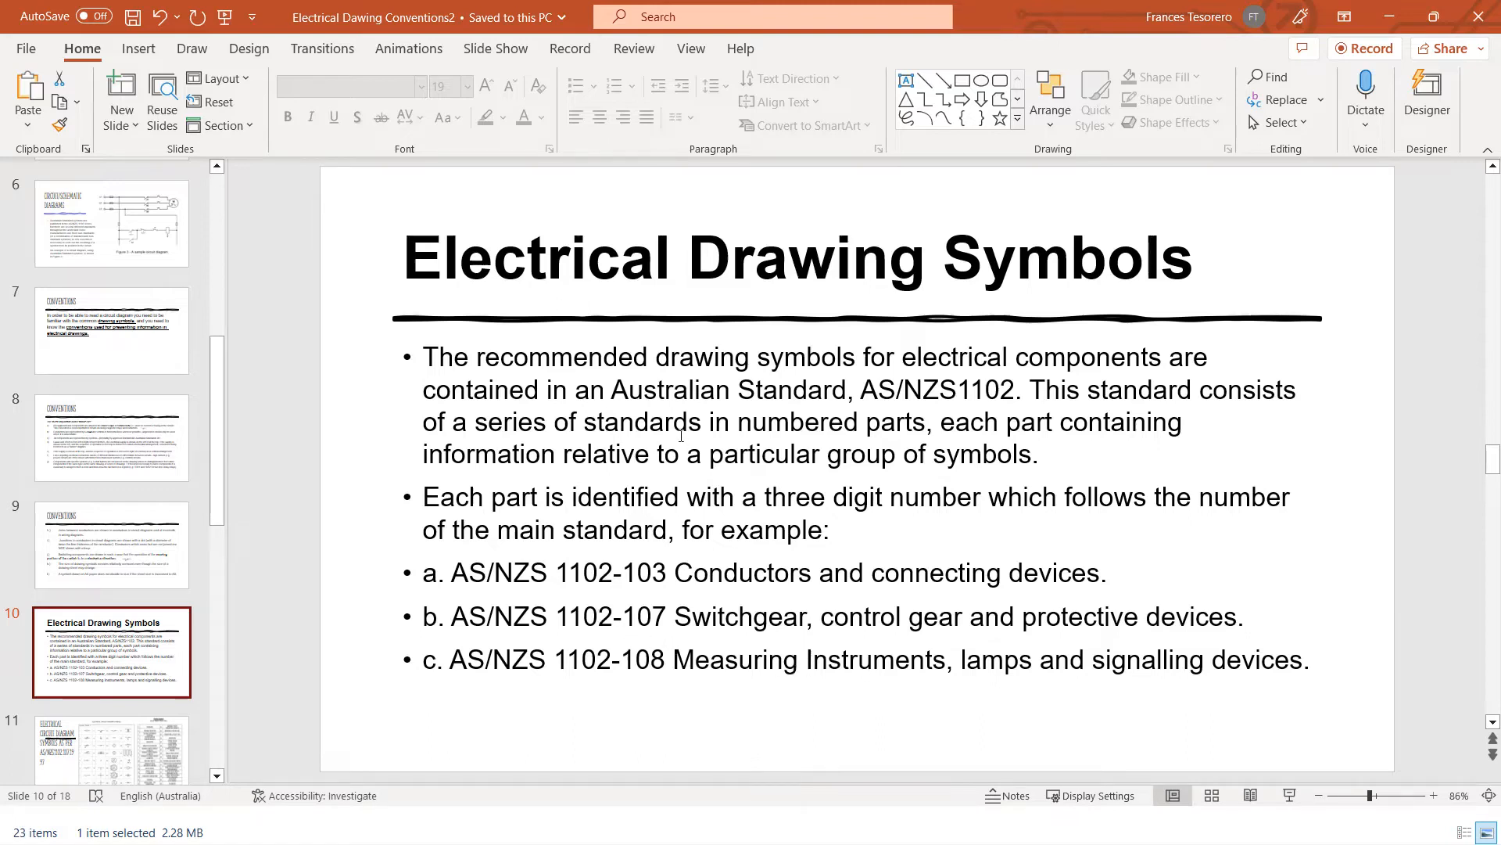
{"action": "mouse_move", "coordinate": [148, 554]}
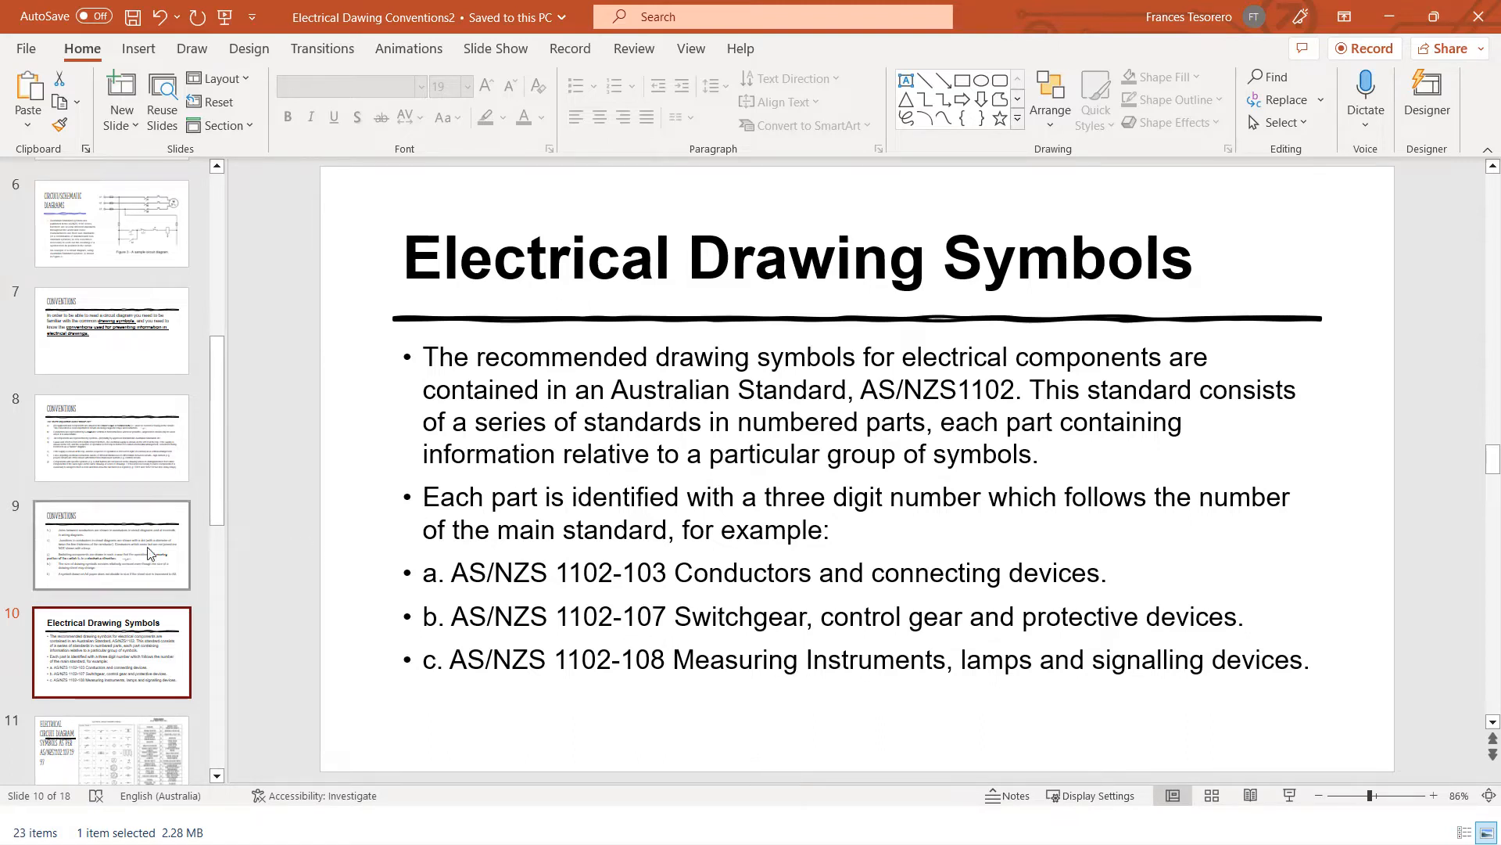
{"action": "scroll", "scroll_direction": "down", "scroll_amount": 3}
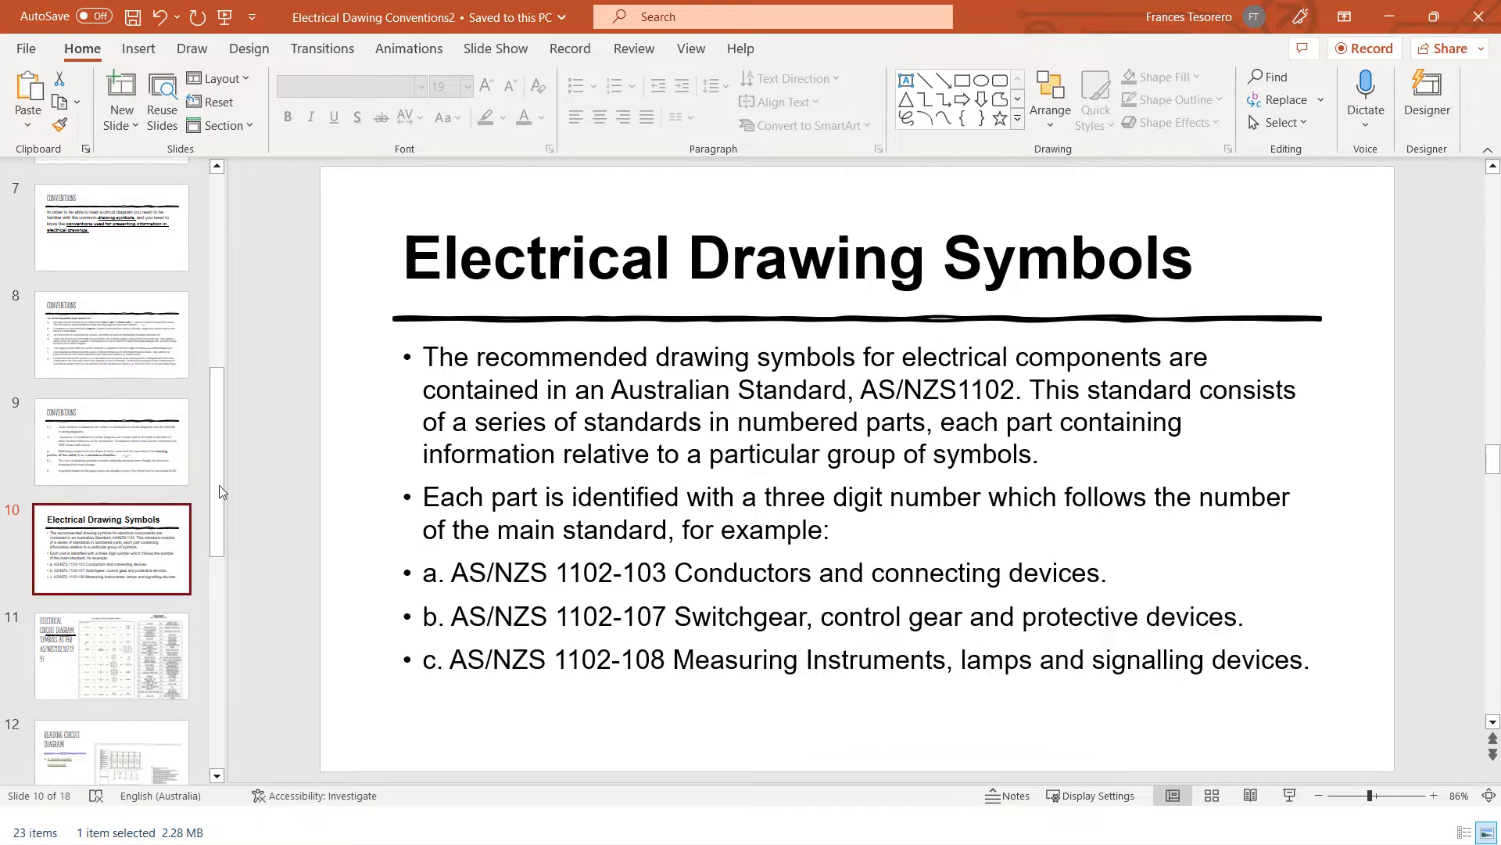
Show slide 11, Electrical Circuit Diagram Symbols per AS/NZS1102.107:1997 with its legend
{"action": "left_click", "coordinate": [109, 655]}
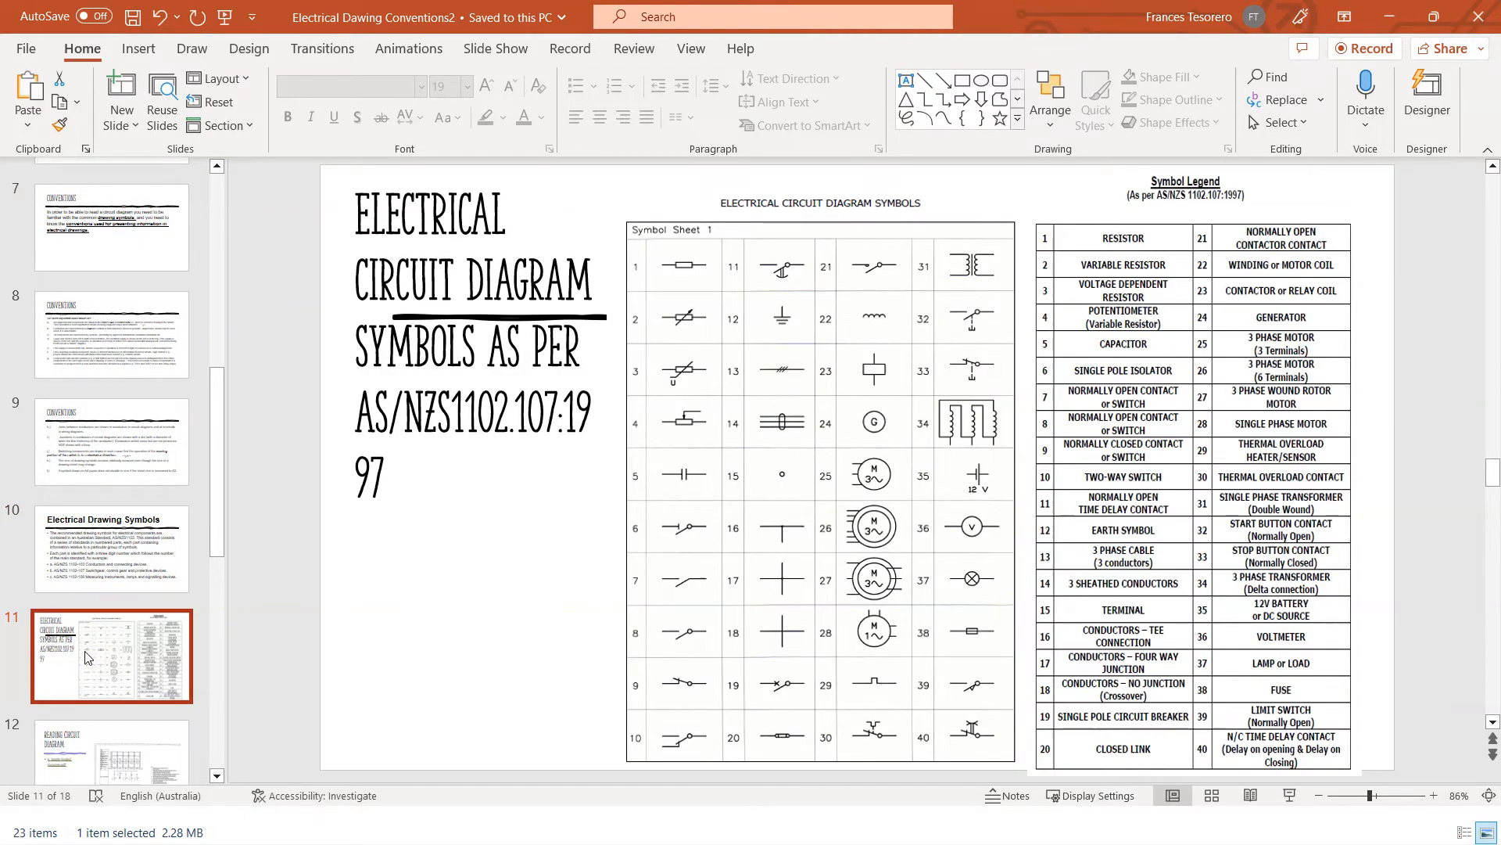
{"action": "mouse_move", "coordinate": [710, 377]}
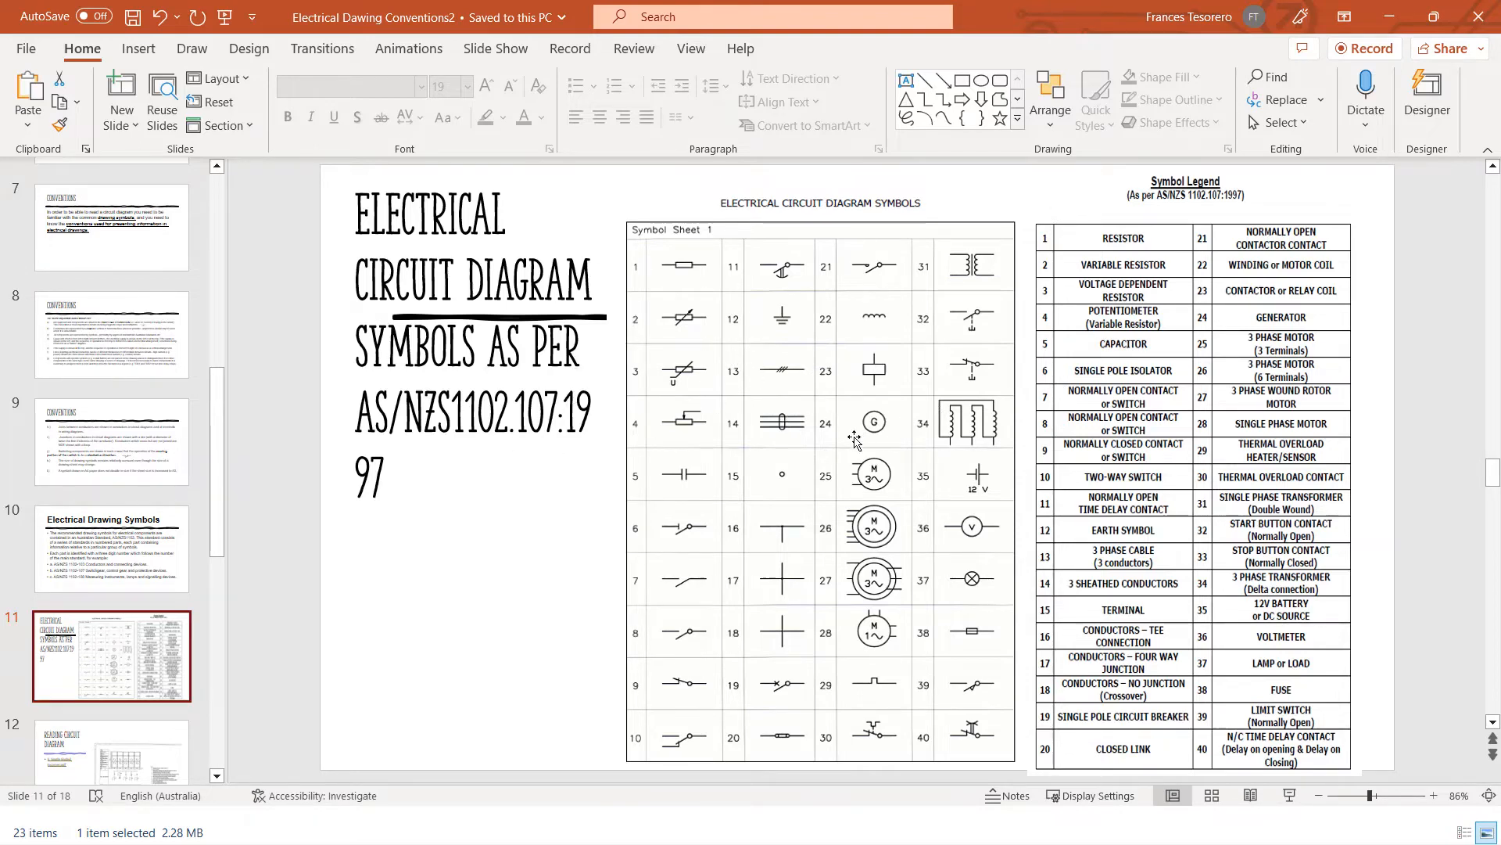
{"action": "mouse_move", "coordinate": [879, 505]}
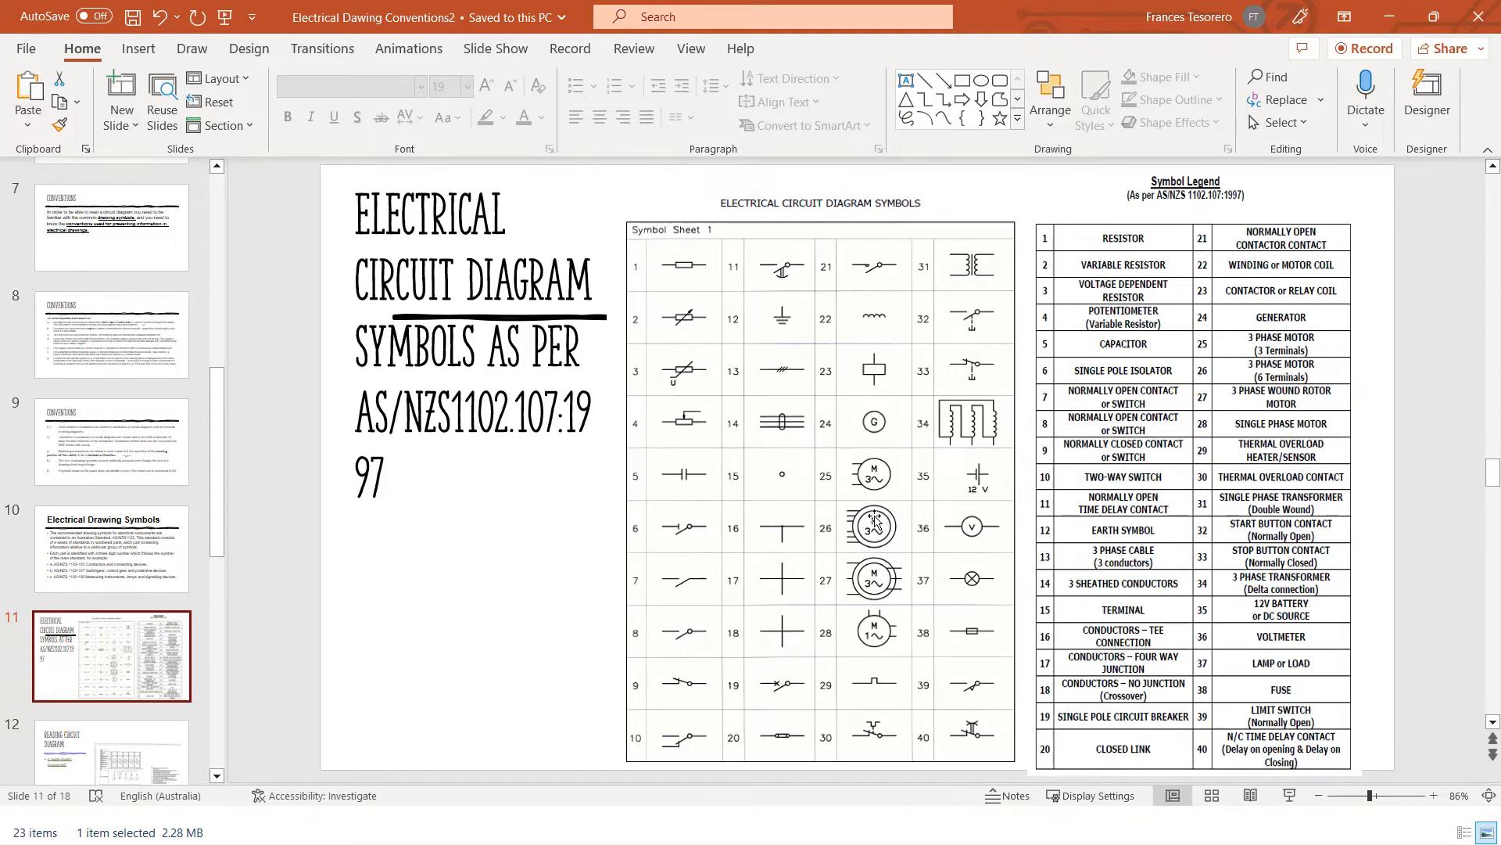
{"action": "mouse_move", "coordinate": [798, 695]}
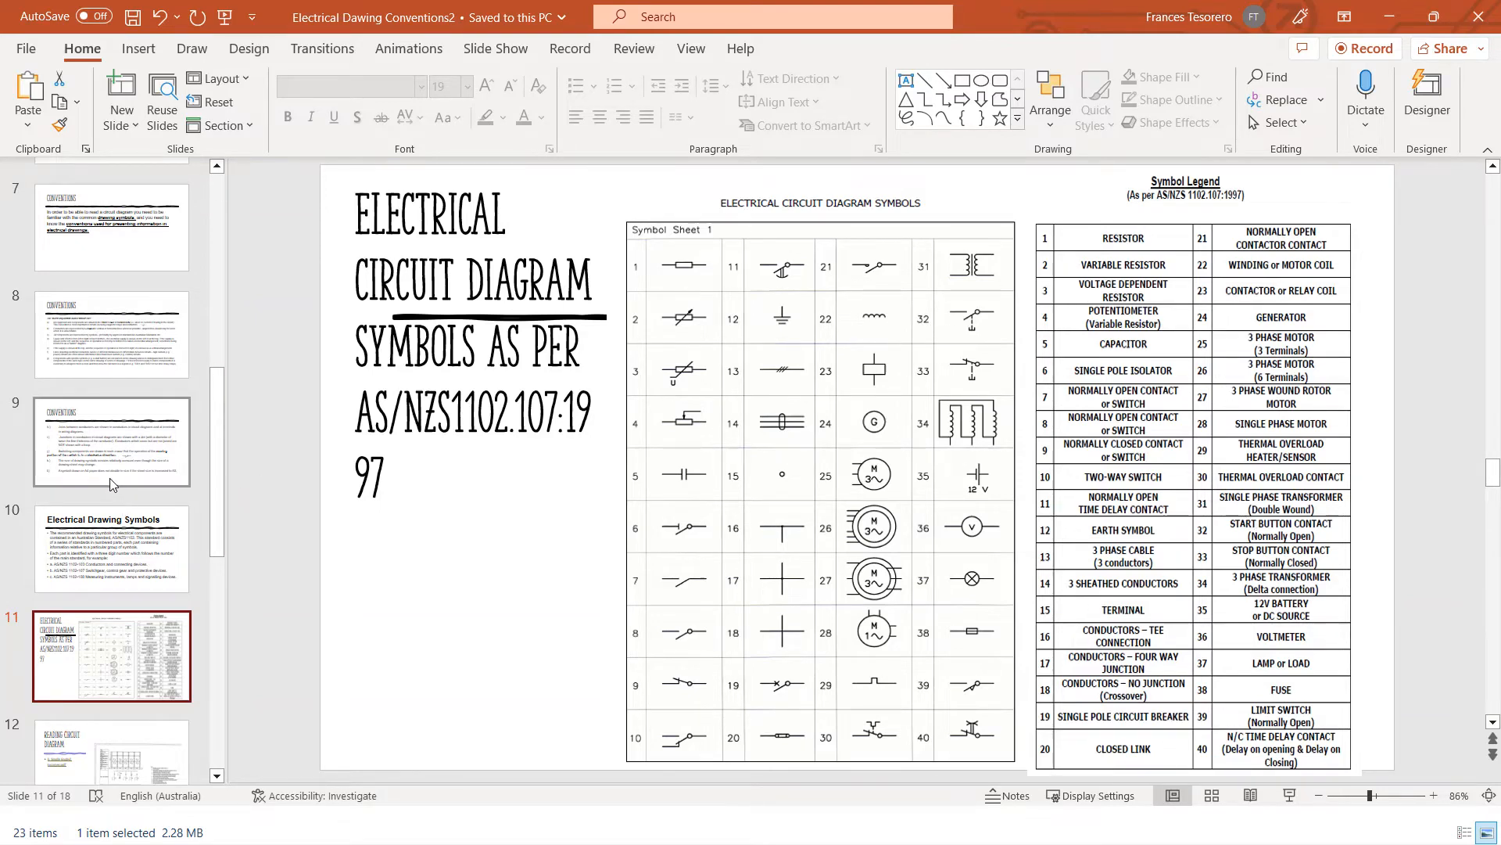
{"action": "mouse_move", "coordinate": [109, 757]}
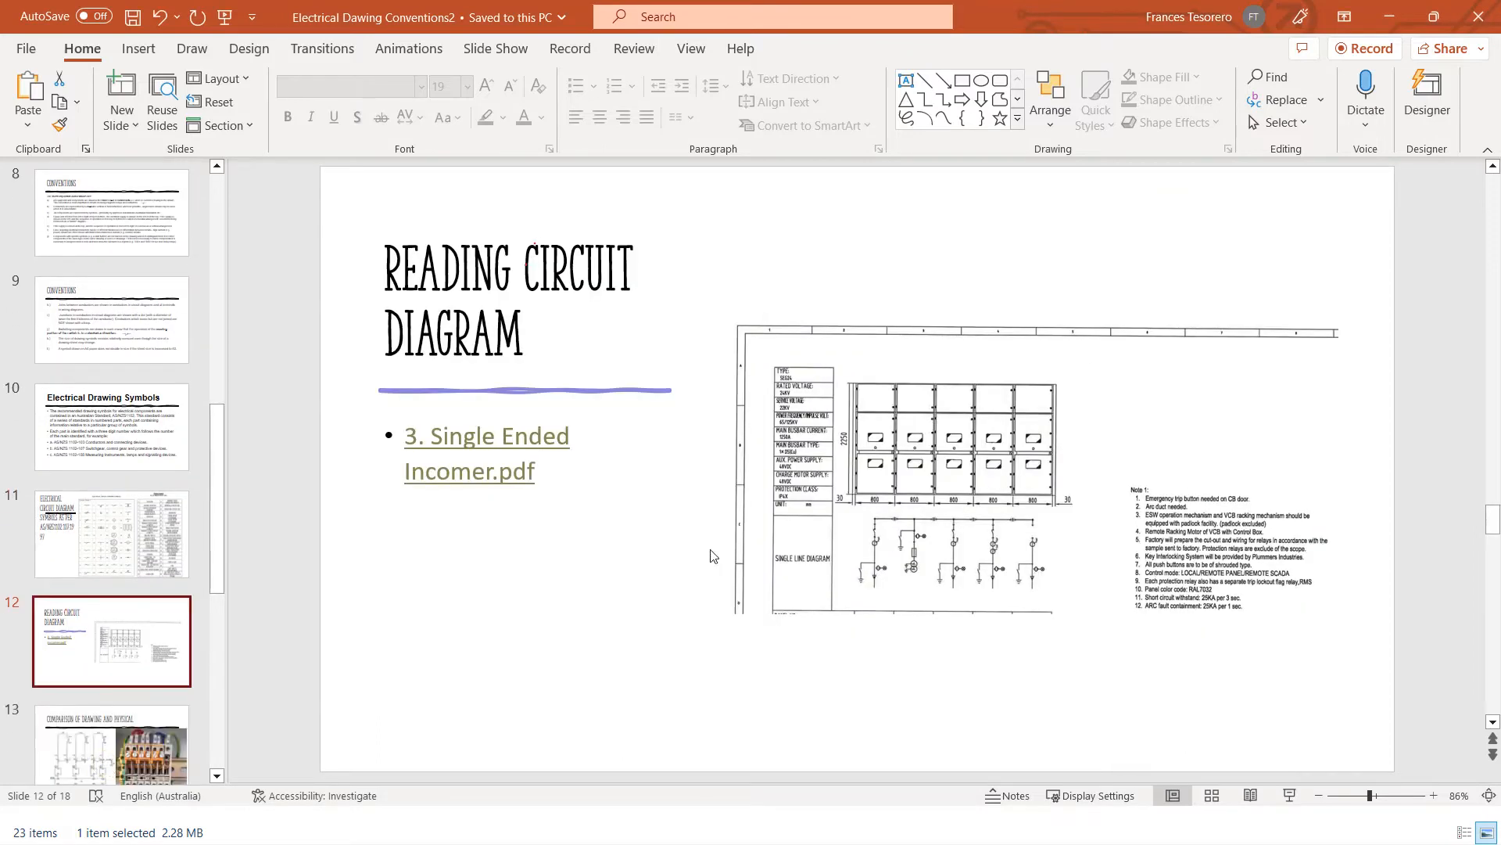
{"action": "mouse_move", "coordinate": [493, 438]}
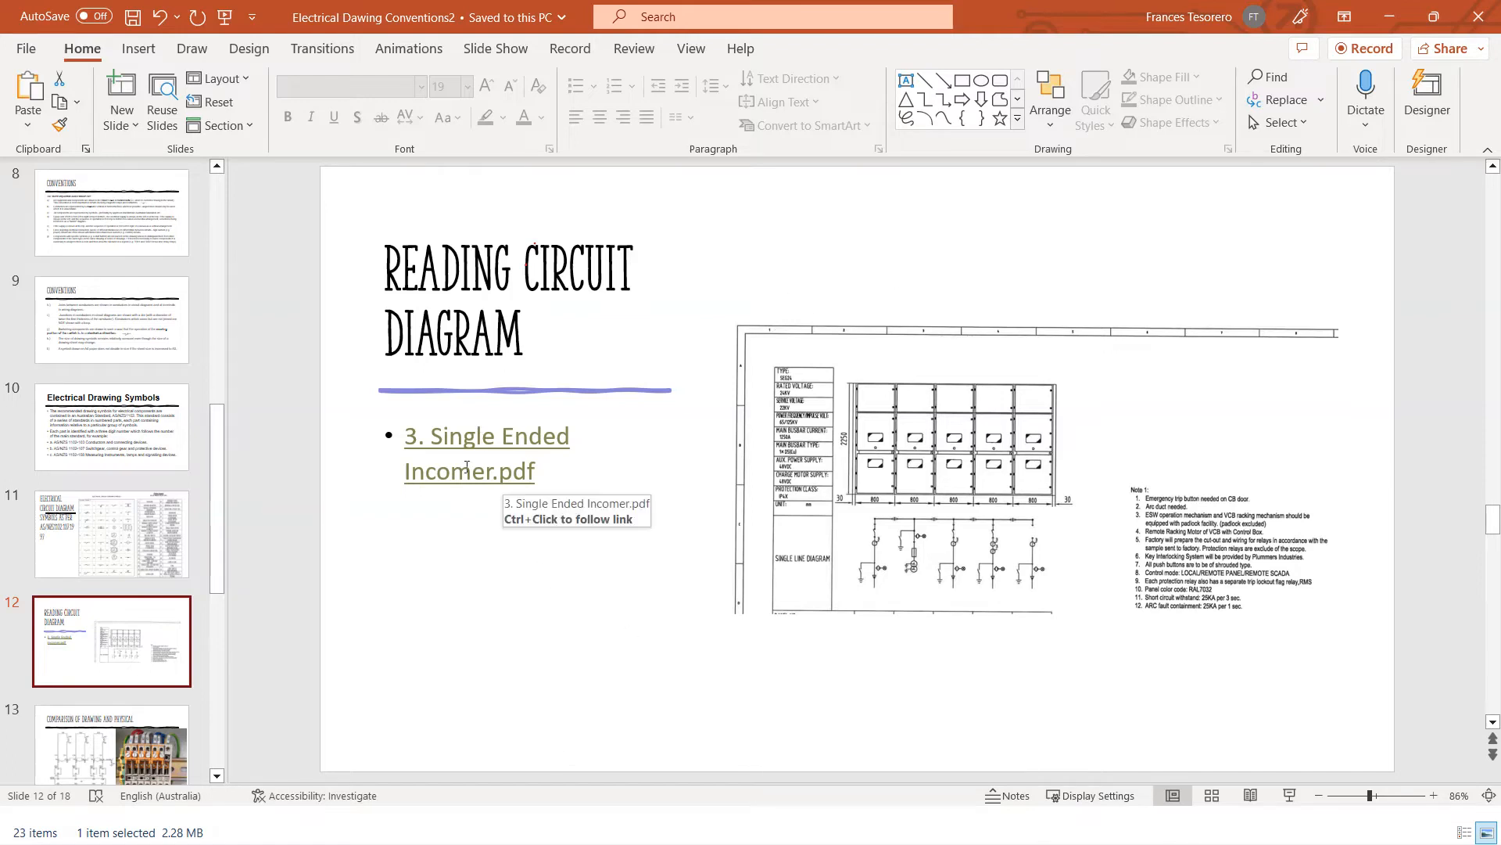
{"action": "mouse_move", "coordinate": [525, 437]}
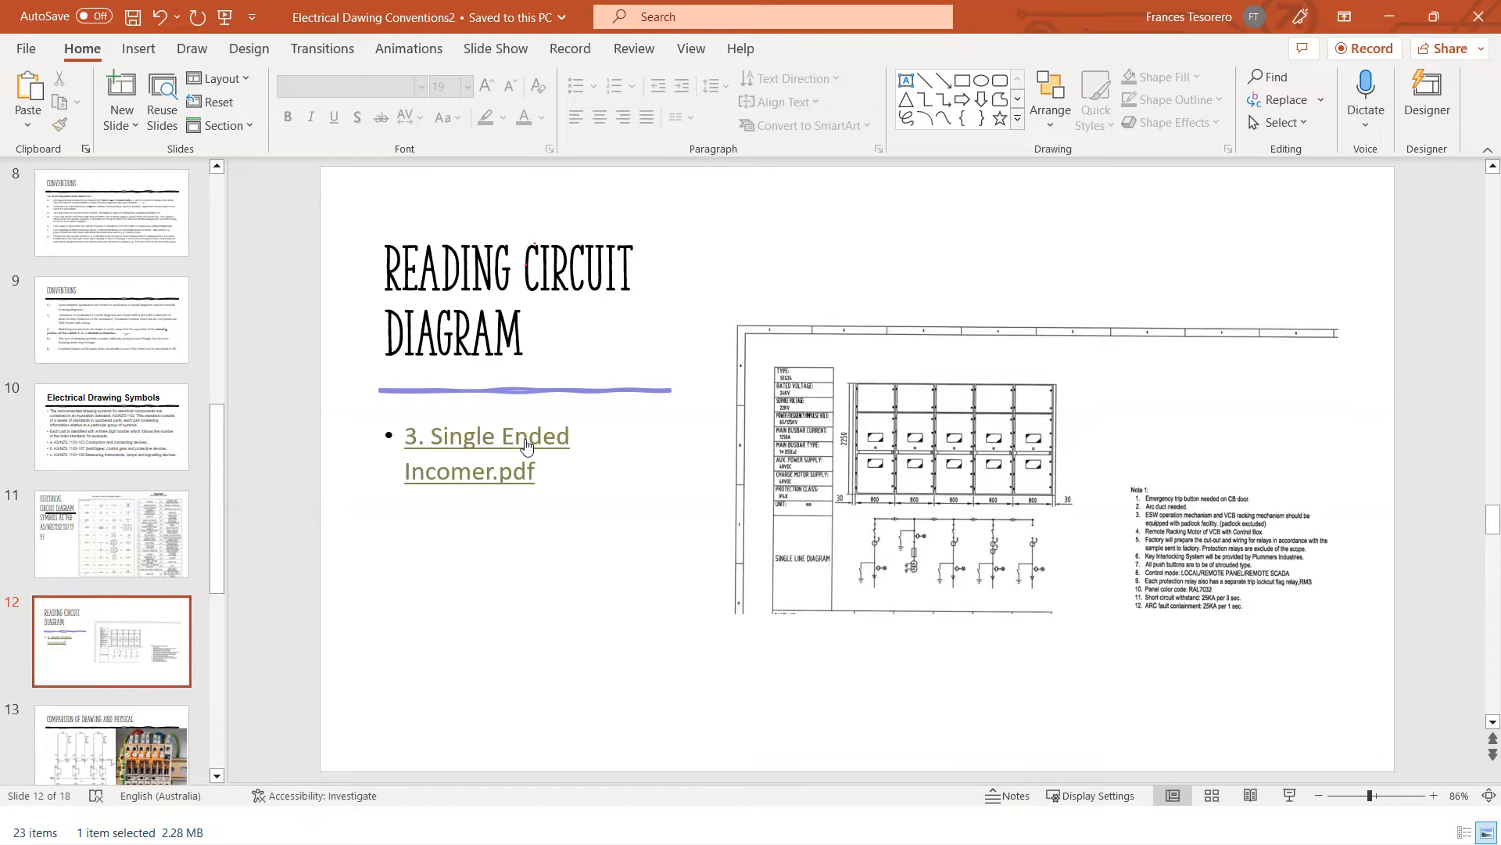
Follow the '3. Single Ended Incomer.pdf' hyperlink so the PDF opens in Acrobat Reader
{"action": "left_click", "coordinate": [486, 453]}
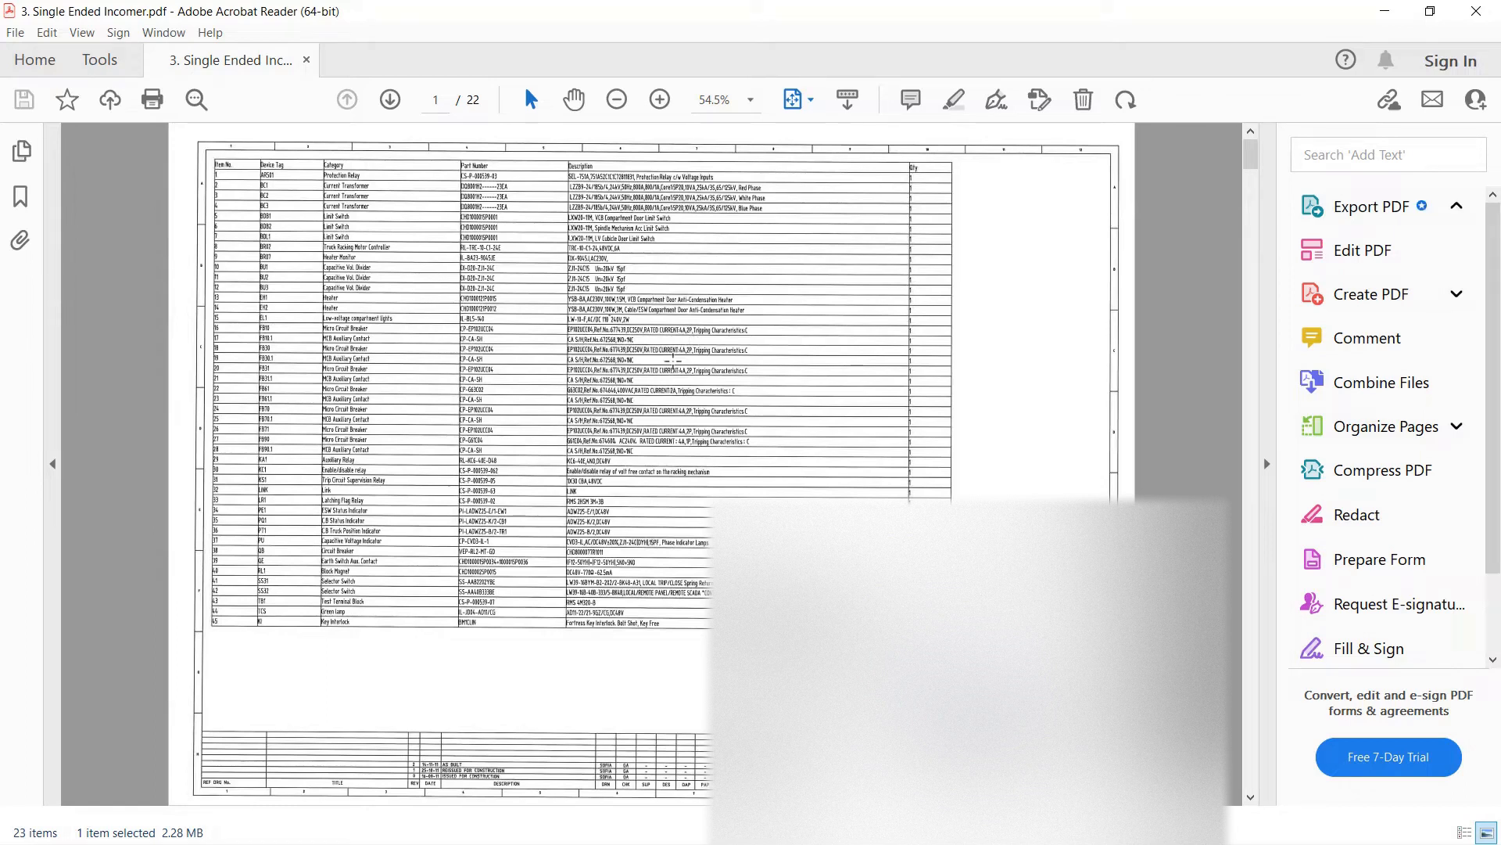
{"action": "left_click", "coordinate": [1370, 207]}
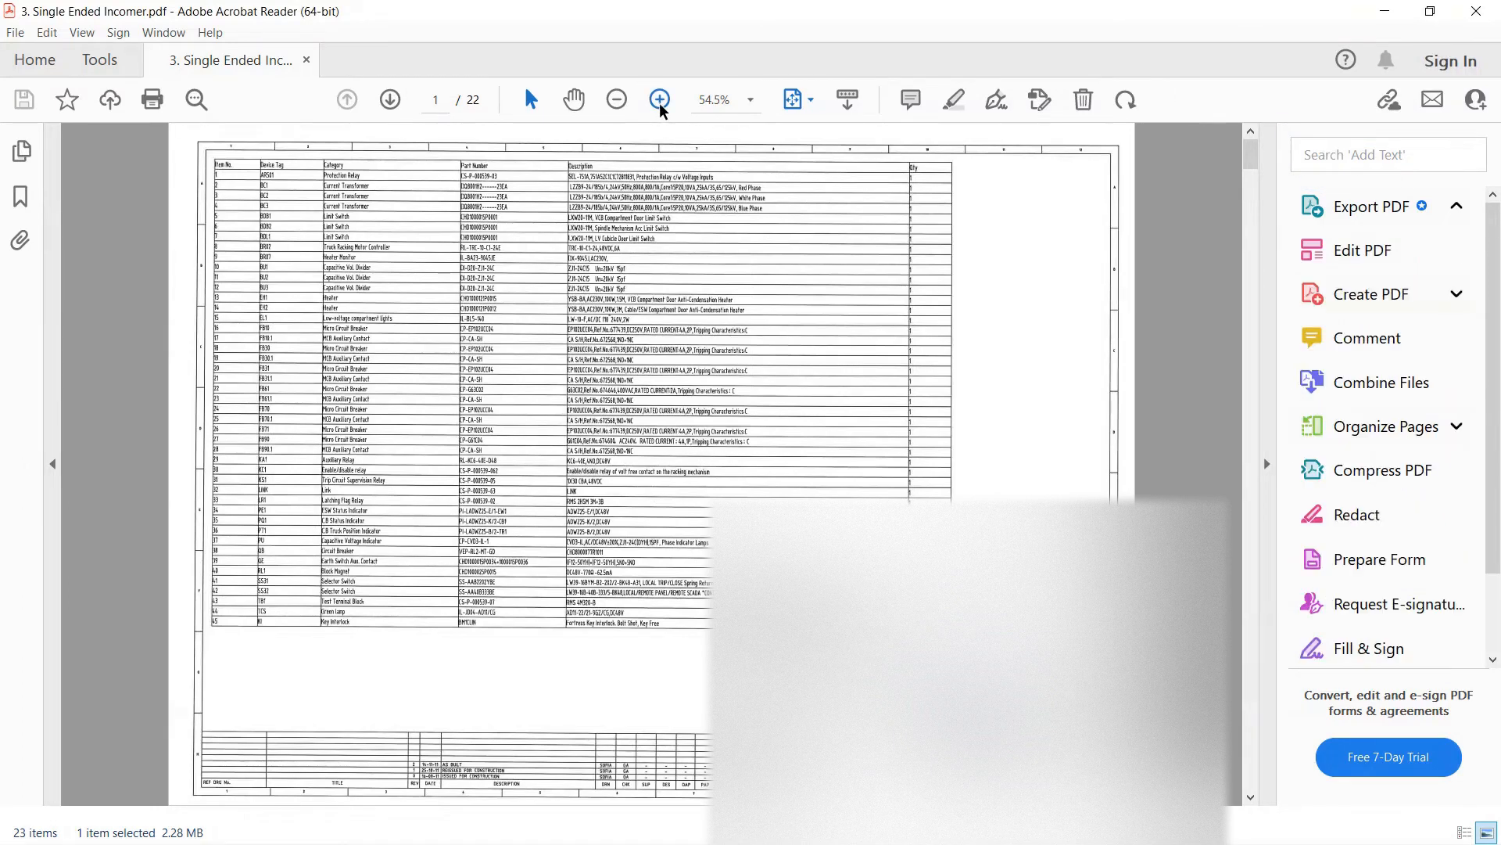
Zoom in and read down the page 1 parts list from Protection Relay to item 45, Key Interlock, reaching page 2
{"action": "left_click", "coordinate": [658, 101]}
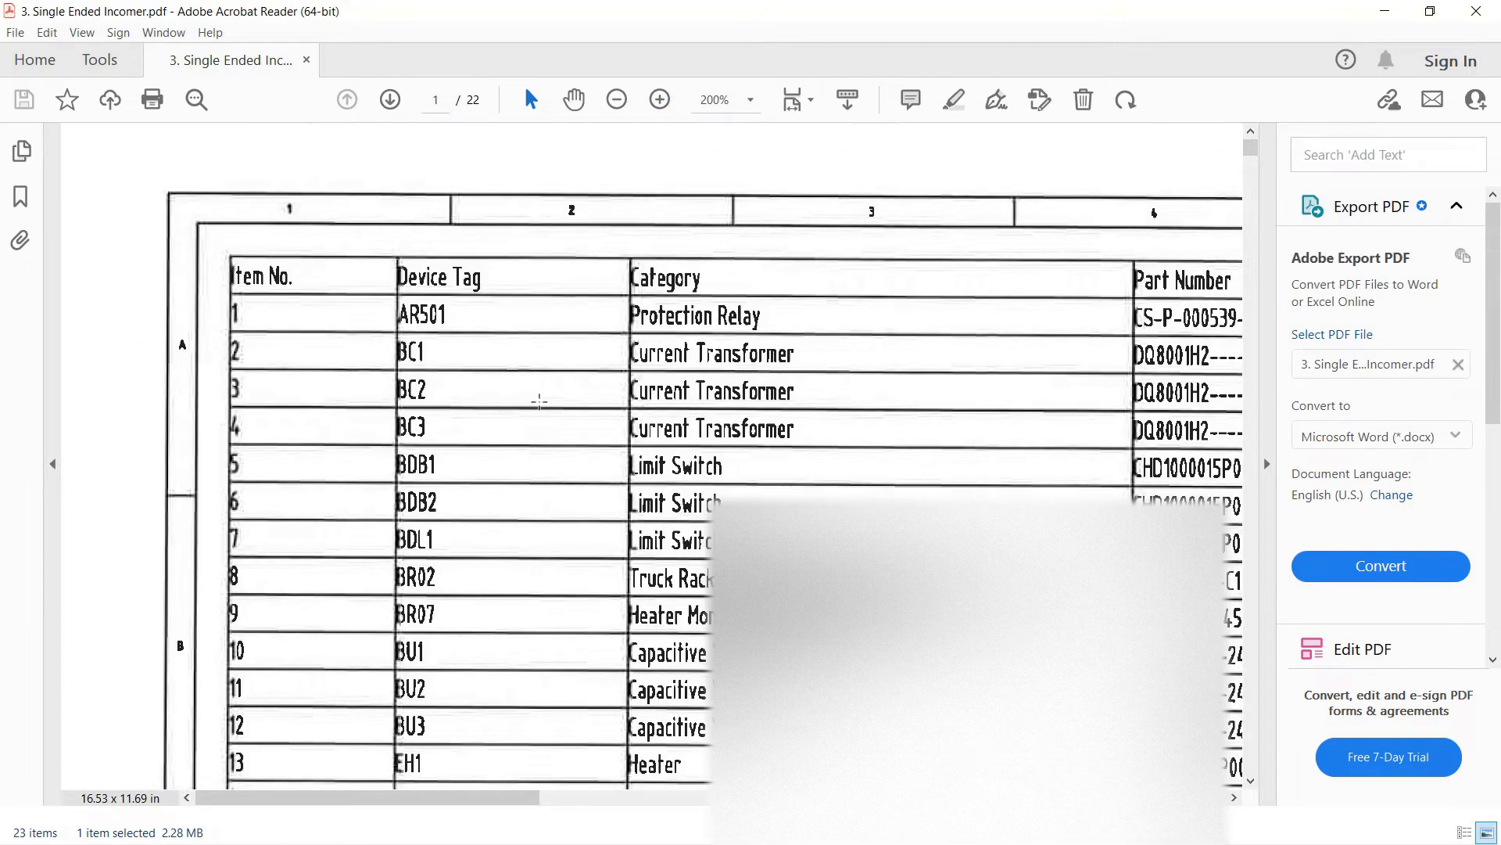
{"action": "mouse_move", "coordinate": [551, 473]}
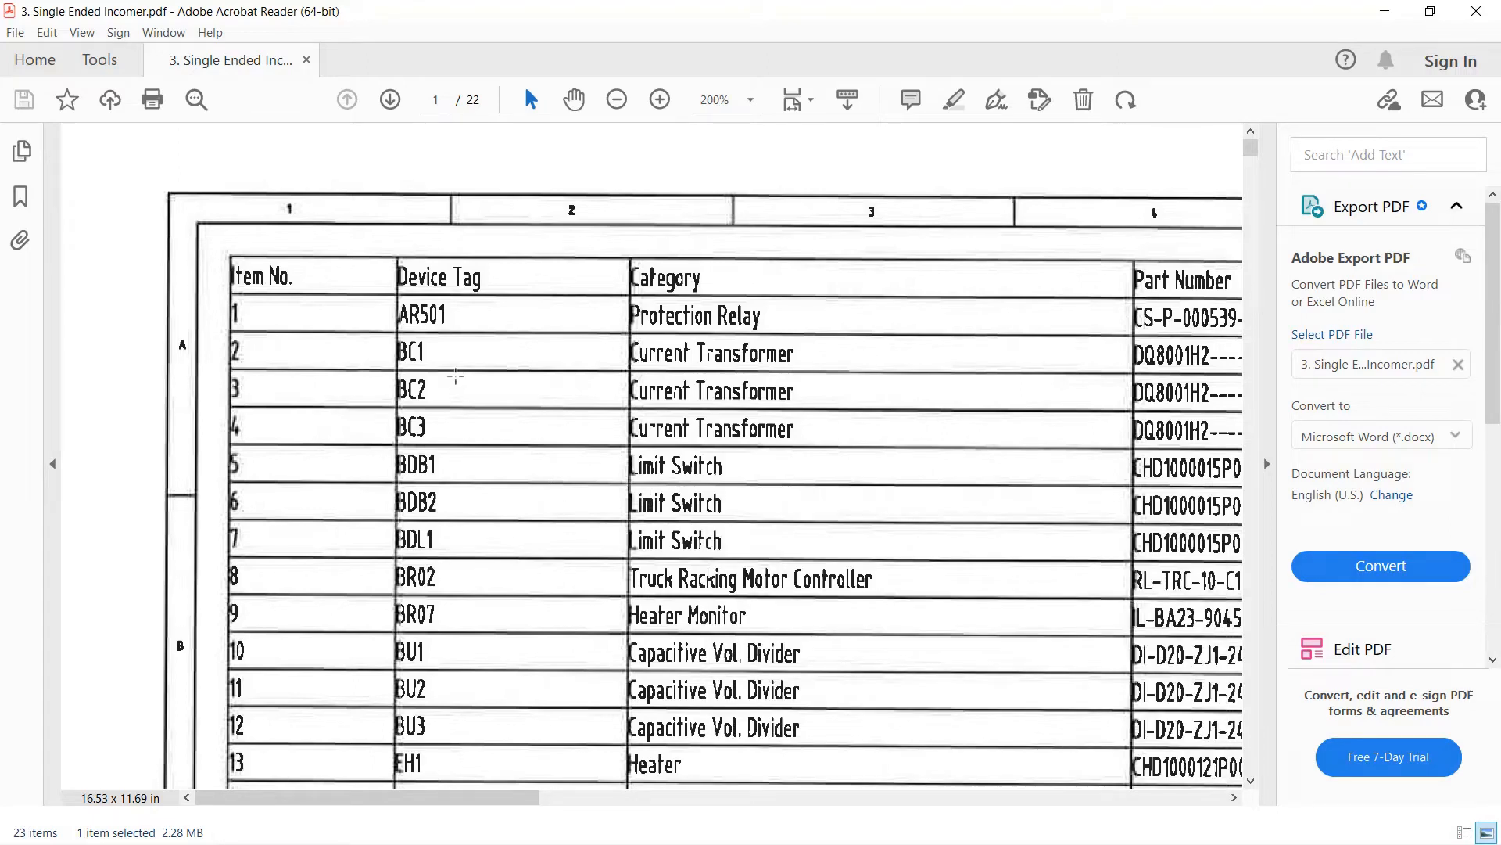
{"action": "mouse_move", "coordinate": [862, 391]}
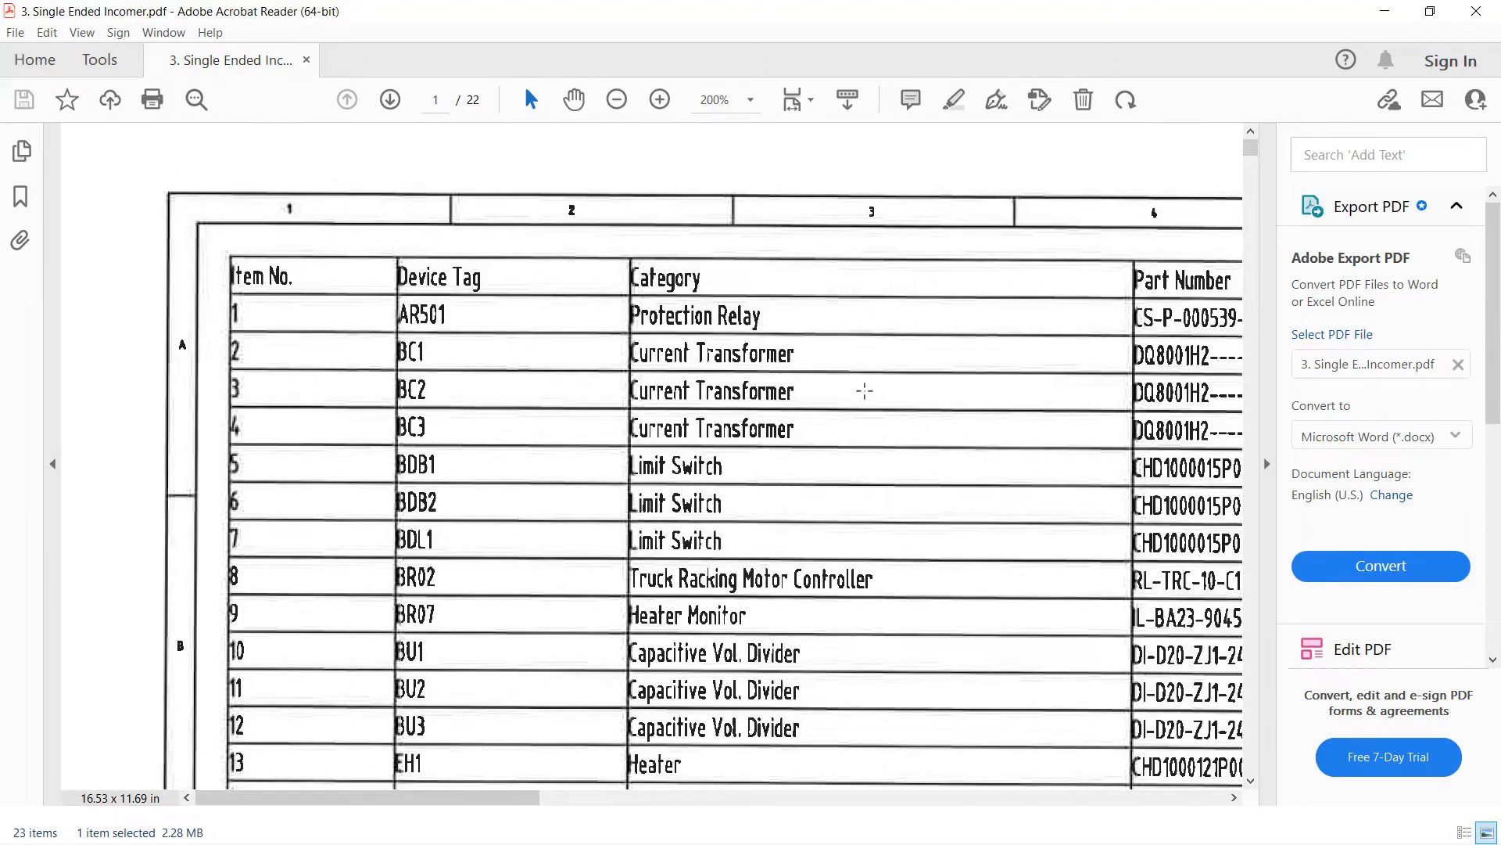
{"action": "mouse_move", "coordinate": [562, 535]}
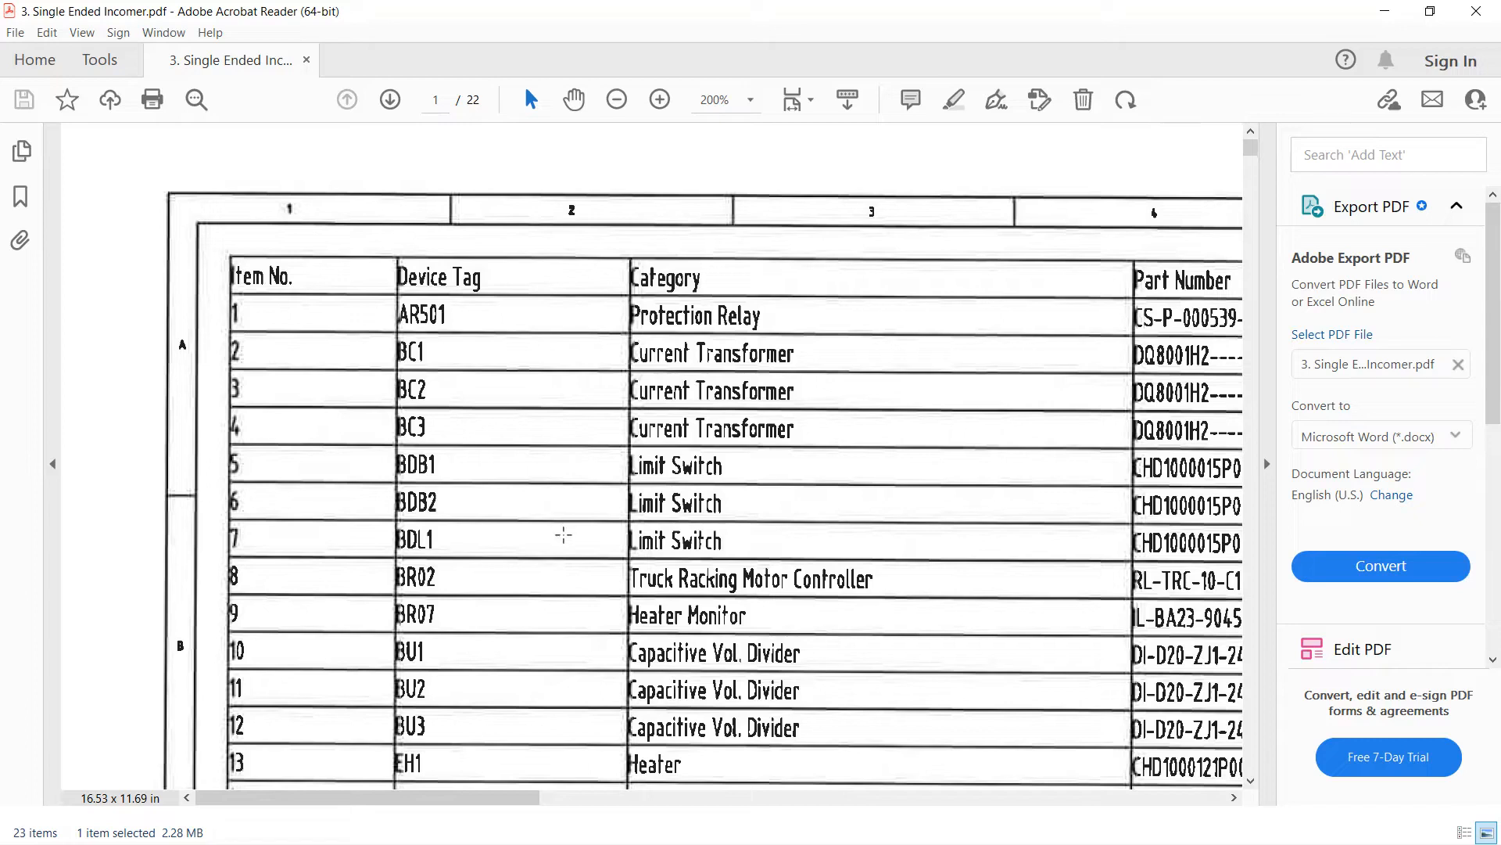
{"action": "scroll", "scroll_direction": "down", "scroll_amount": 3}
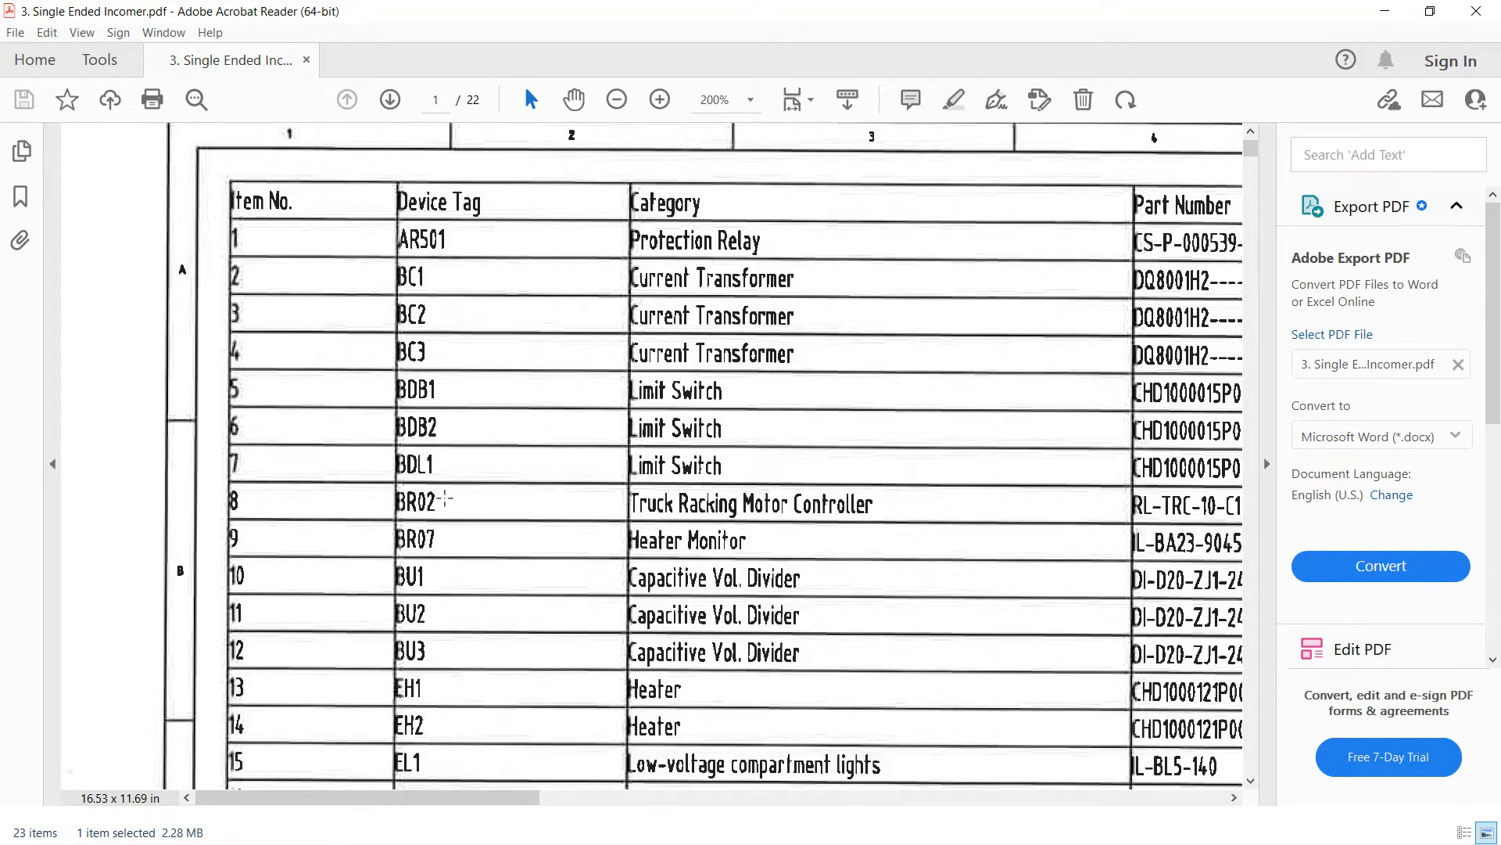
{"action": "scroll", "scroll_direction": "down", "scroll_amount": 3}
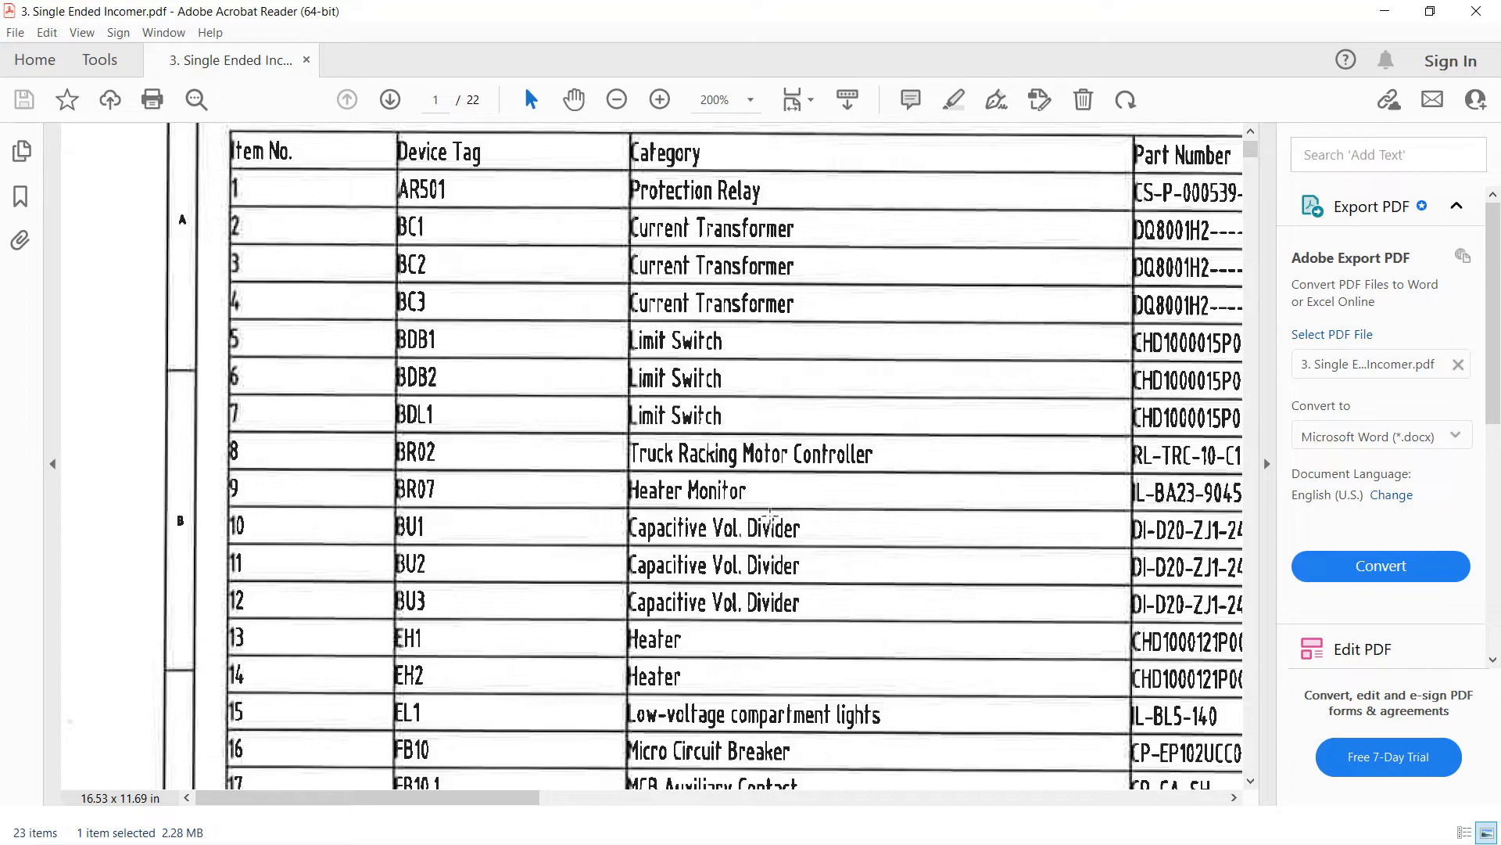
{"action": "scroll", "scroll_direction": "down", "scroll_amount": 3}
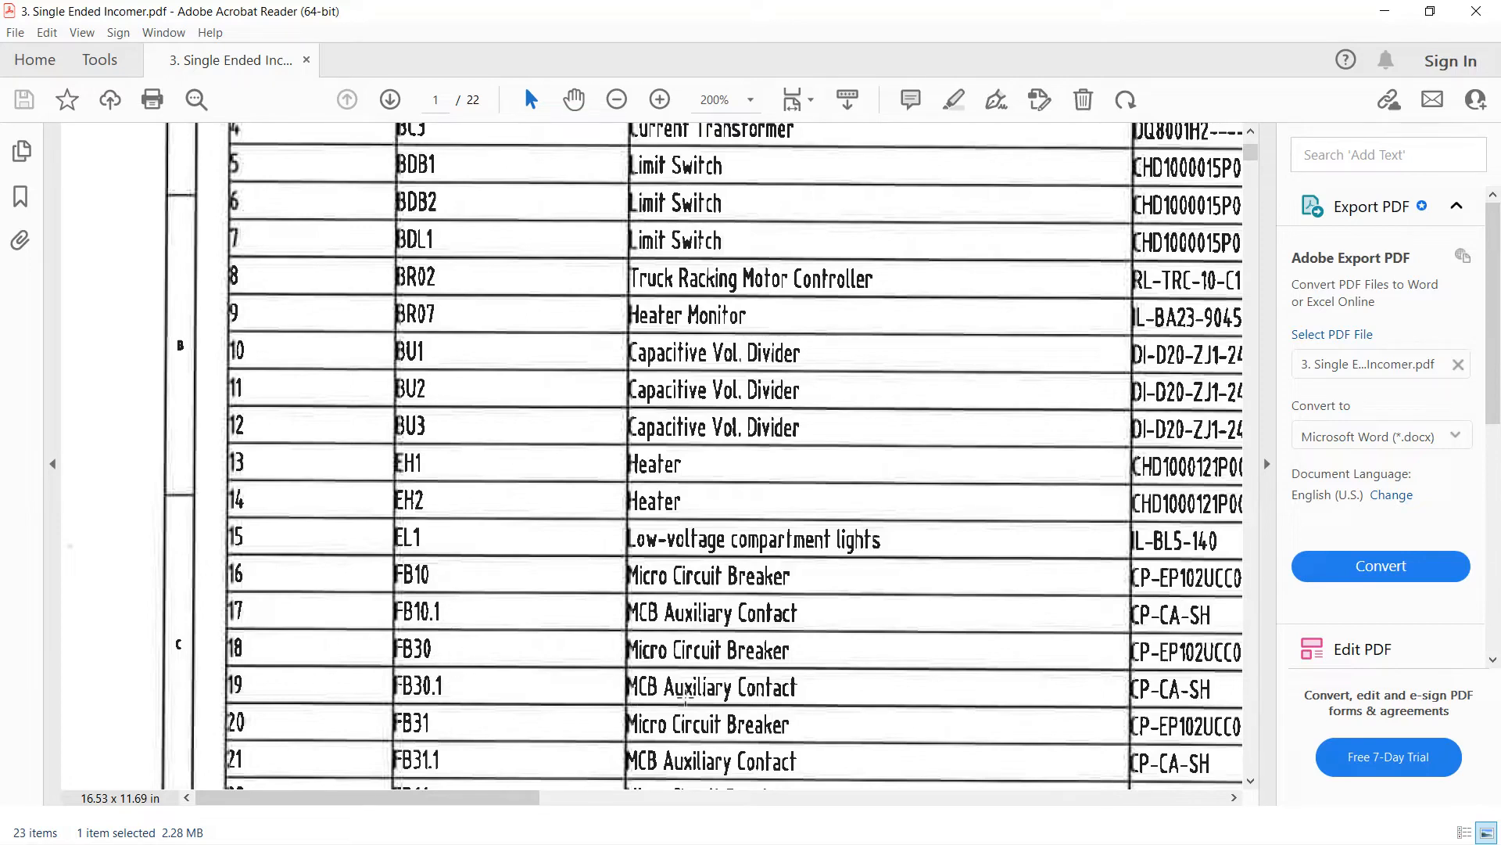
{"action": "scroll", "scroll_direction": "down", "scroll_amount": 3}
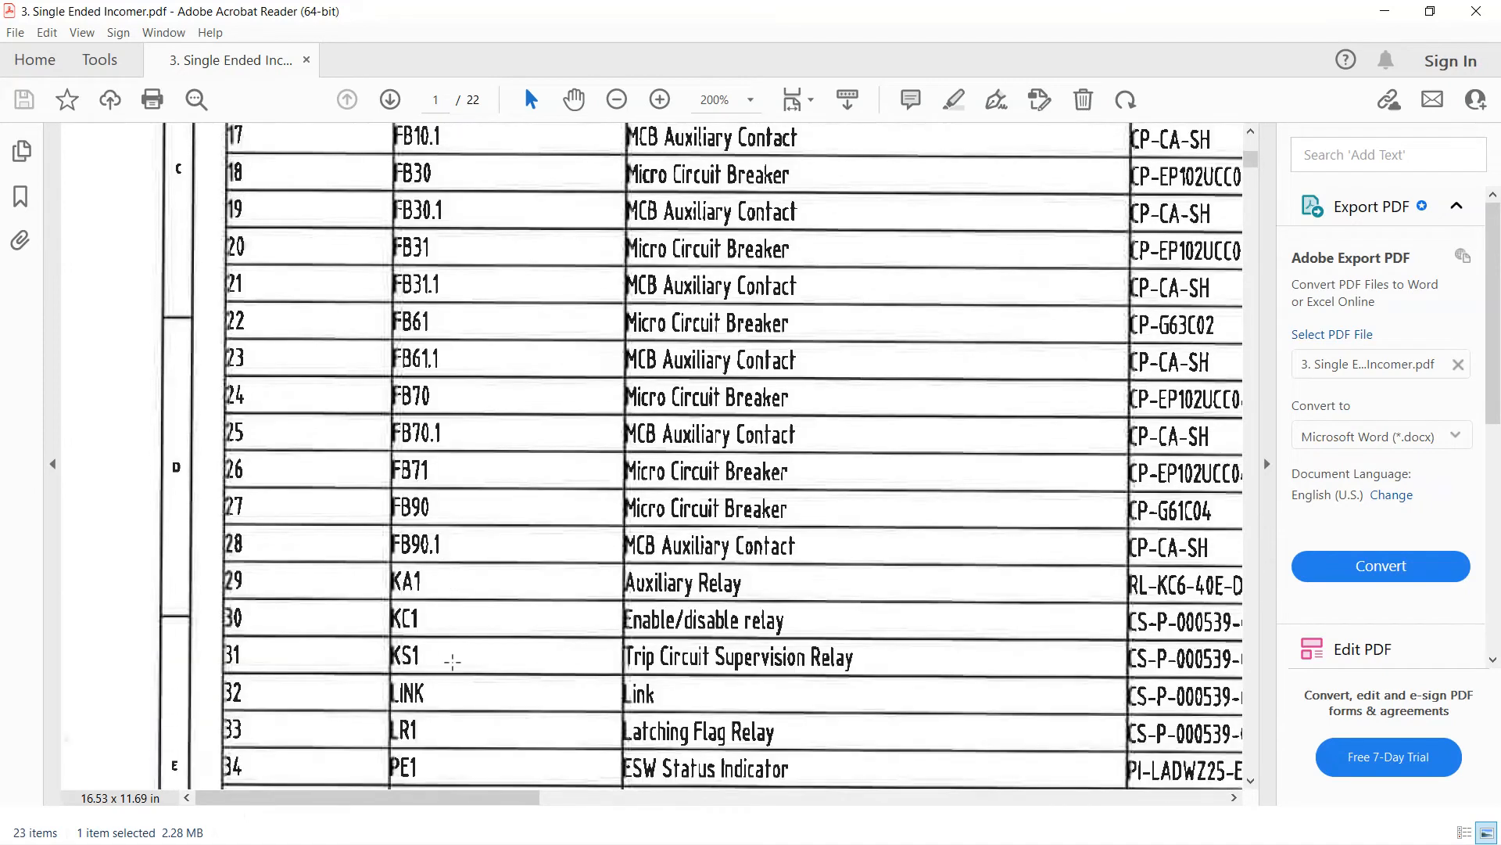
{"action": "scroll", "scroll_direction": "down", "scroll_amount": 3}
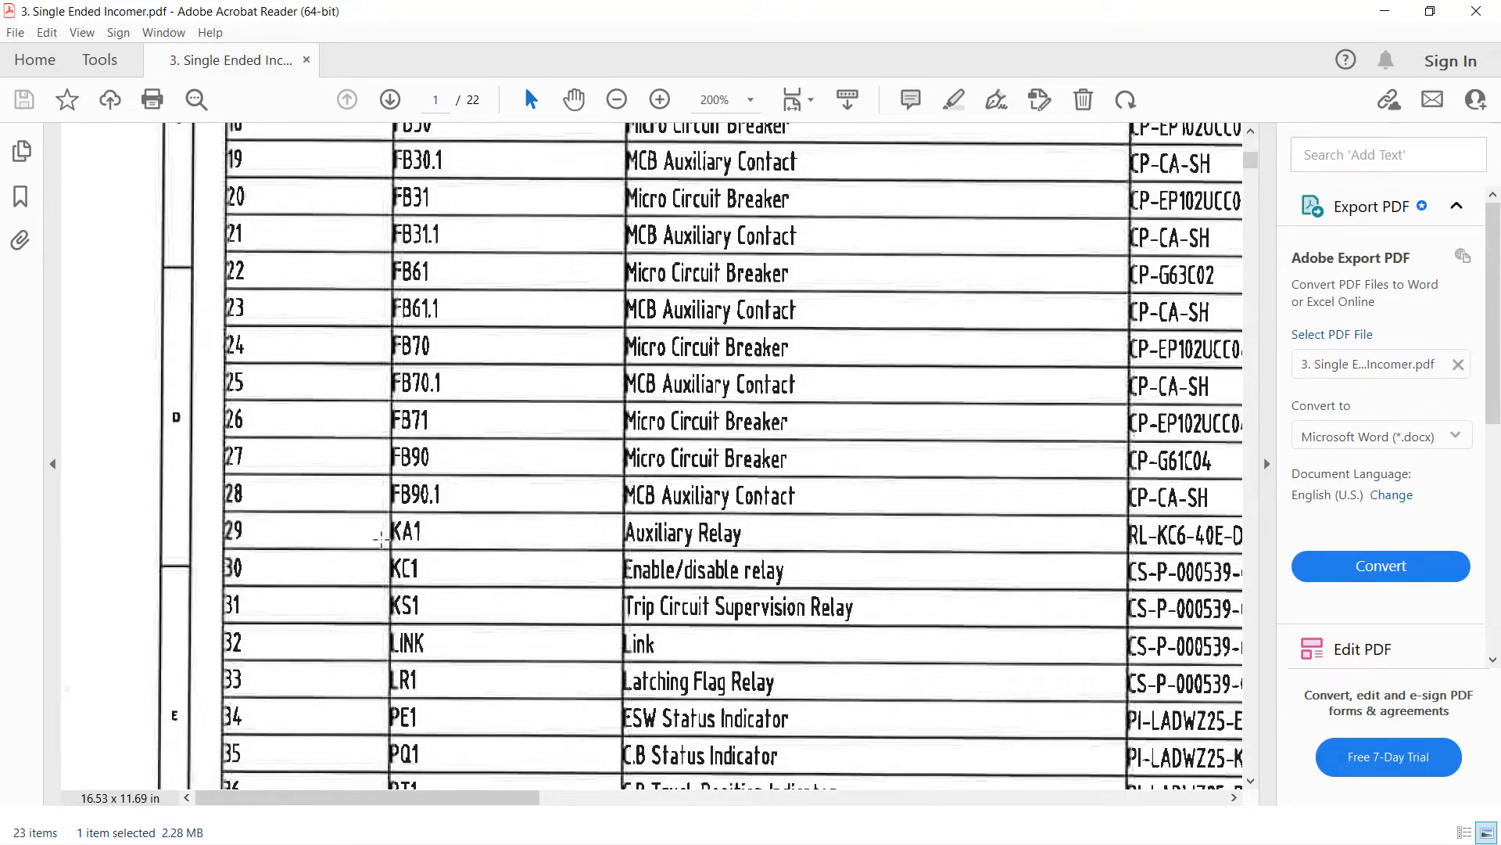
{"action": "scroll", "scroll_direction": "down", "scroll_amount": 3}
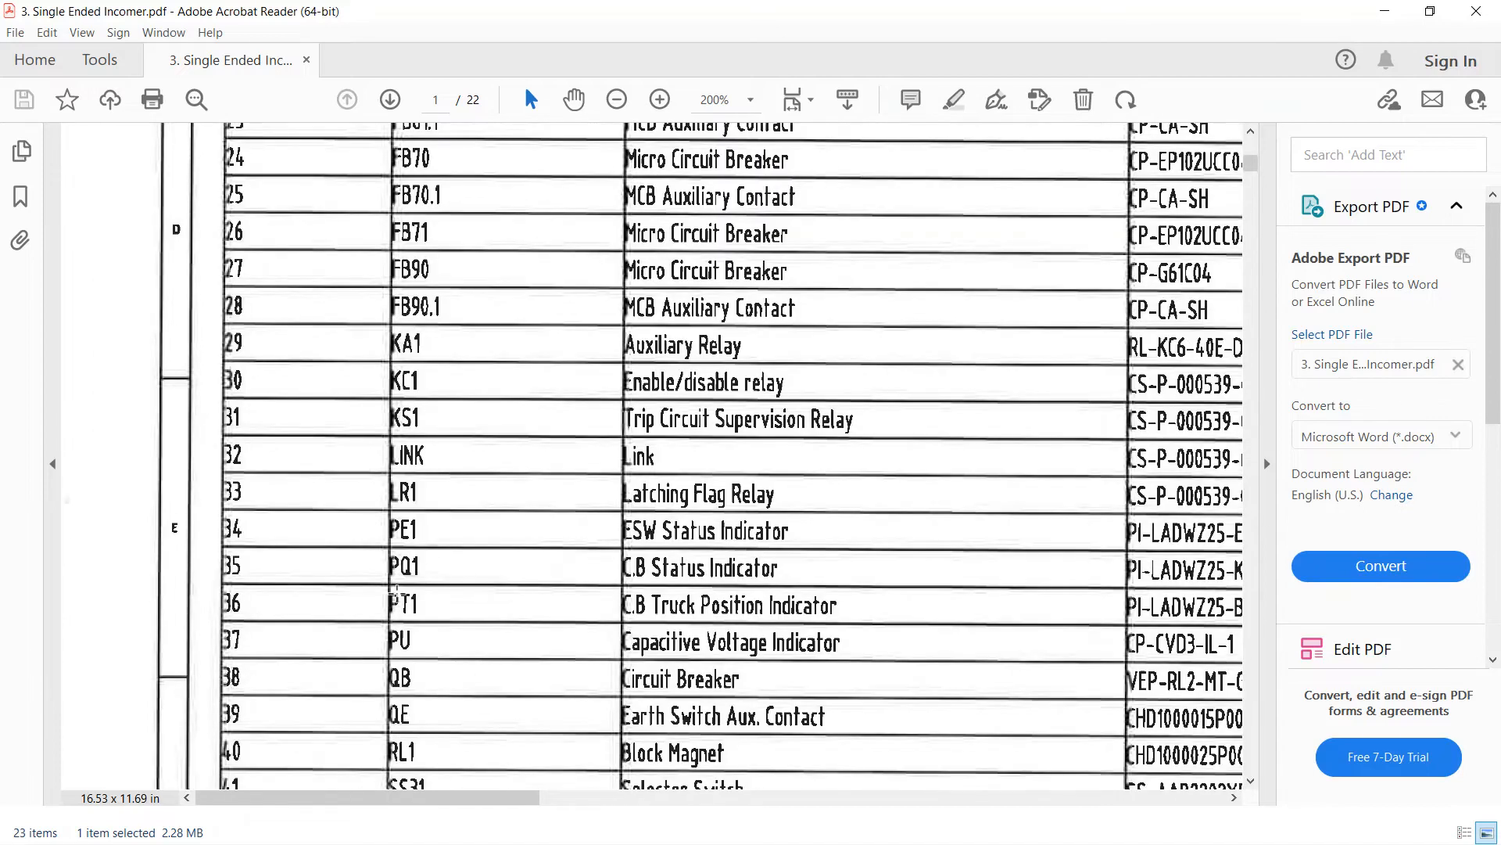
{"action": "scroll", "scroll_direction": "down", "scroll_amount": 3}
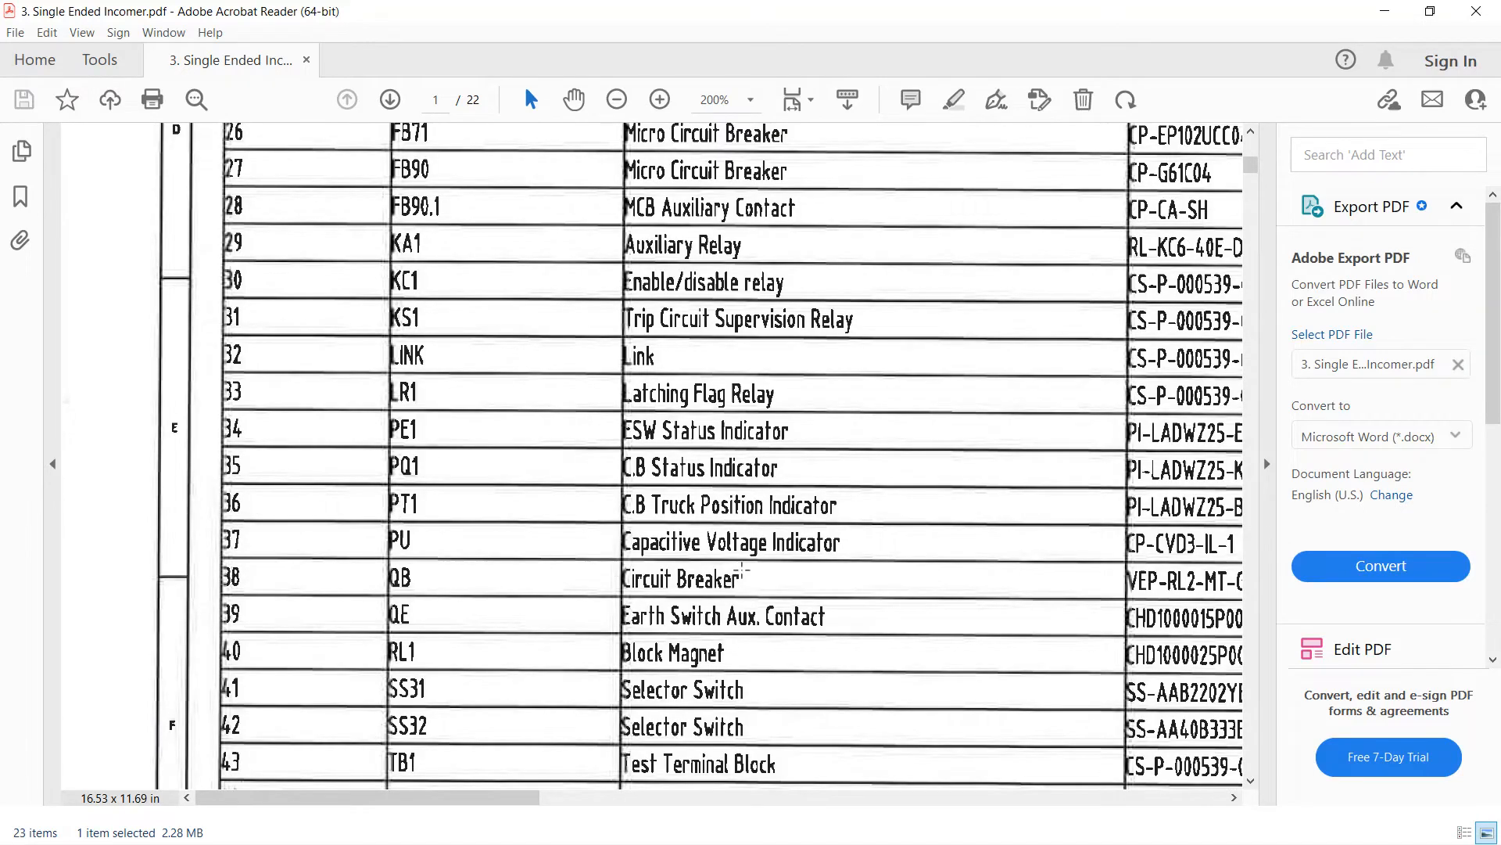
{"action": "scroll", "scroll_direction": "down", "scroll_amount": 3}
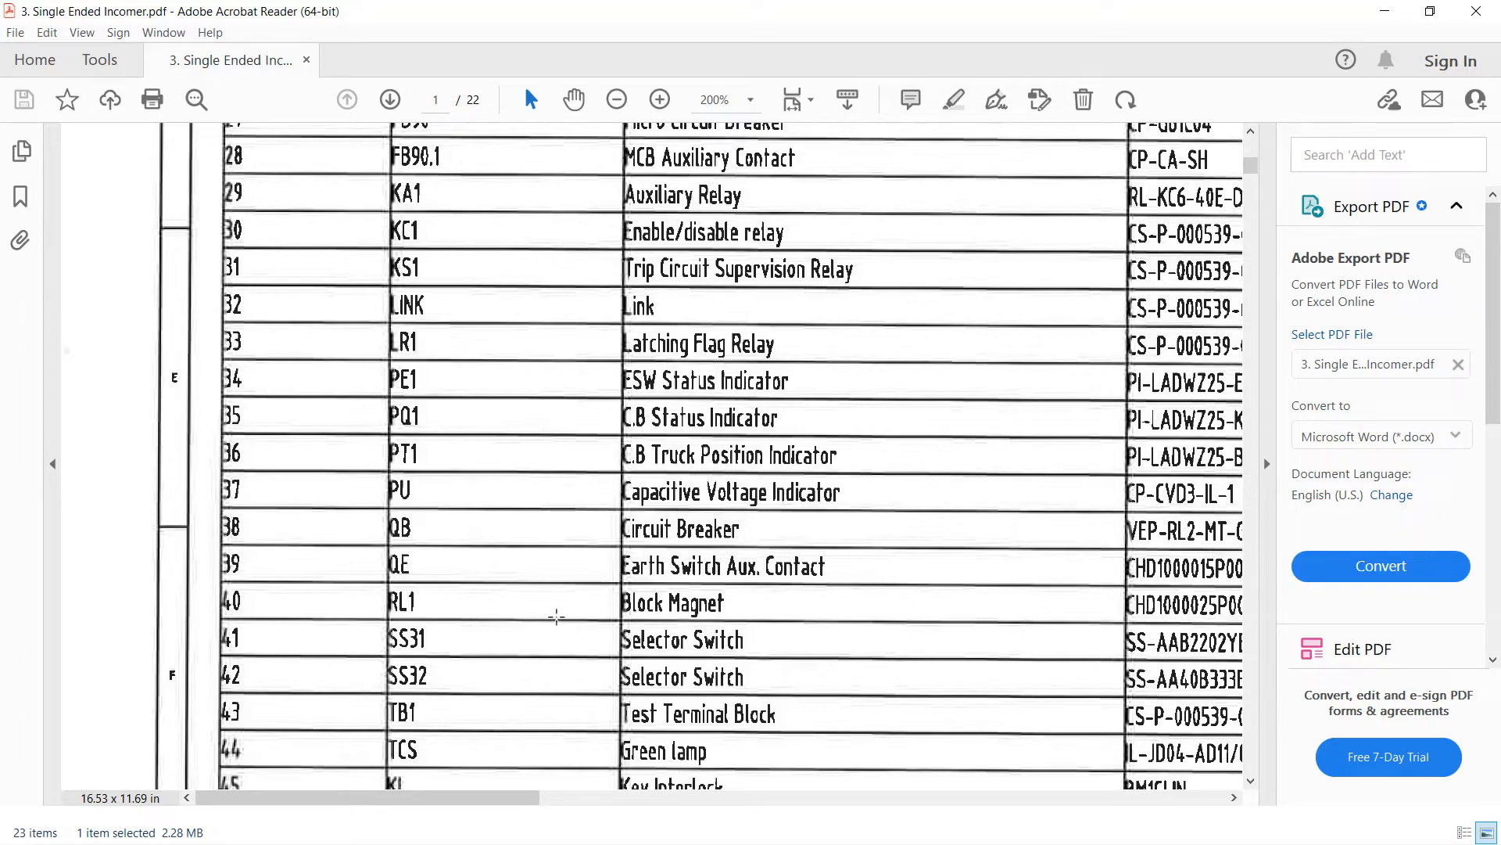
{"action": "mouse_move", "coordinate": [548, 608]}
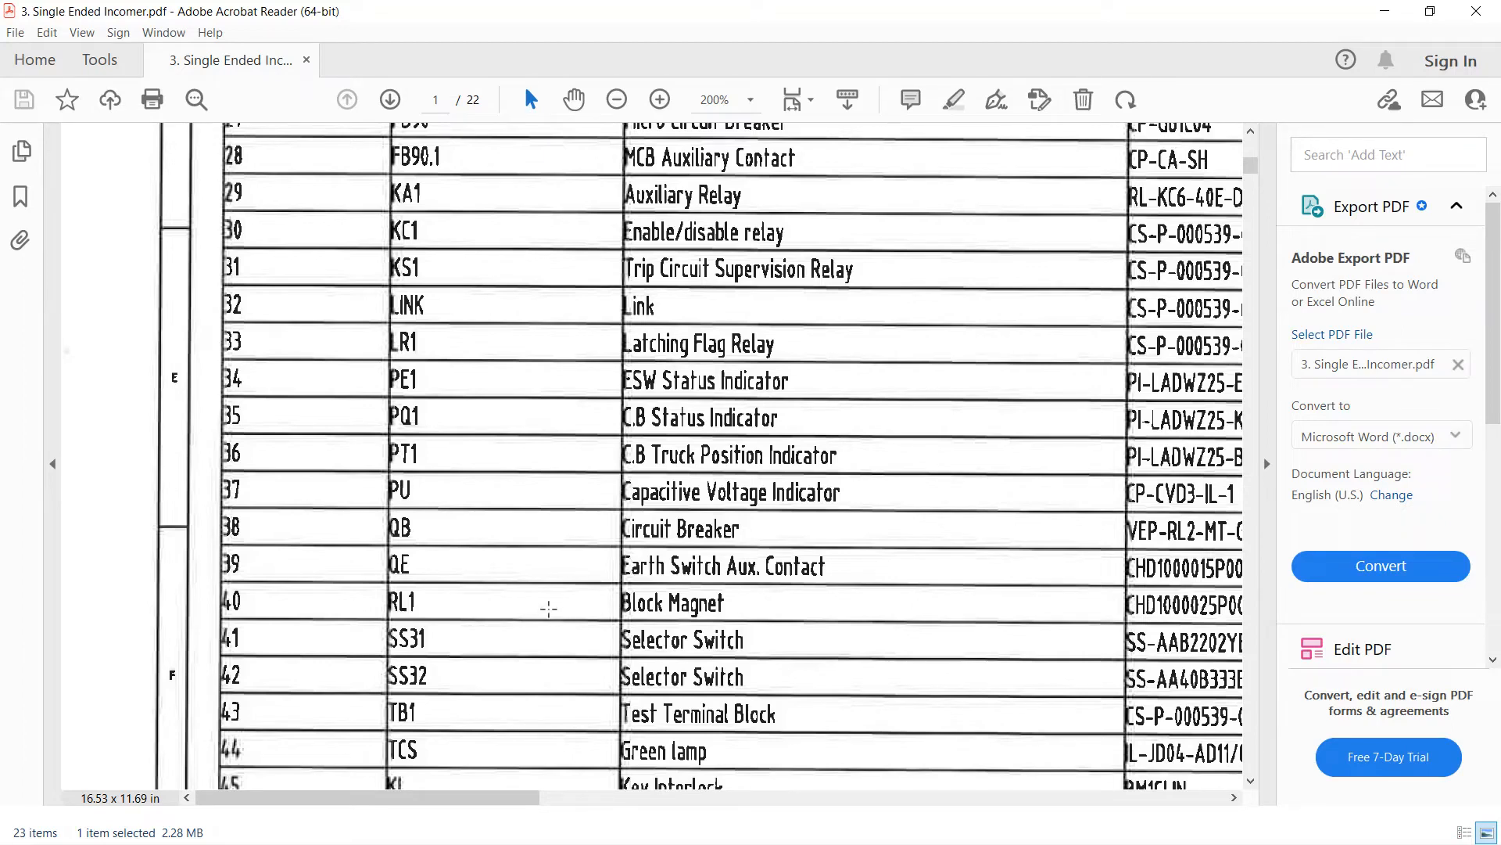
{"action": "mouse_move", "coordinate": [696, 638]}
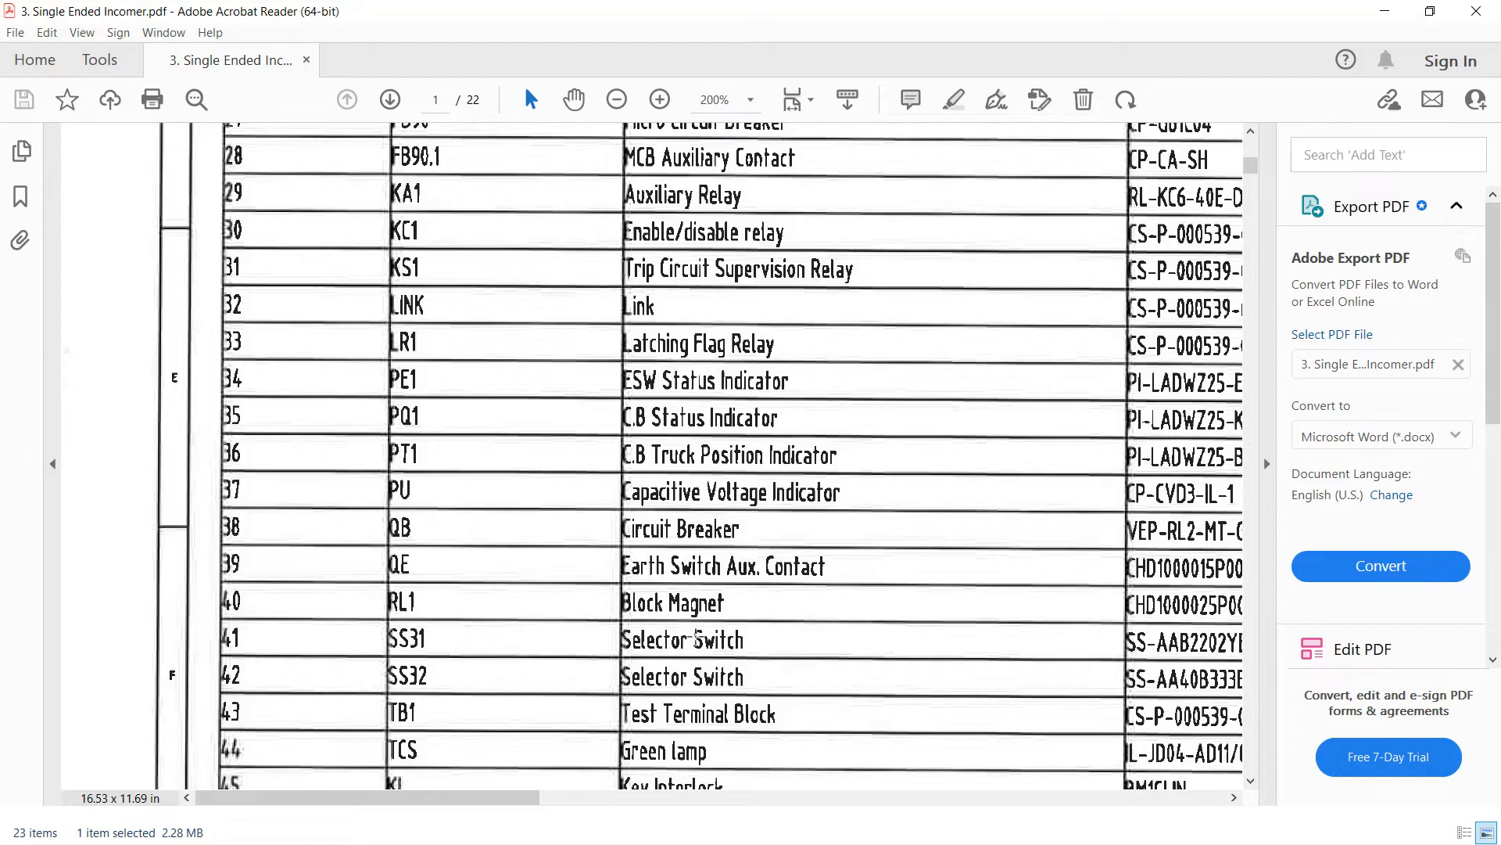
{"action": "scroll", "scroll_direction": "down", "scroll_amount": 3}
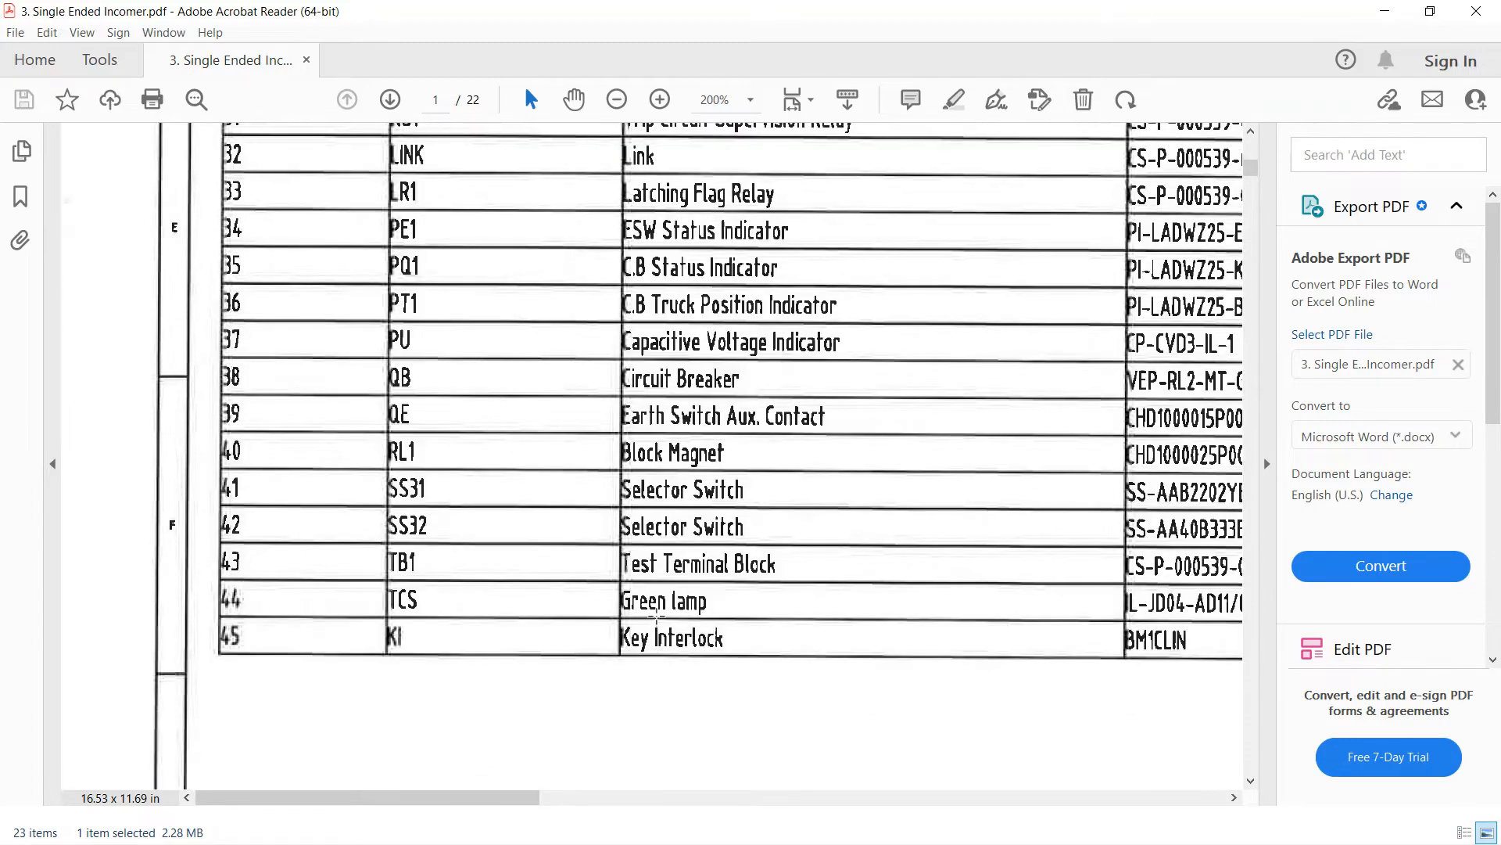
{"action": "scroll", "scroll_direction": "down", "scroll_amount": 3}
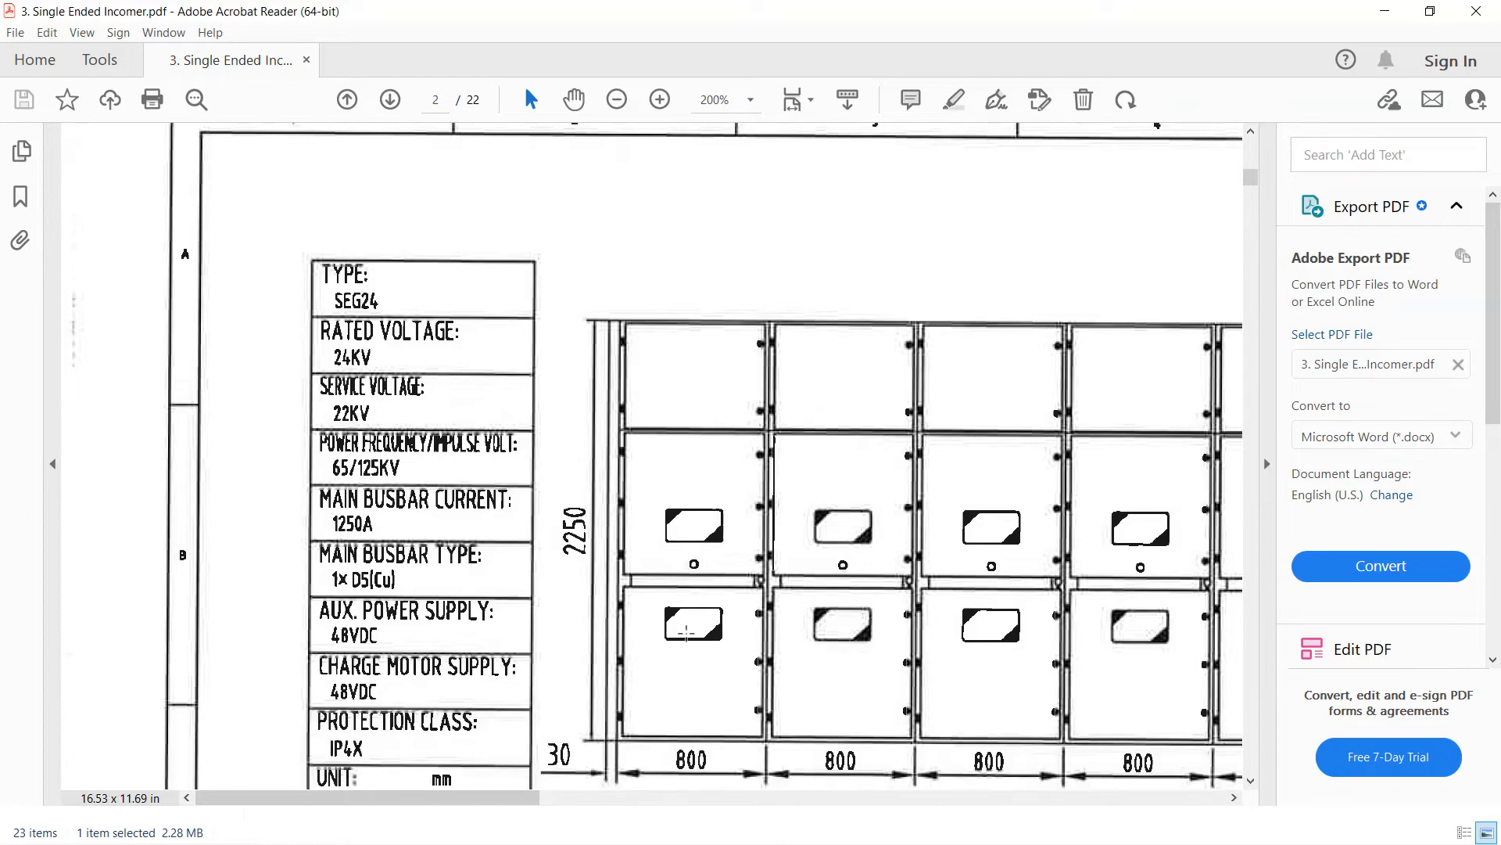
Zoom out twice on page 2 and look down the switchgear panel elevation
{"action": "left_click", "coordinate": [616, 100]}
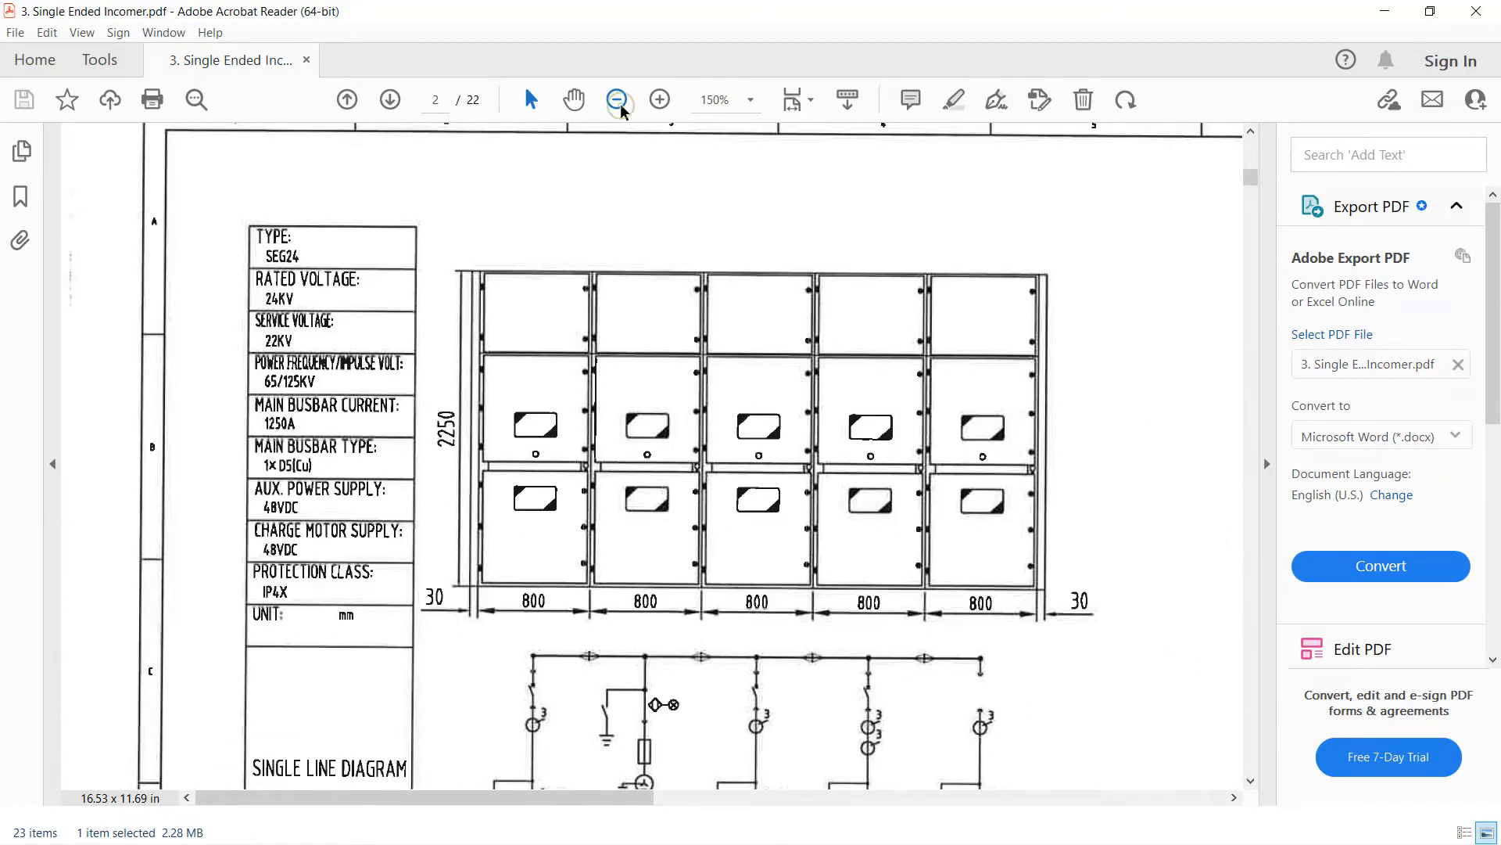
{"action": "left_click", "coordinate": [618, 100]}
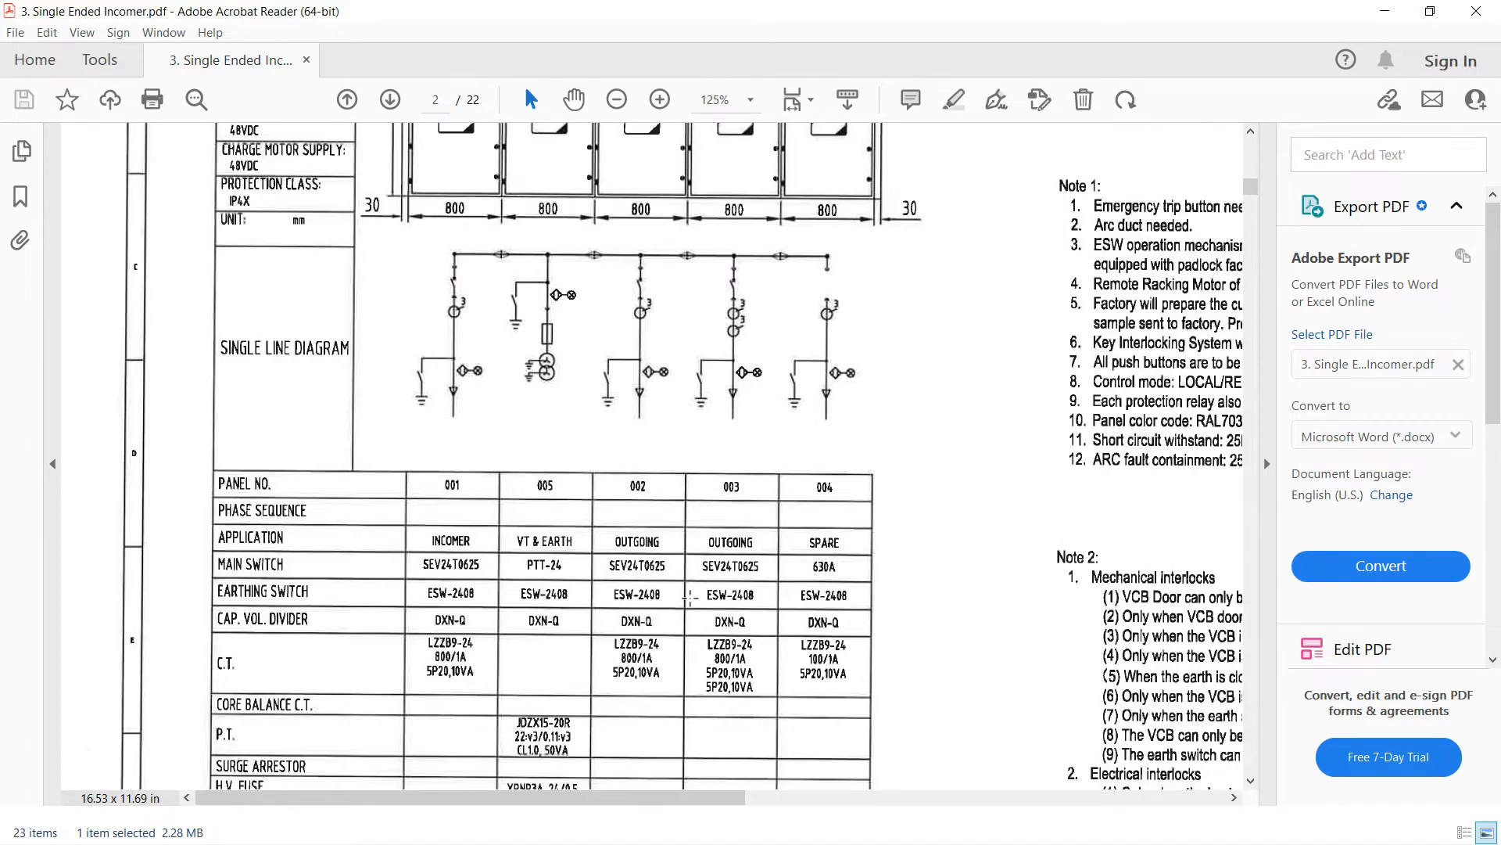
{"action": "scroll", "scroll_direction": "down", "scroll_amount": 3}
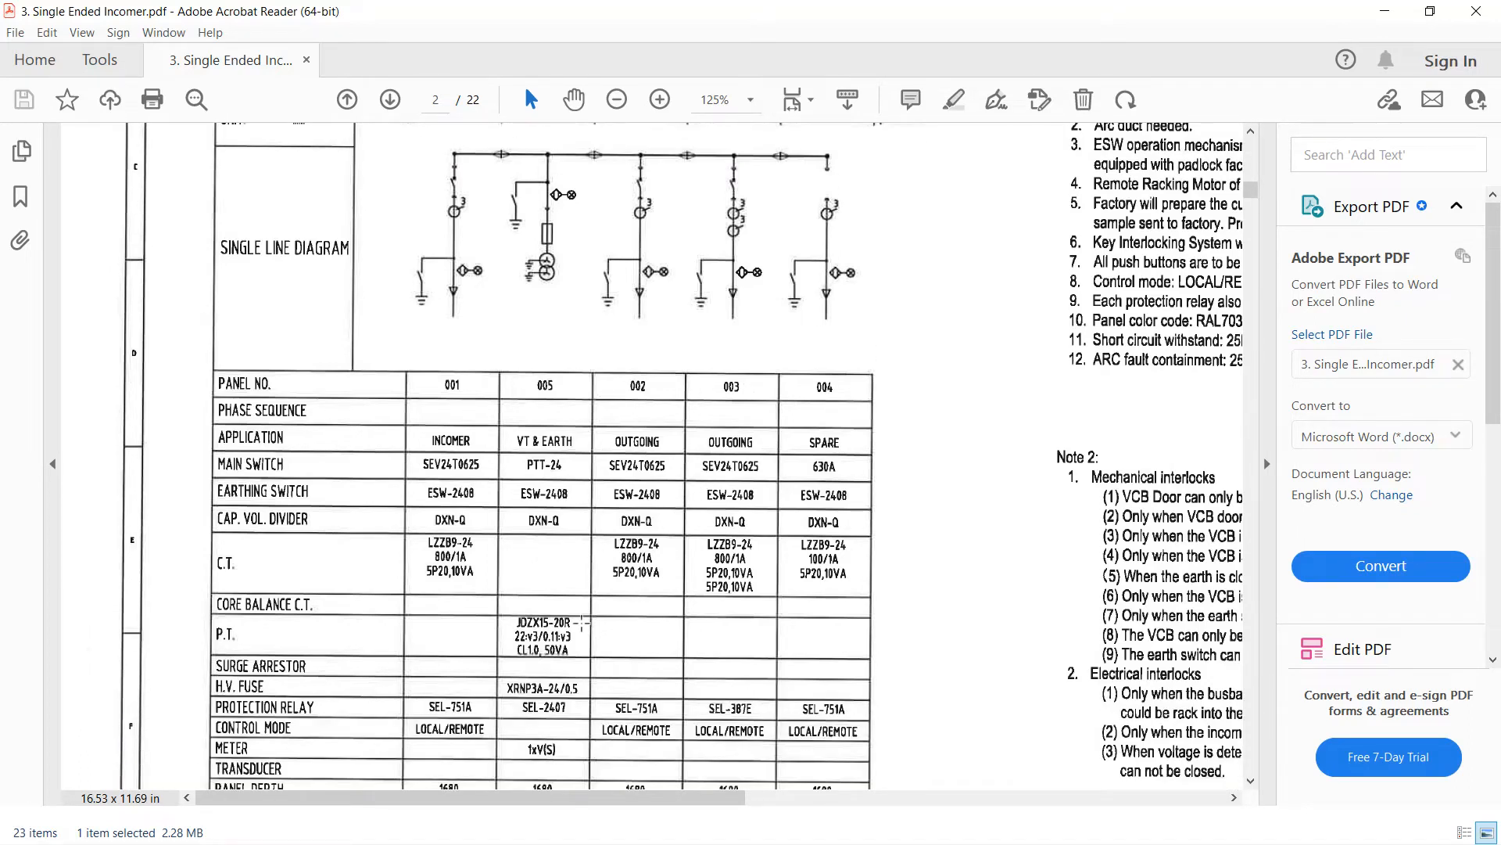
{"action": "scroll", "scroll_direction": "down", "scroll_amount": 3}
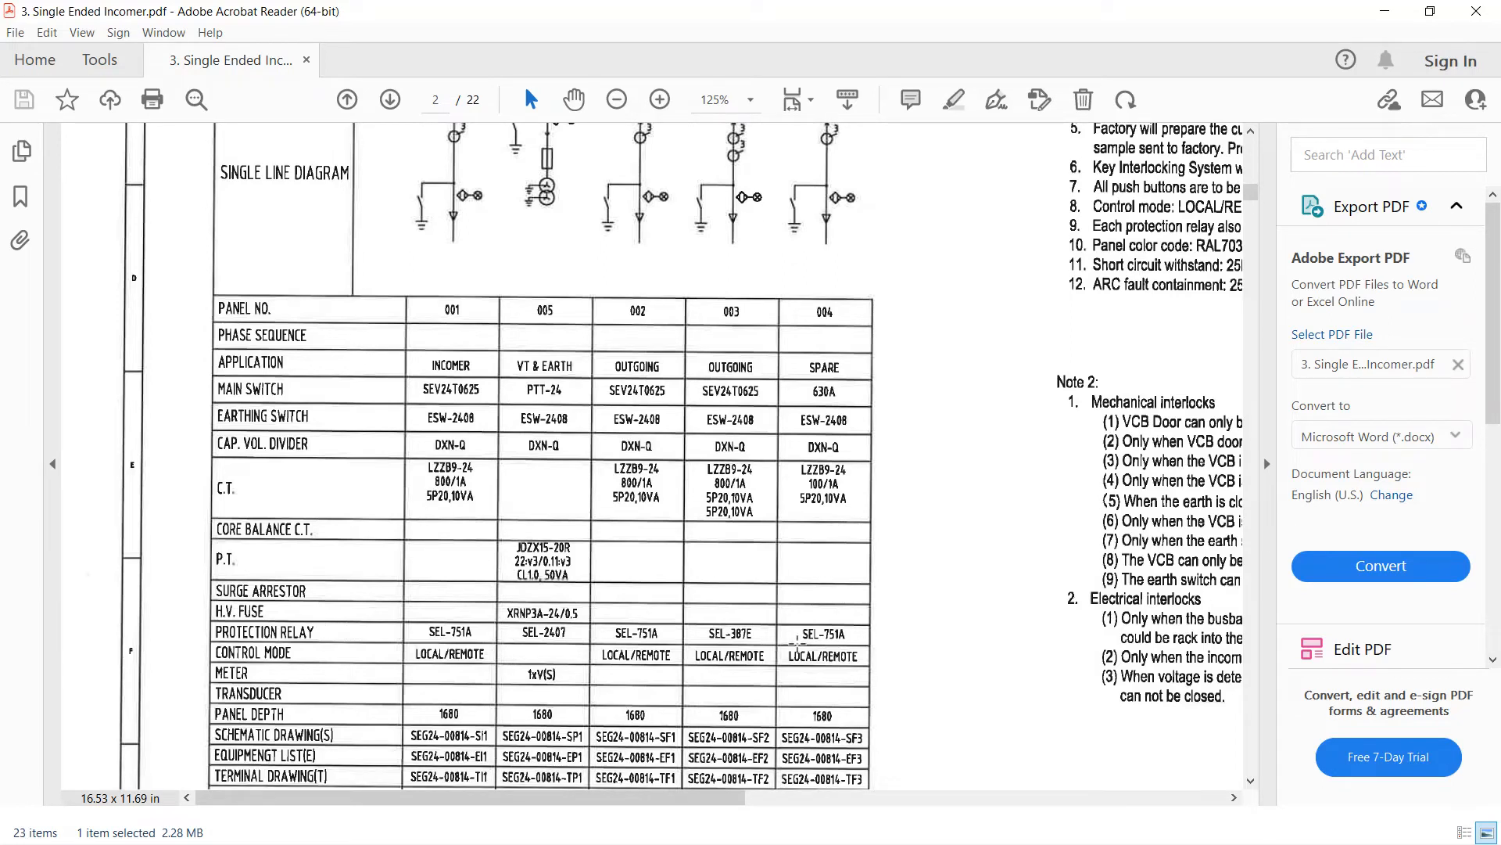
{"action": "scroll", "scroll_direction": "down", "scroll_amount": 3}
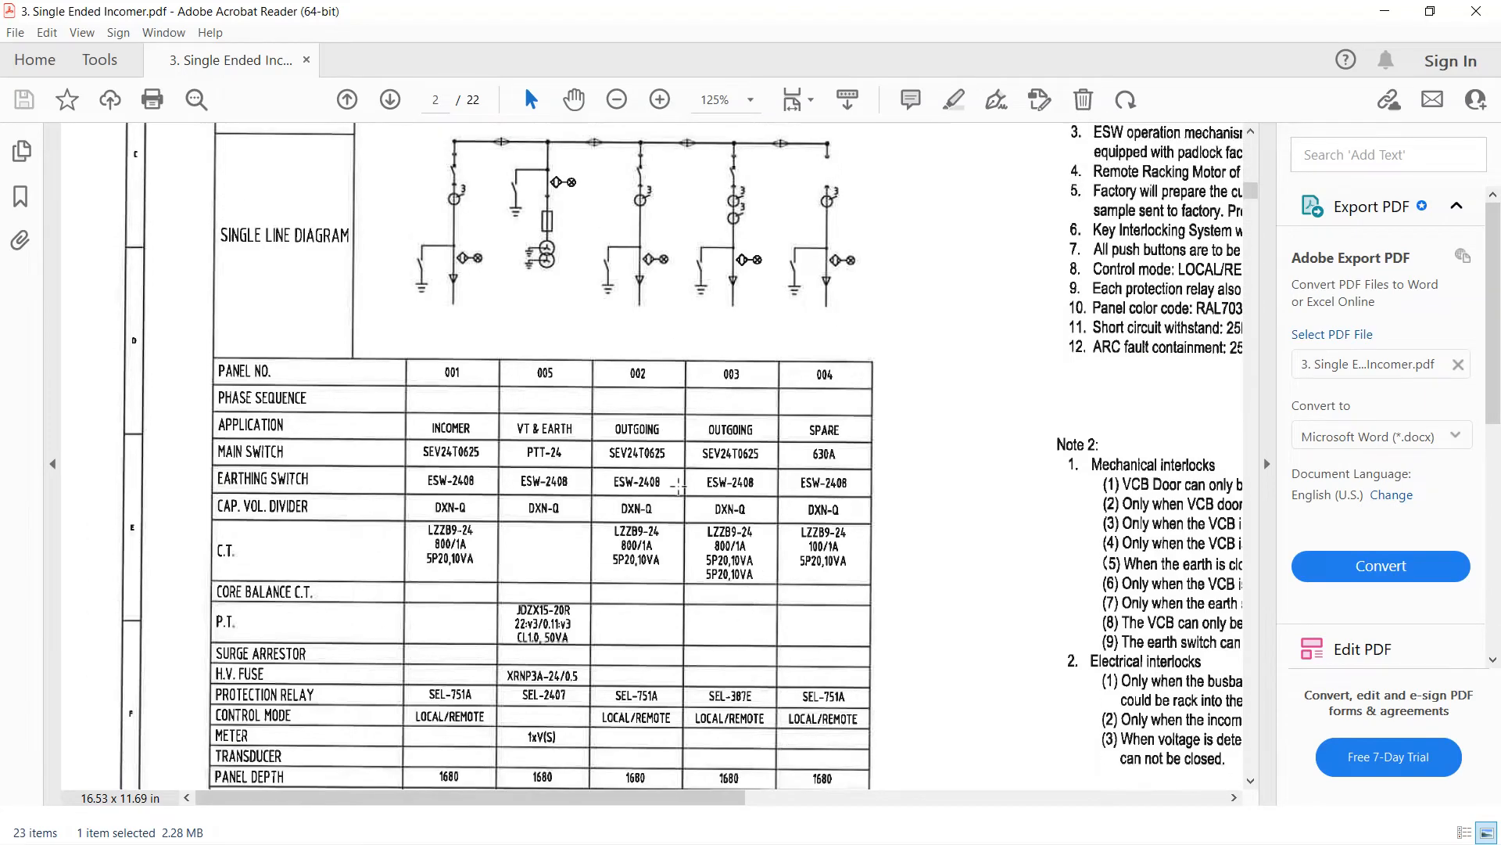
Continue past the panel schedule remarks and advance to page 3's incomer schematic
{"action": "scroll", "scroll_direction": "down", "scroll_amount": 3}
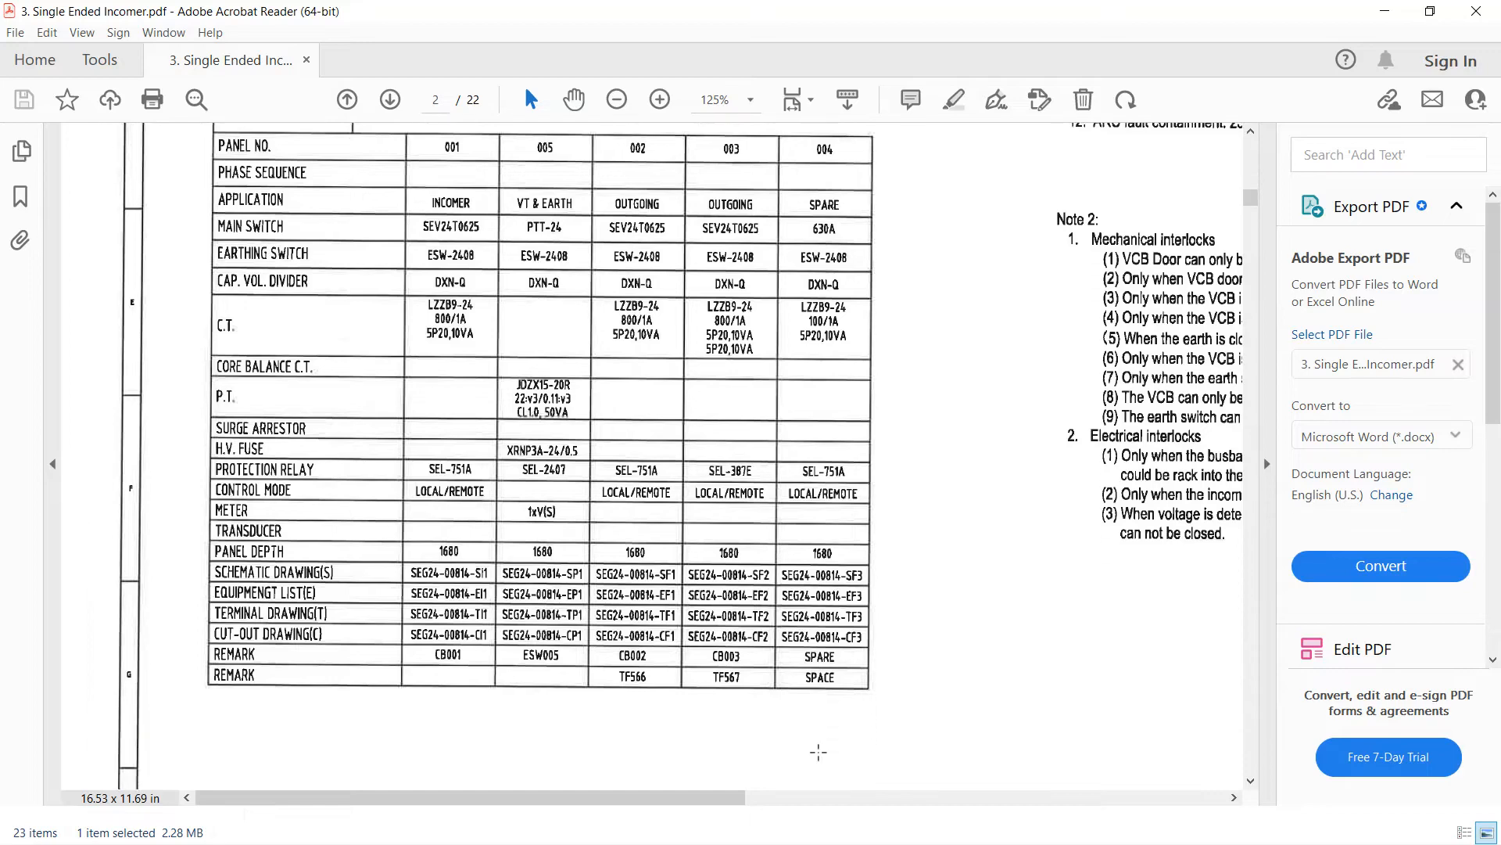
{"action": "left_click", "coordinate": [389, 98]}
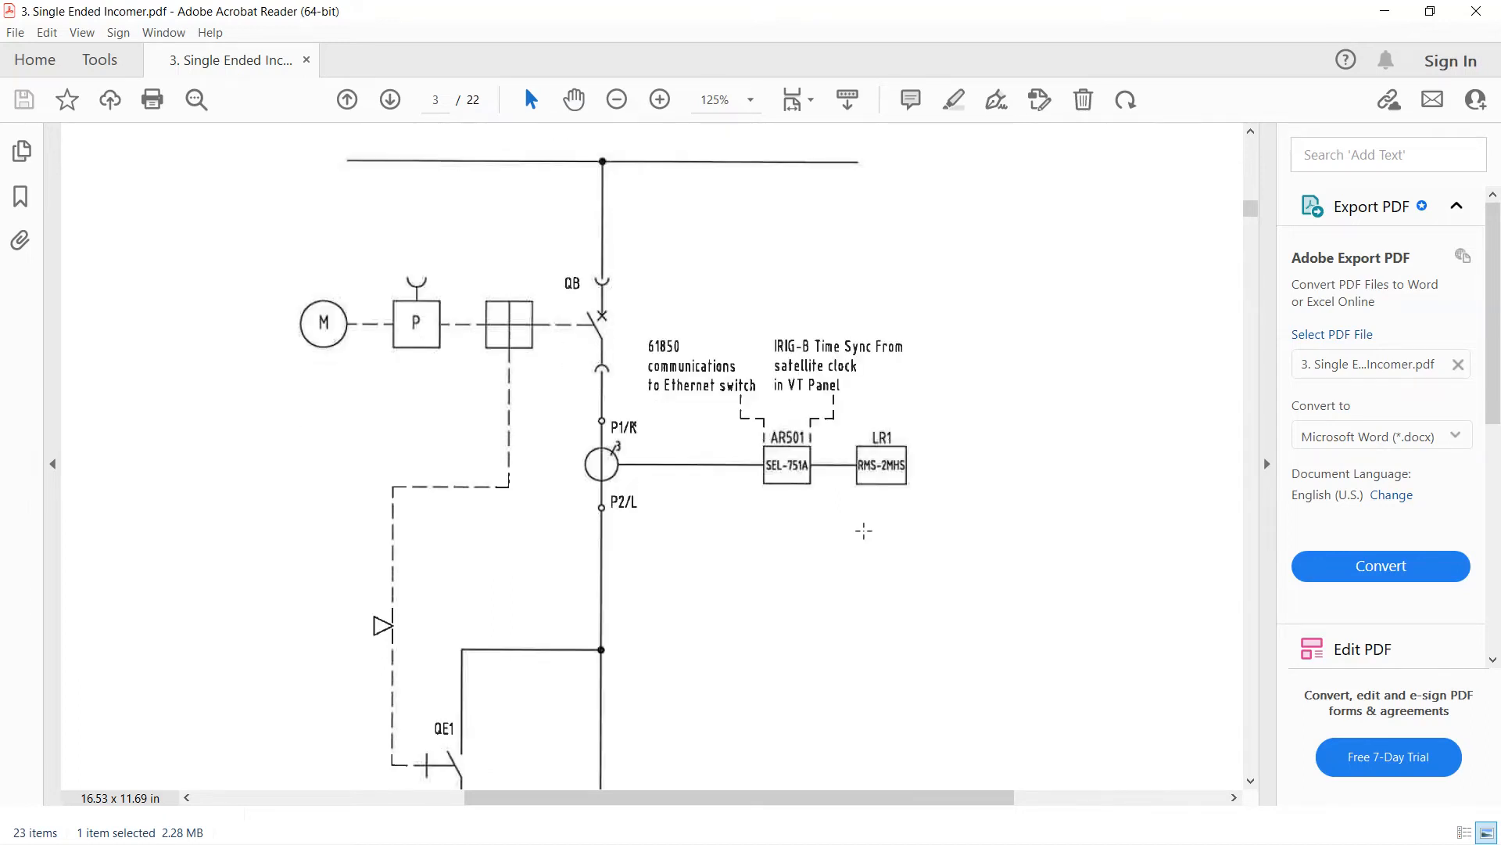
Scroll down page 3 from breaker QB past earth switch QE1 to the BU and PU indicators
{"action": "scroll", "scroll_direction": "down", "scroll_amount": 3}
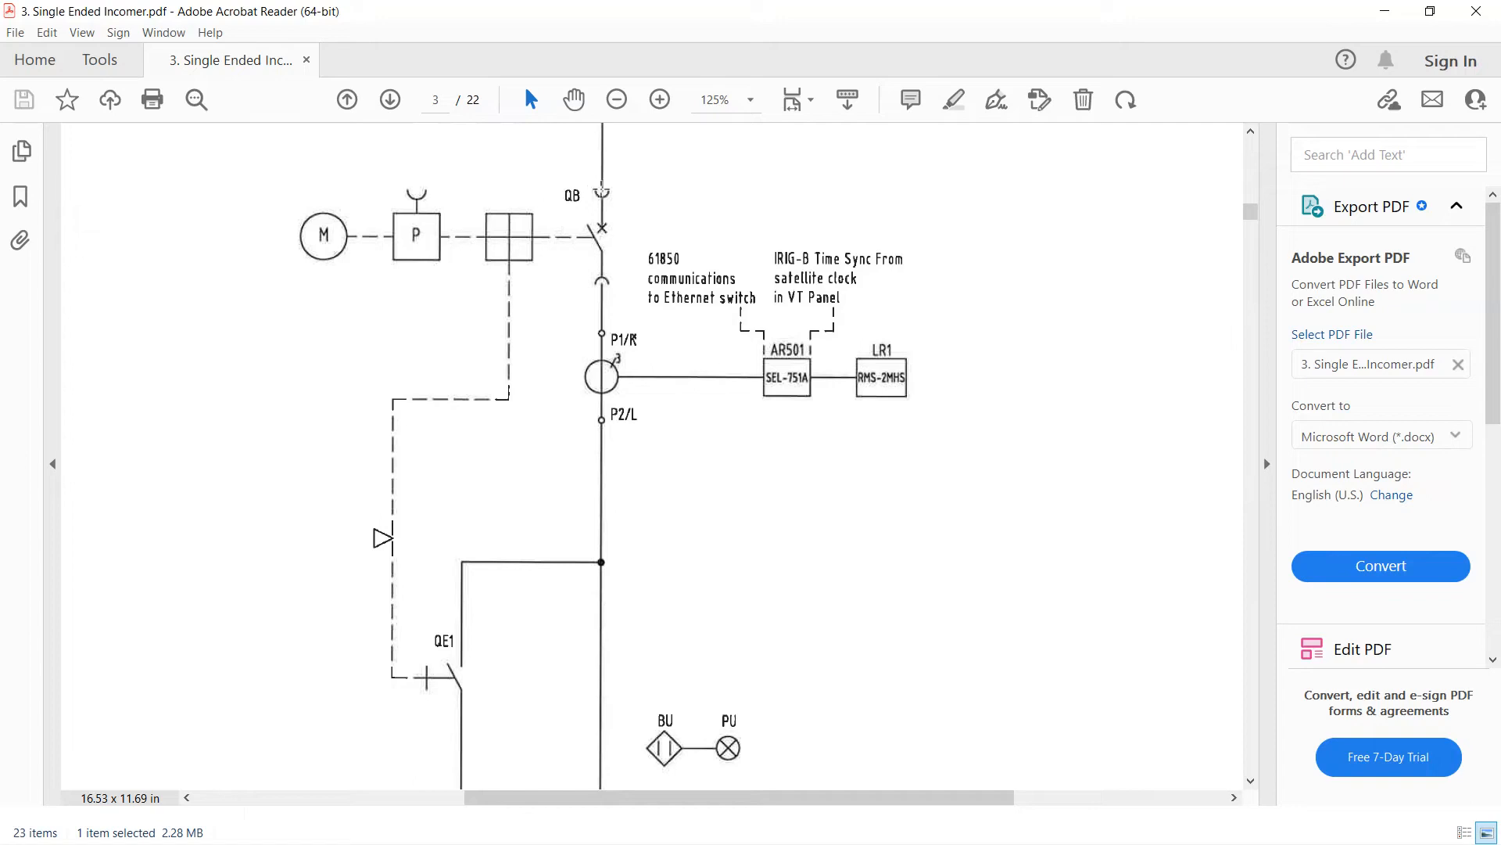
{"action": "mouse_move", "coordinate": [563, 179]}
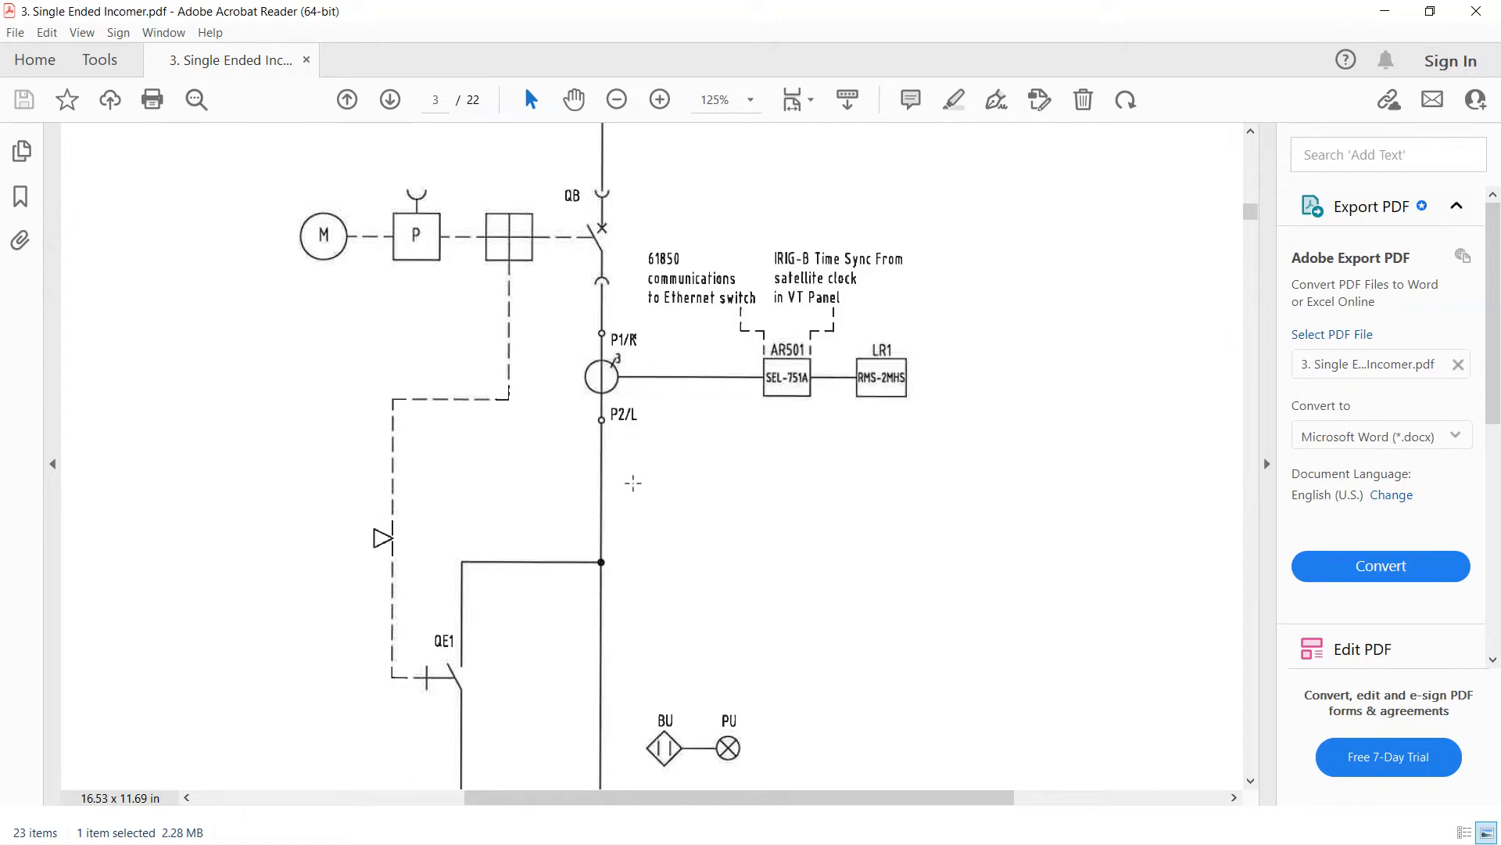
{"action": "scroll", "scroll_direction": "down", "scroll_amount": 3}
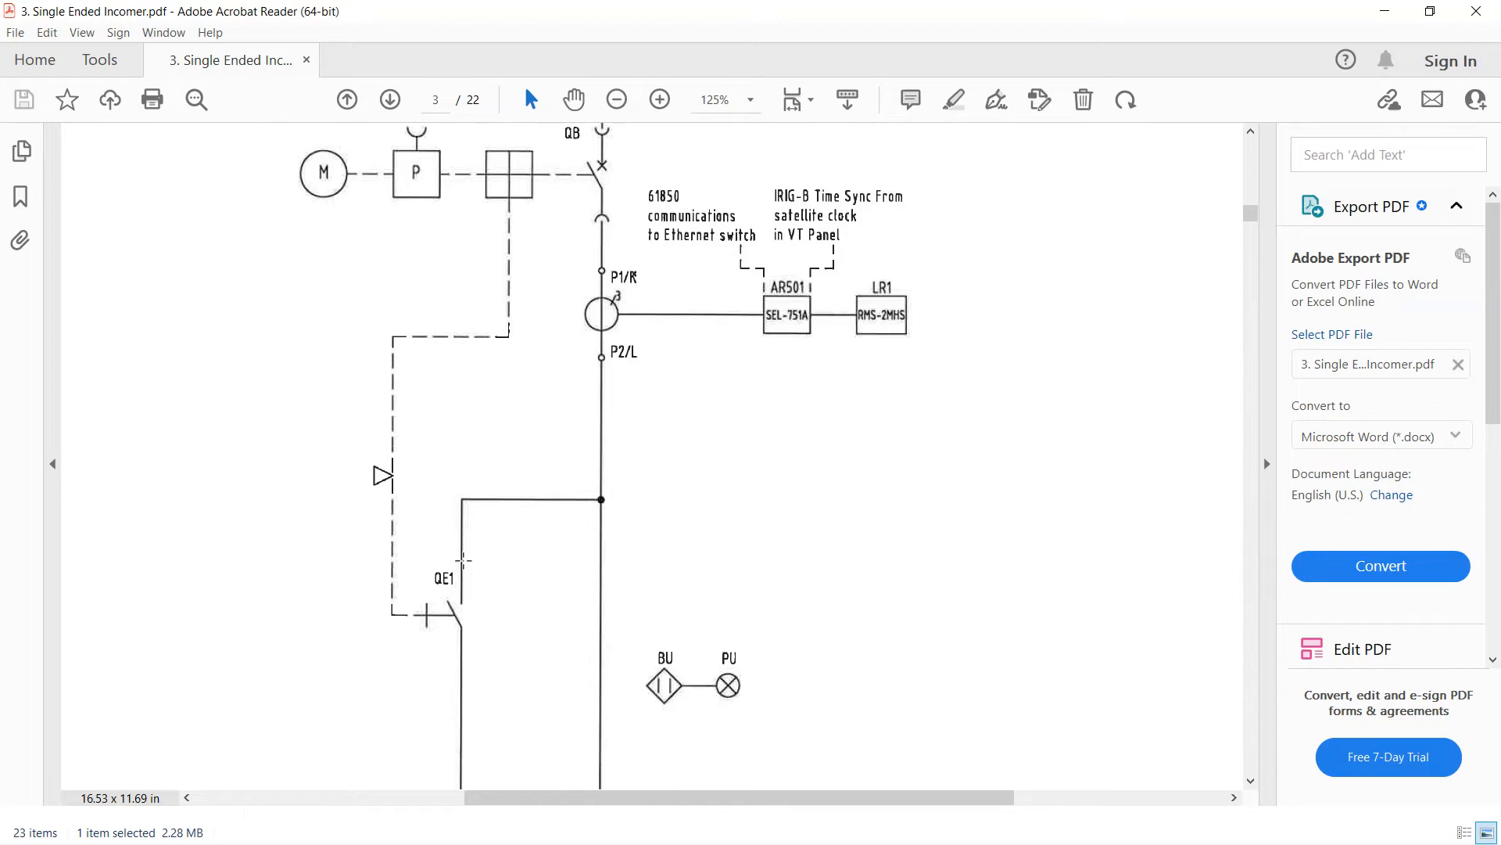
{"action": "scroll", "scroll_direction": "down", "scroll_amount": 3}
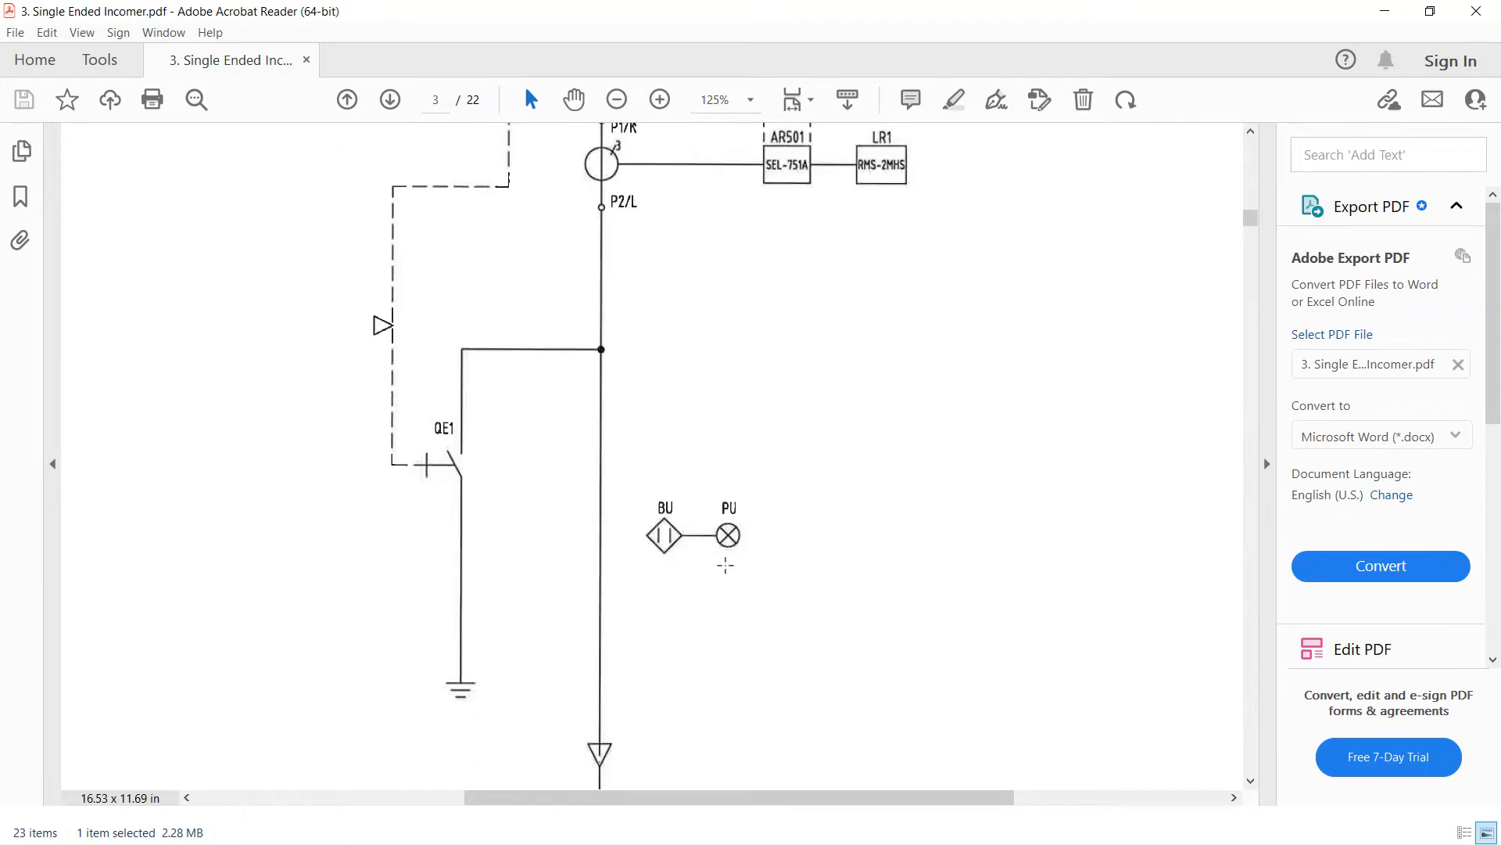
{"action": "mouse_move", "coordinate": [732, 546]}
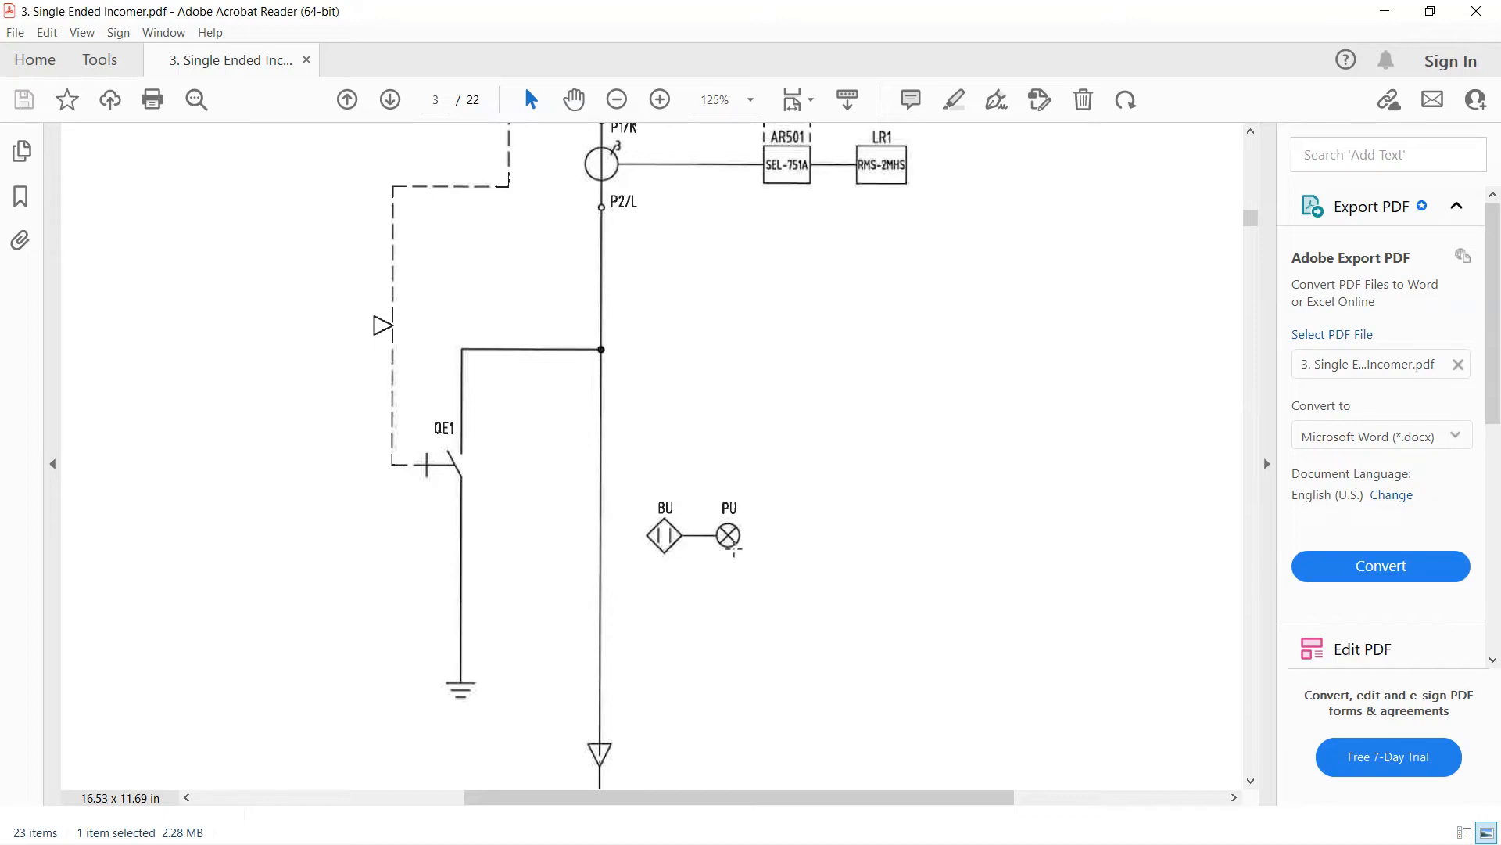
{"action": "scroll", "scroll_direction": "down", "scroll_amount": 3}
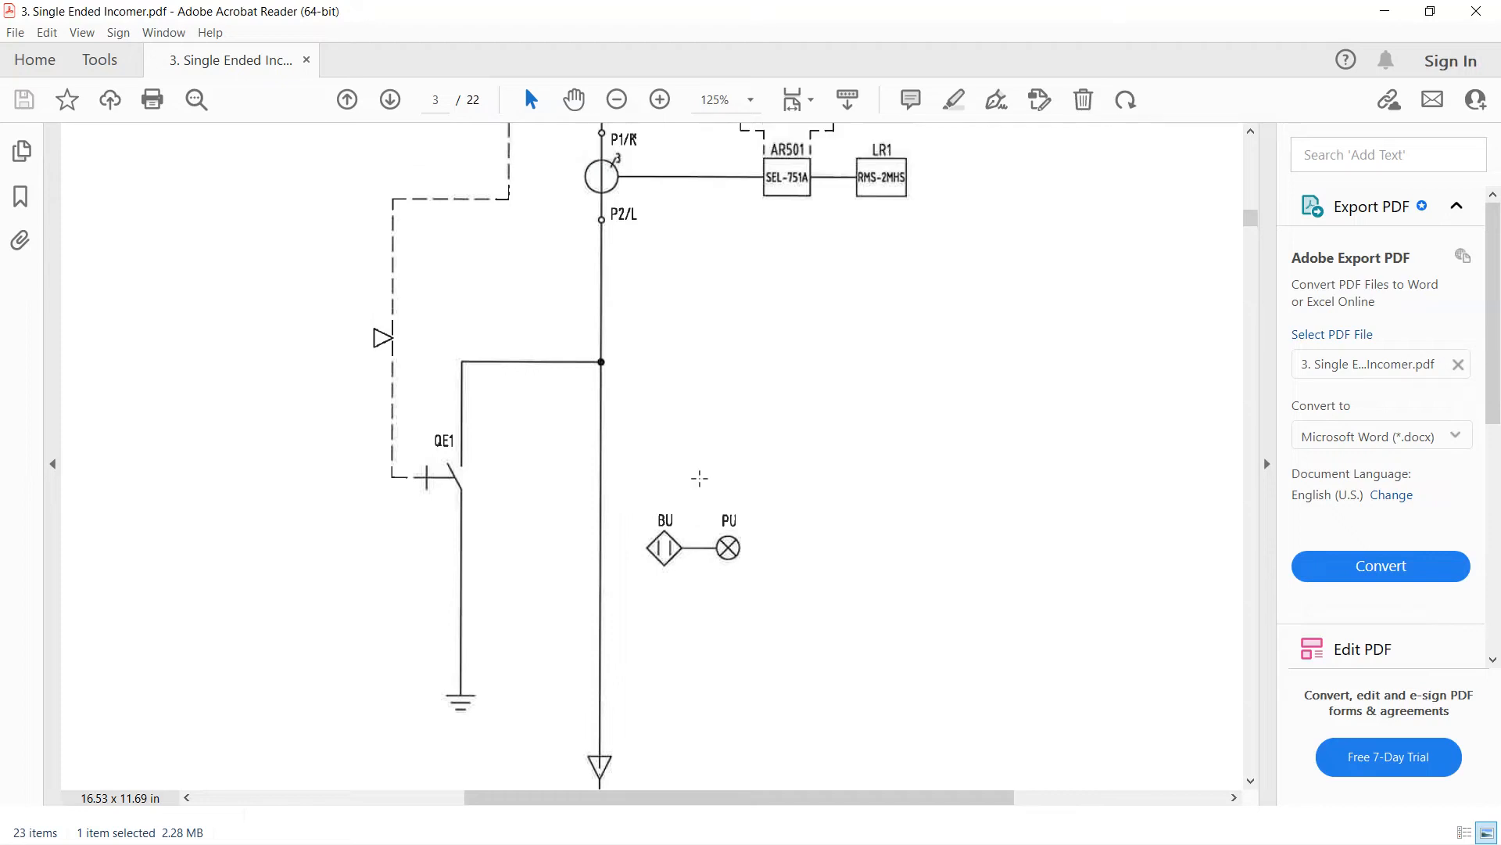
{"action": "mouse_move", "coordinate": [816, 480]}
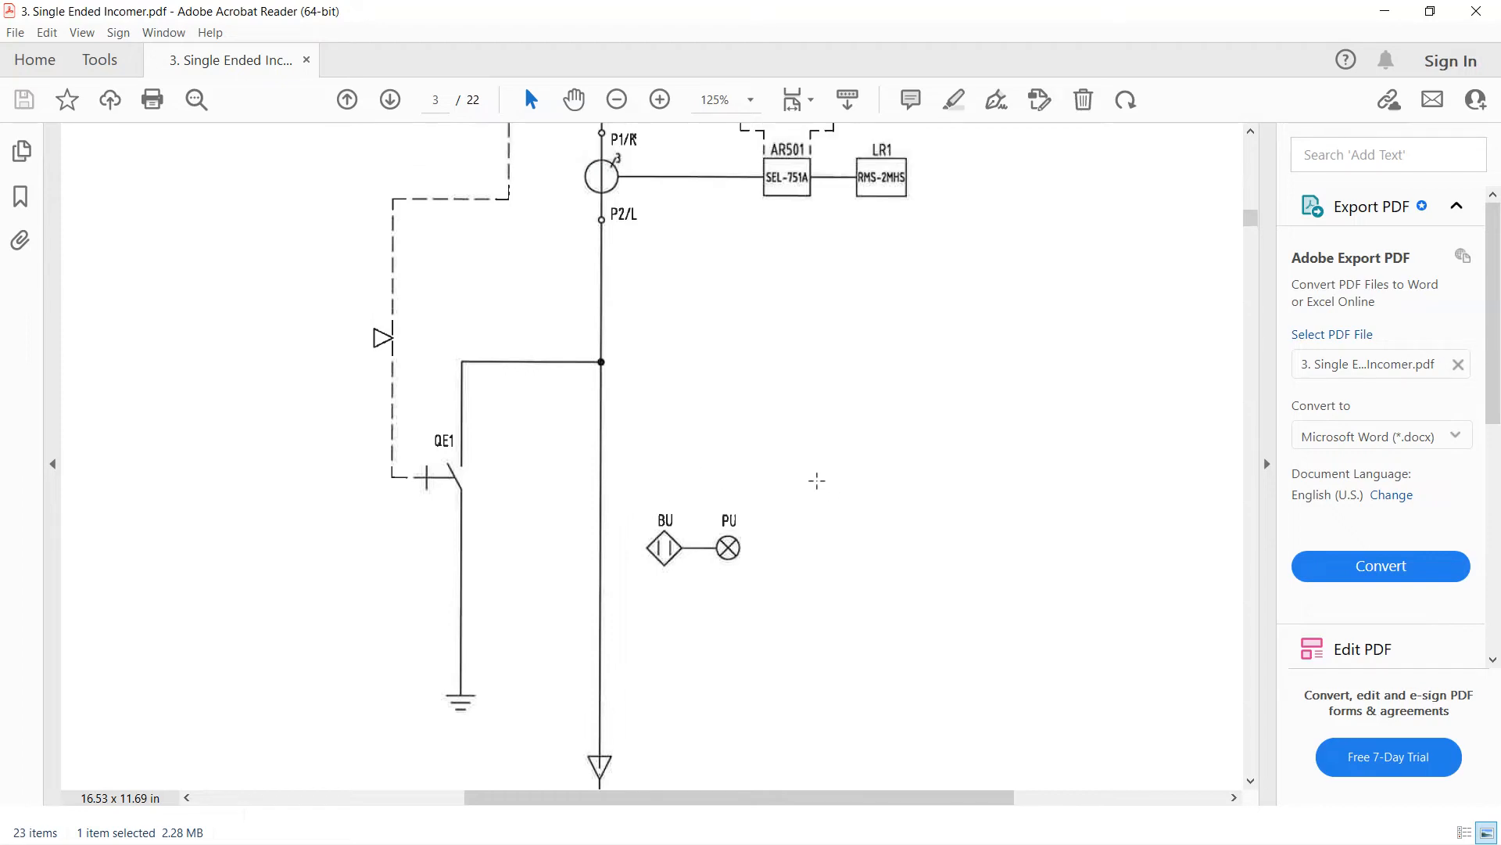
{"action": "mouse_move", "coordinate": [817, 485]}
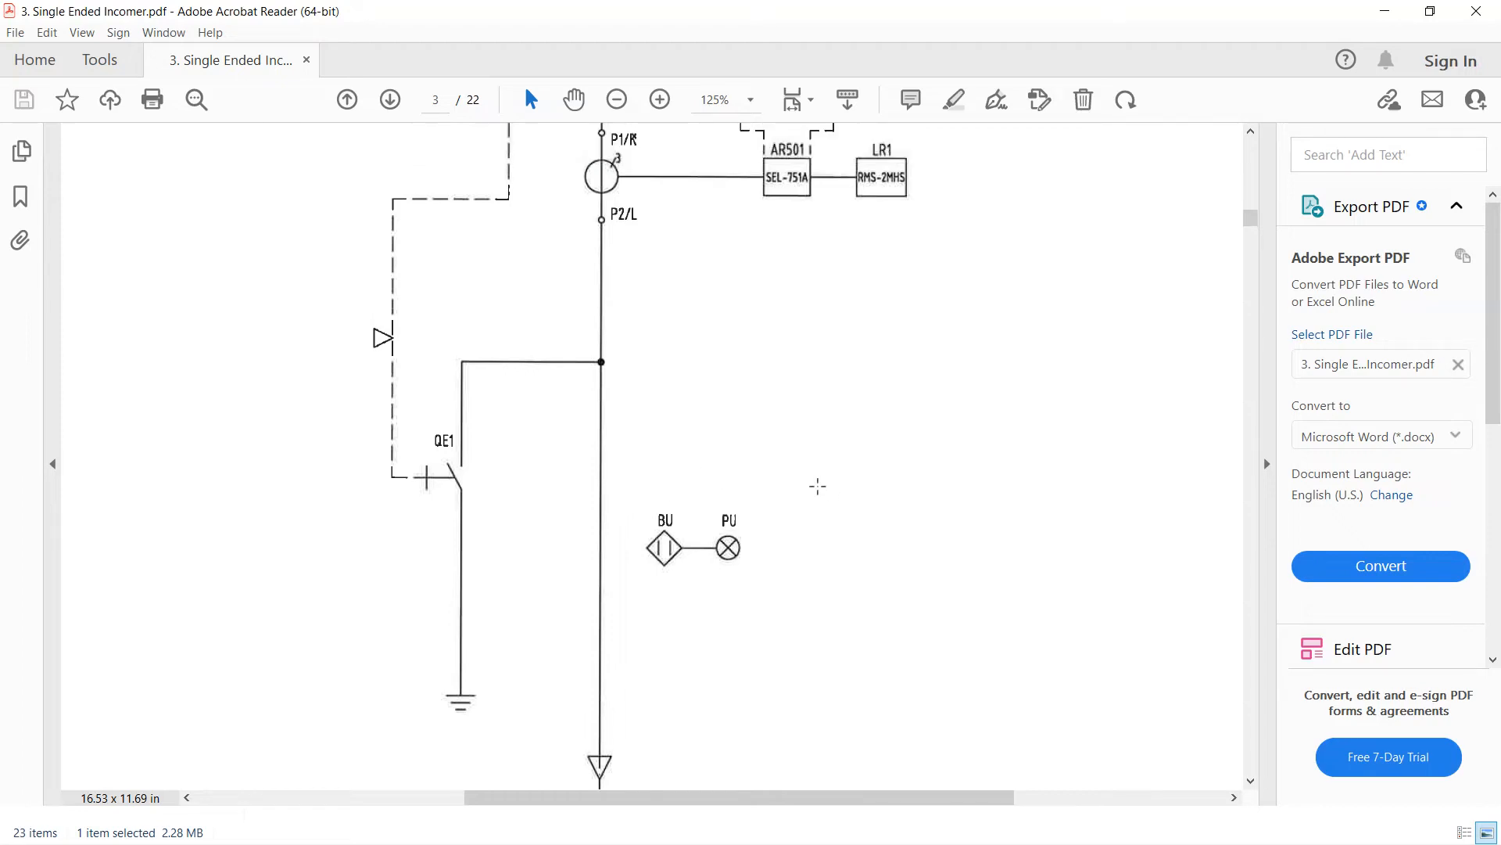
{"action": "mouse_move", "coordinate": [818, 490]}
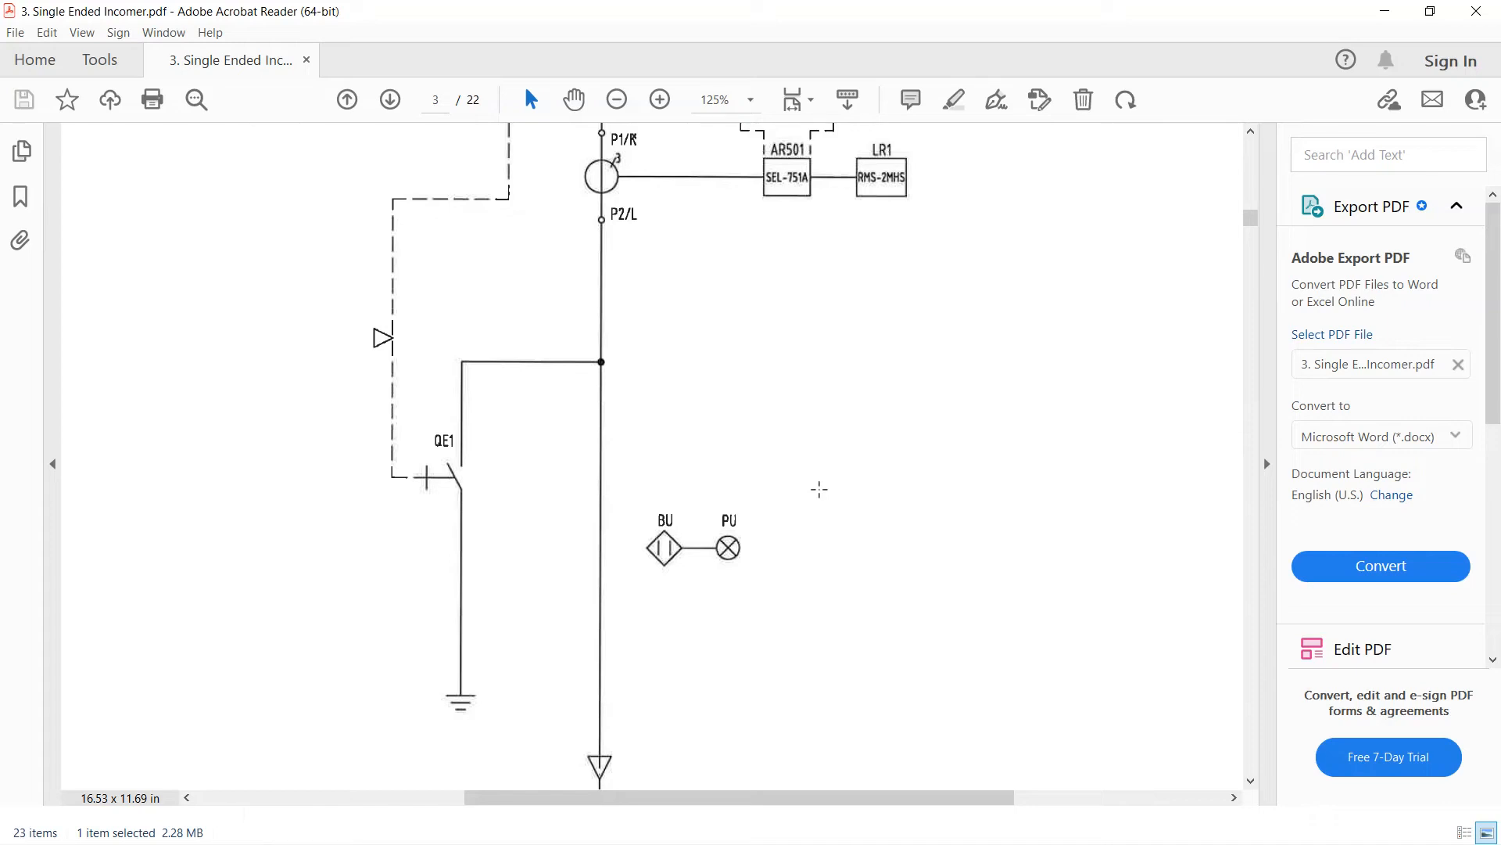
{"action": "mouse_move", "coordinate": [753, 527]}
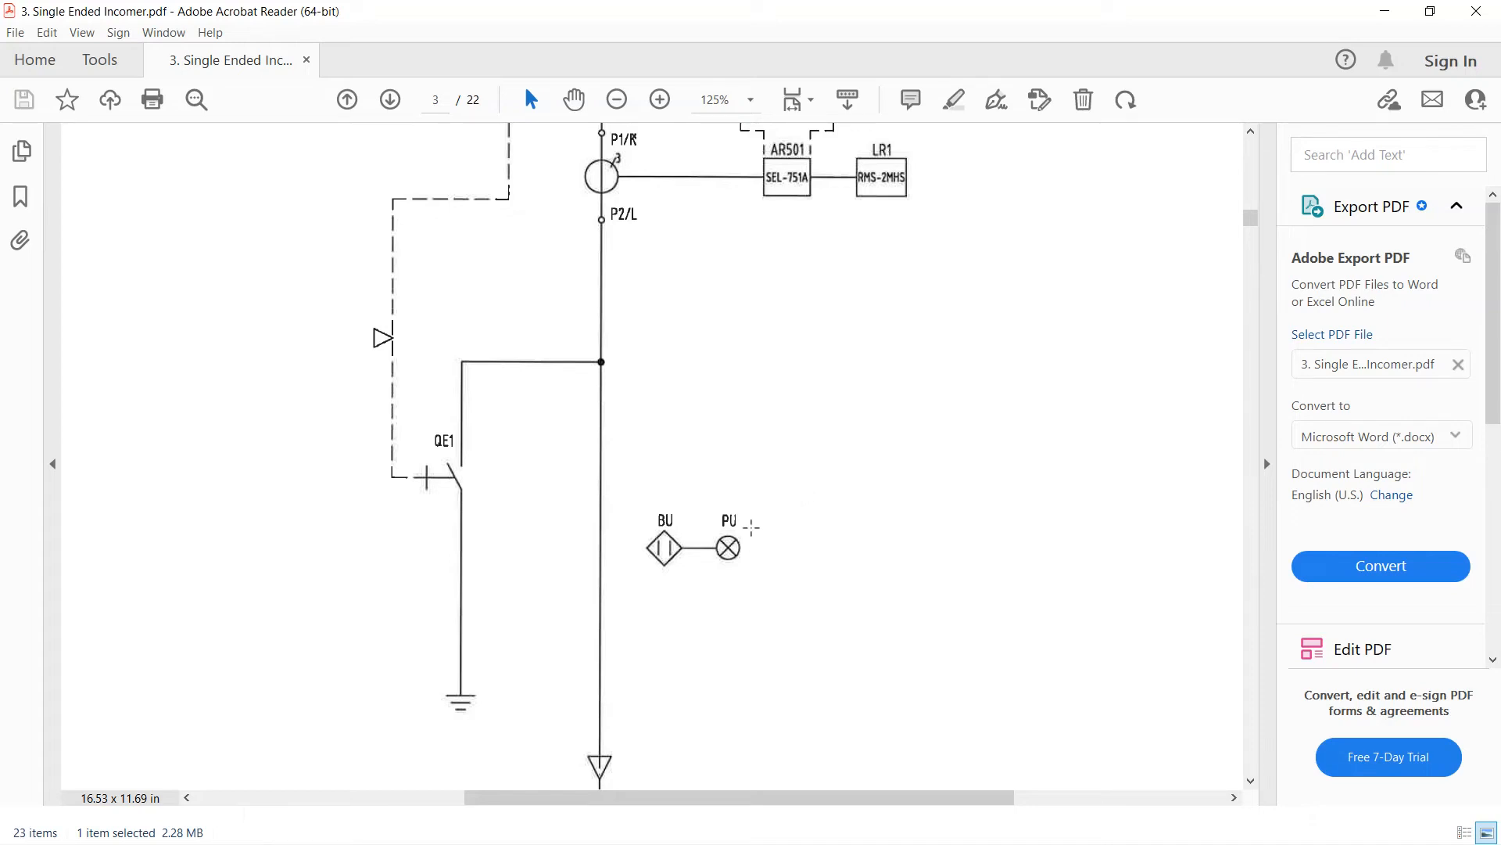
Move to page 4 and zoom its control schematic out to 100%
{"action": "left_click", "coordinate": [389, 99]}
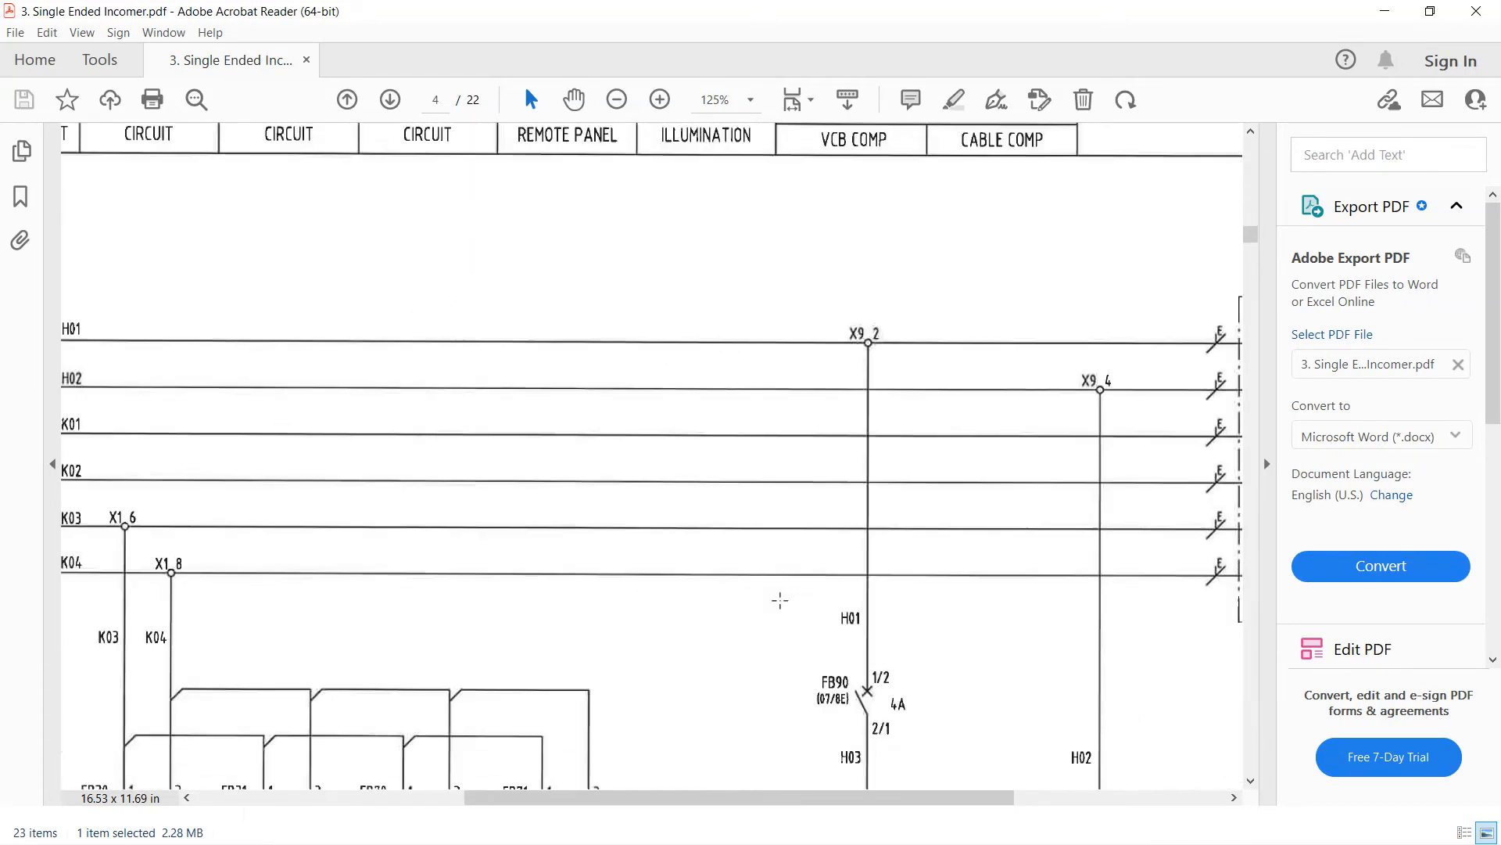
{"action": "scroll", "scroll_direction": "down", "scroll_amount": 3}
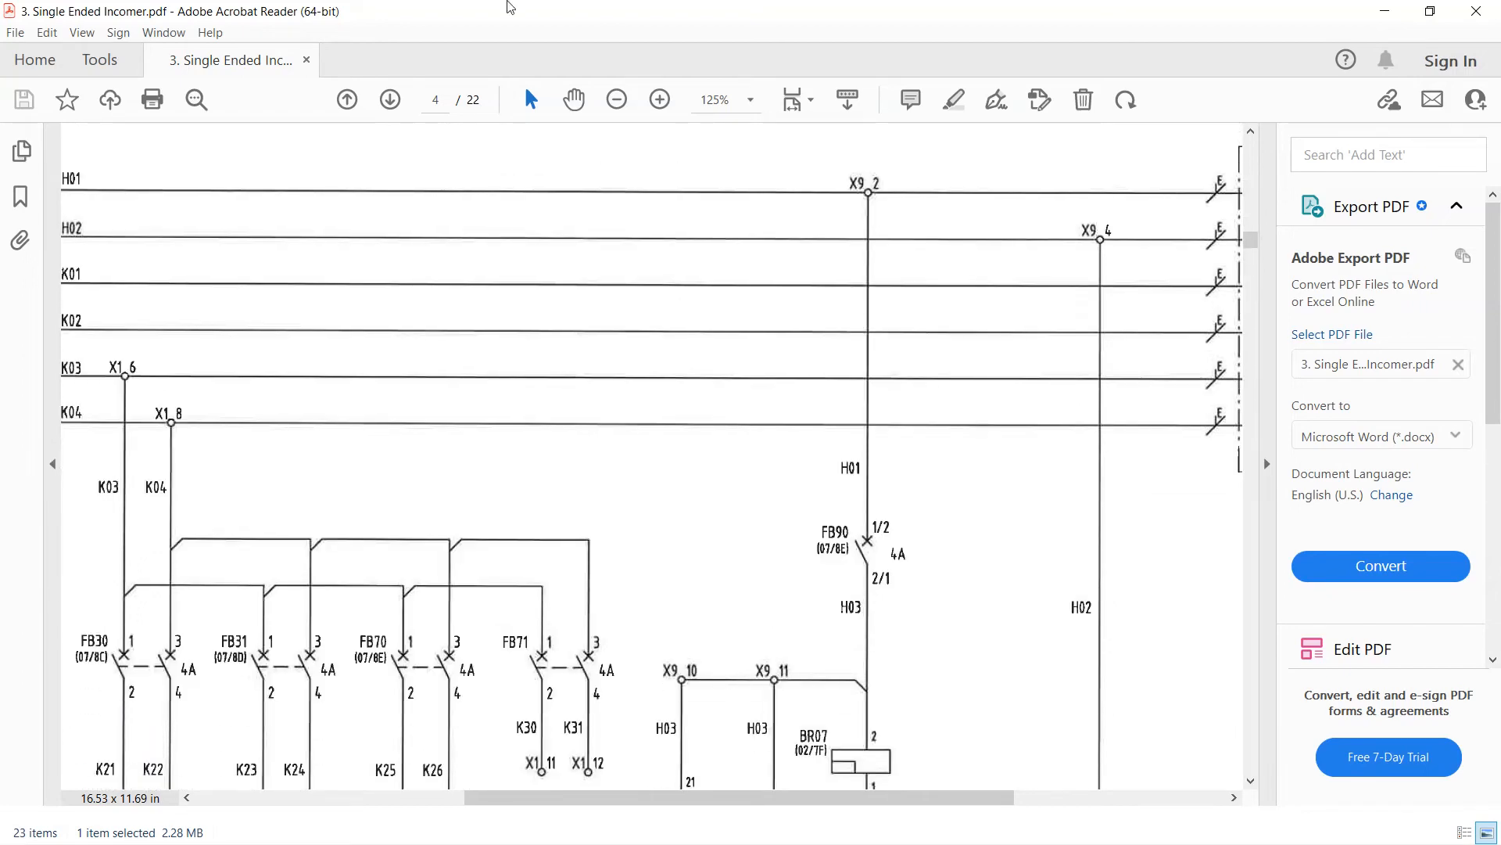
{"action": "left_click", "coordinate": [616, 101]}
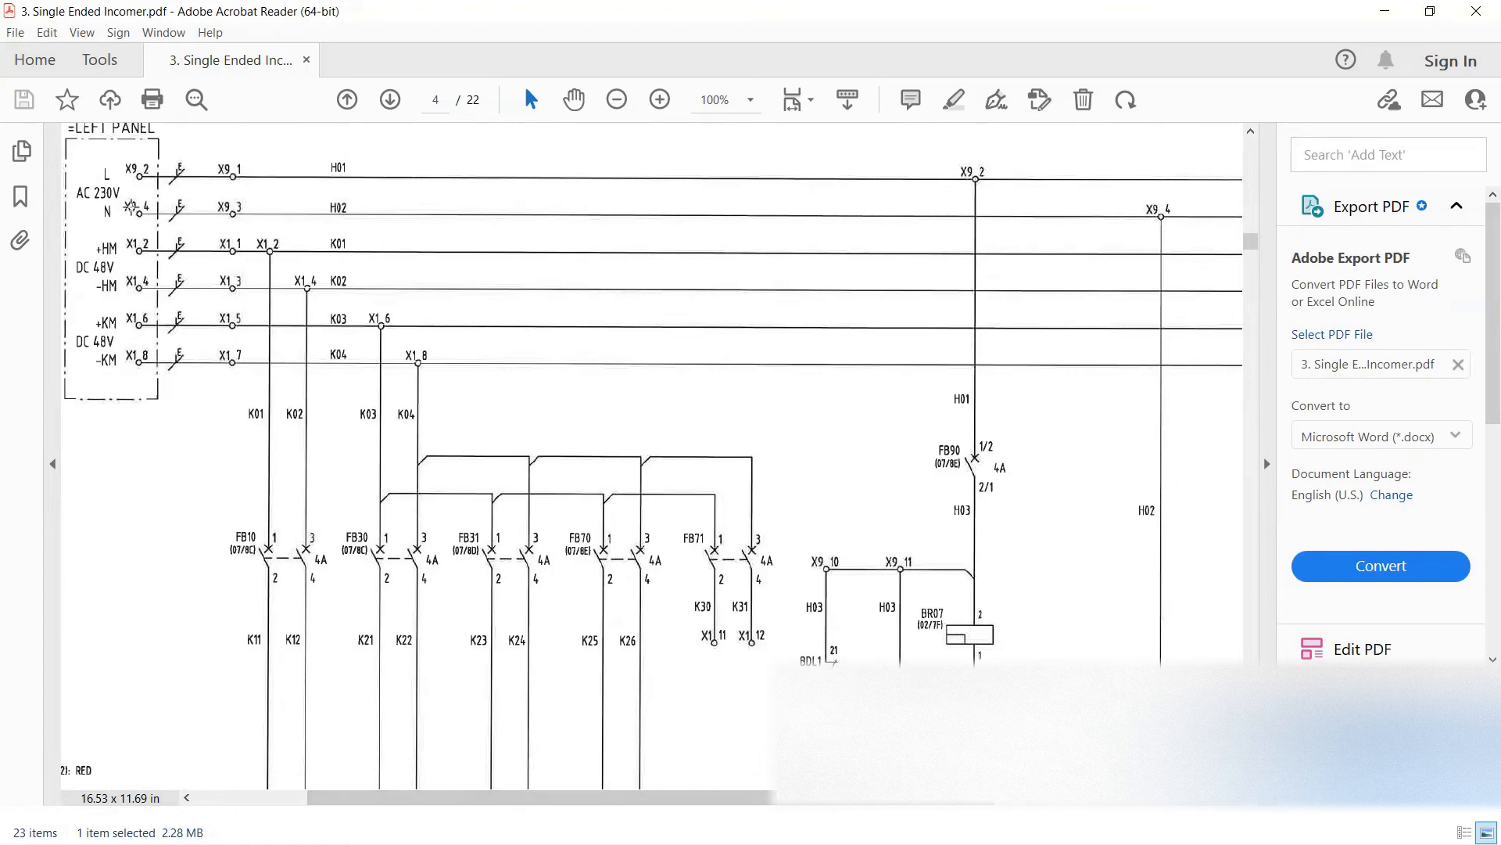
{"action": "scroll", "scroll_direction": "down", "scroll_amount": 3}
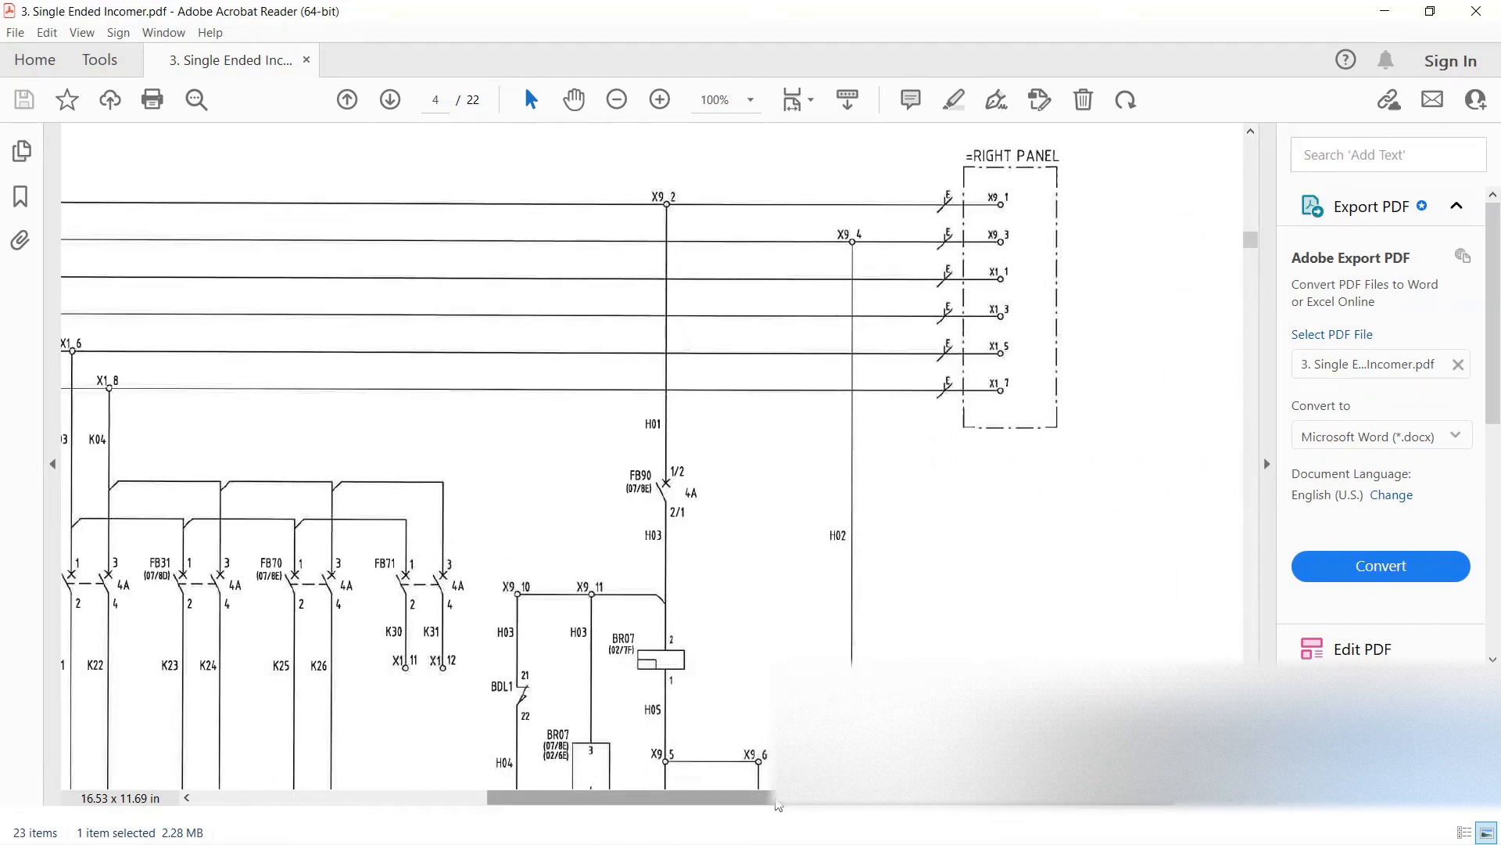
Look across and down page 4's FB10–FB90 breaker circuits and heater wiring
{"action": "scroll", "scroll_direction": "left", "scroll_amount": 3}
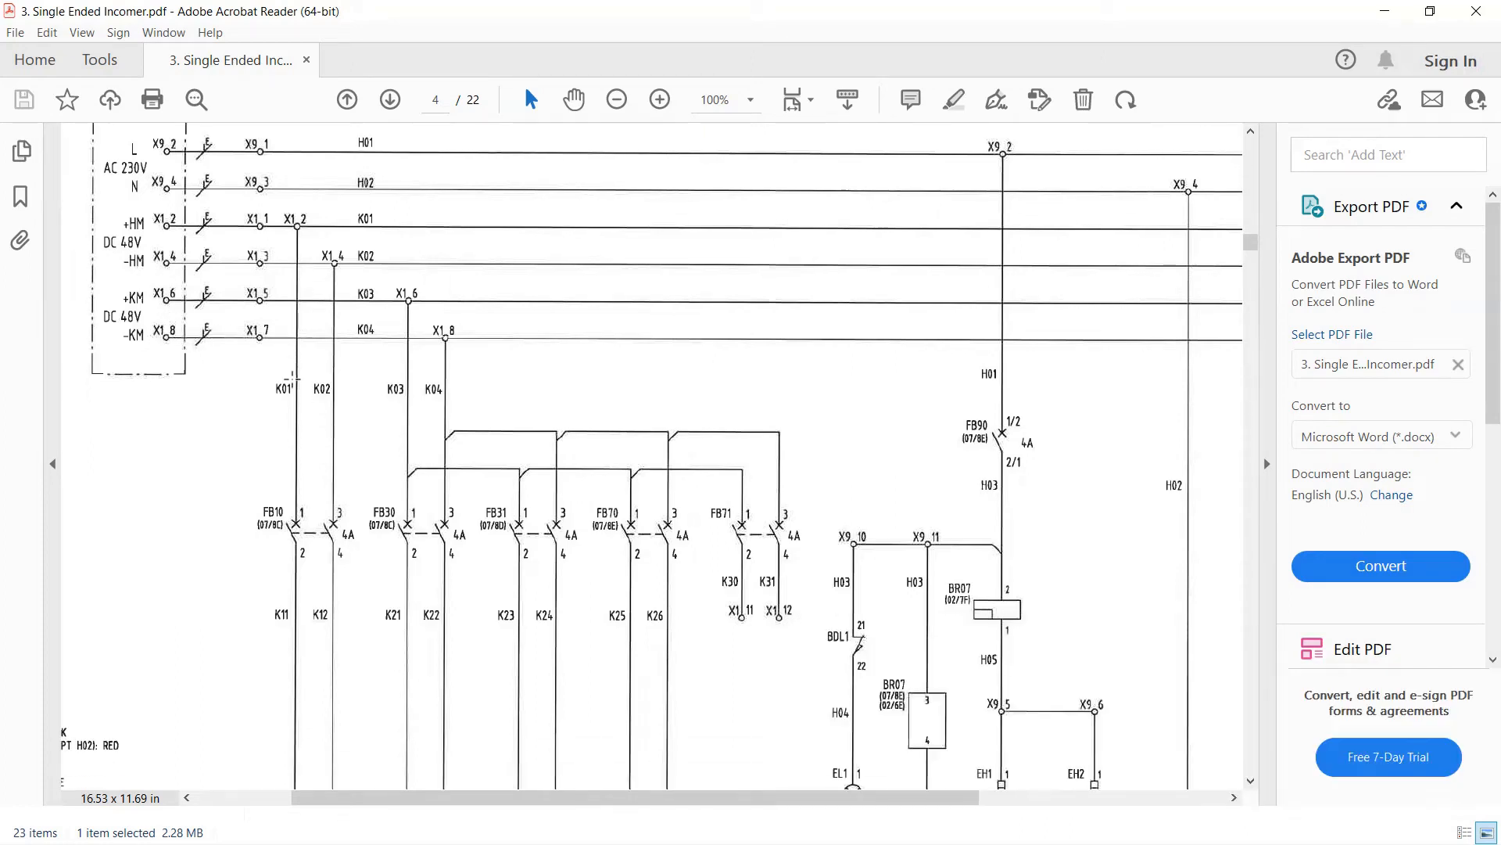
{"action": "scroll", "scroll_direction": "down", "scroll_amount": 3}
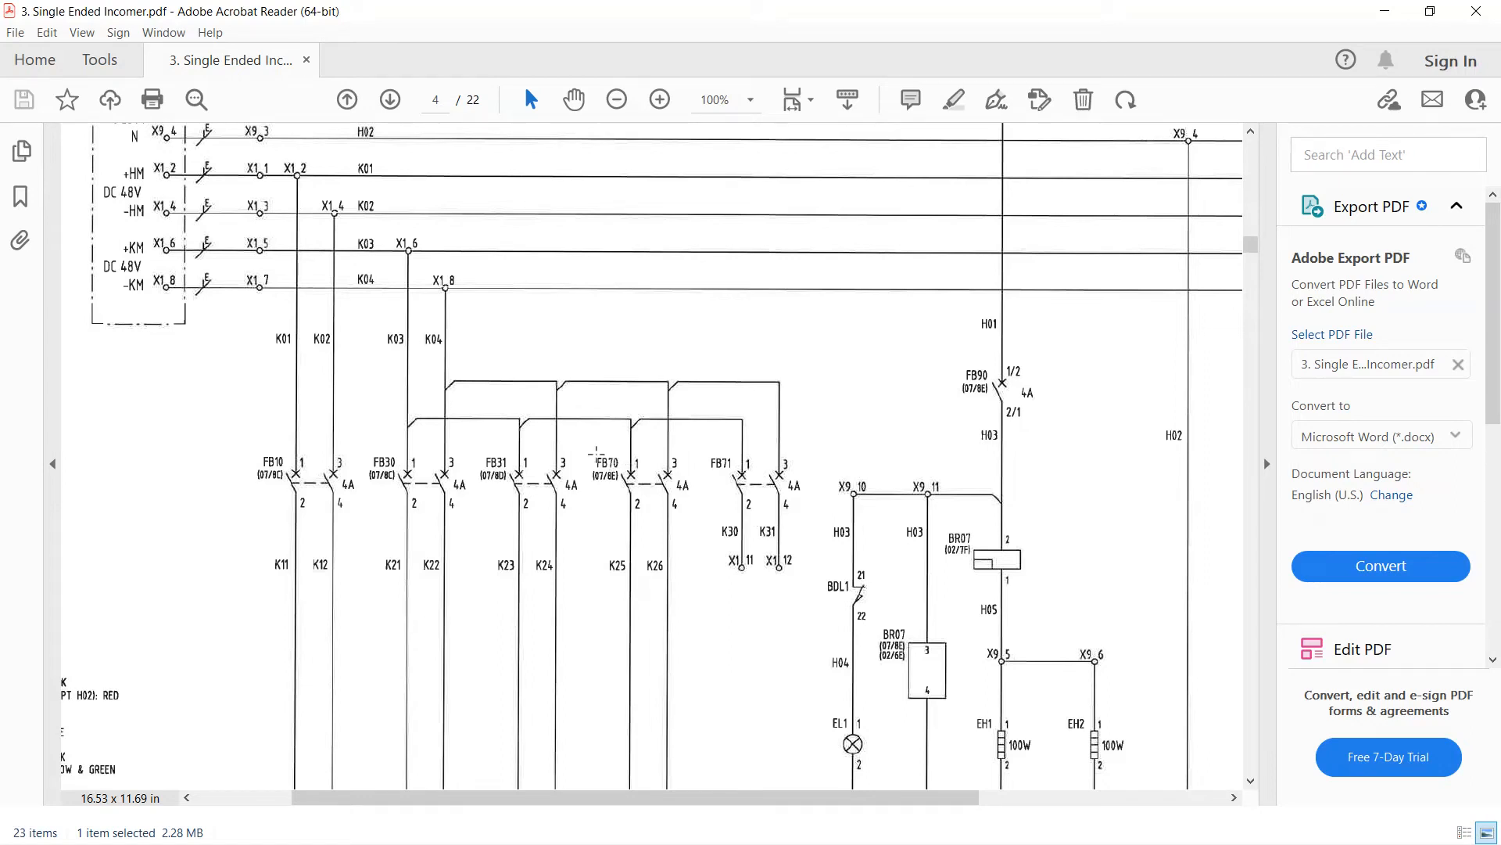
{"action": "scroll", "scroll_direction": "down", "scroll_amount": 3}
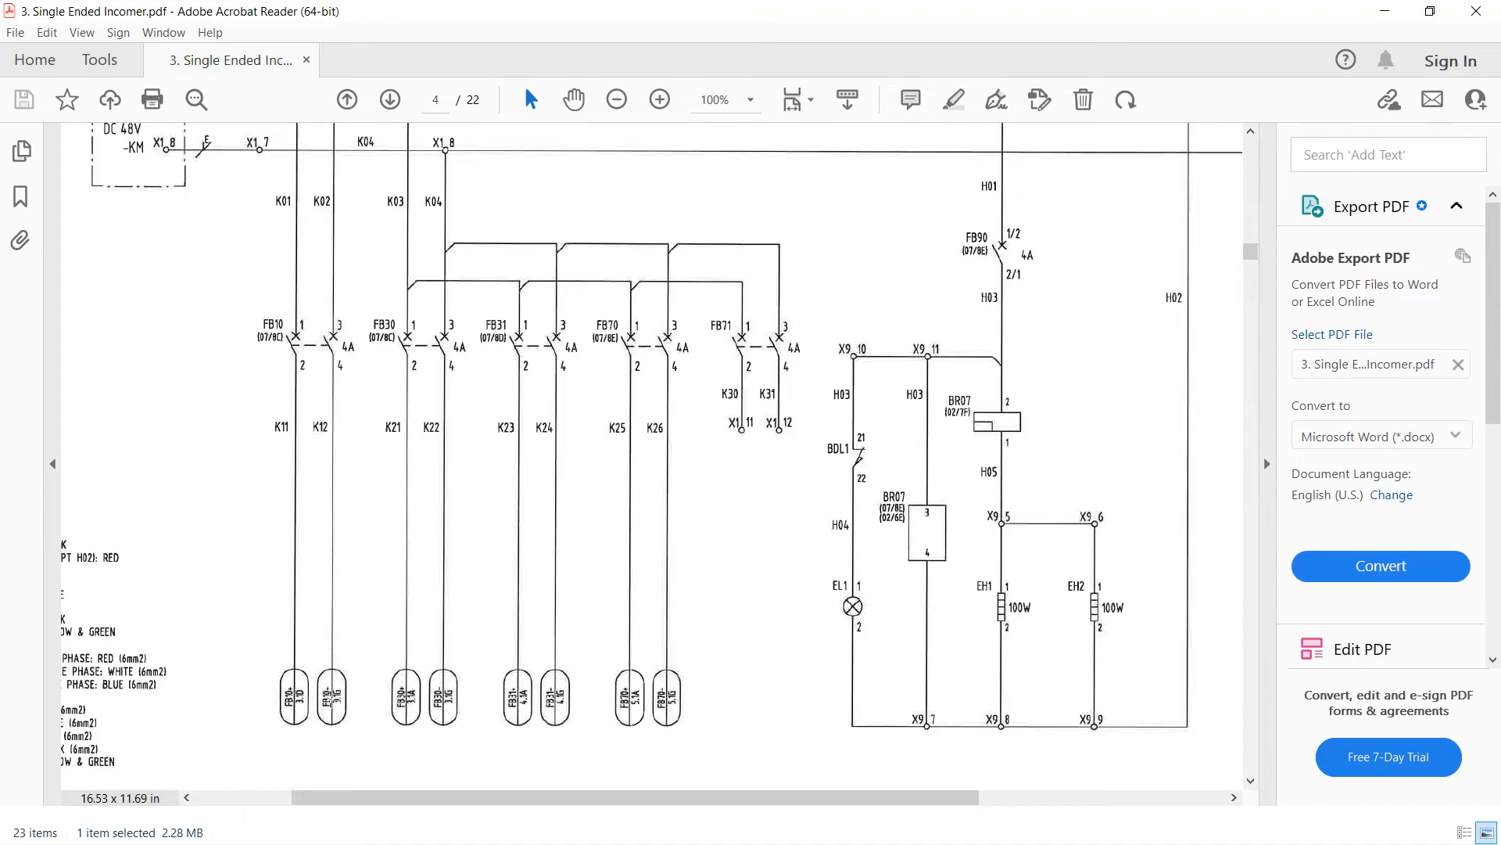
{"action": "scroll", "scroll_direction": "down", "scroll_amount": 3}
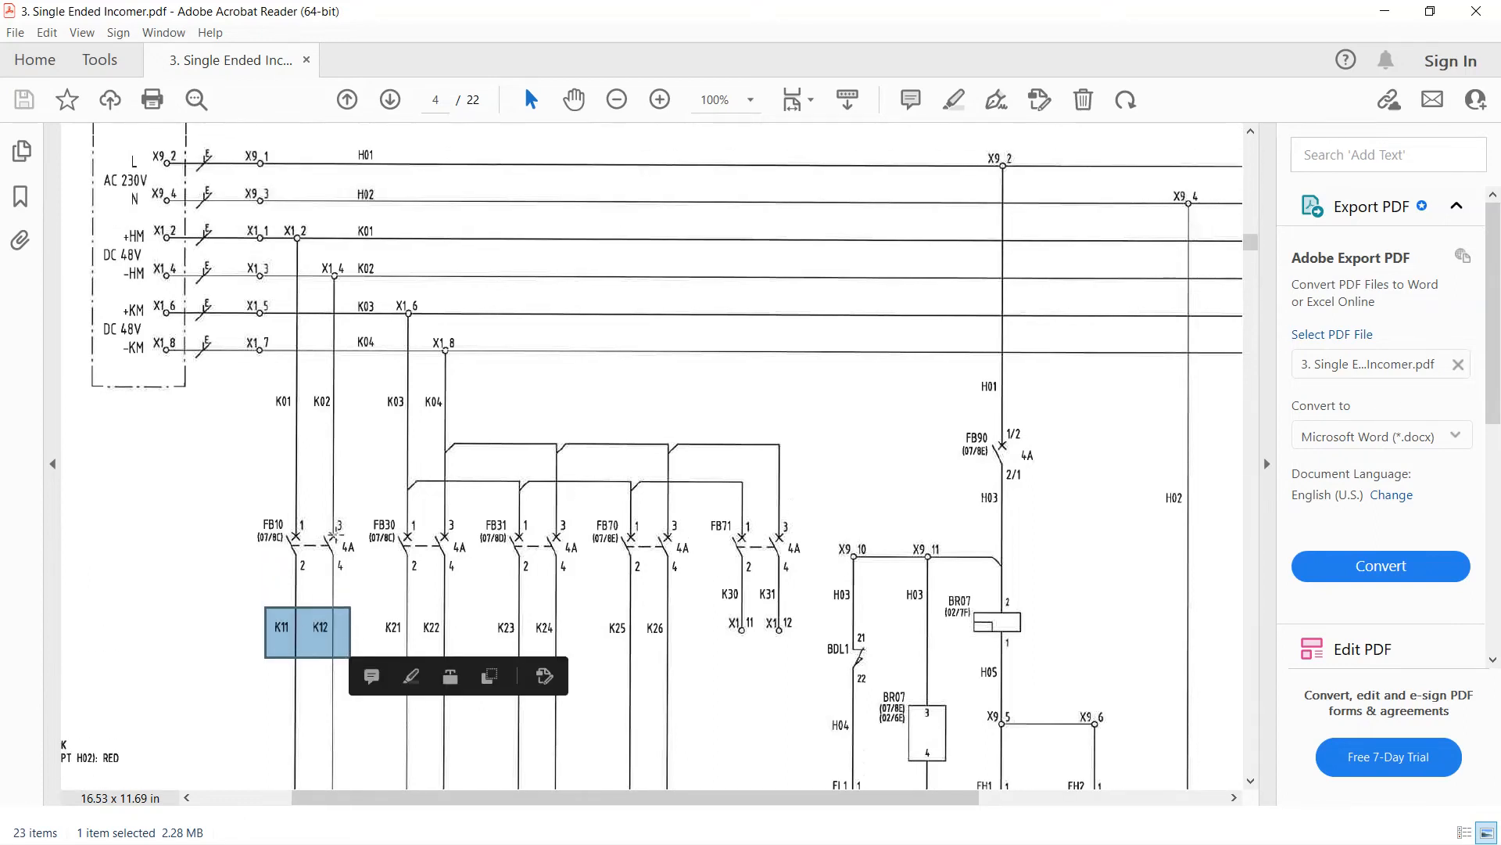
Flip back to page 3, then return to the top of page 4 with its circuit title row
{"action": "left_click", "coordinate": [347, 100]}
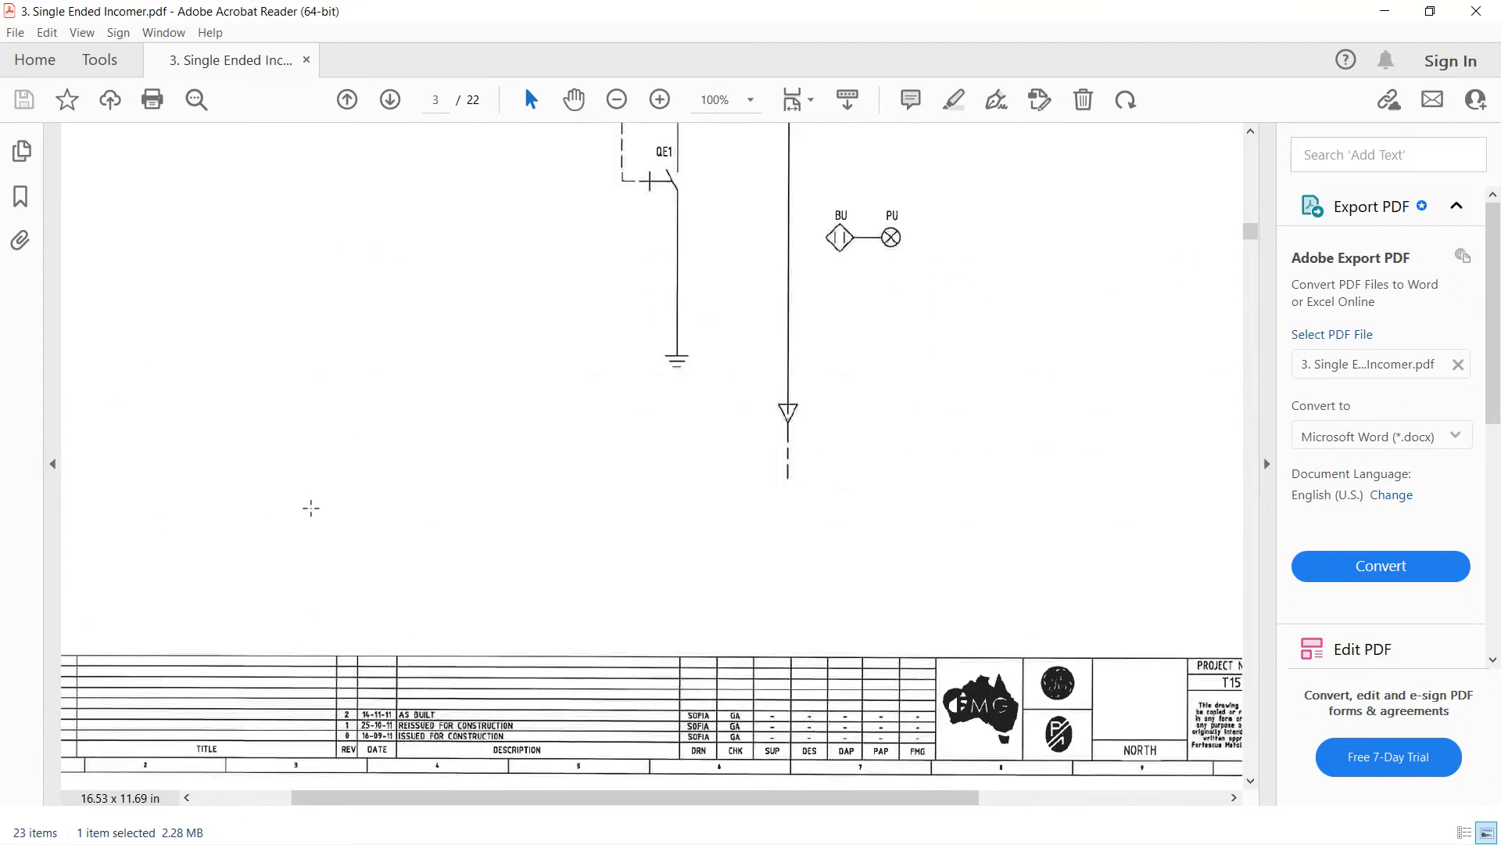
{"action": "left_click", "coordinate": [389, 100]}
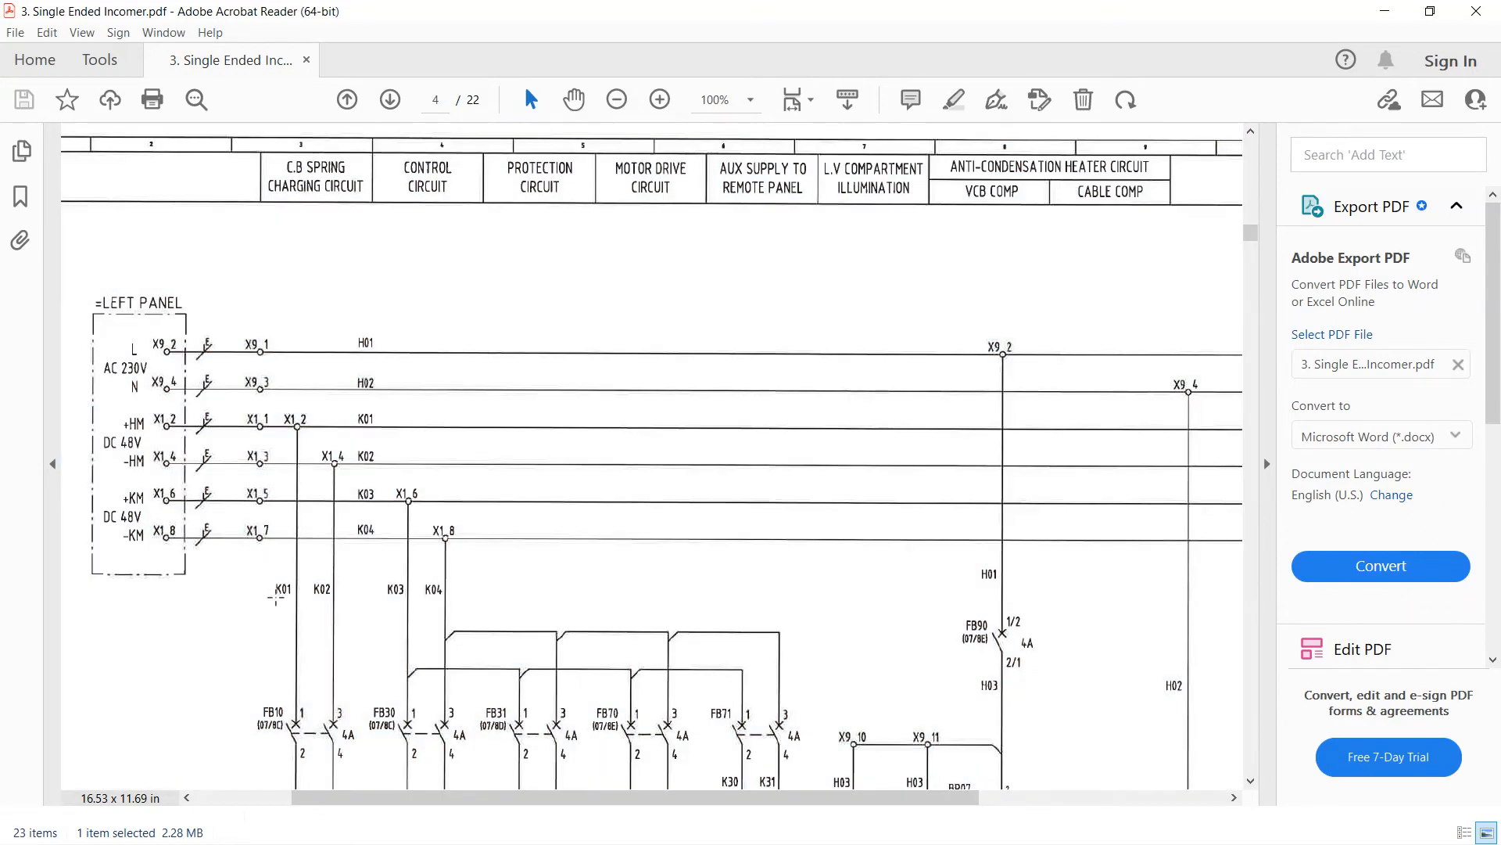
{"action": "scroll", "scroll_direction": "down", "scroll_amount": 3}
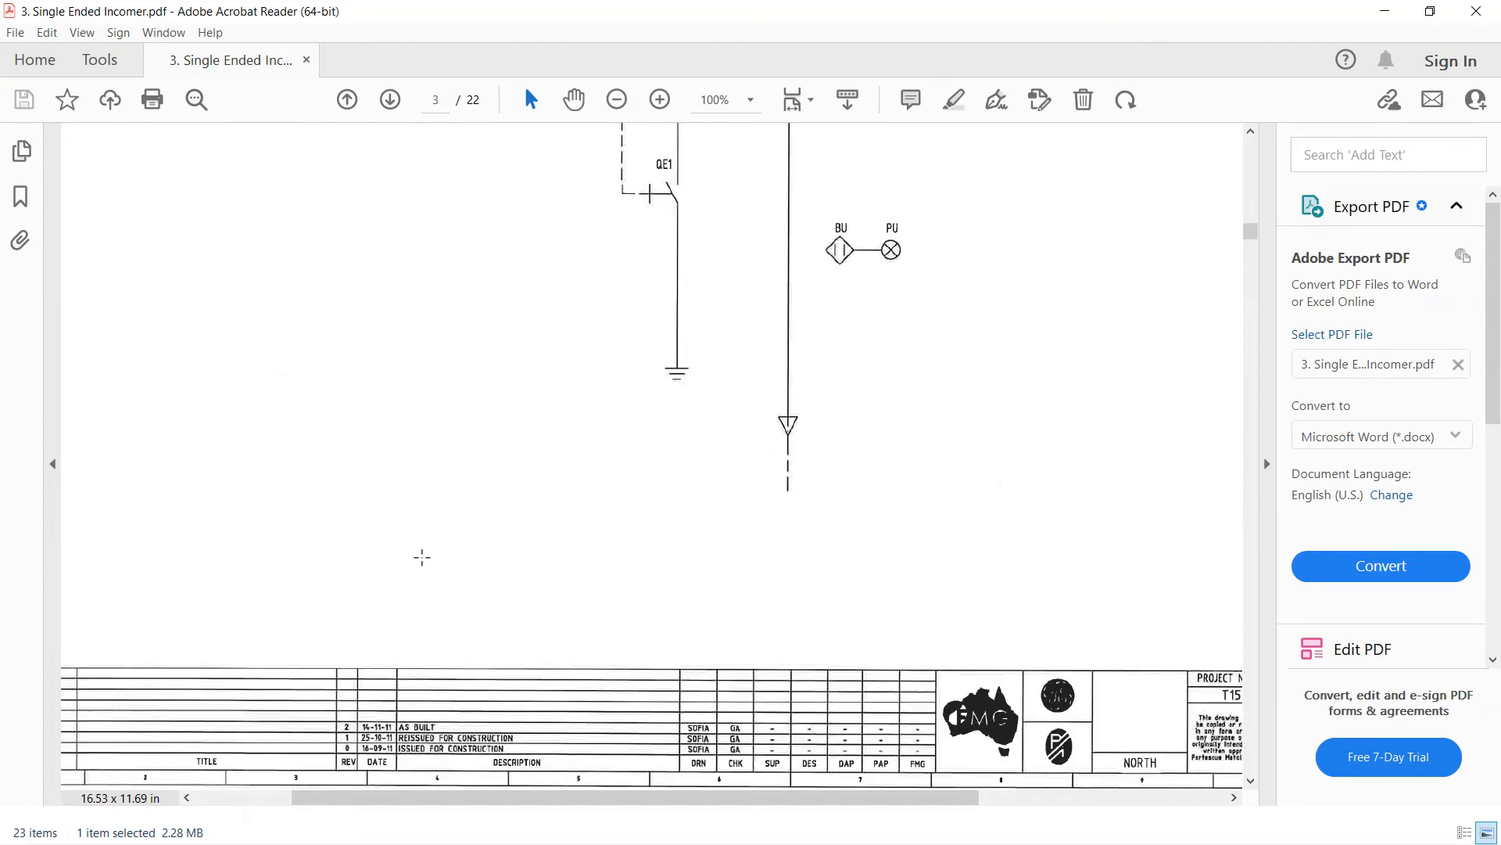
{"action": "left_click", "coordinate": [389, 99]}
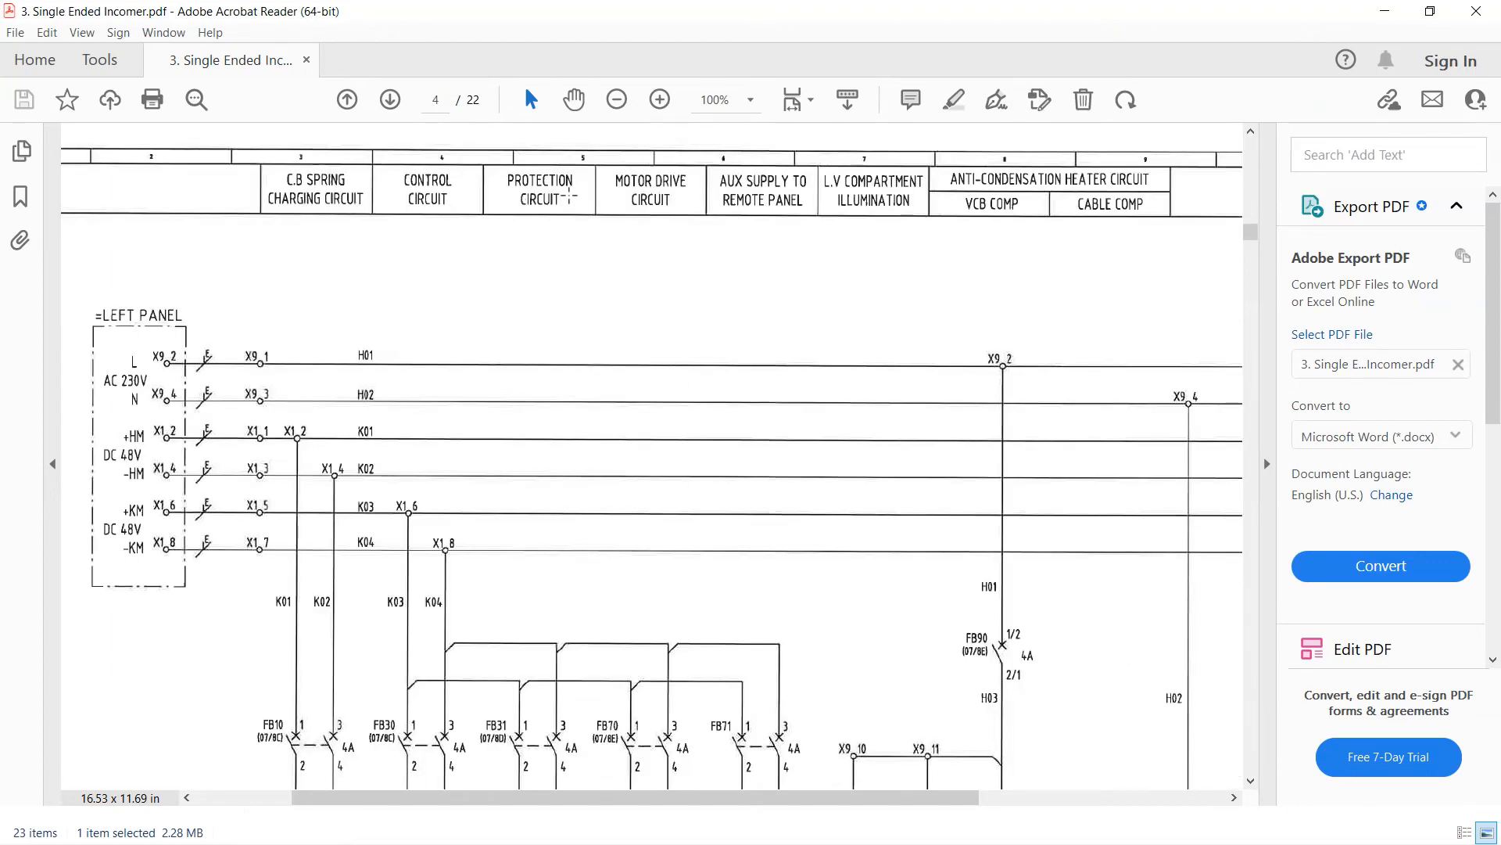
Shift the page 4 view to show the left drawing border beside the LEFT PANEL terminals
{"action": "scroll", "scroll_direction": "down", "scroll_amount": 3}
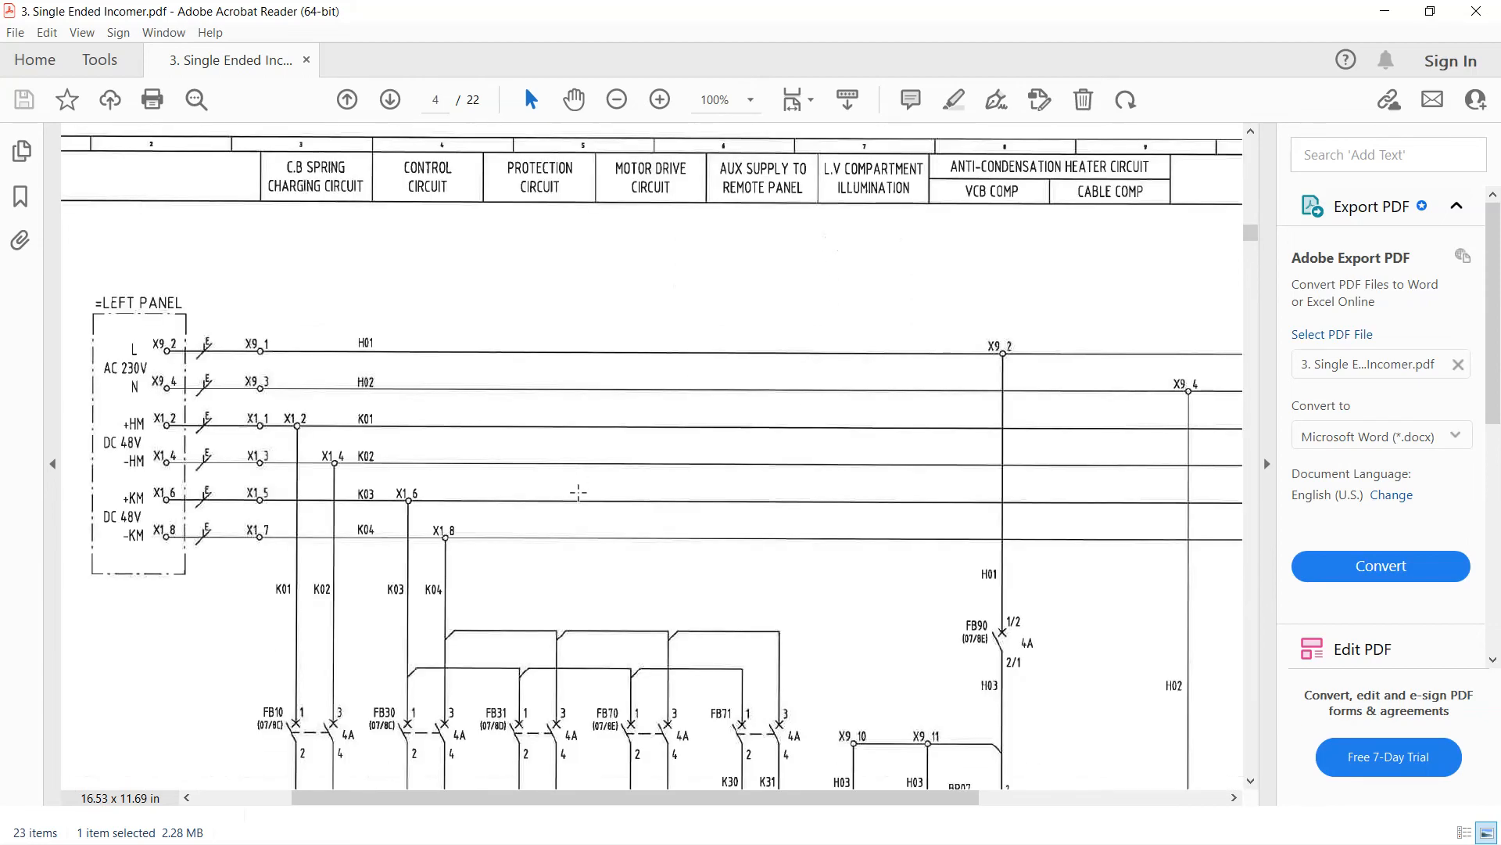
{"action": "mouse_move", "coordinate": [601, 220]}
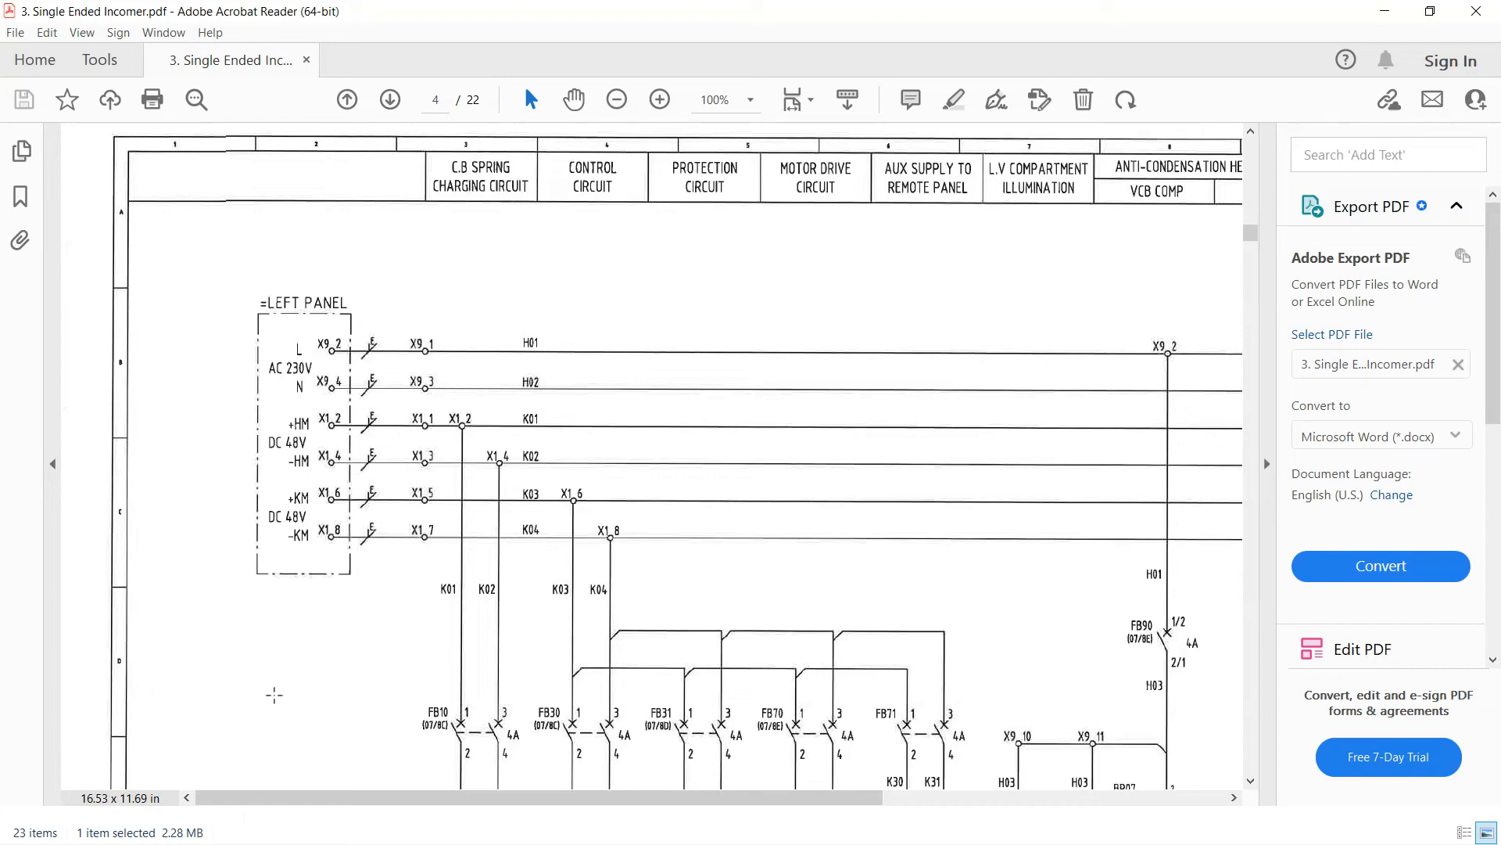
{"action": "mouse_move", "coordinate": [609, 723]}
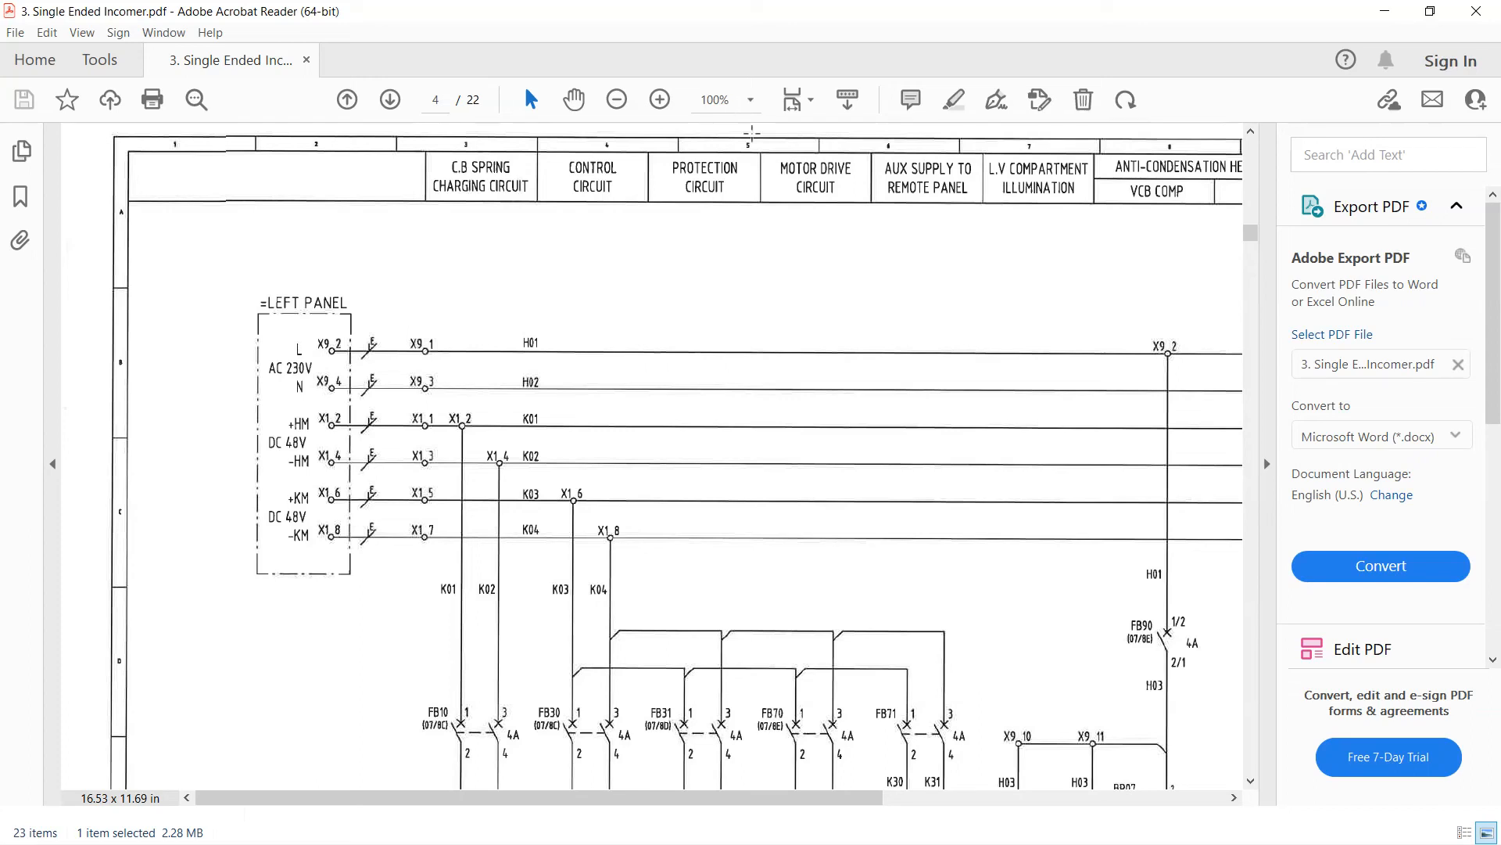
Scroll down page 4 through the breaker and anti-condensation heater circuits
{"action": "scroll", "scroll_direction": "down", "scroll_amount": 3}
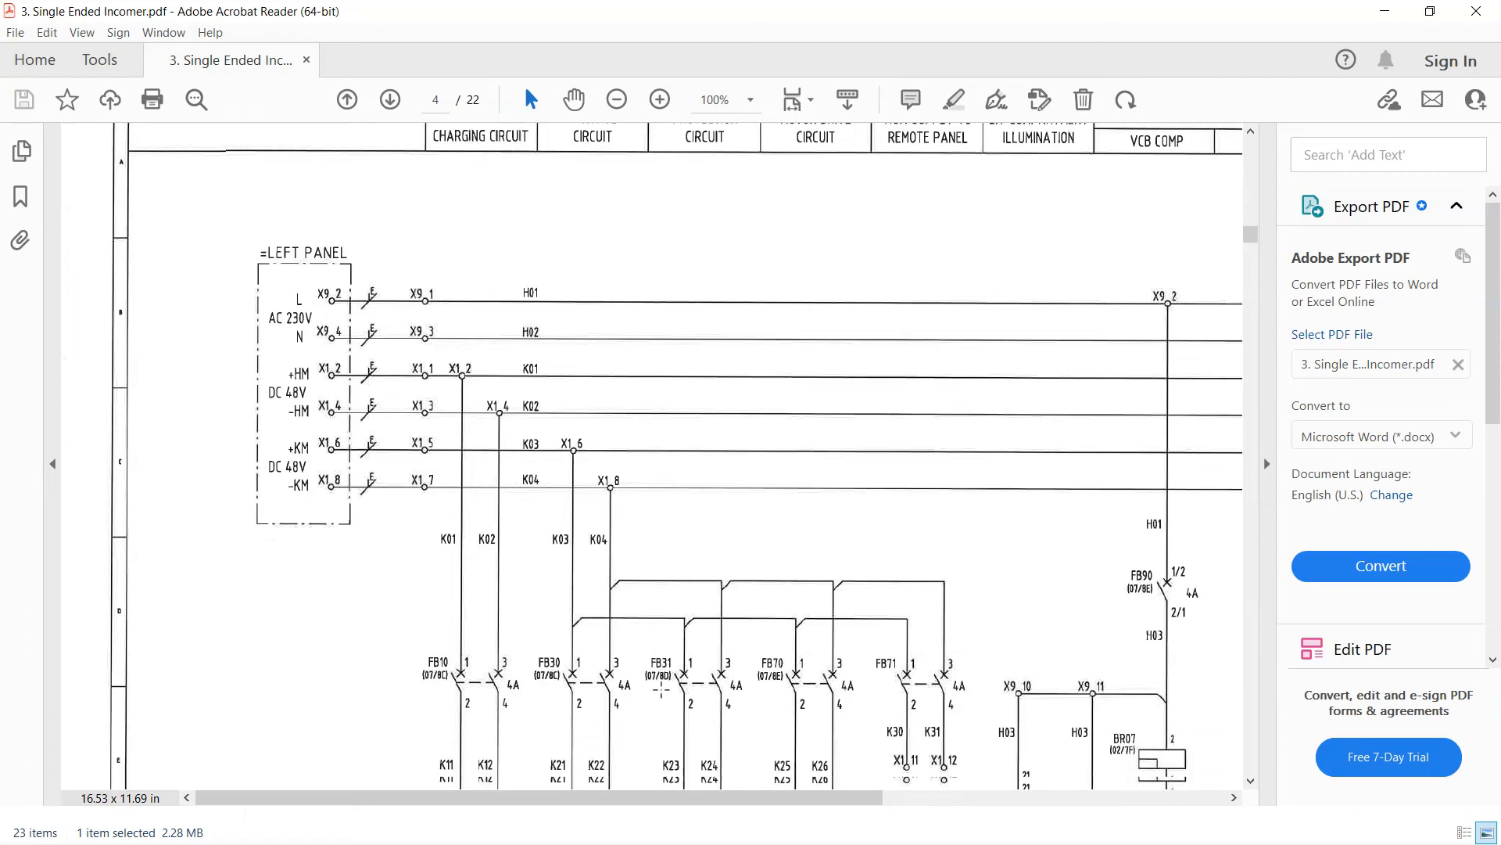
{"action": "scroll", "scroll_direction": "down", "scroll_amount": 3}
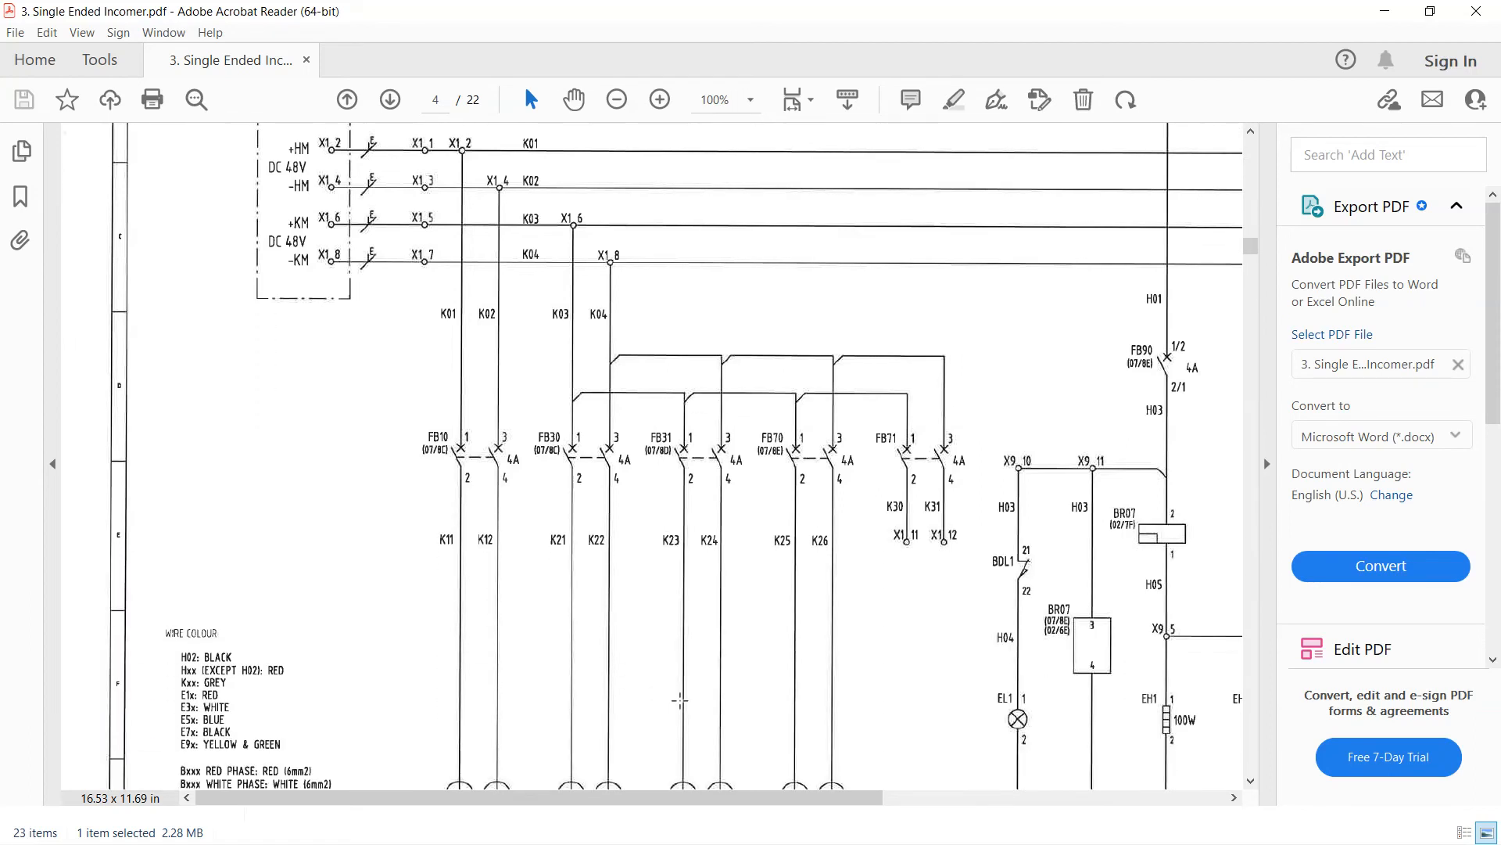
{"action": "scroll", "scroll_direction": "down", "scroll_amount": 3}
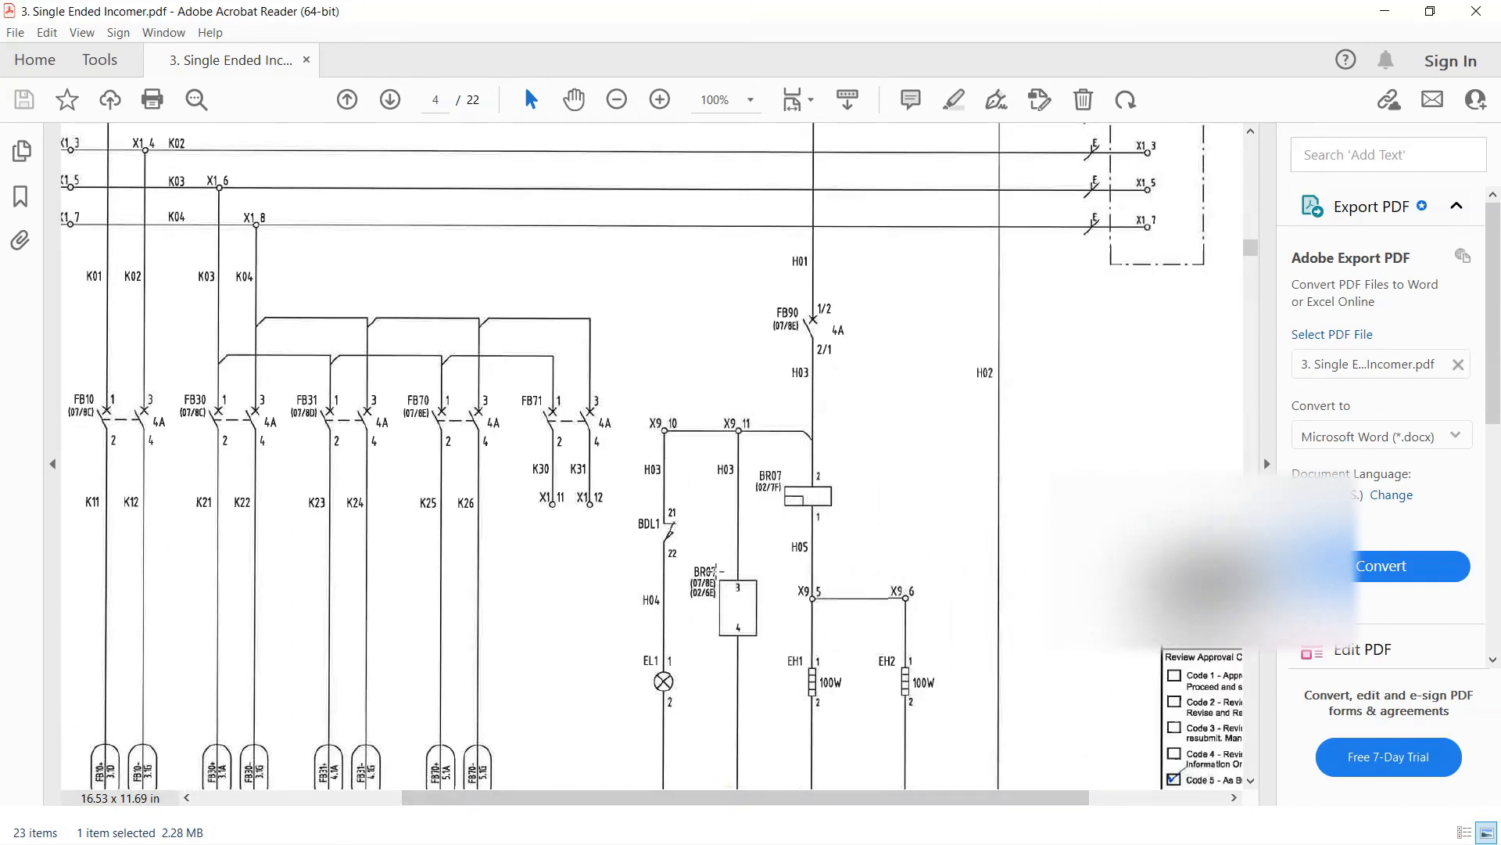
{"action": "scroll", "scroll_direction": "down", "scroll_amount": 3}
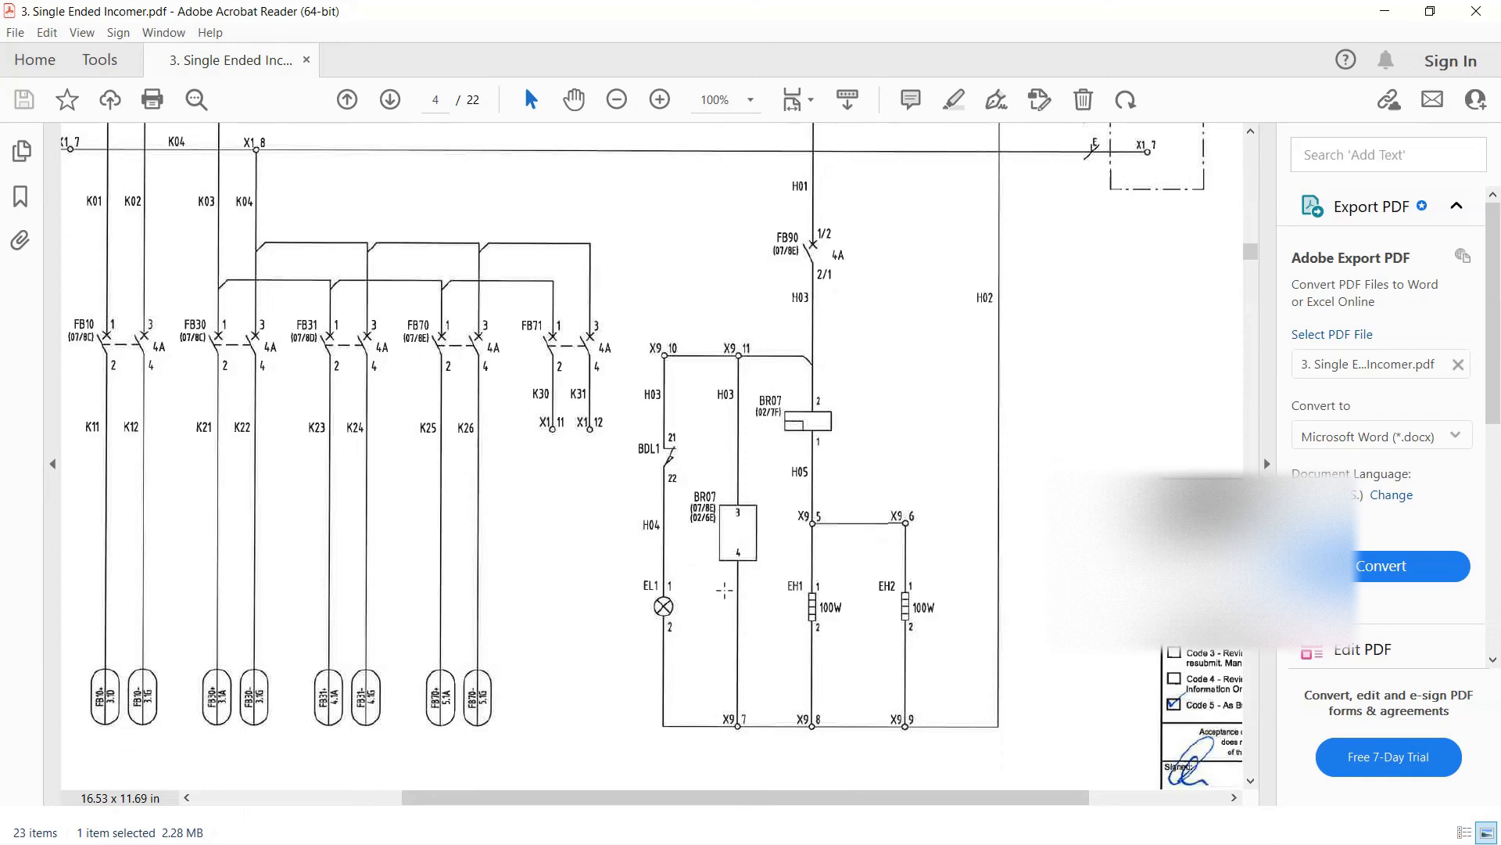
{"action": "scroll", "scroll_direction": "down", "scroll_amount": 3}
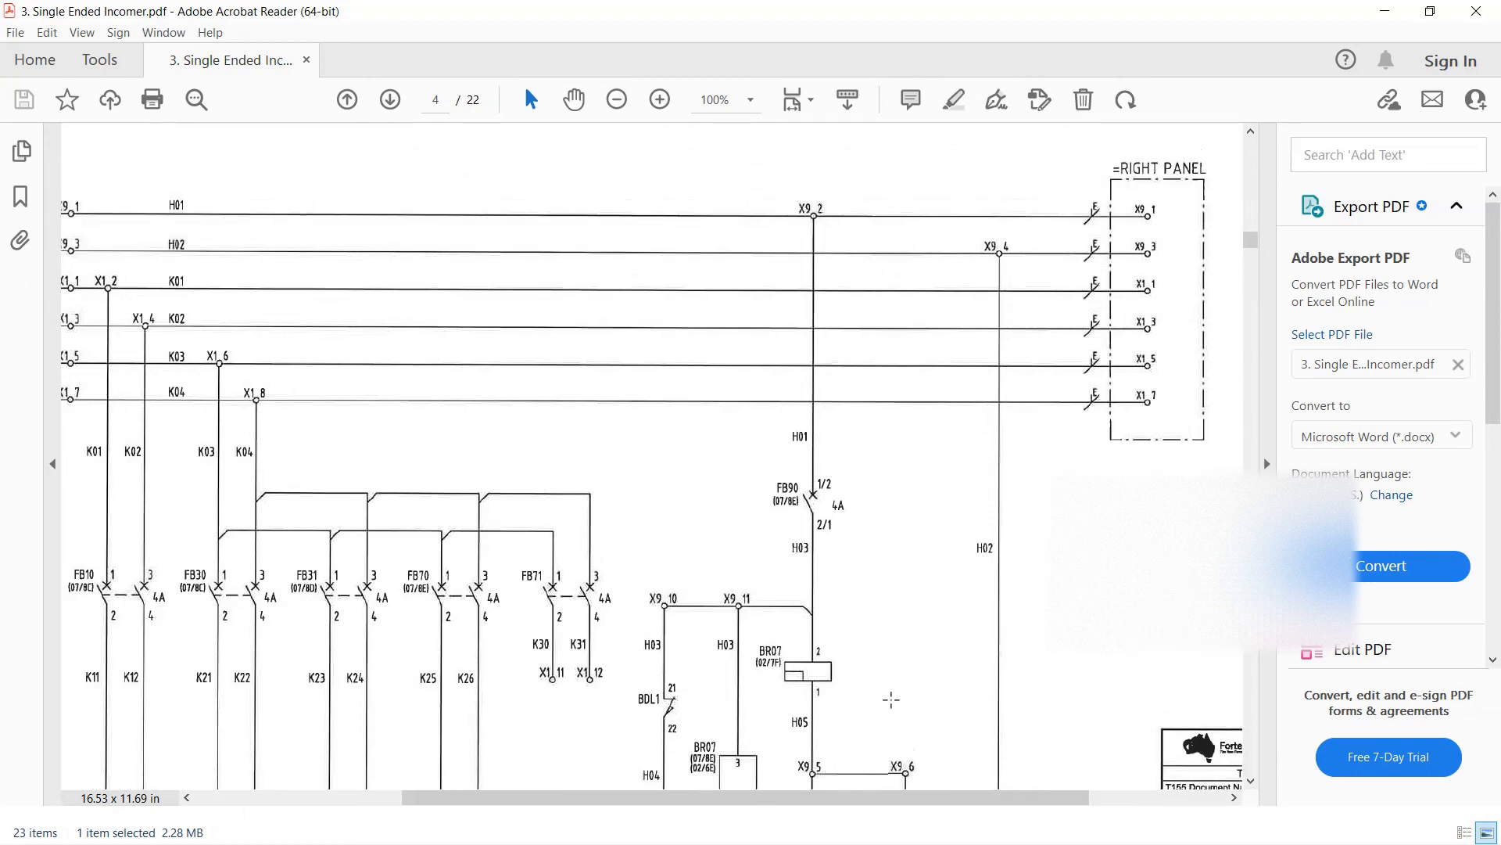
{"action": "scroll", "scroll_direction": "down", "scroll_amount": 3}
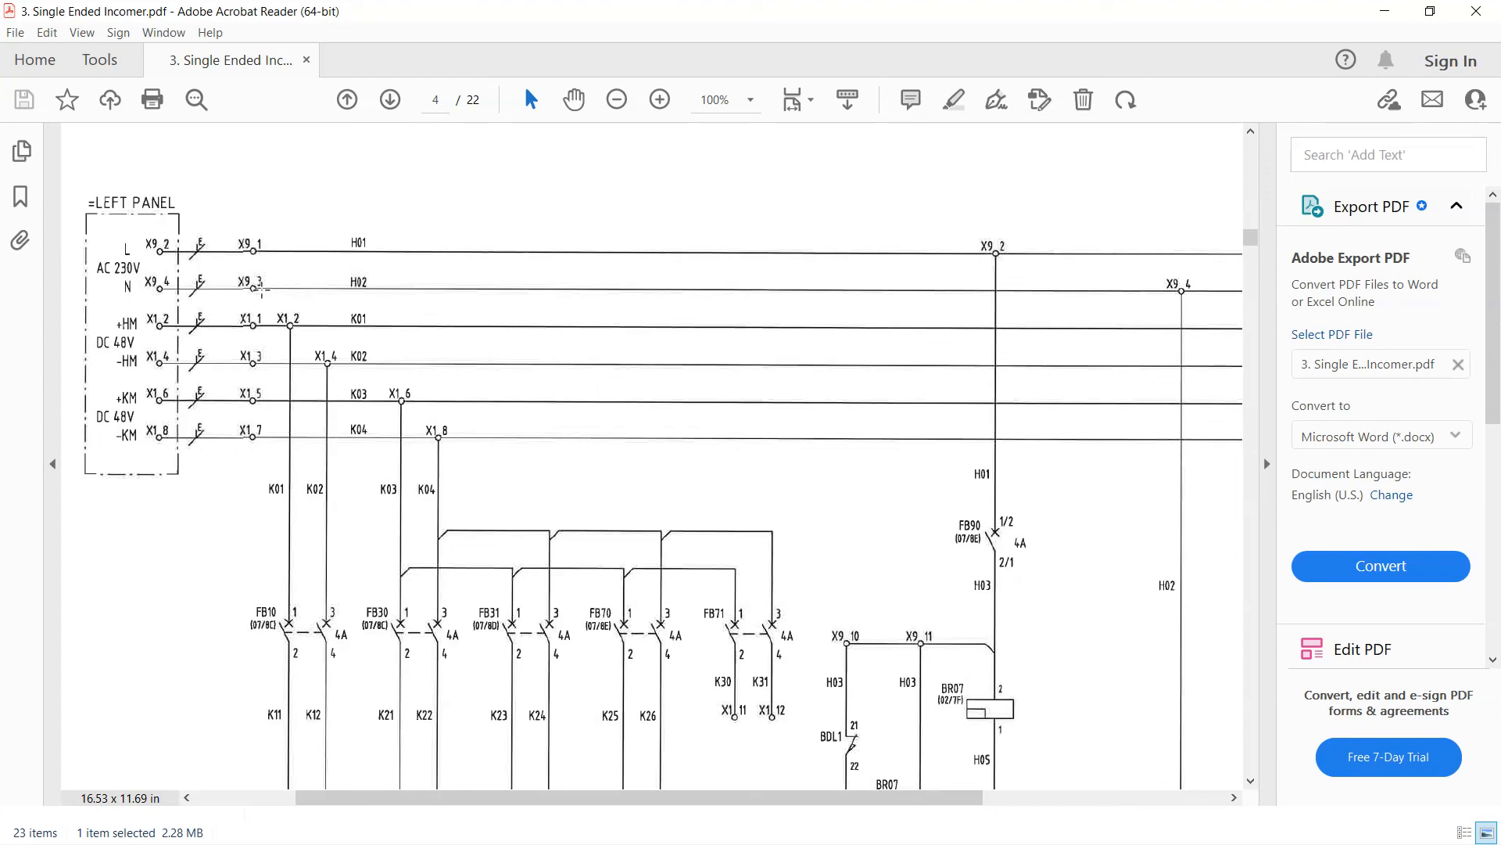
{"action": "mouse_move", "coordinate": [477, 738]}
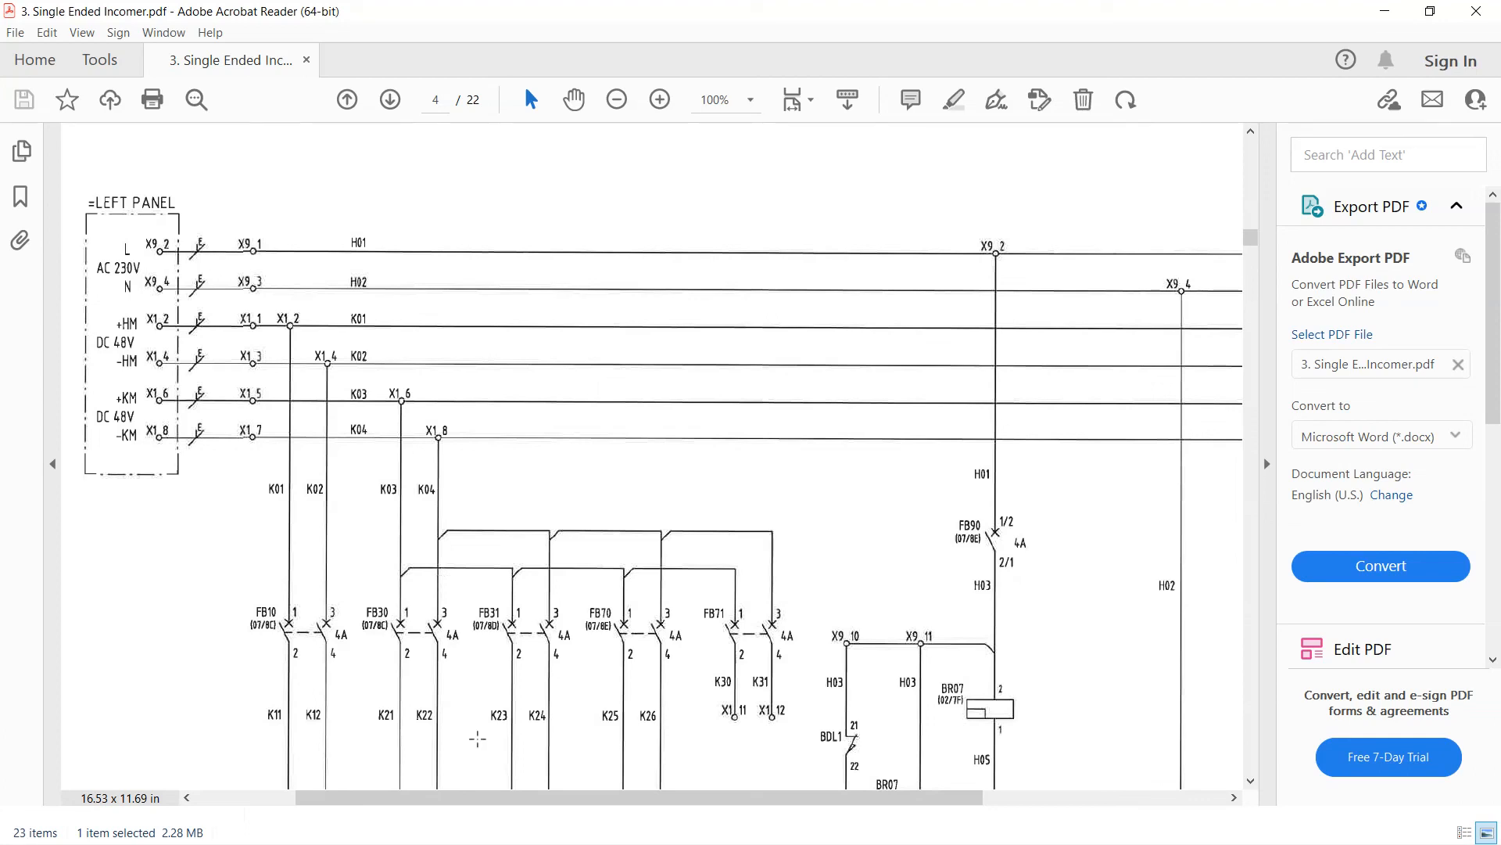
Continue to page 4's wire colour legend and title block, then advance to page 5
{"action": "scroll", "scroll_direction": "down", "scroll_amount": 3}
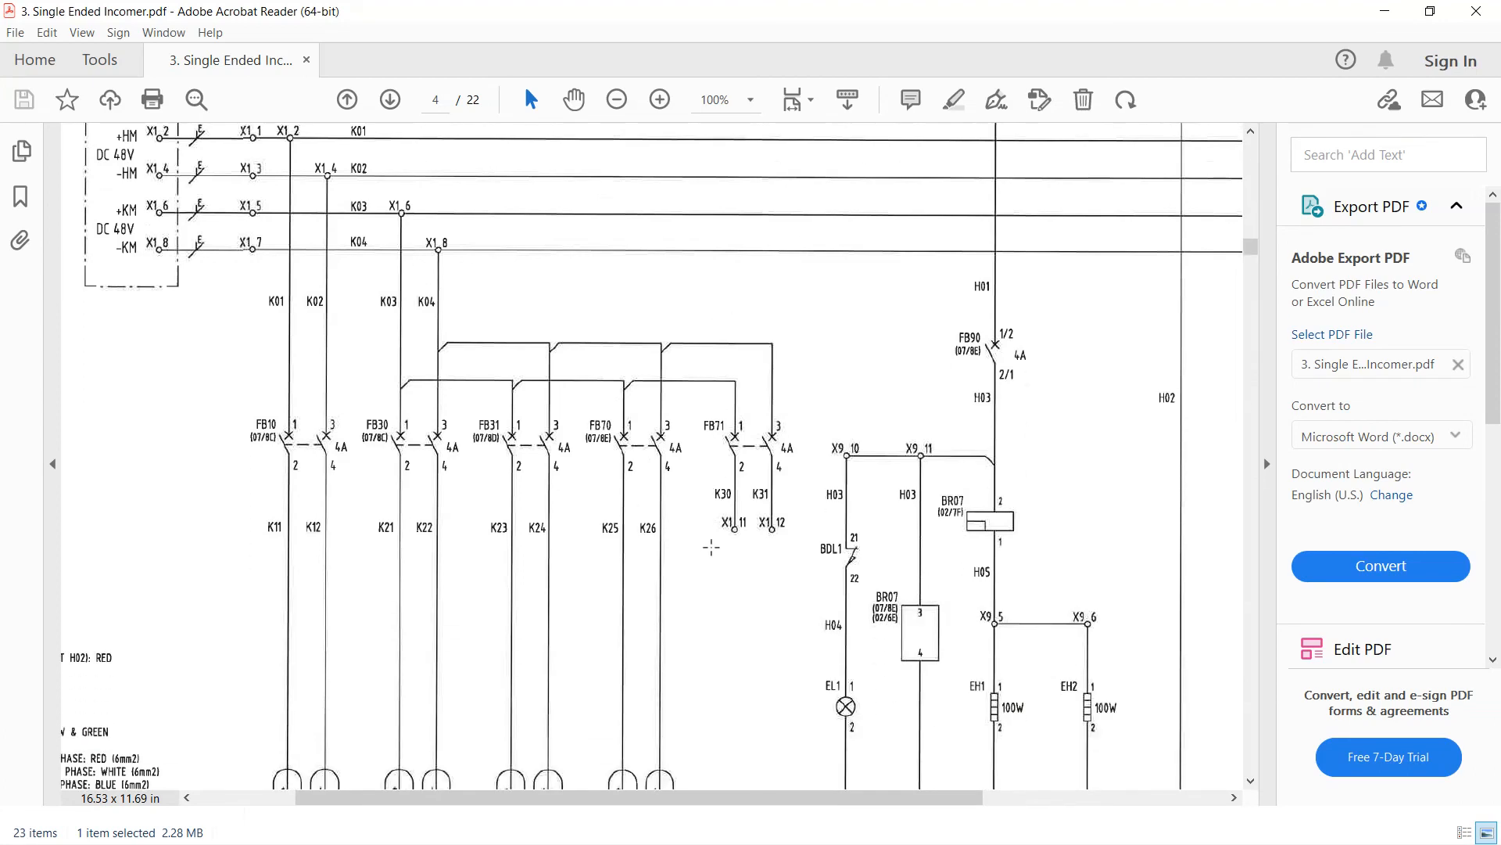
{"action": "scroll", "scroll_direction": "down", "scroll_amount": 3}
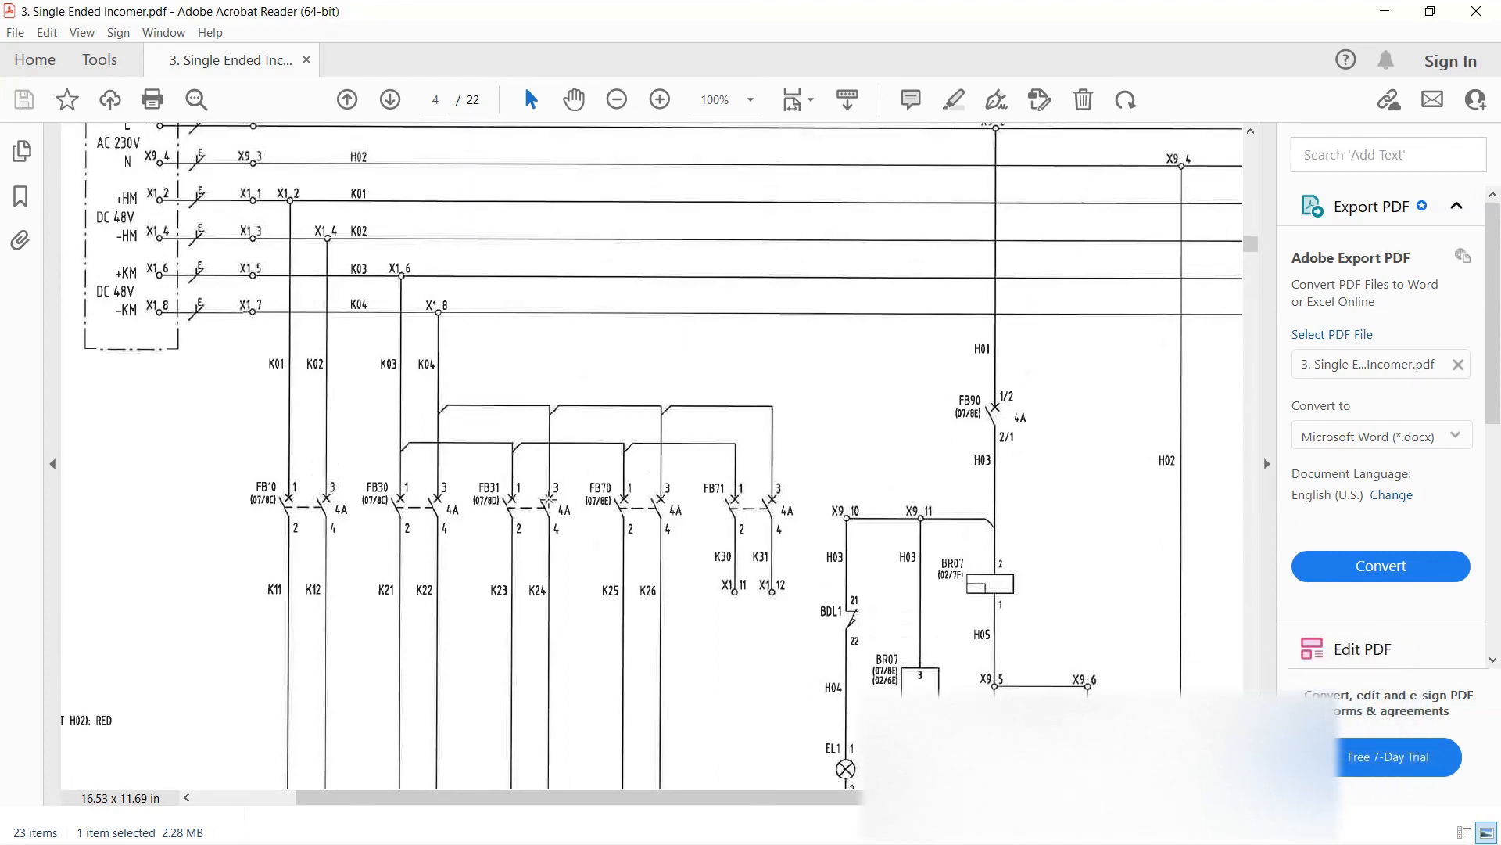
{"action": "scroll", "scroll_direction": "down", "scroll_amount": 3}
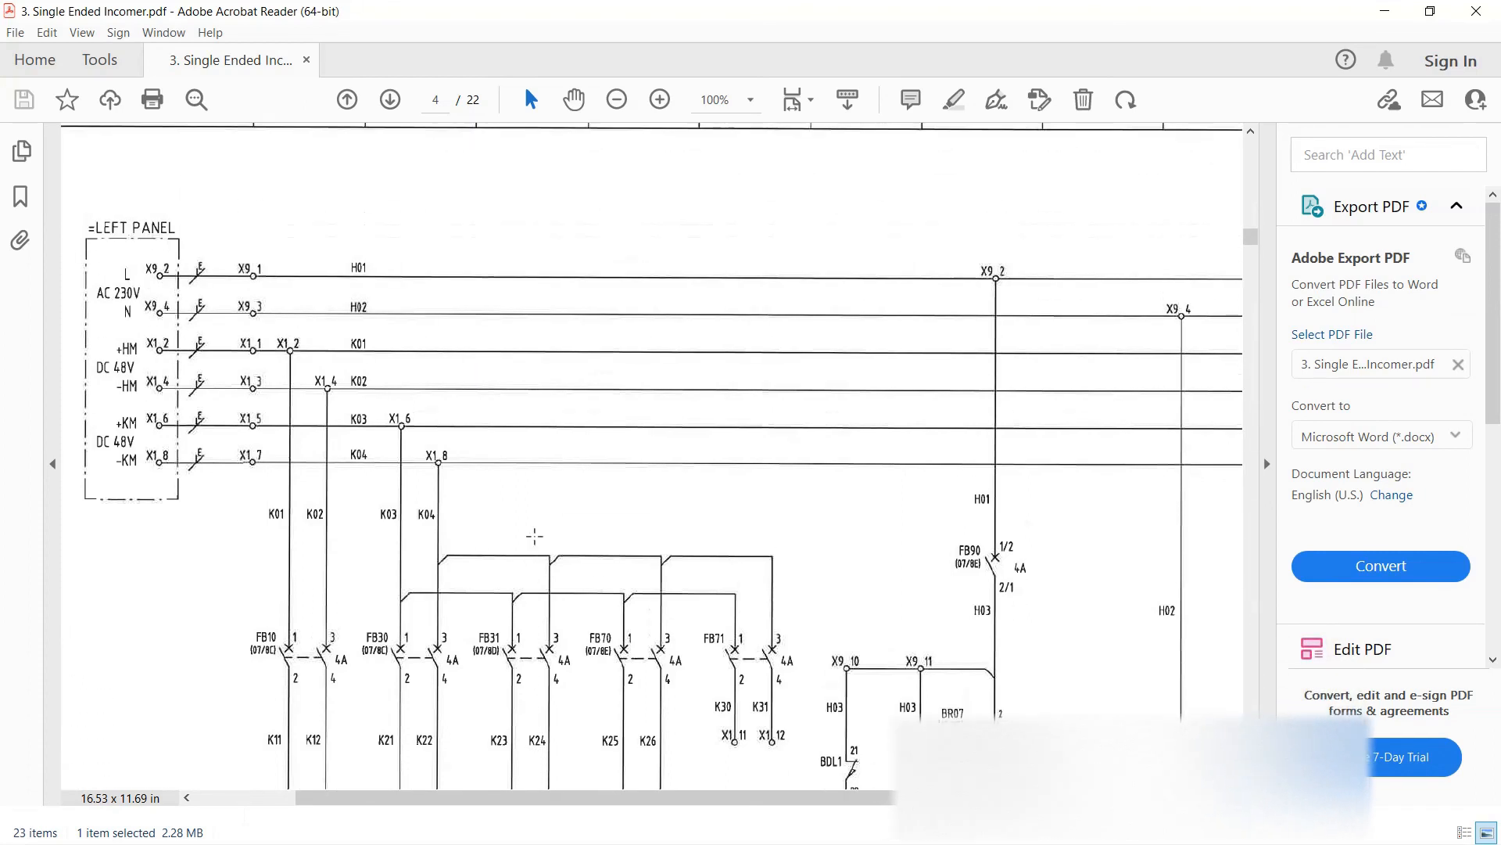
{"action": "scroll", "scroll_direction": "down", "scroll_amount": 3}
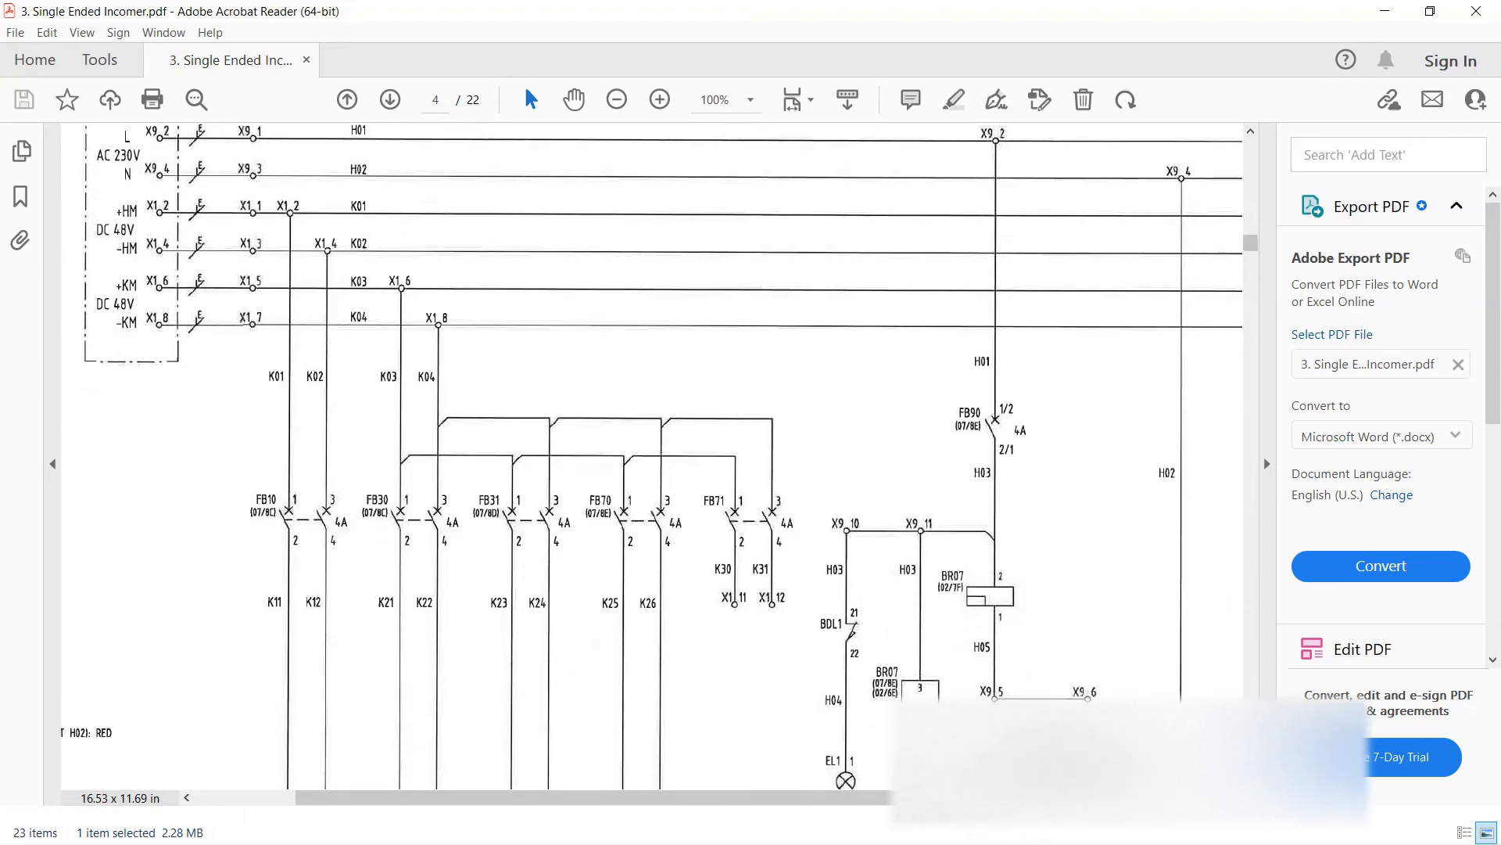
{"action": "scroll", "scroll_direction": "down", "scroll_amount": 3}
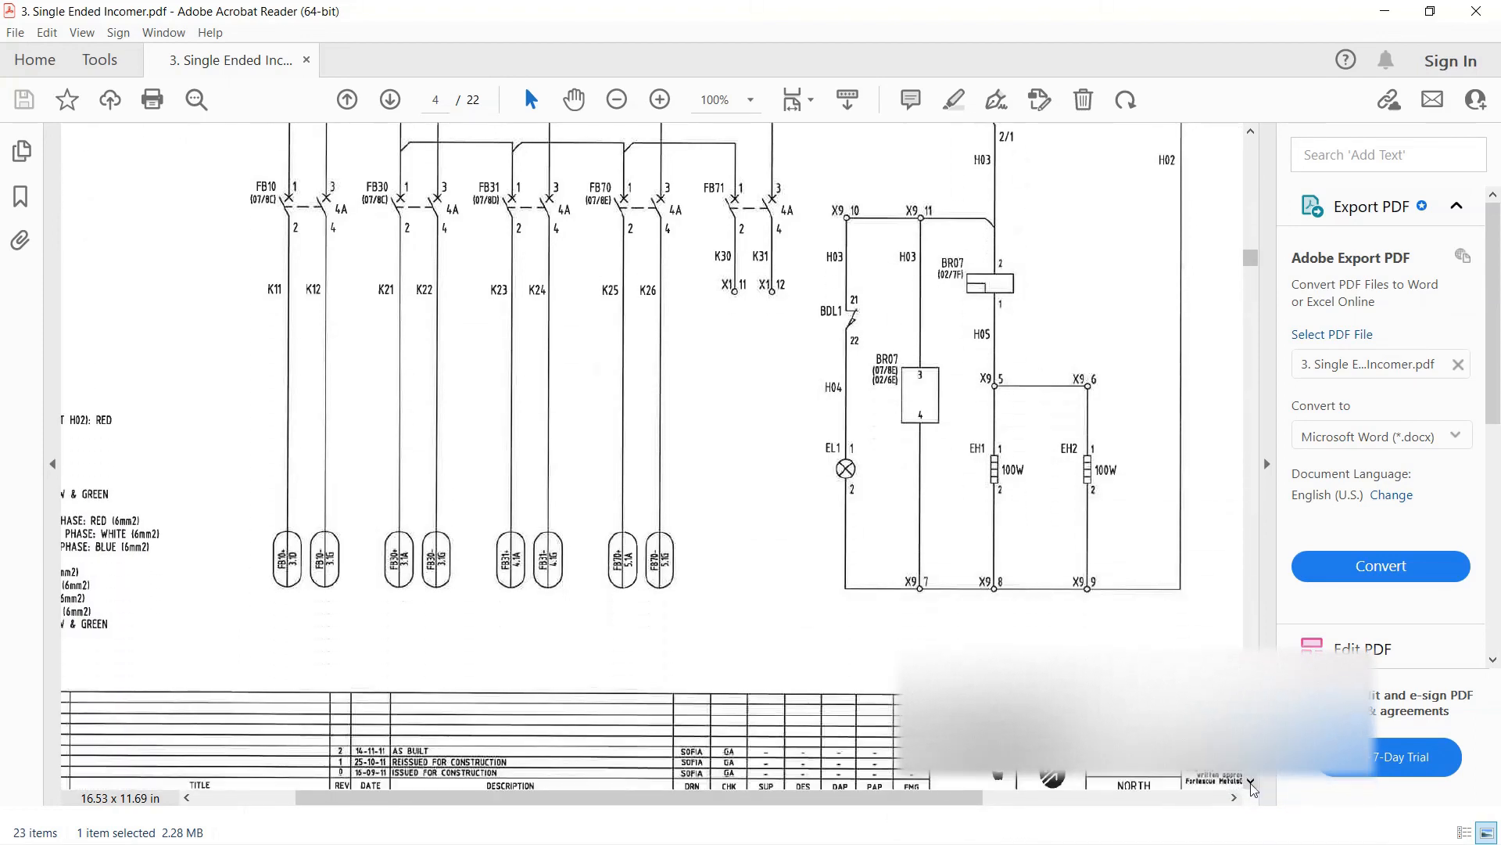
{"action": "left_click", "coordinate": [389, 99]}
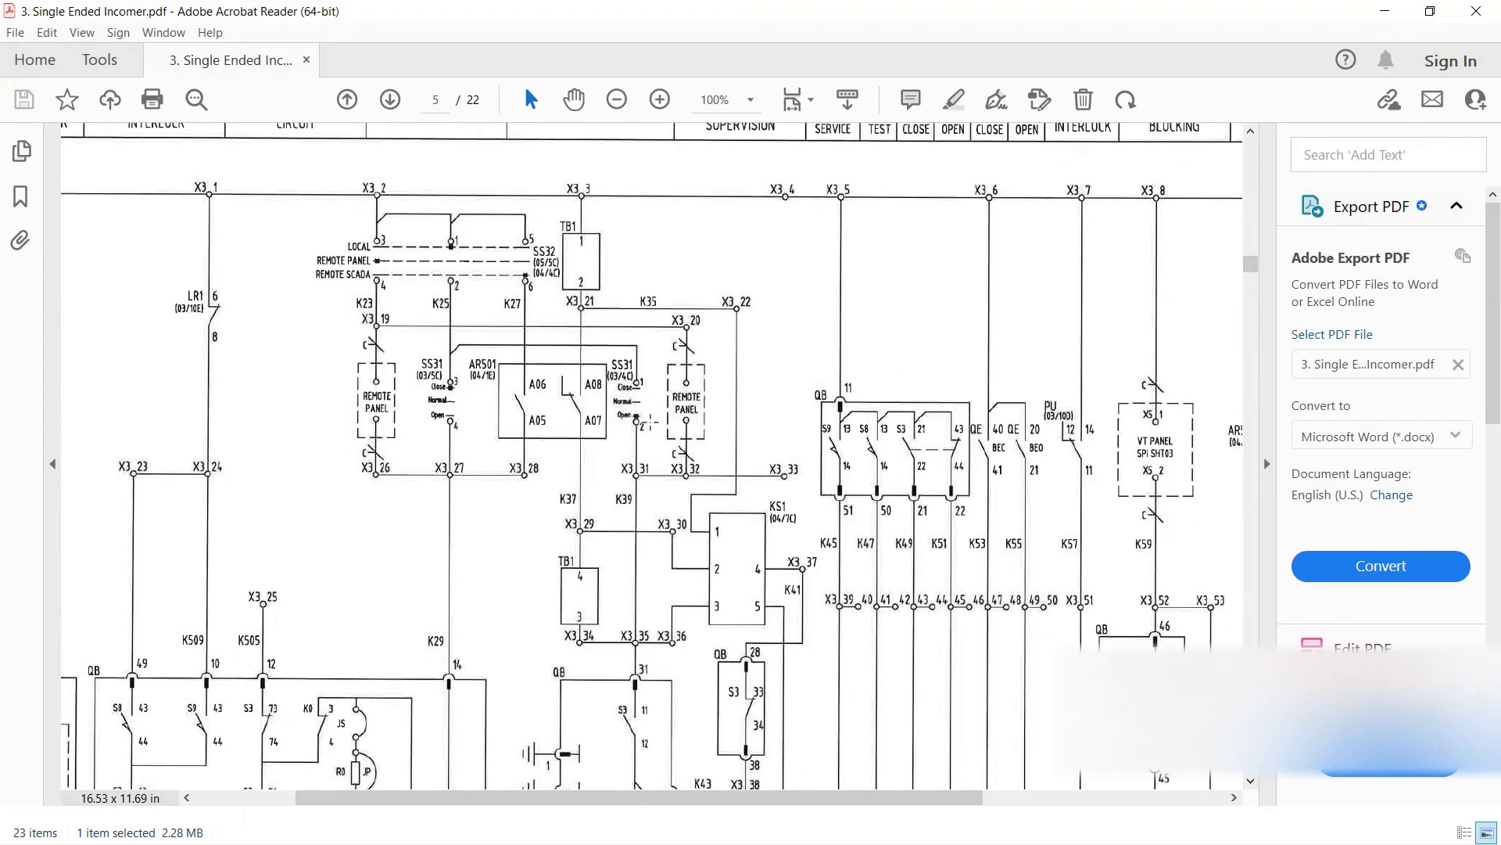
{"action": "mouse_move", "coordinate": [647, 422]}
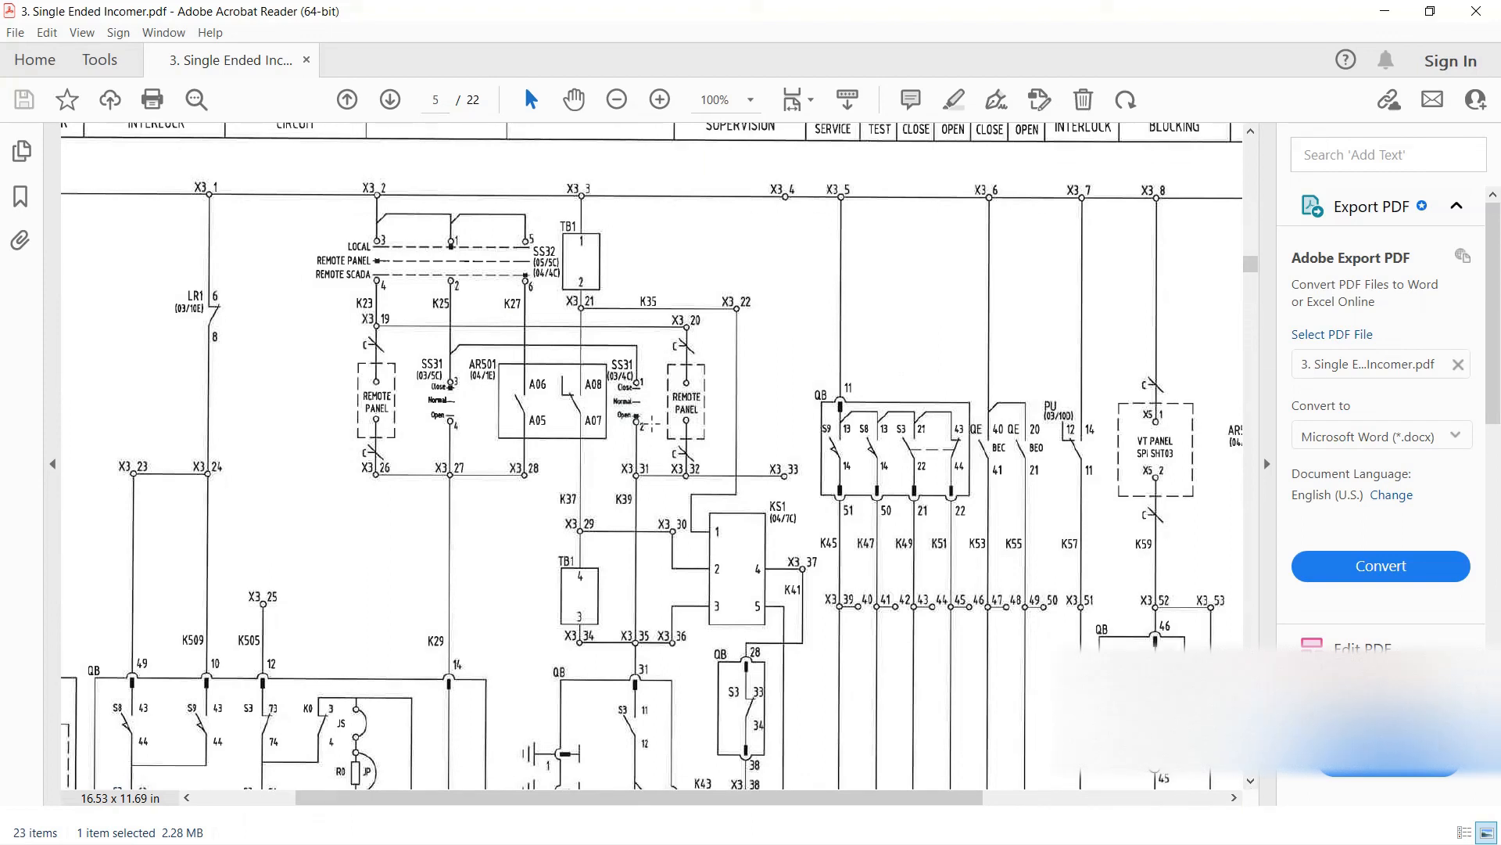